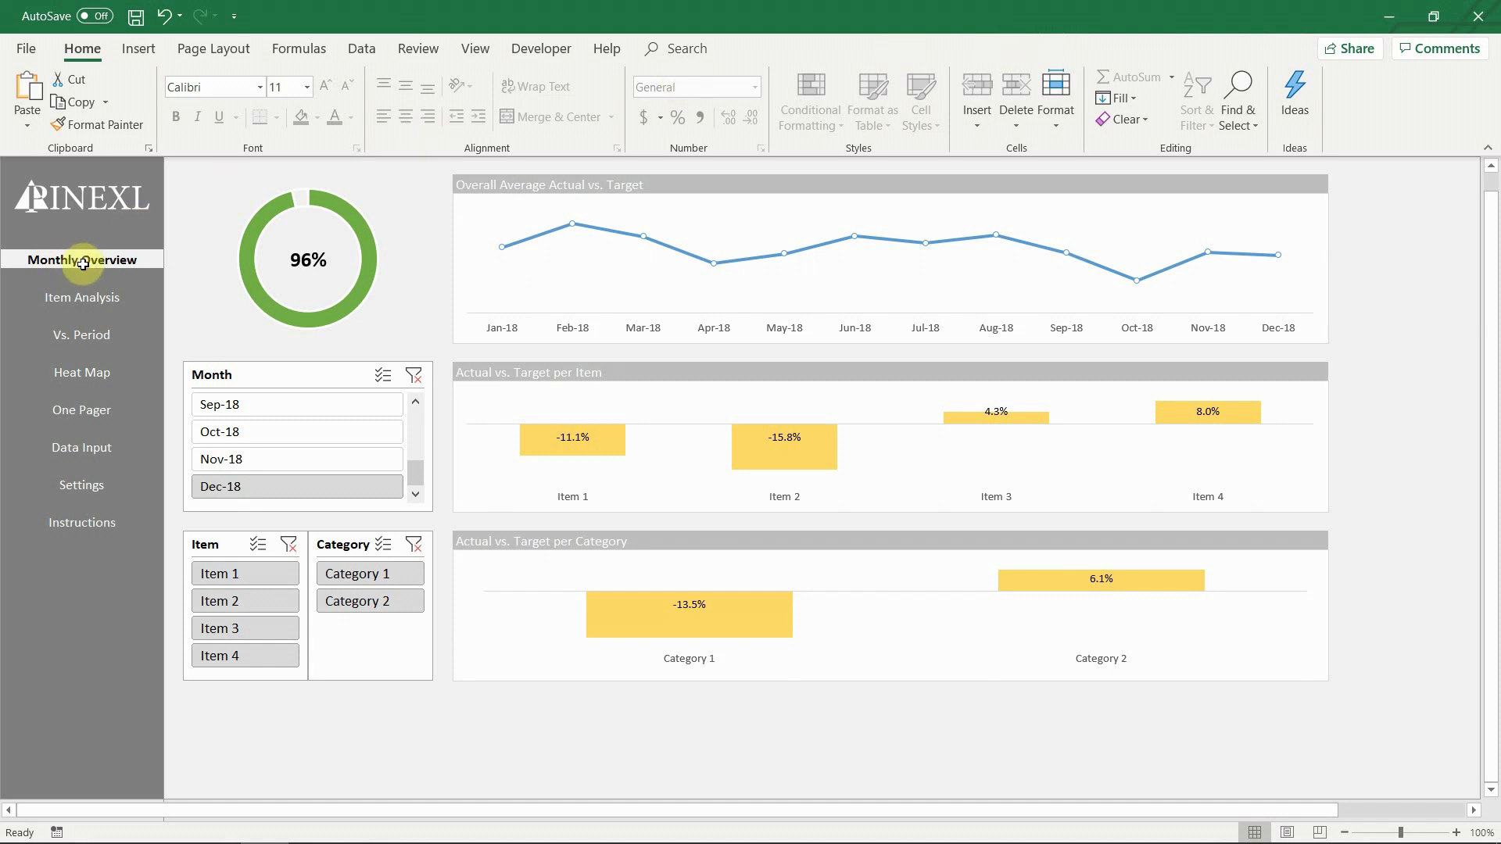
- Tour Item Analysis, Vs. Period, Heat Map and One Pager, ending on Monthly Overview
left_click(82, 298)
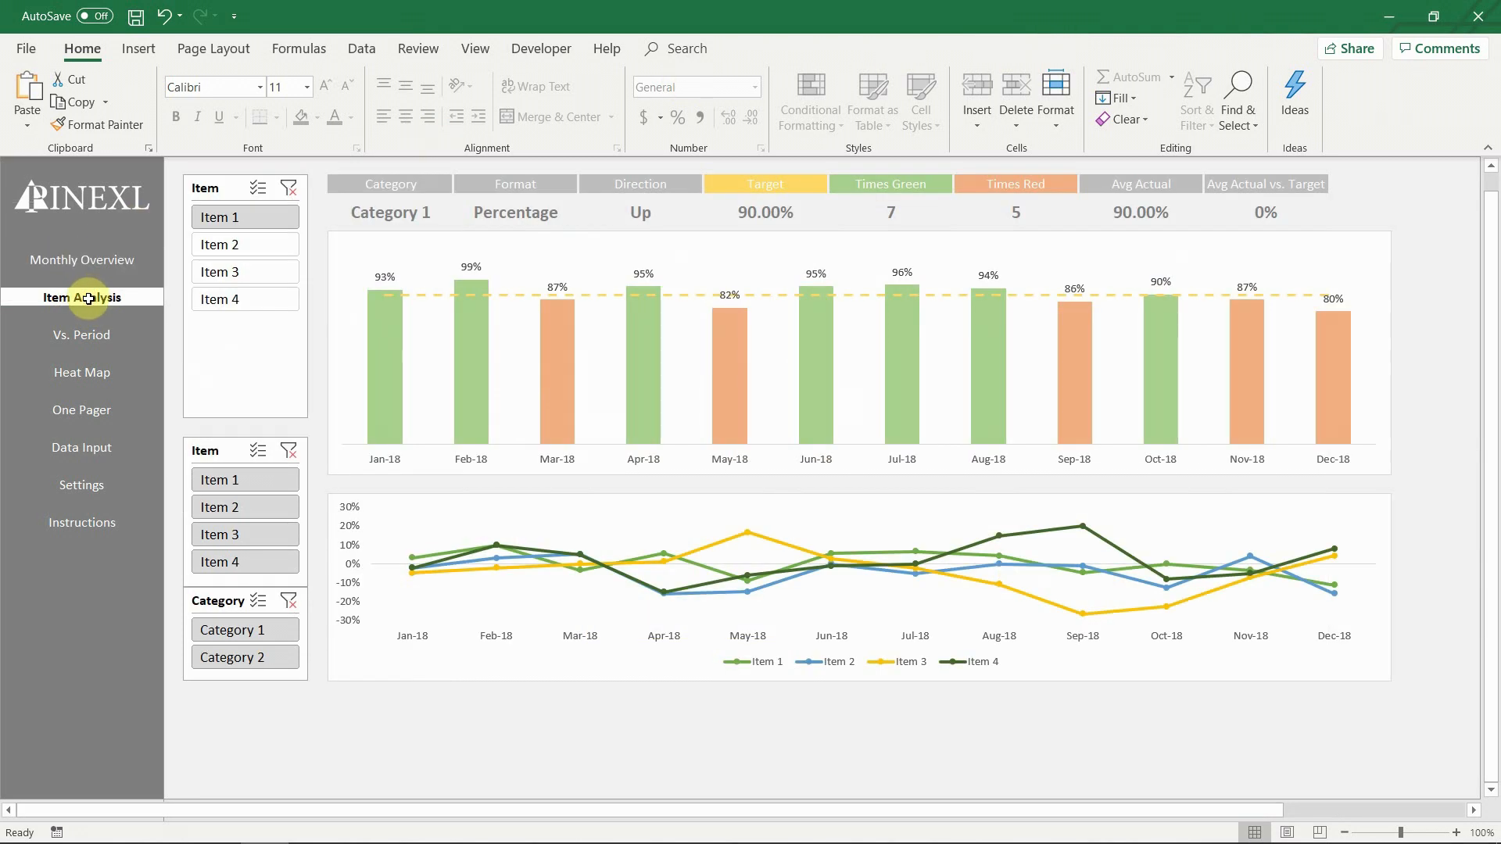
left_click(81, 334)
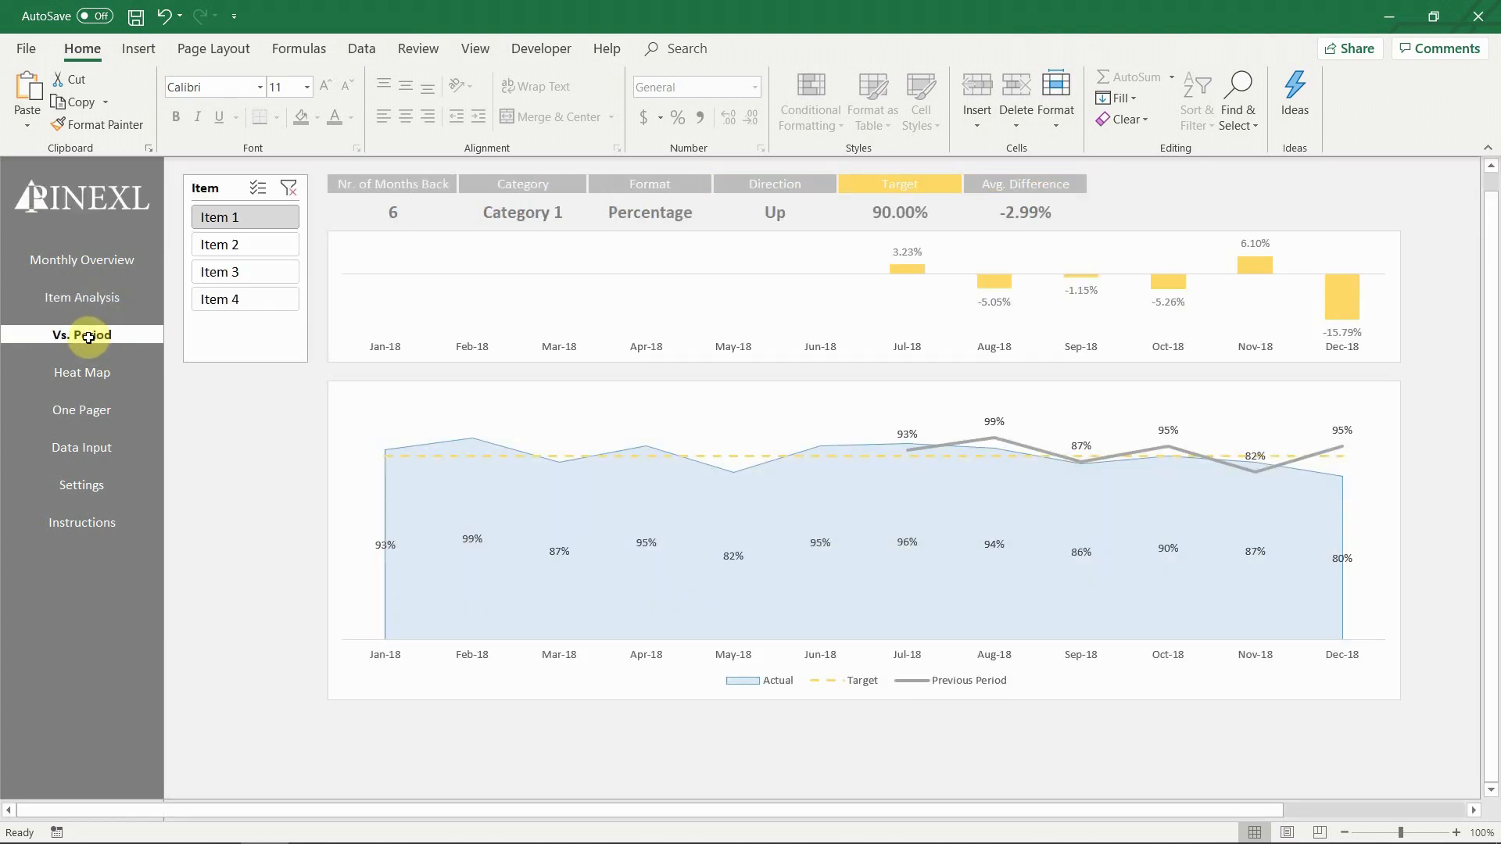
left_click(82, 371)
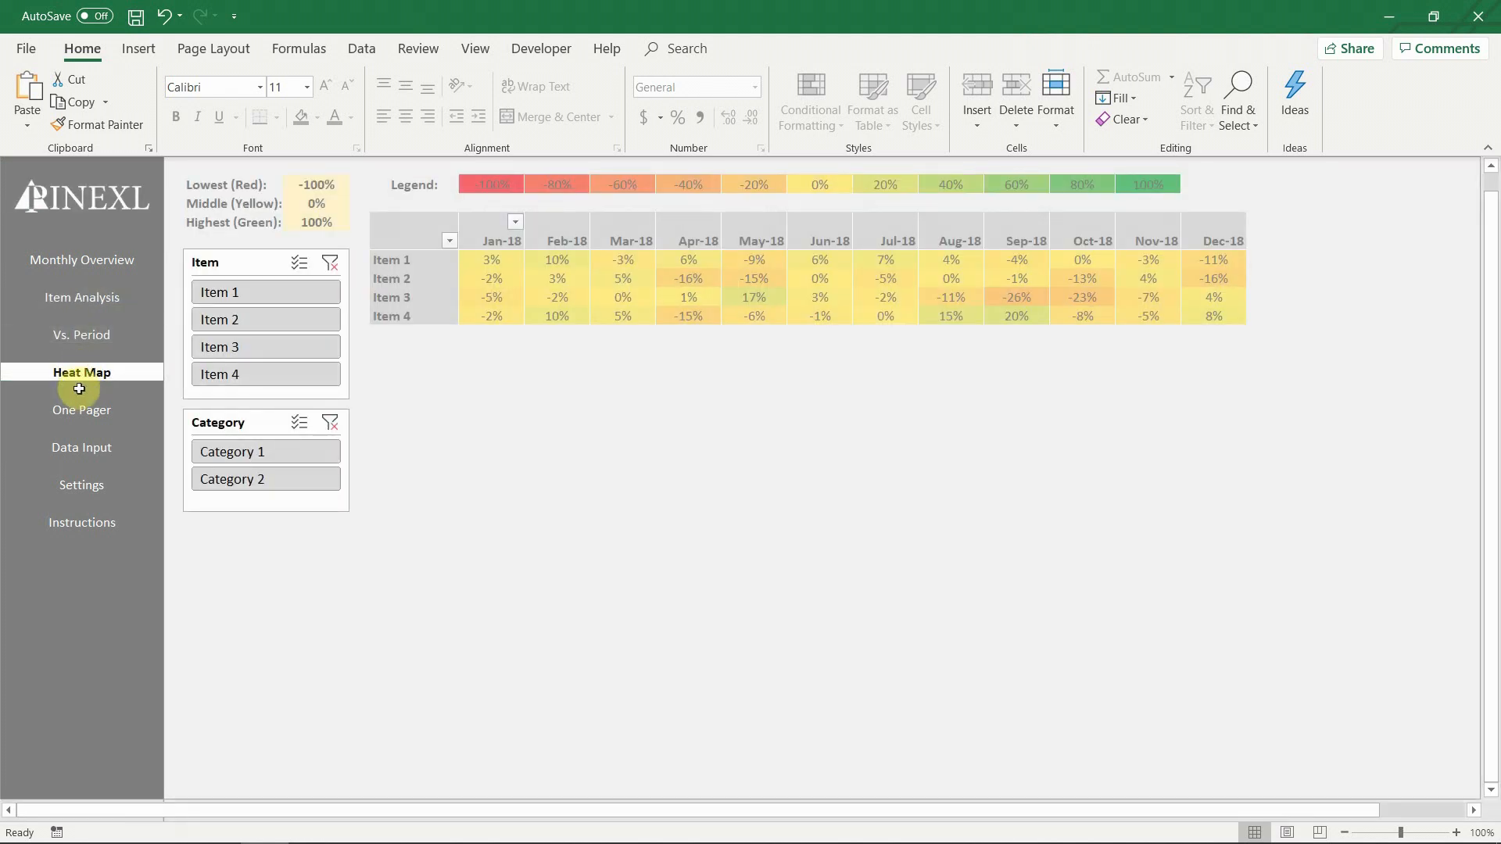
left_click(81, 410)
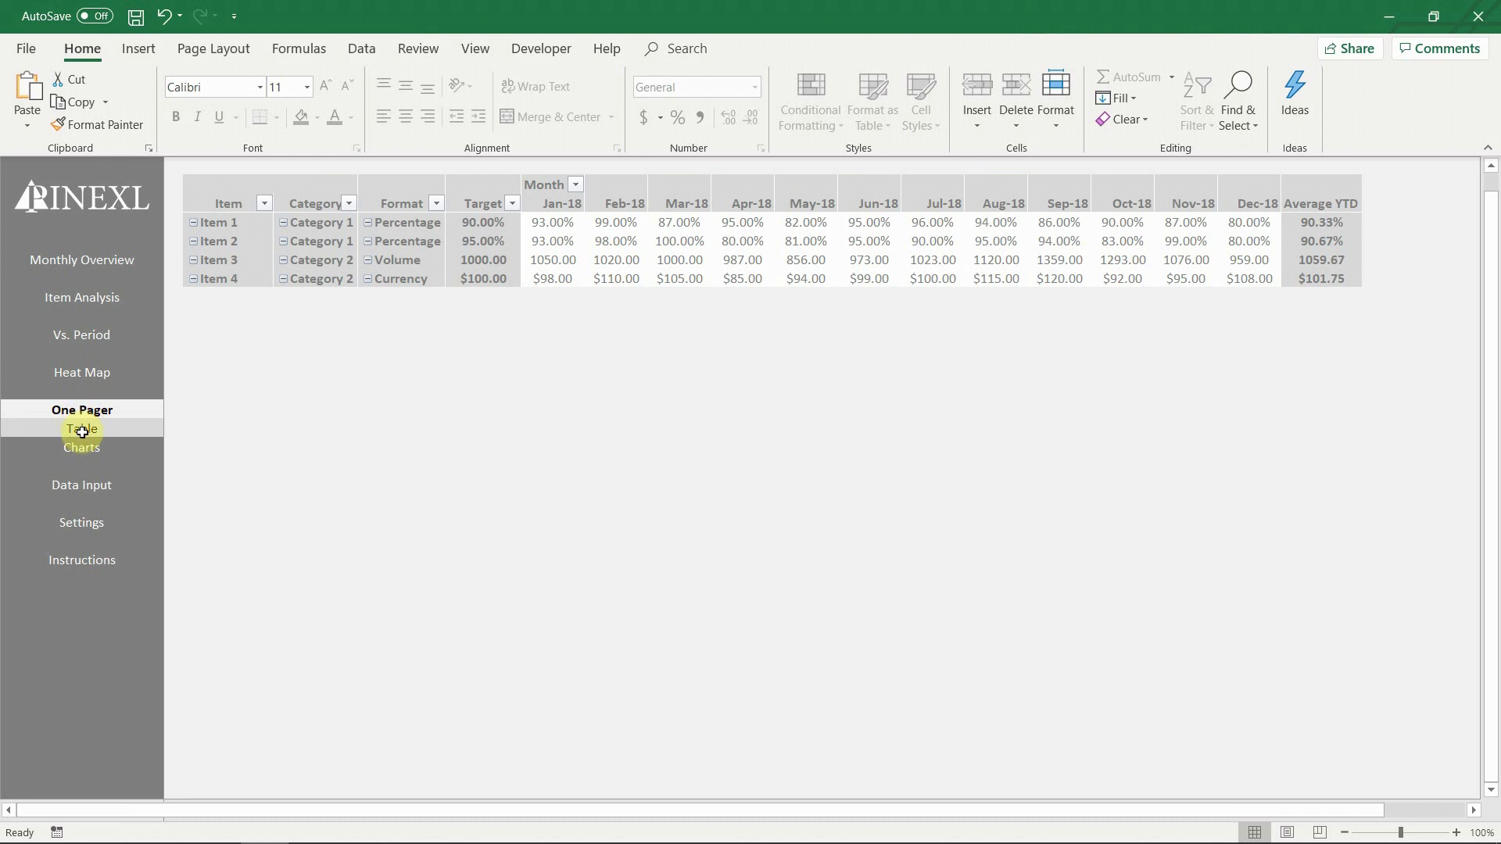
left_click(82, 447)
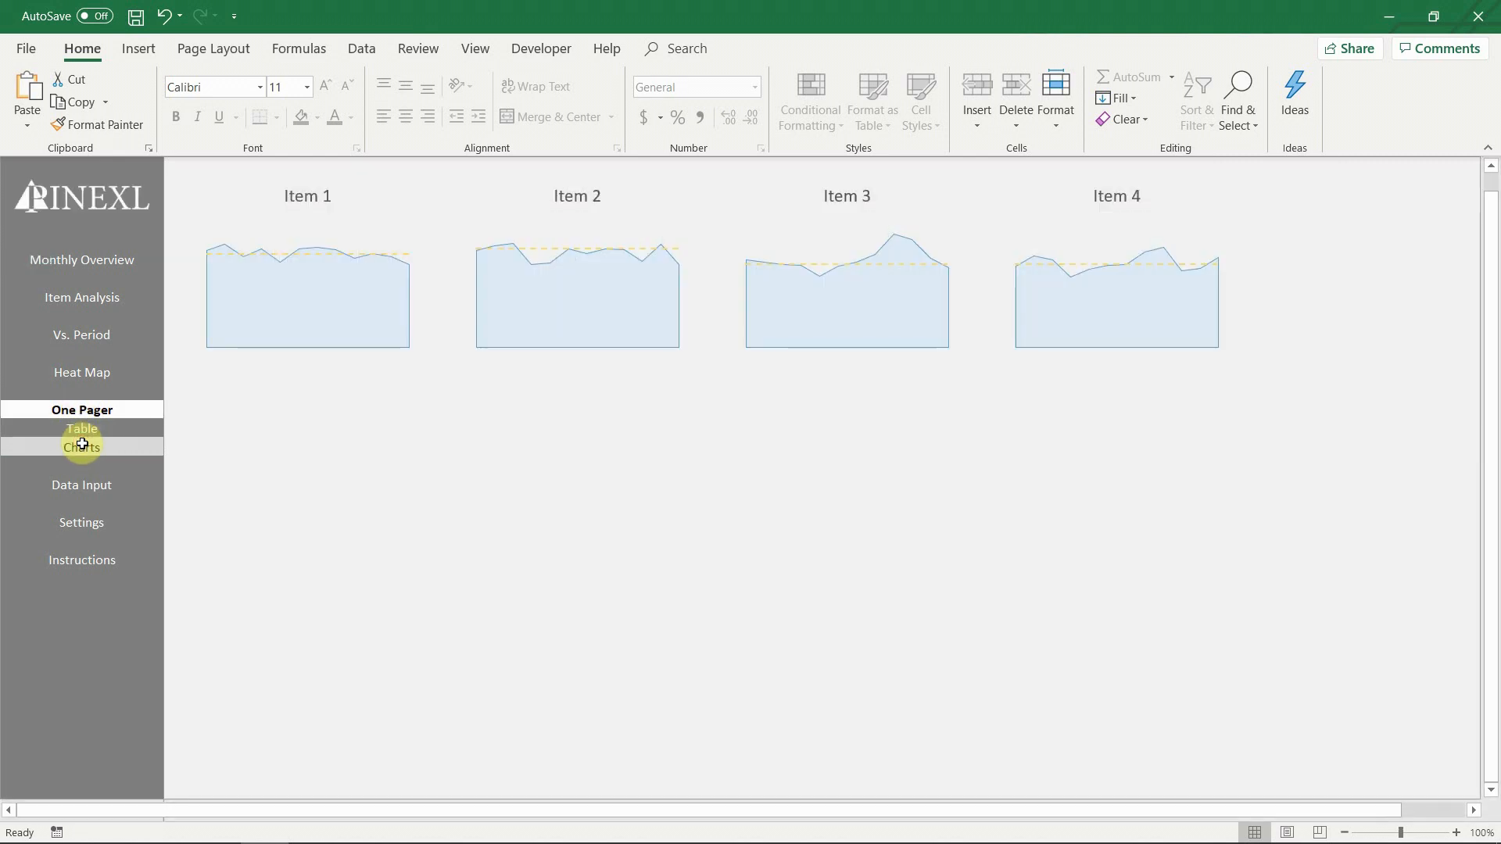
left_click(81, 427)
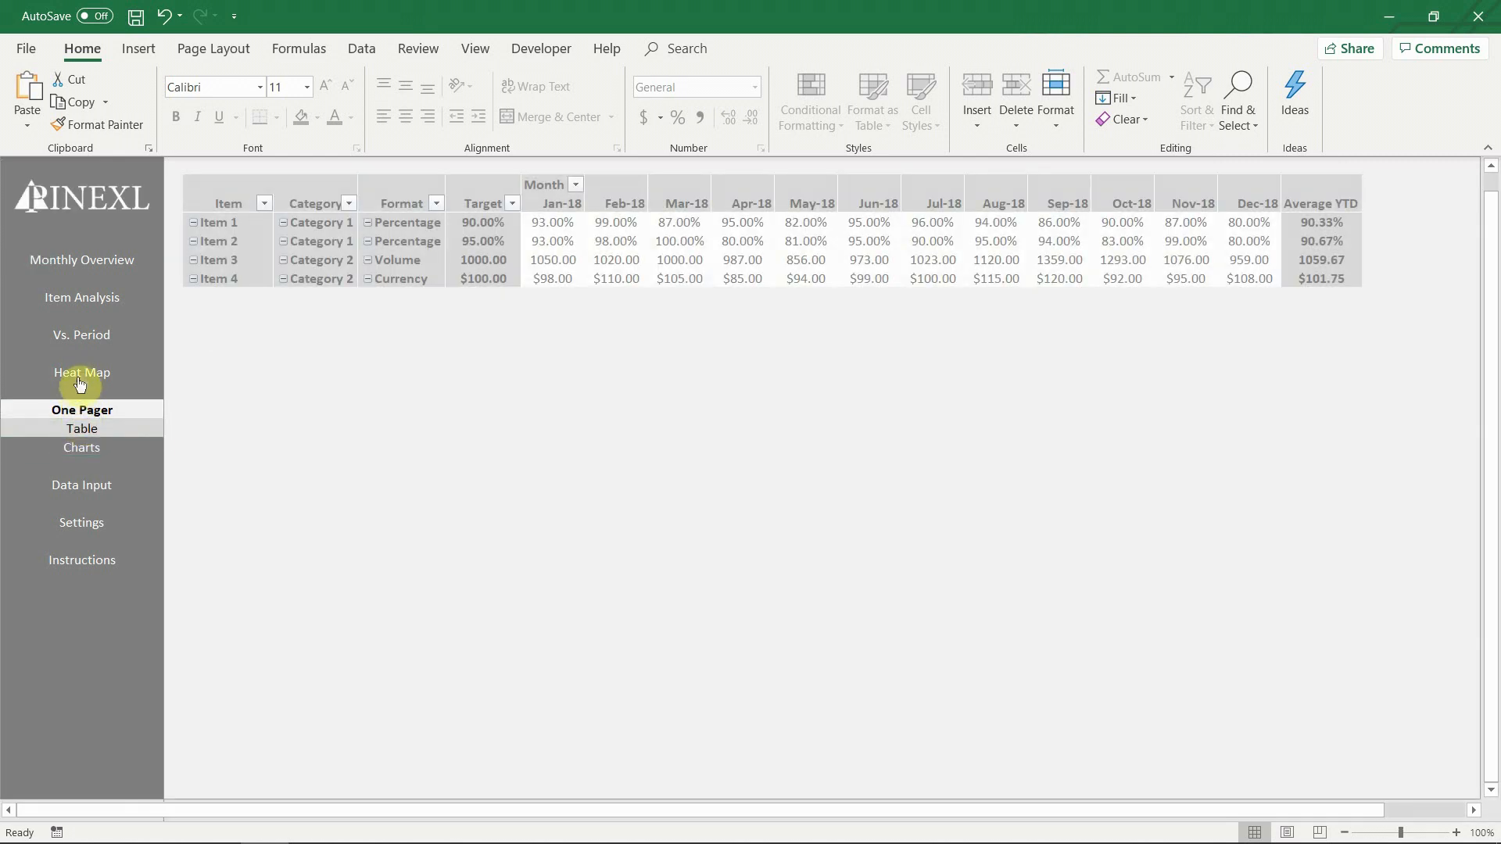
left_click(81, 373)
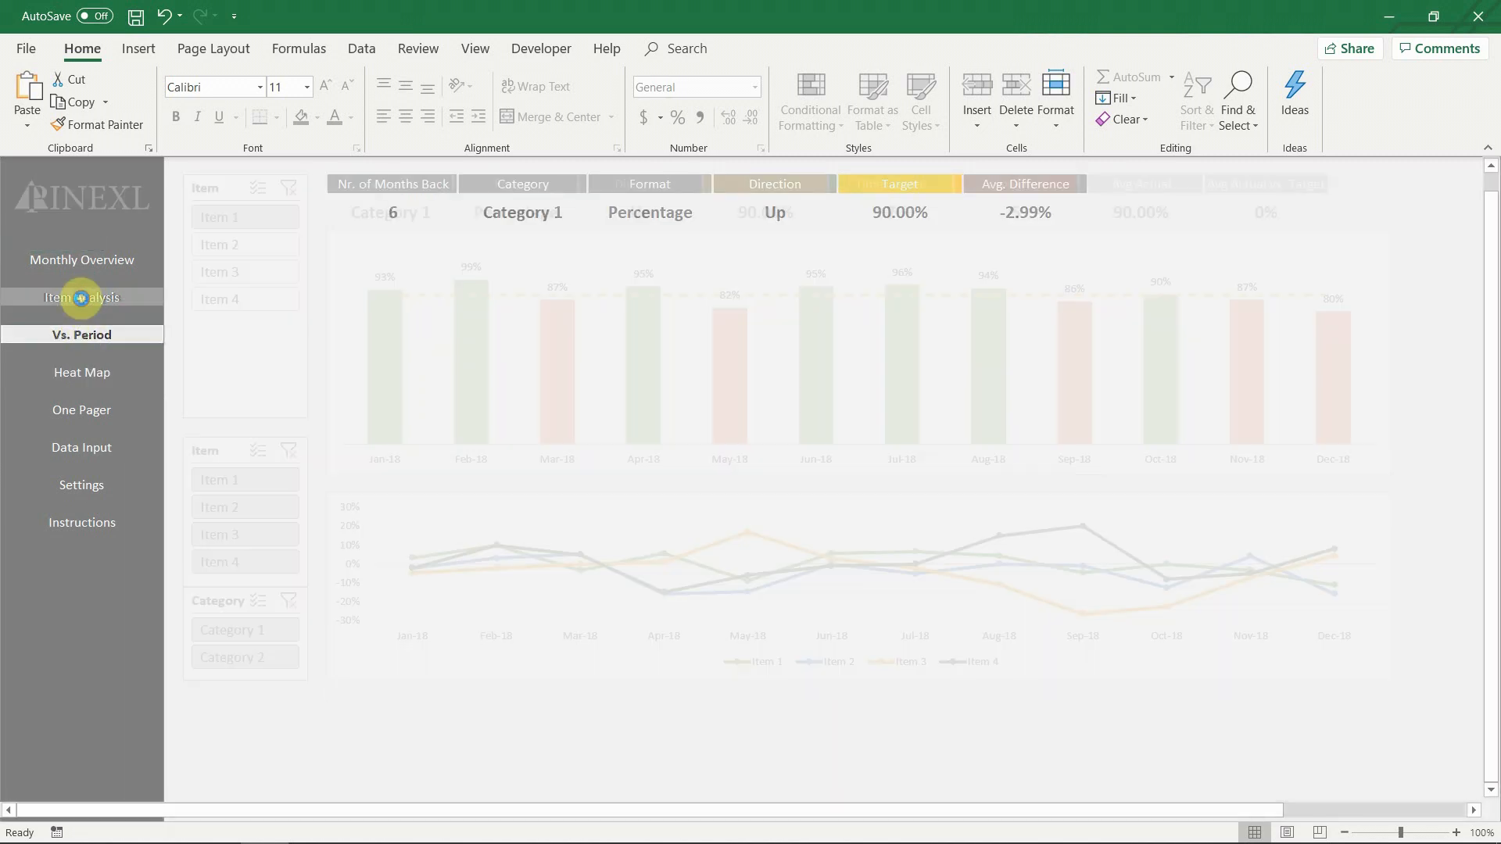
left_click(81, 297)
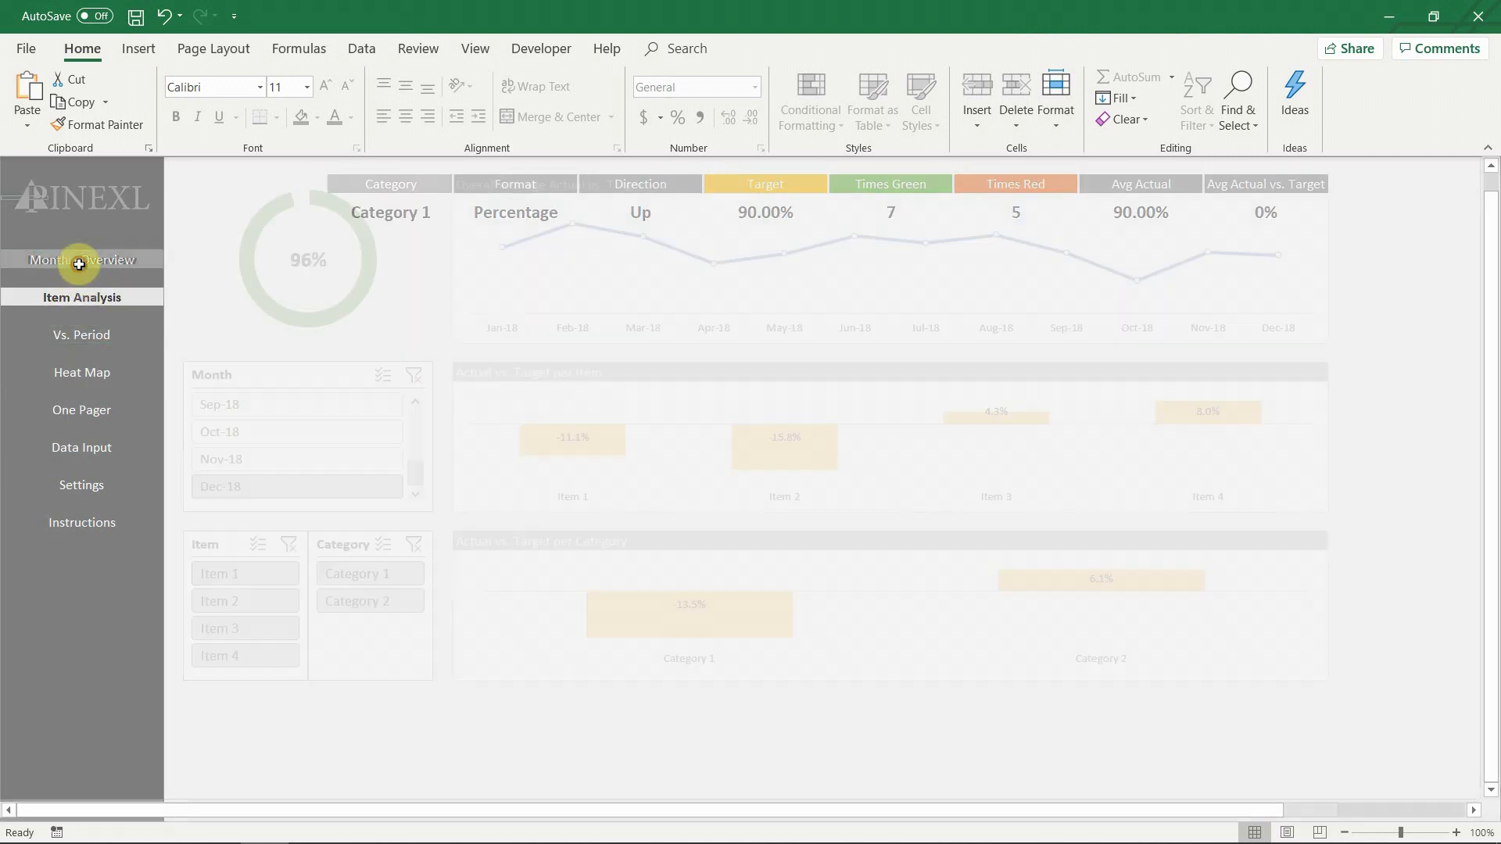
left_click(81, 259)
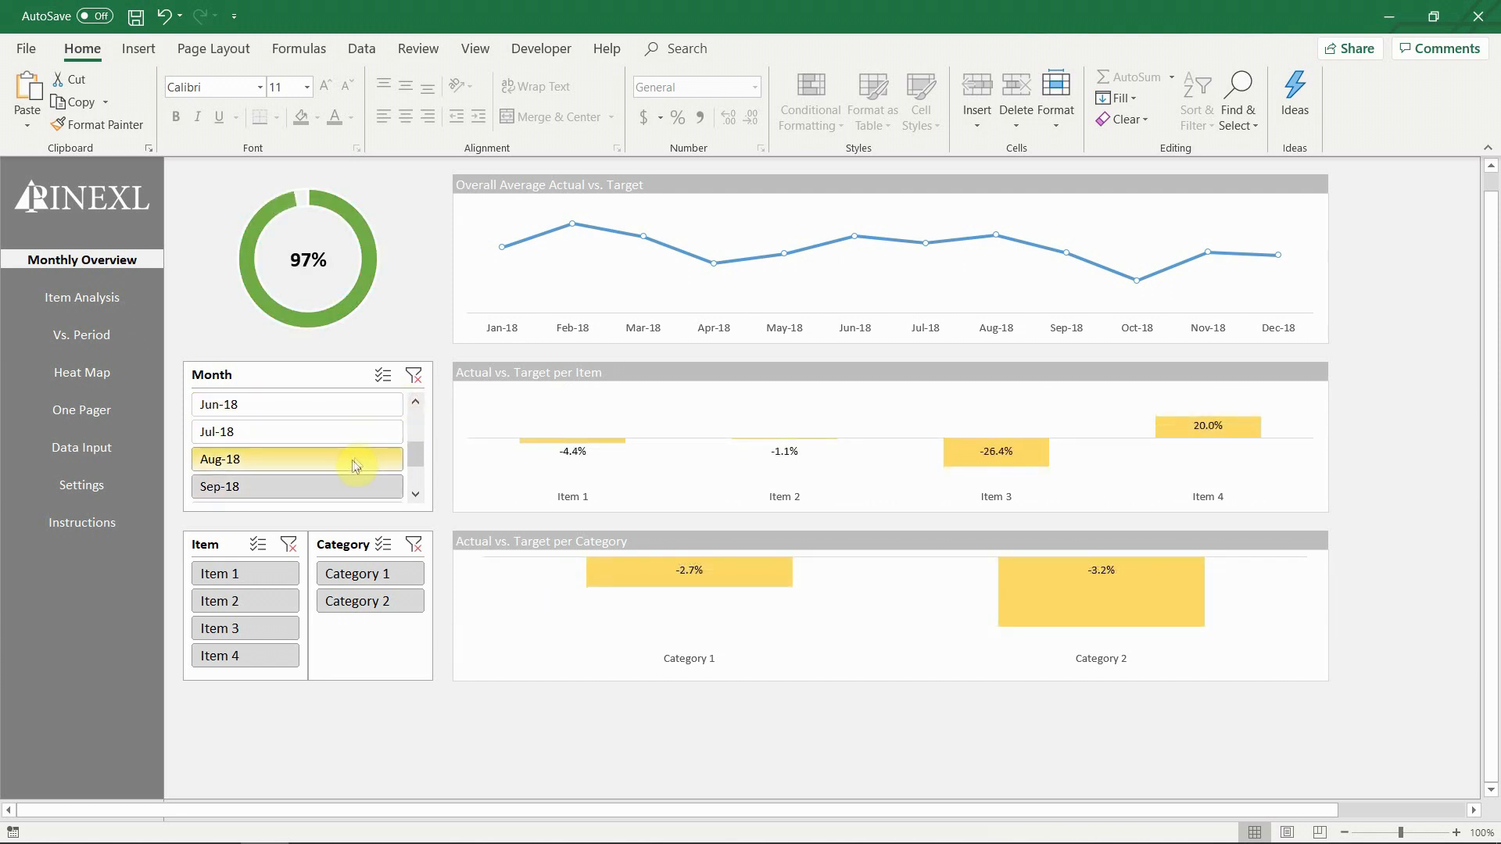
- Filter Monthly Overview to Jul-18 and Oct-18, try Items 1 and 2, then clear the item filter
left_click(298, 431)
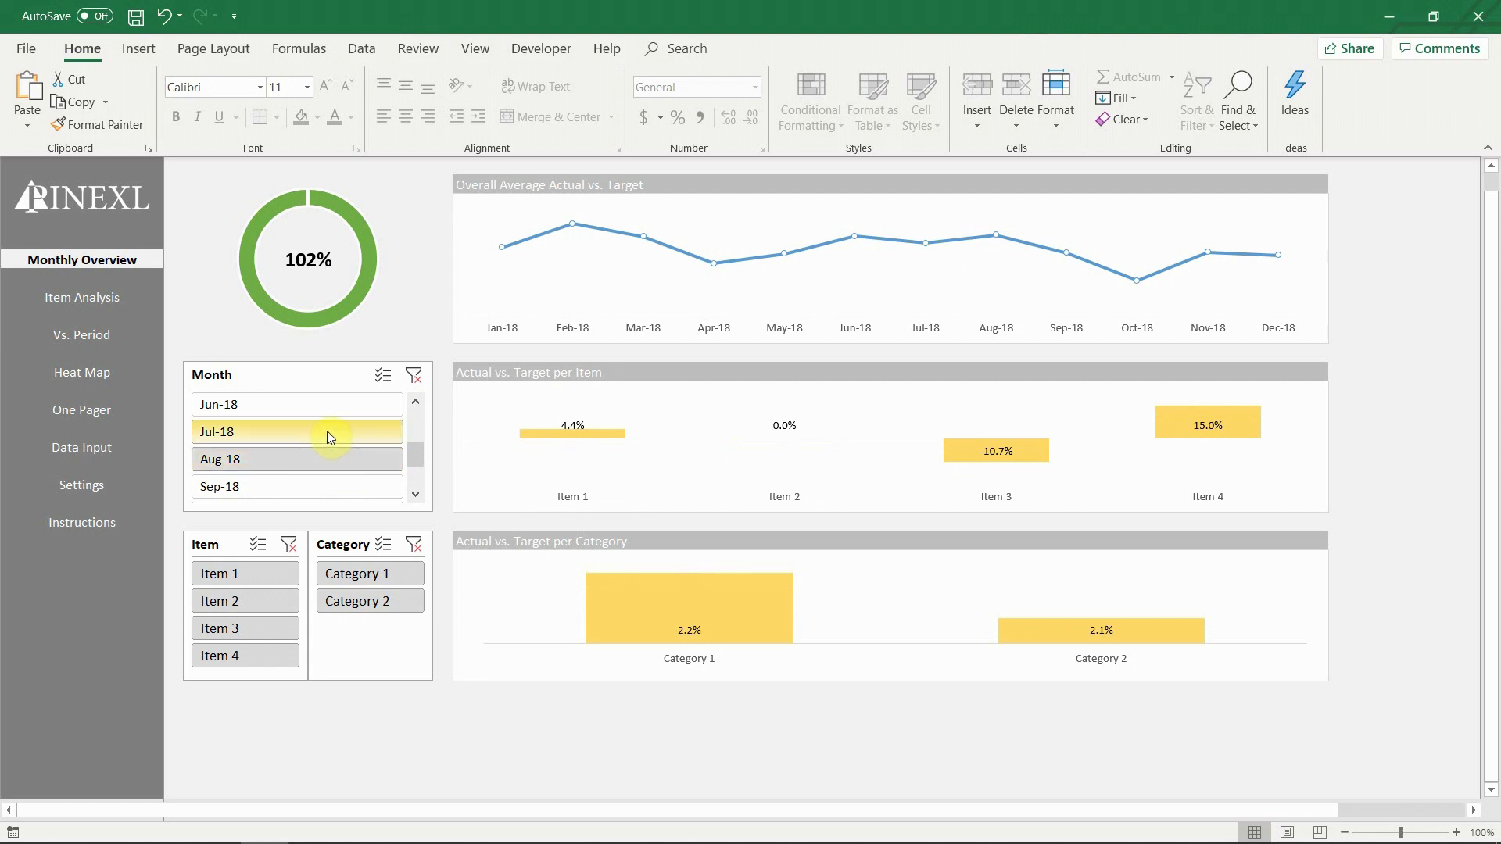
left_click(297, 403)
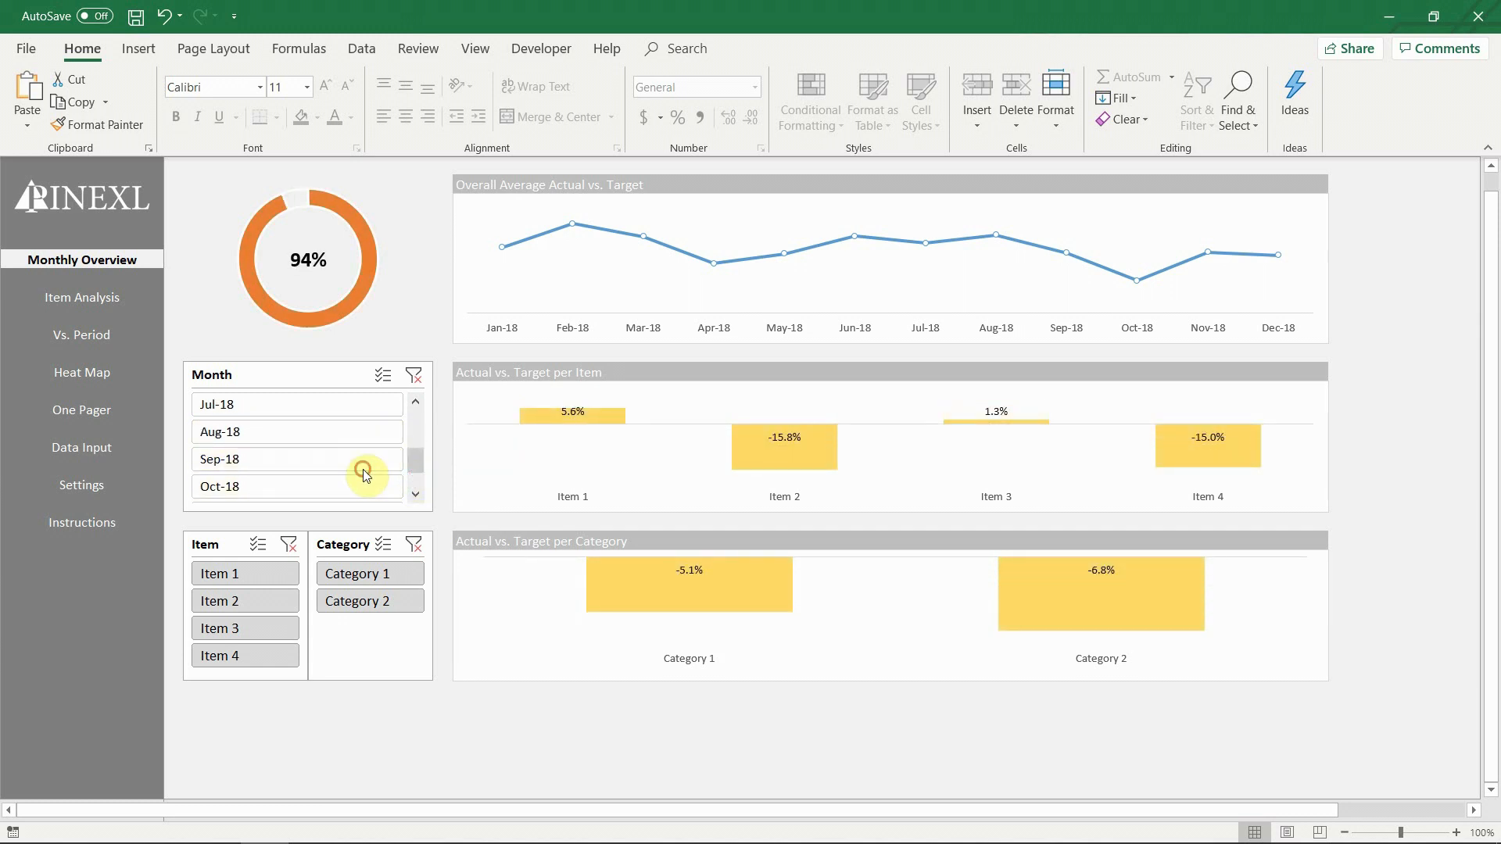
left_click(297, 486)
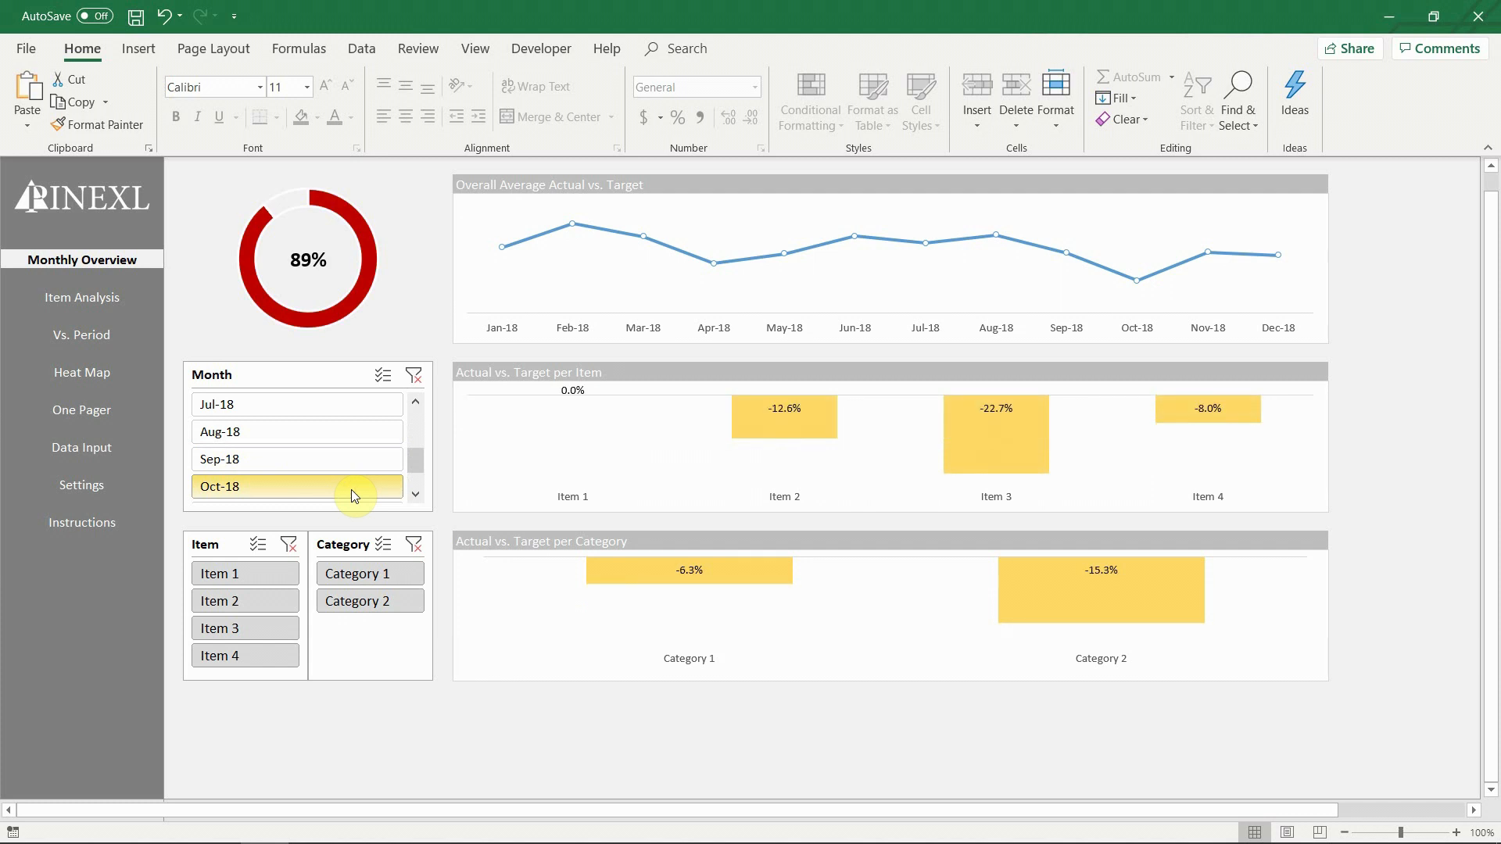
left_click(244, 572)
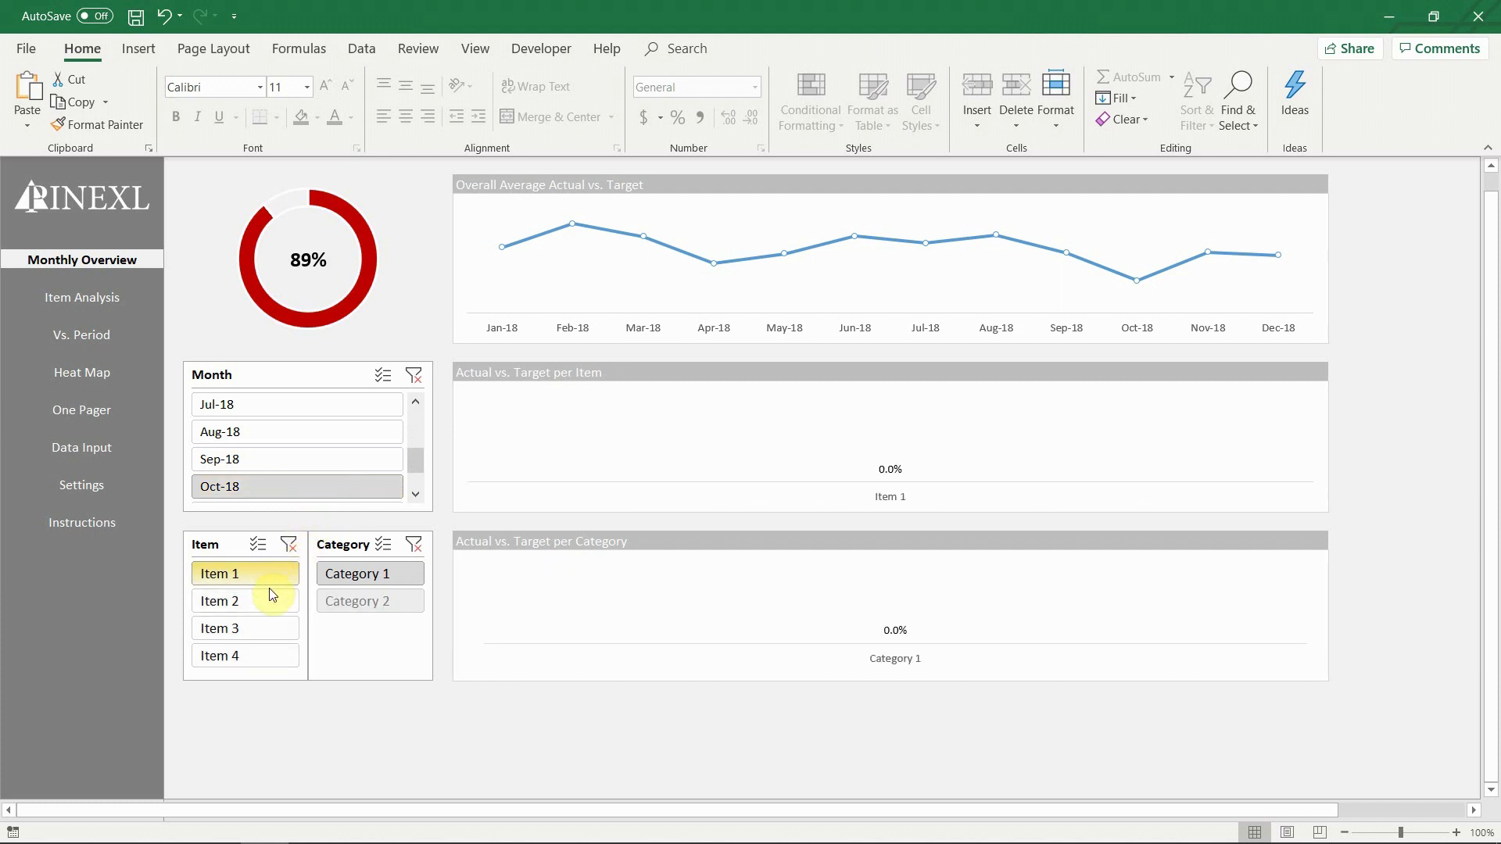
left_click(219, 600)
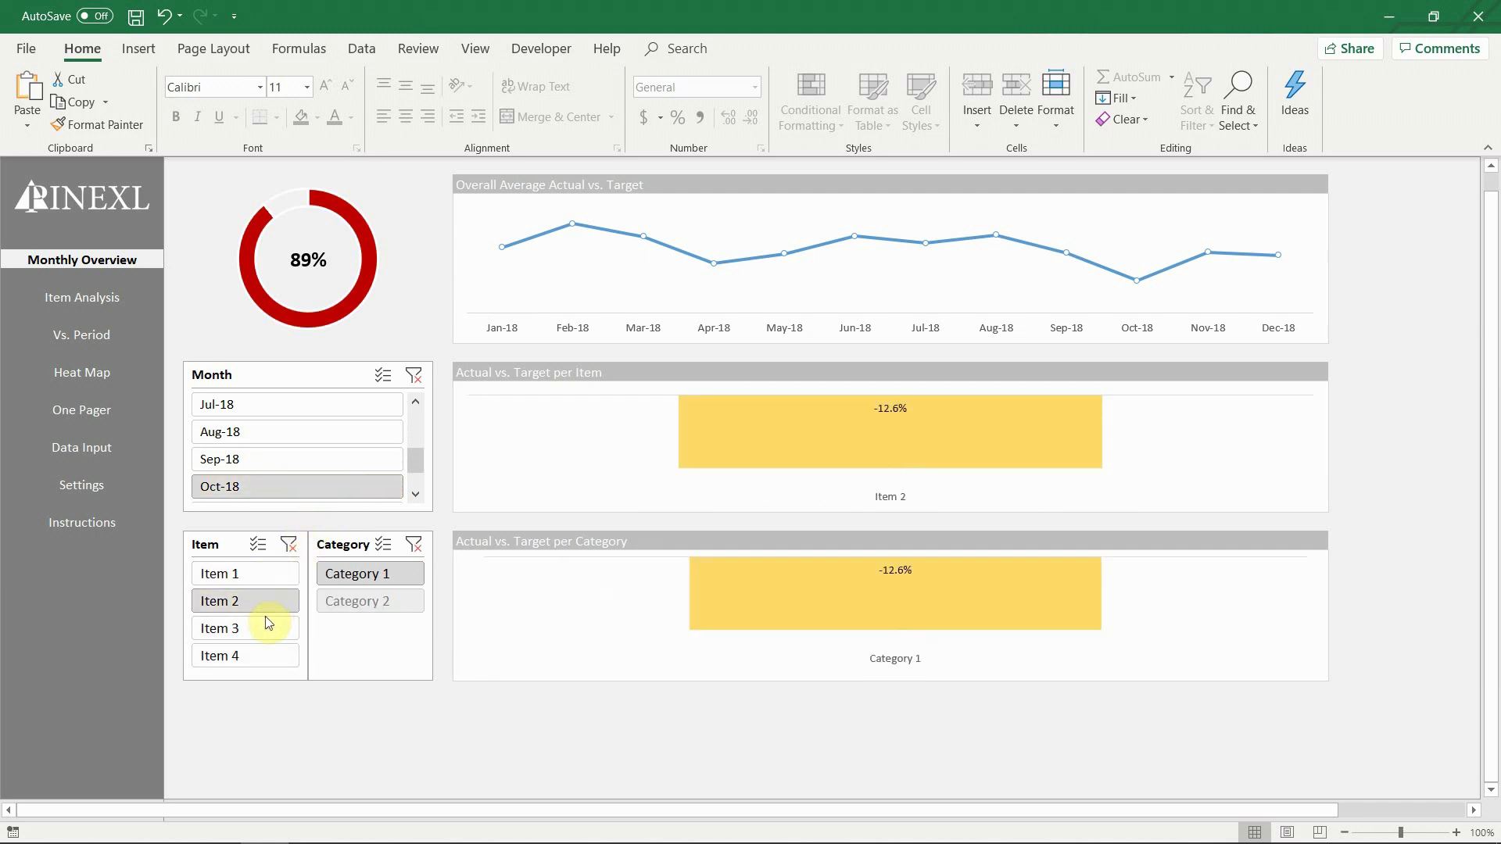
left_click(221, 573)
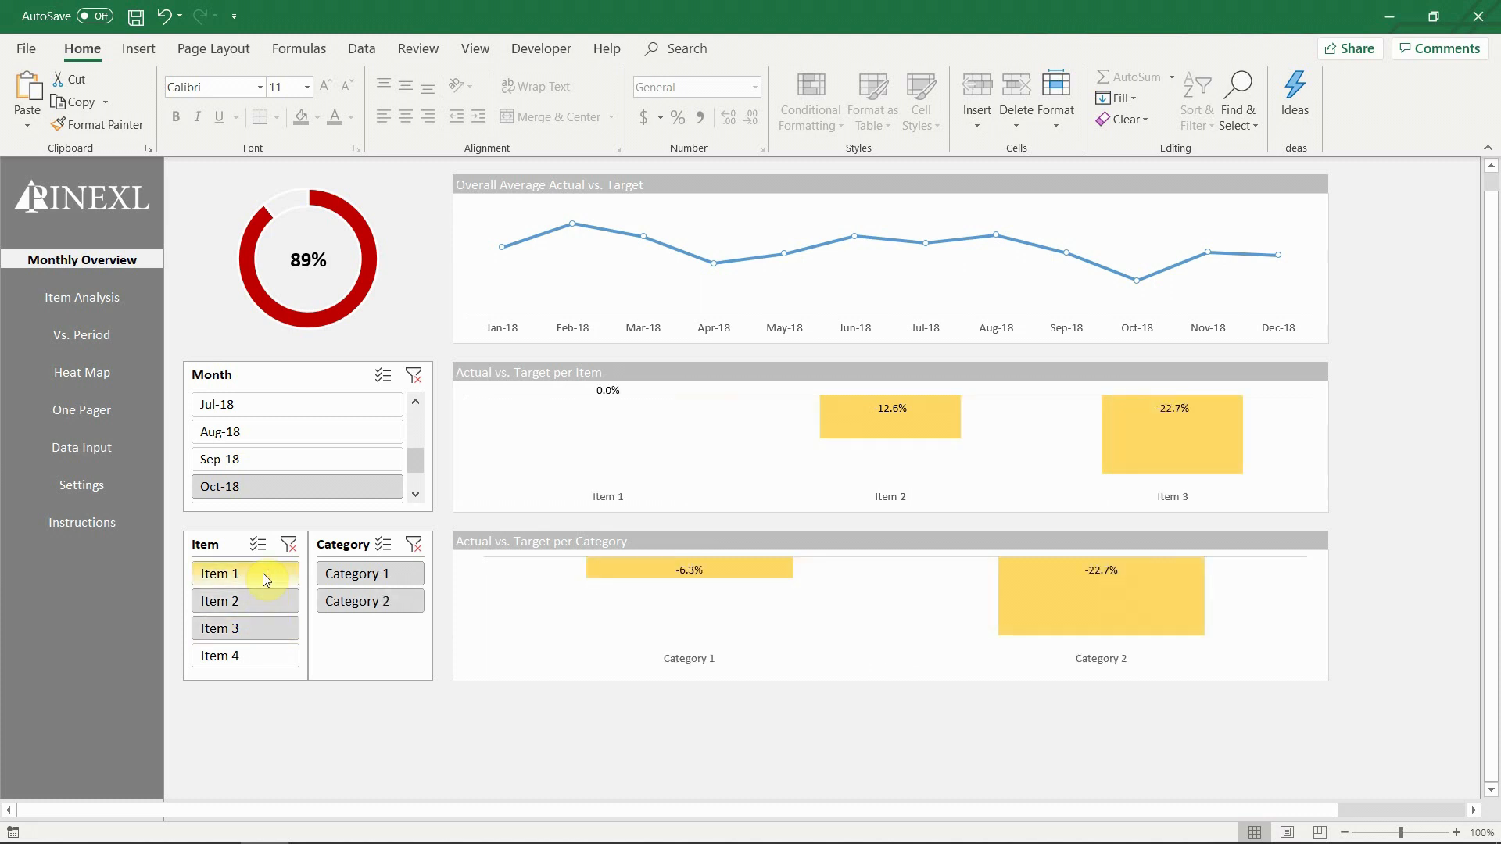
left_click(289, 545)
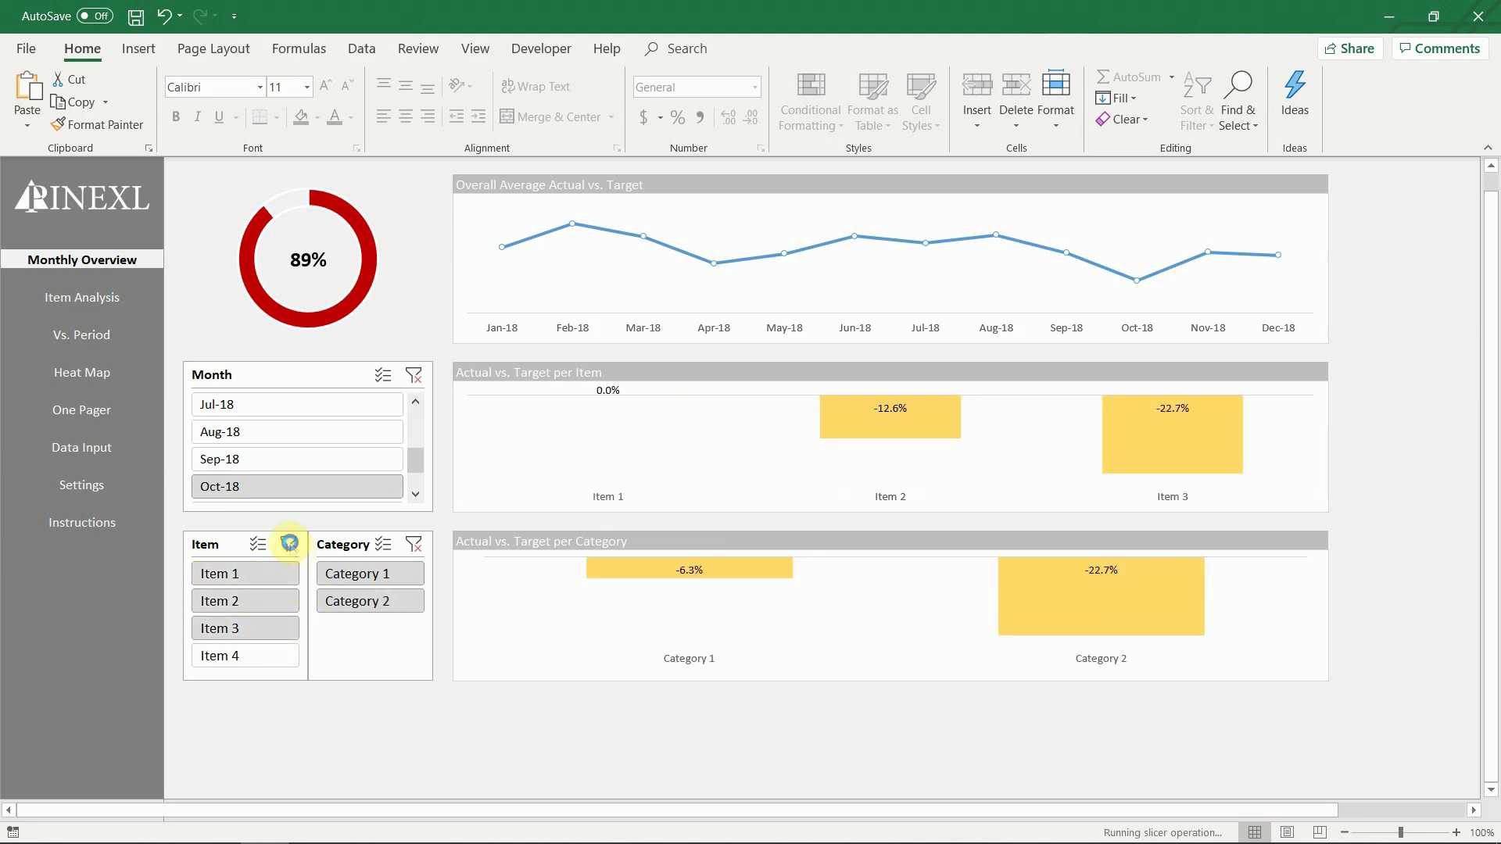
left_click(368, 600)
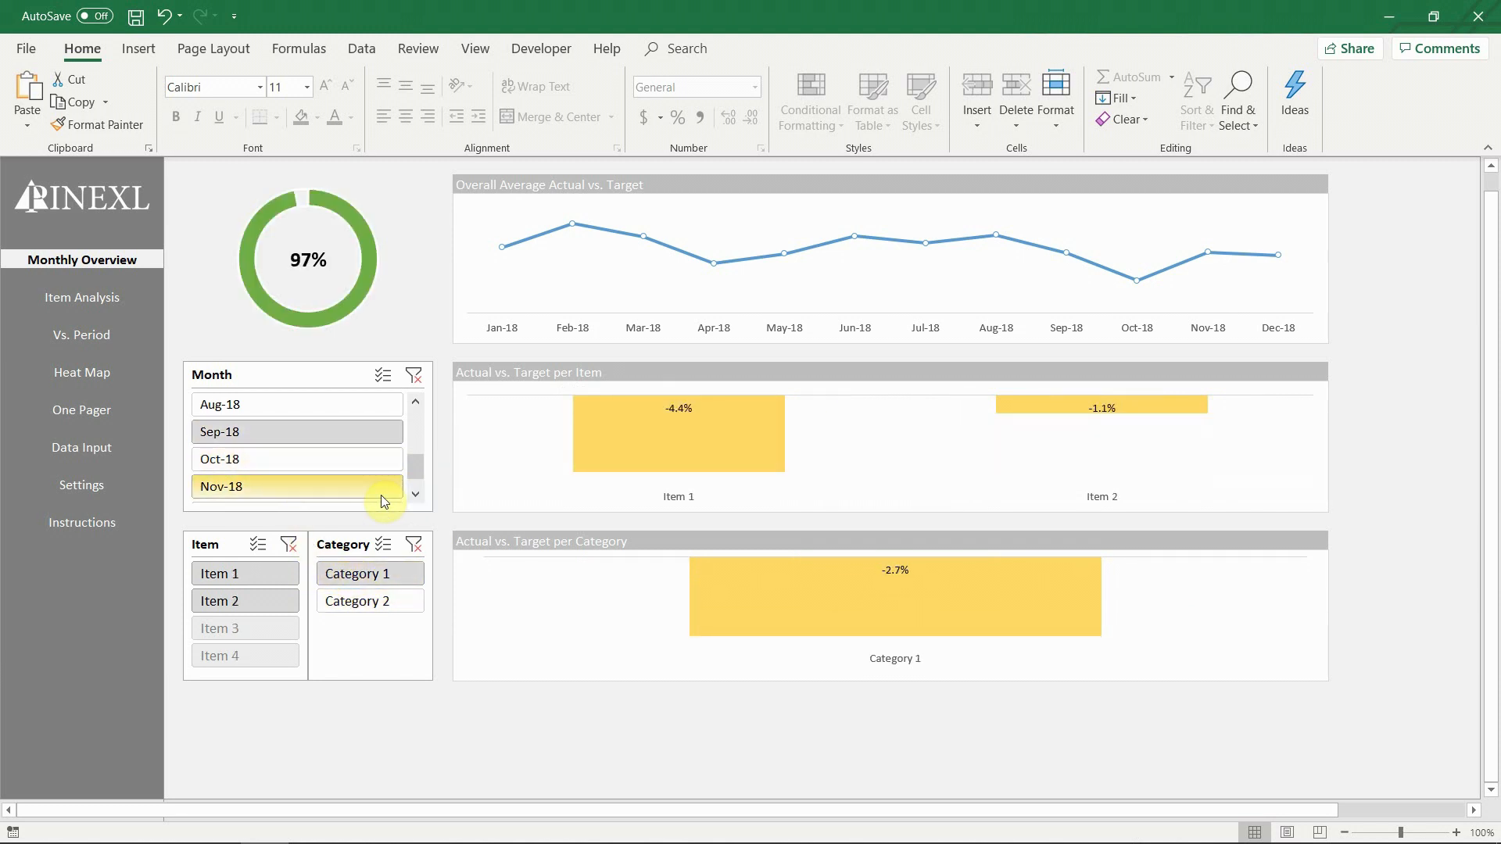
- Cycle month filters Nov-18, Oct-18 and Dec-18, keep December 2018, and open Item Analysis
left_click(297, 486)
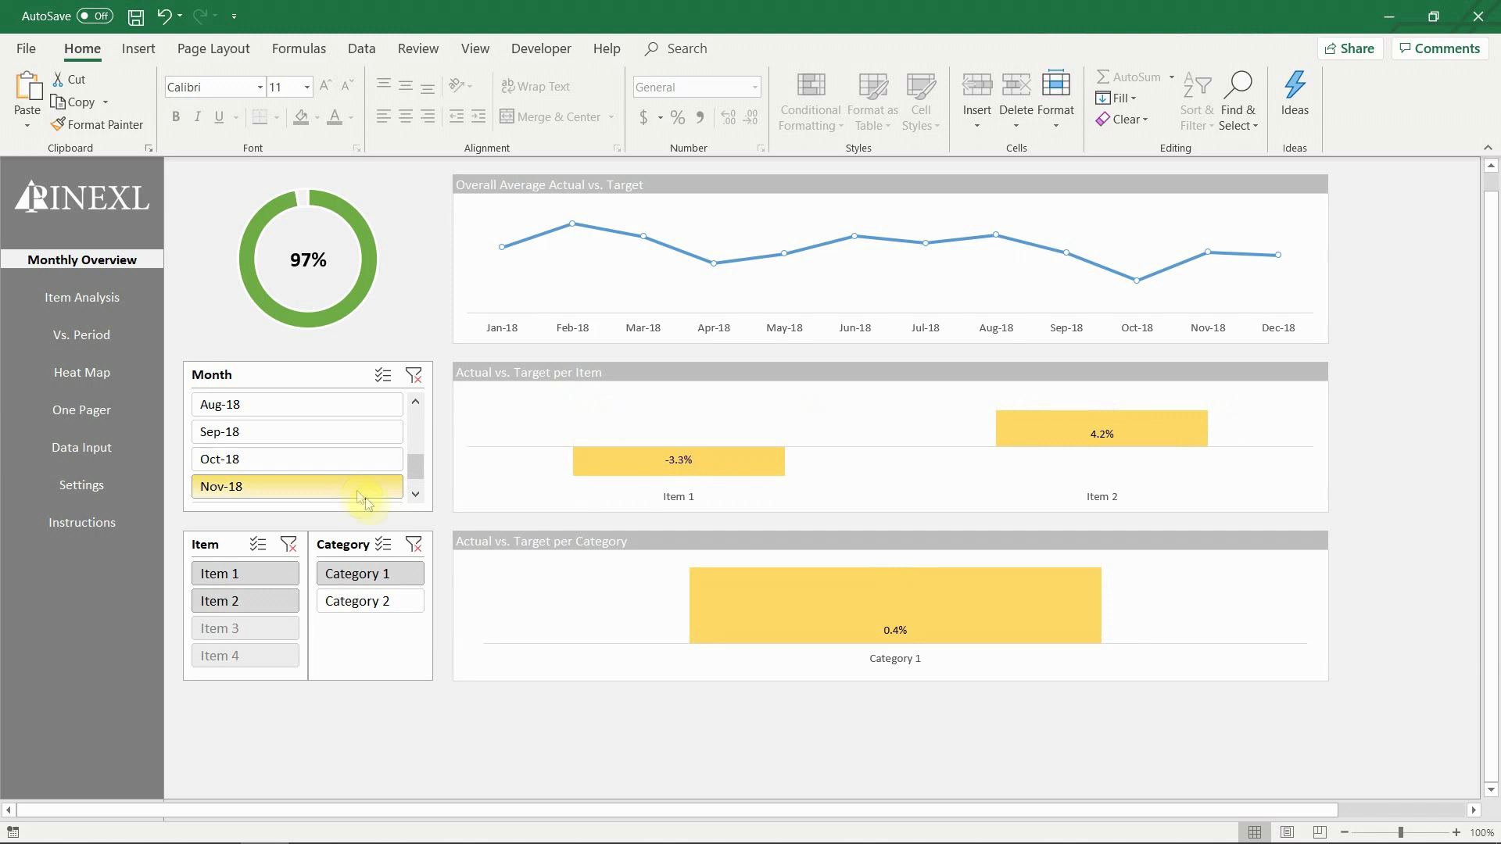
left_click(414, 495)
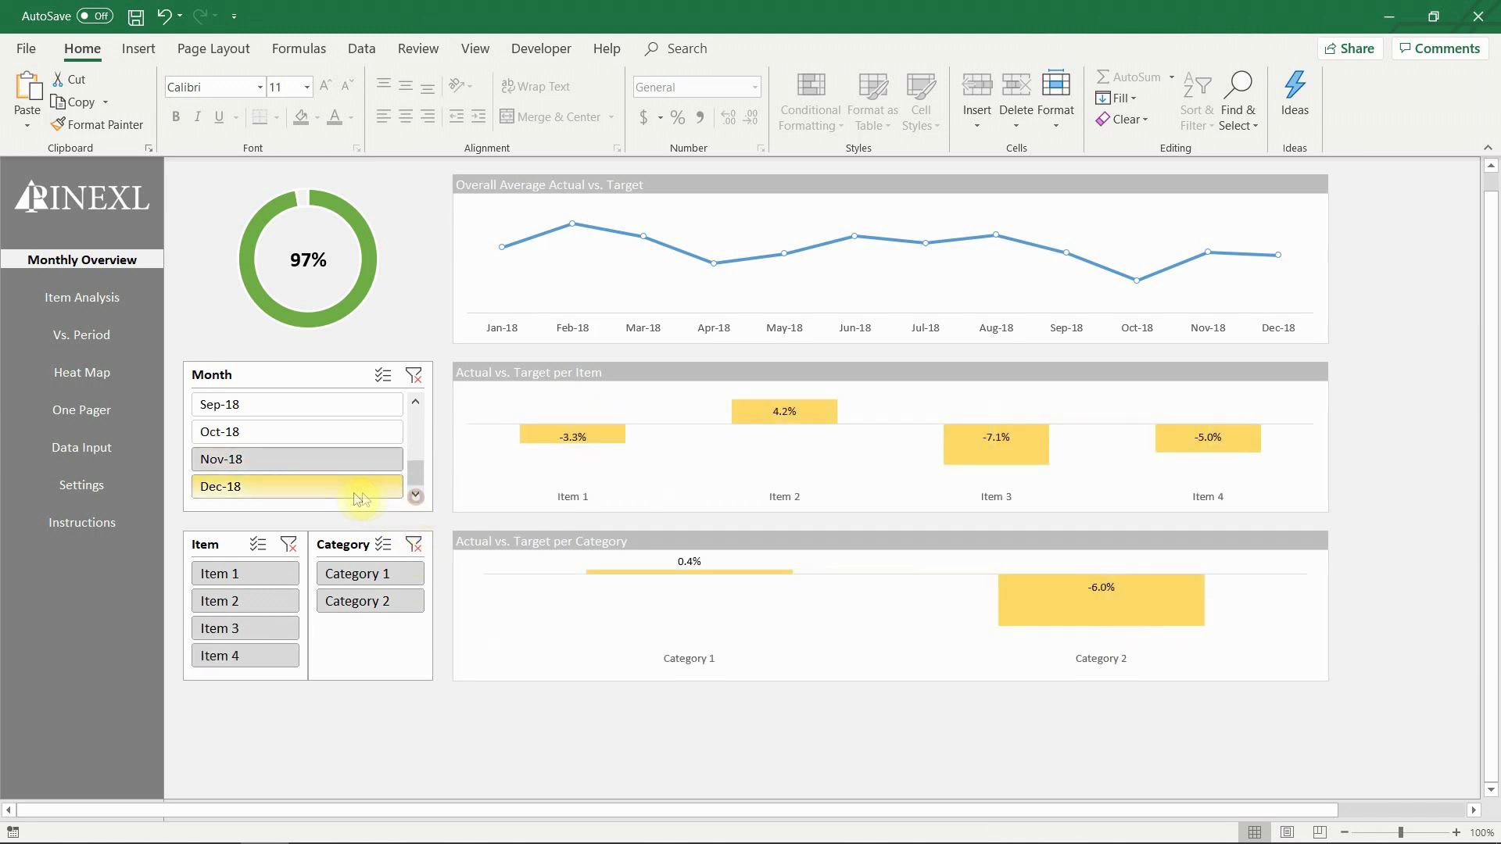
left_click(297, 458)
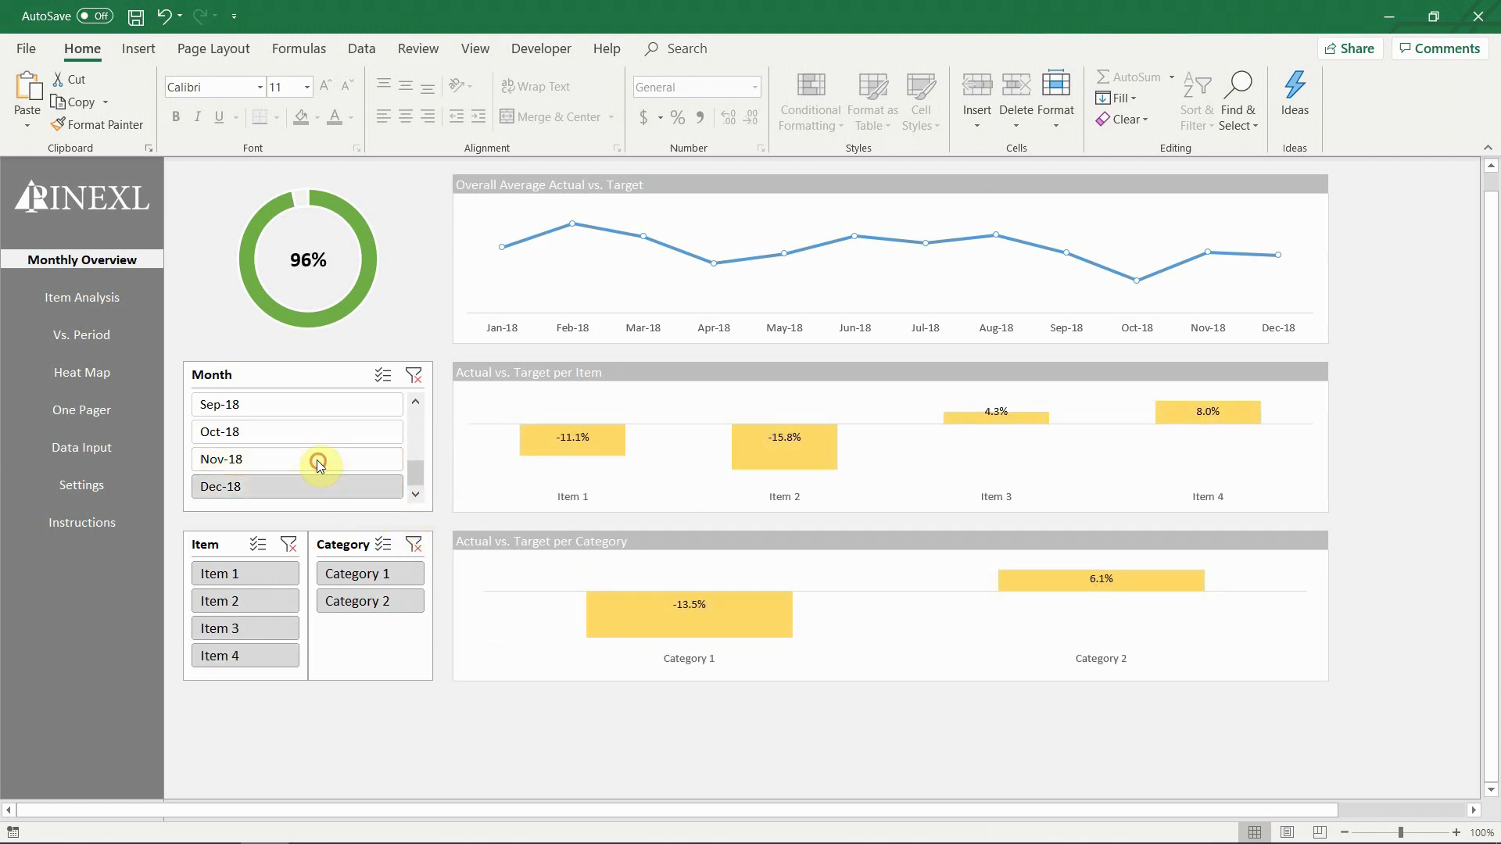
left_click(297, 404)
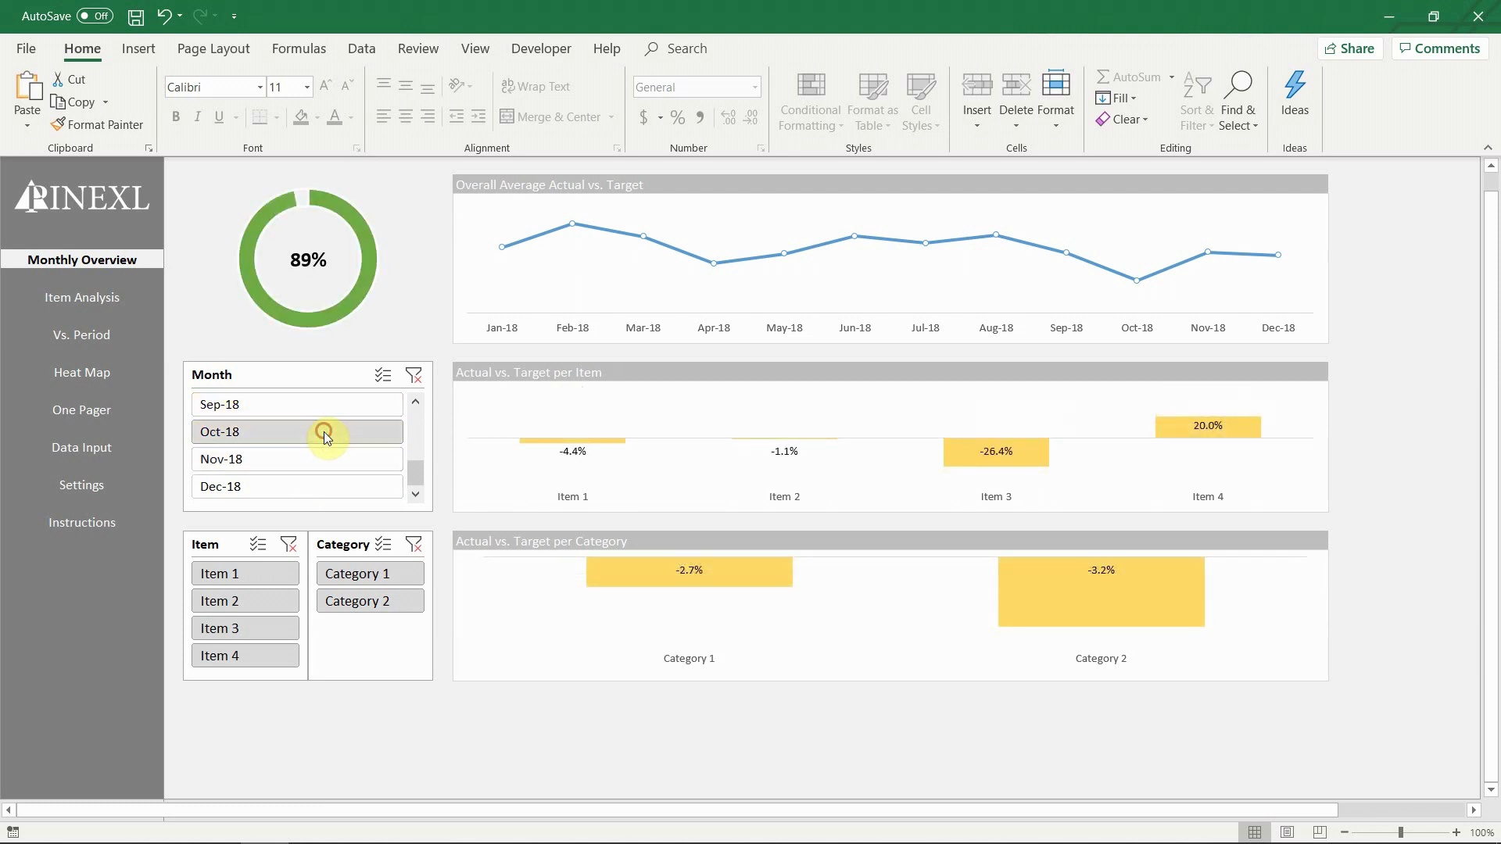
left_click(298, 486)
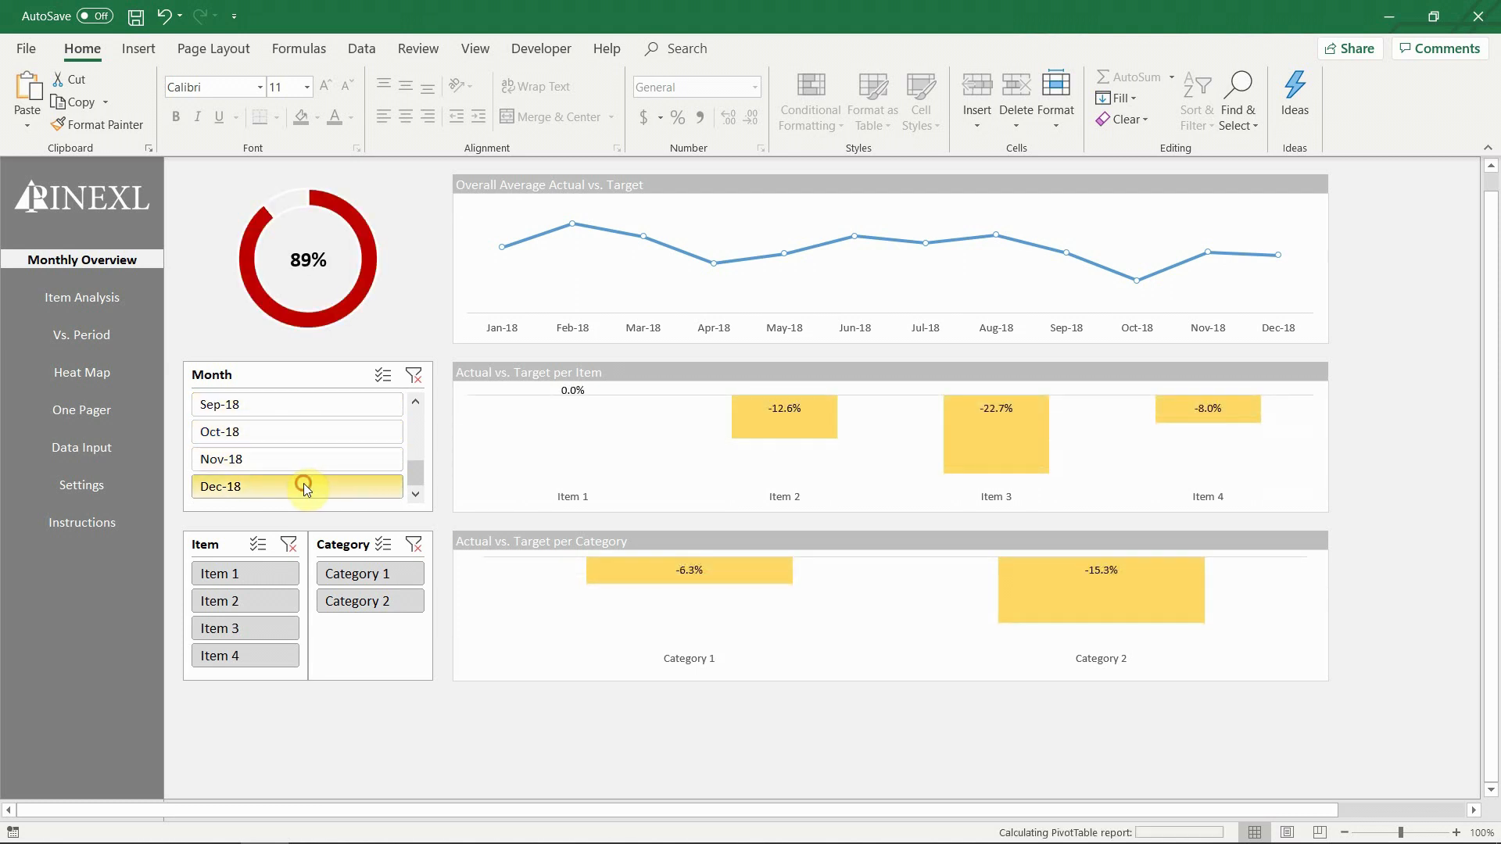
left_click(297, 487)
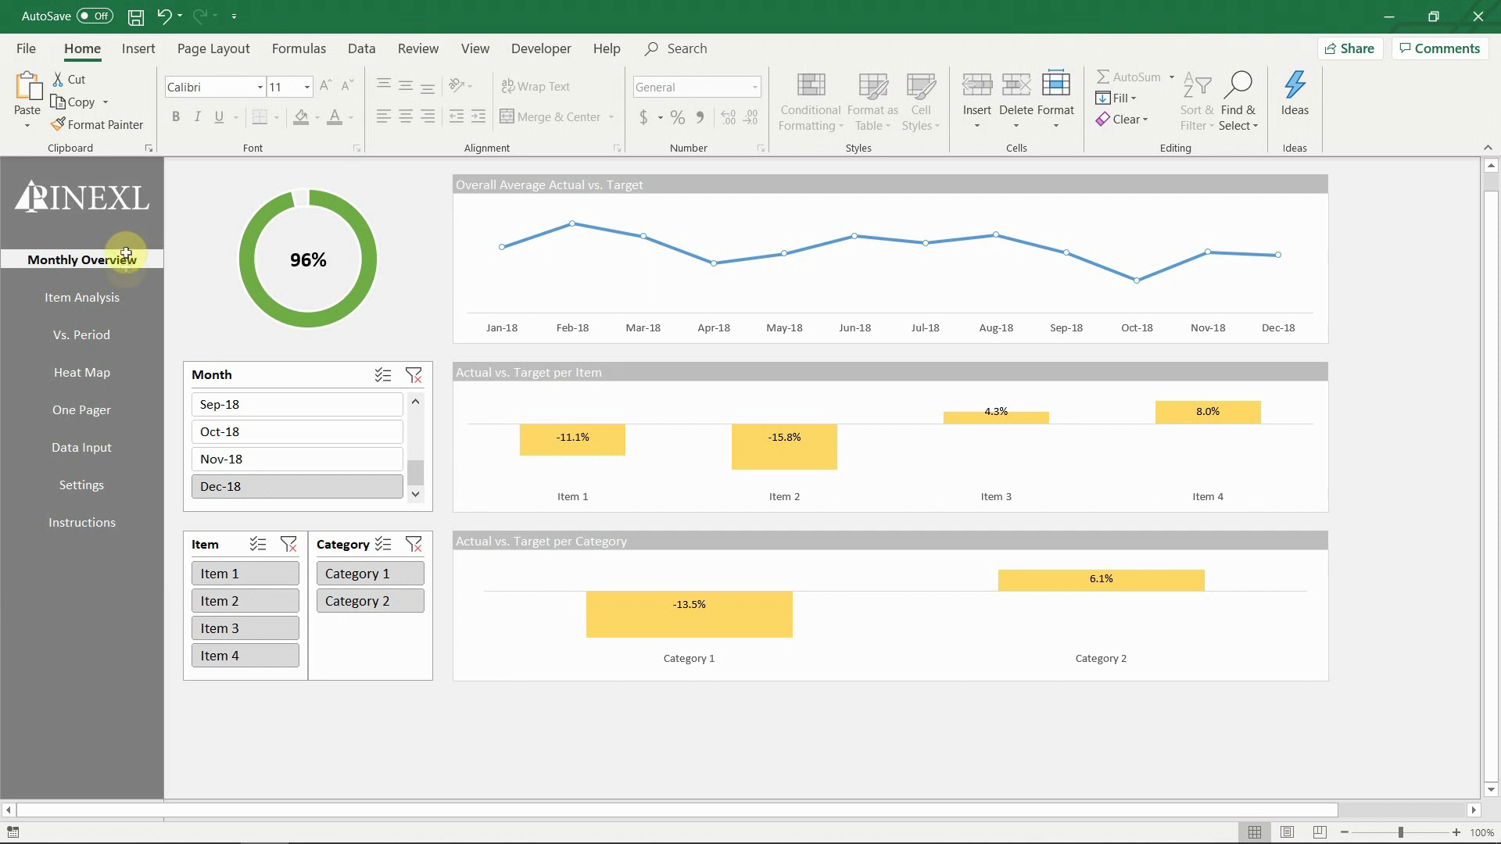
left_click(82, 298)
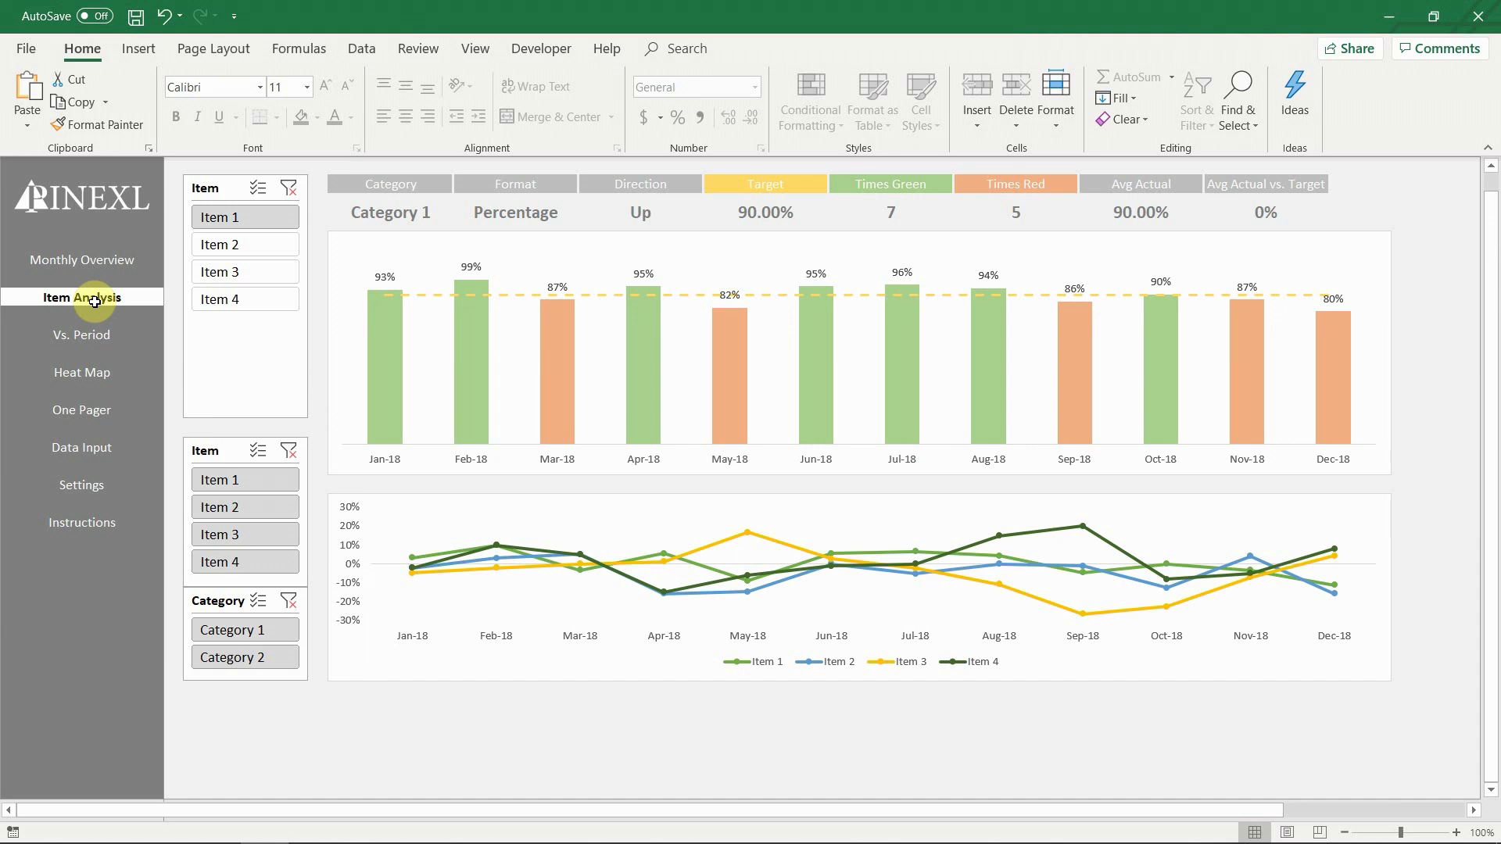
- Show Items 2, 3 and 4 in turn on the Item Analysis bar chart, ending on Item 1
left_click(244, 244)
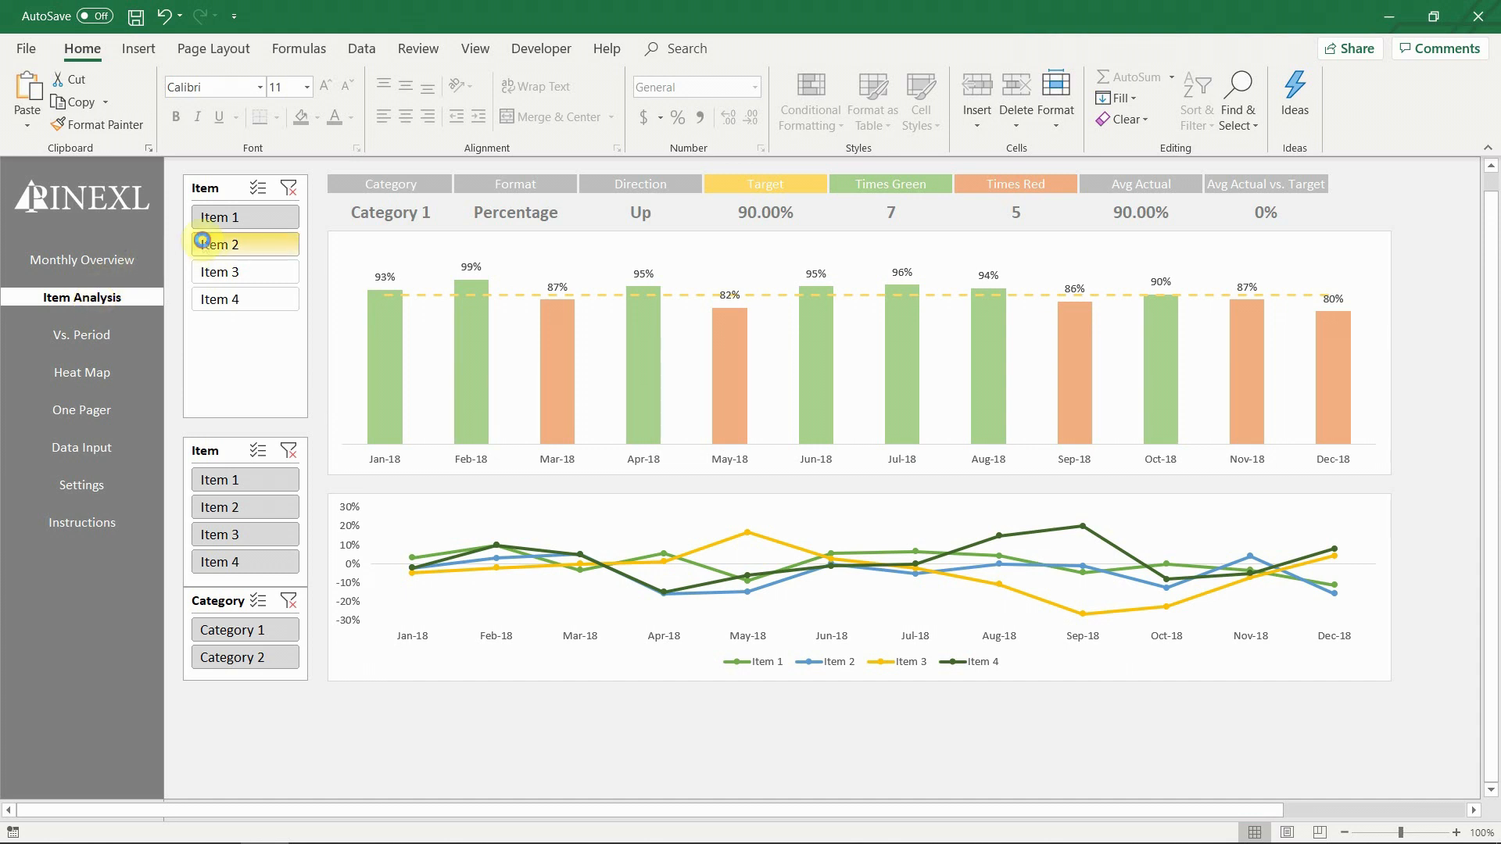
left_click(221, 271)
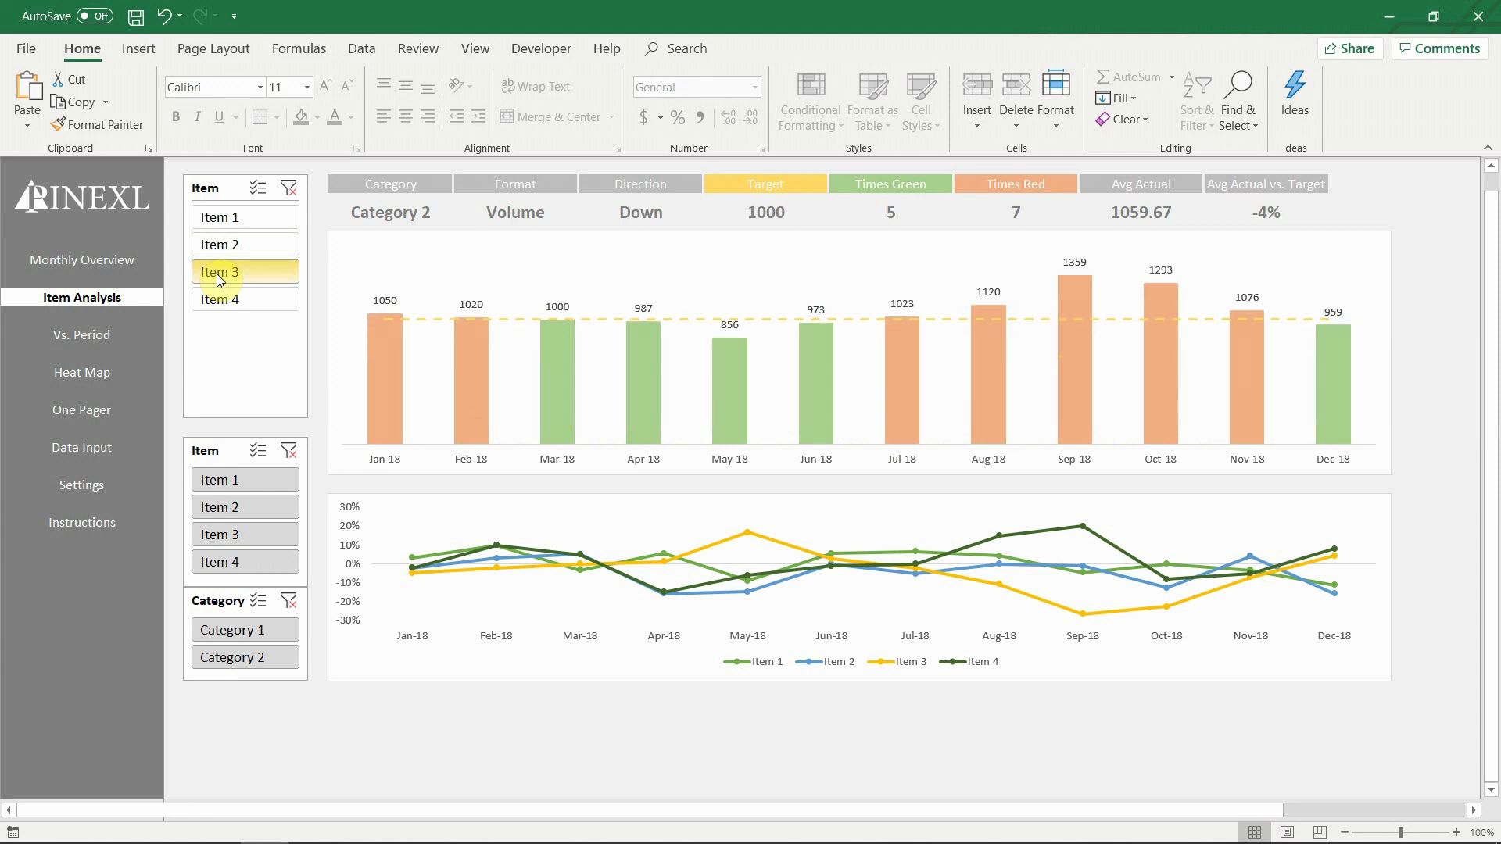
left_click(232, 300)
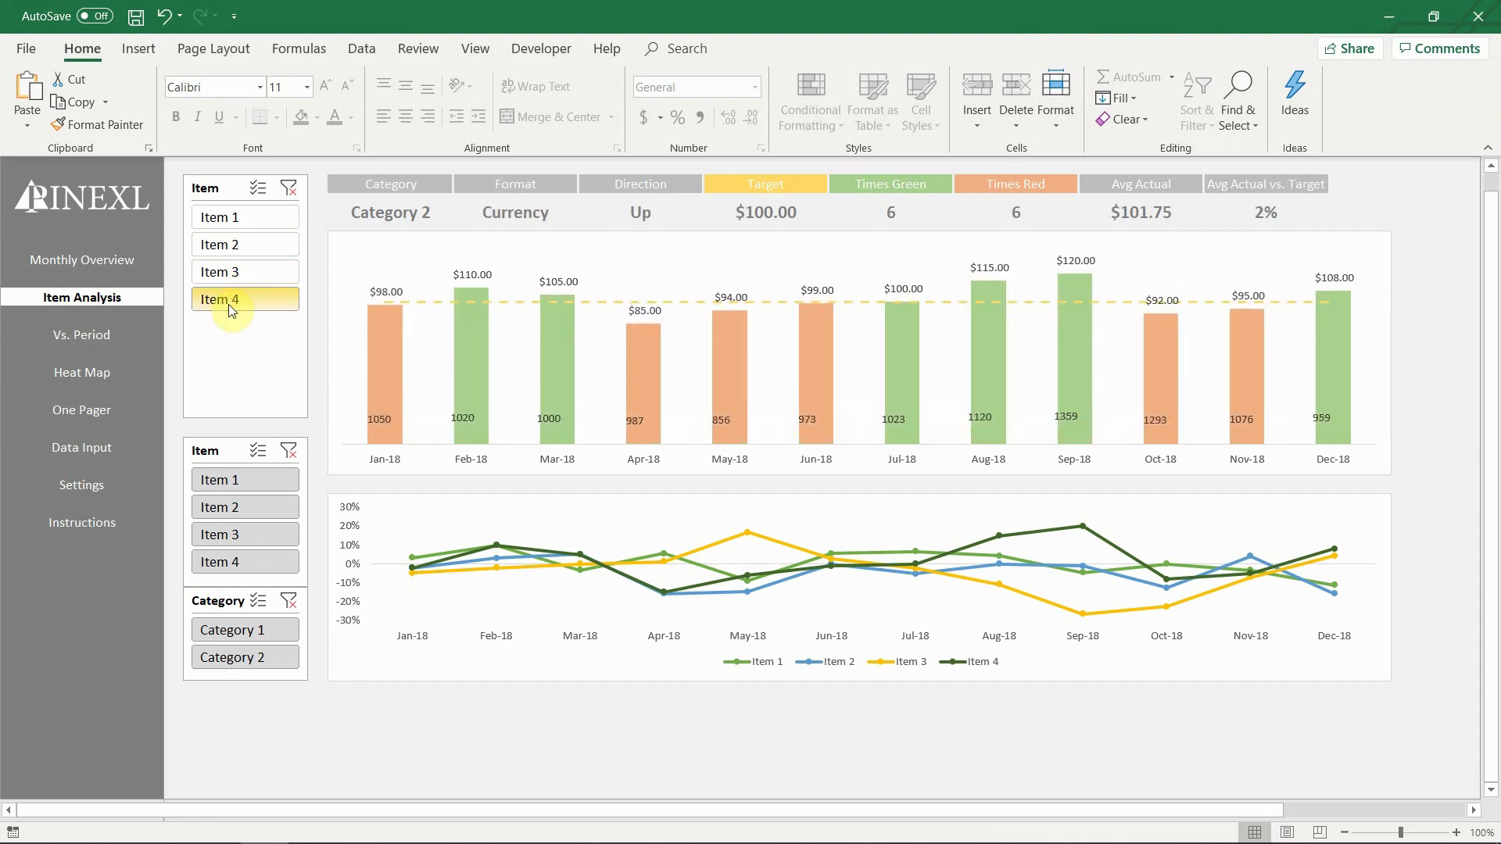
left_click(243, 272)
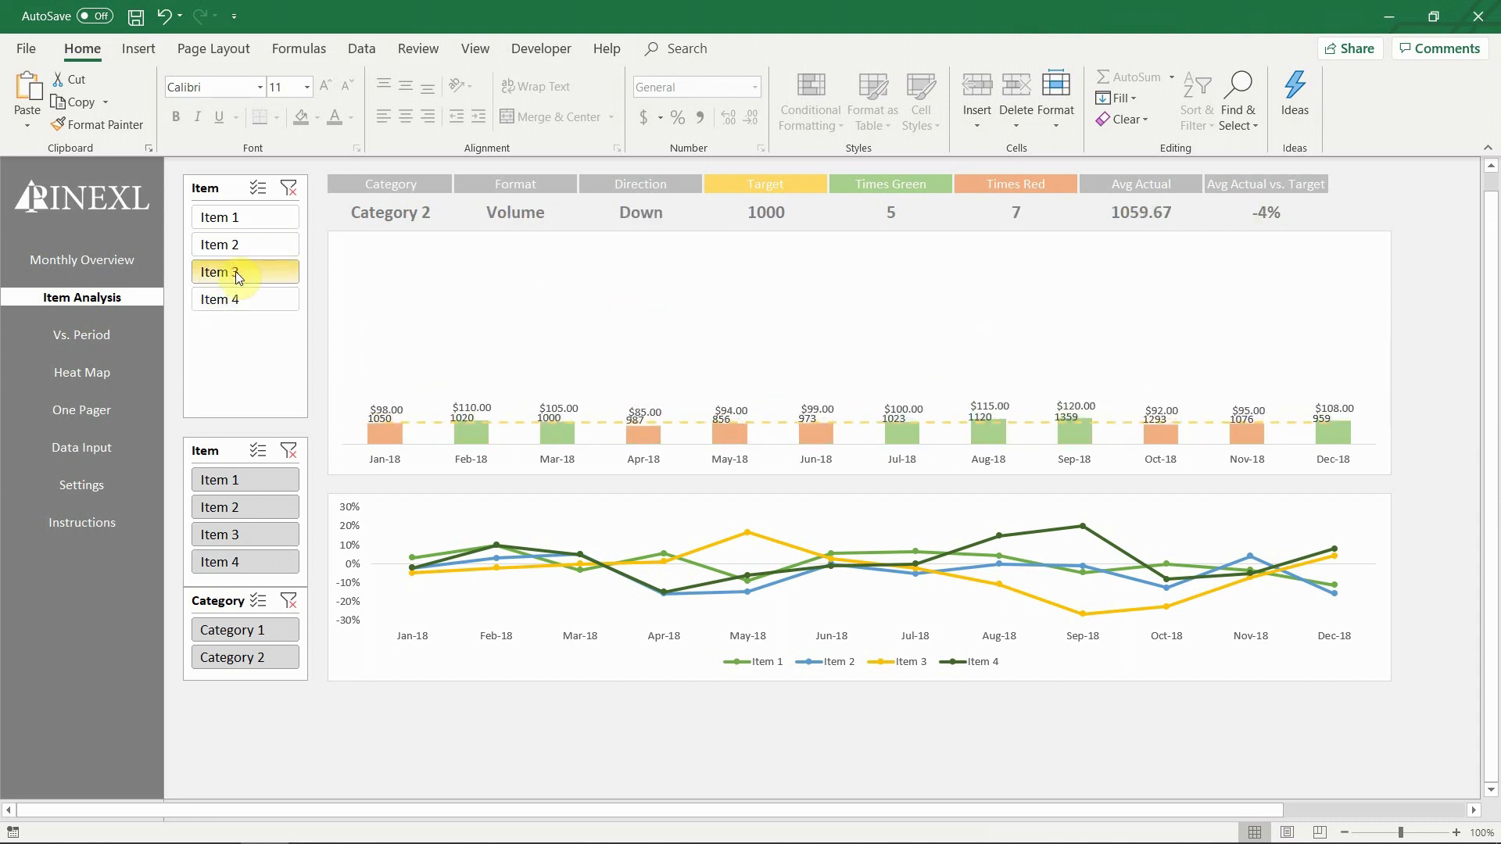
left_click(243, 244)
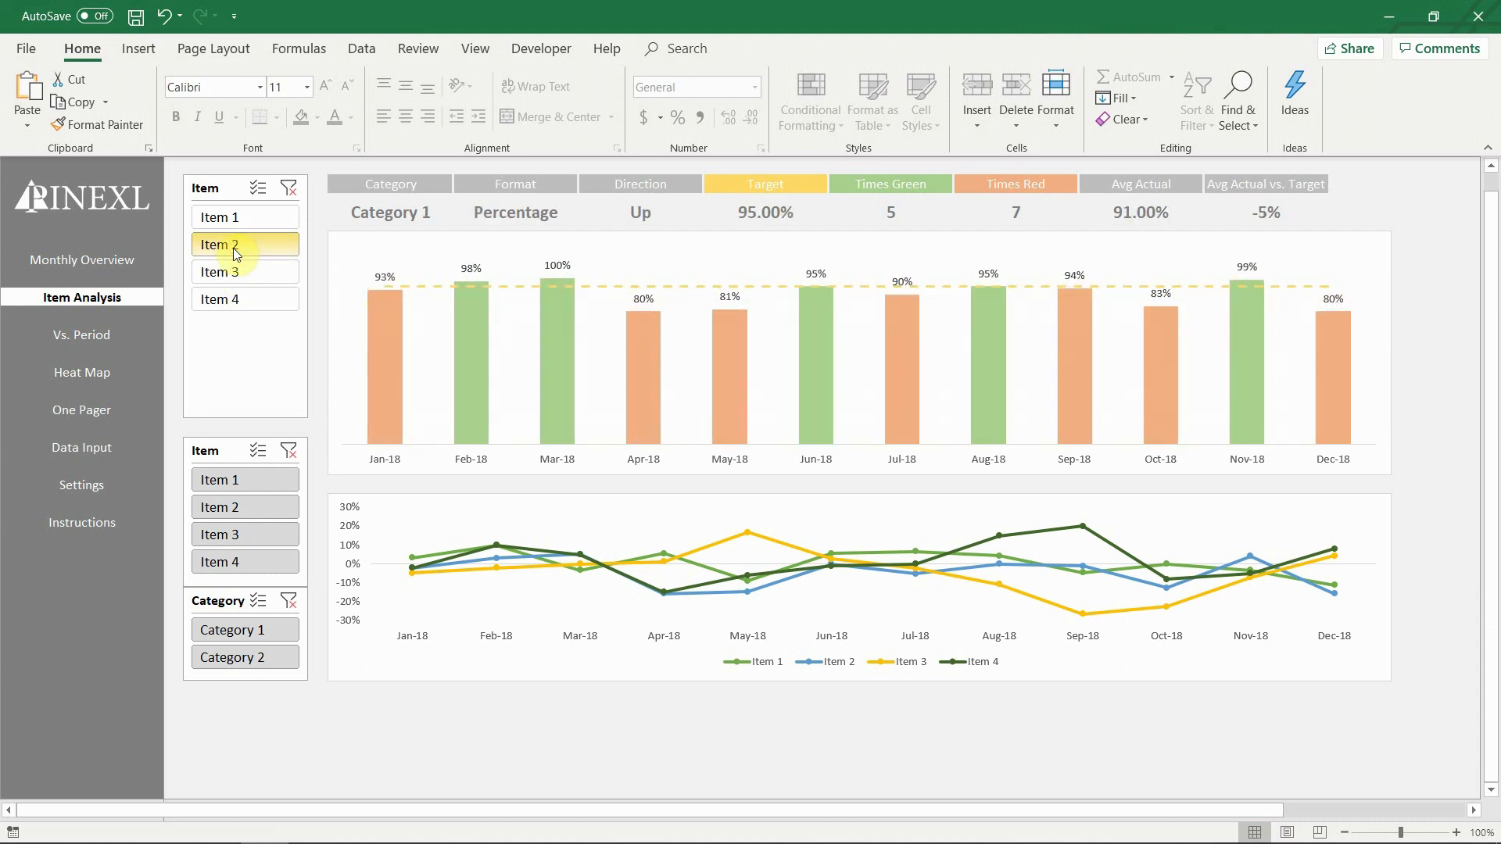
left_click(243, 217)
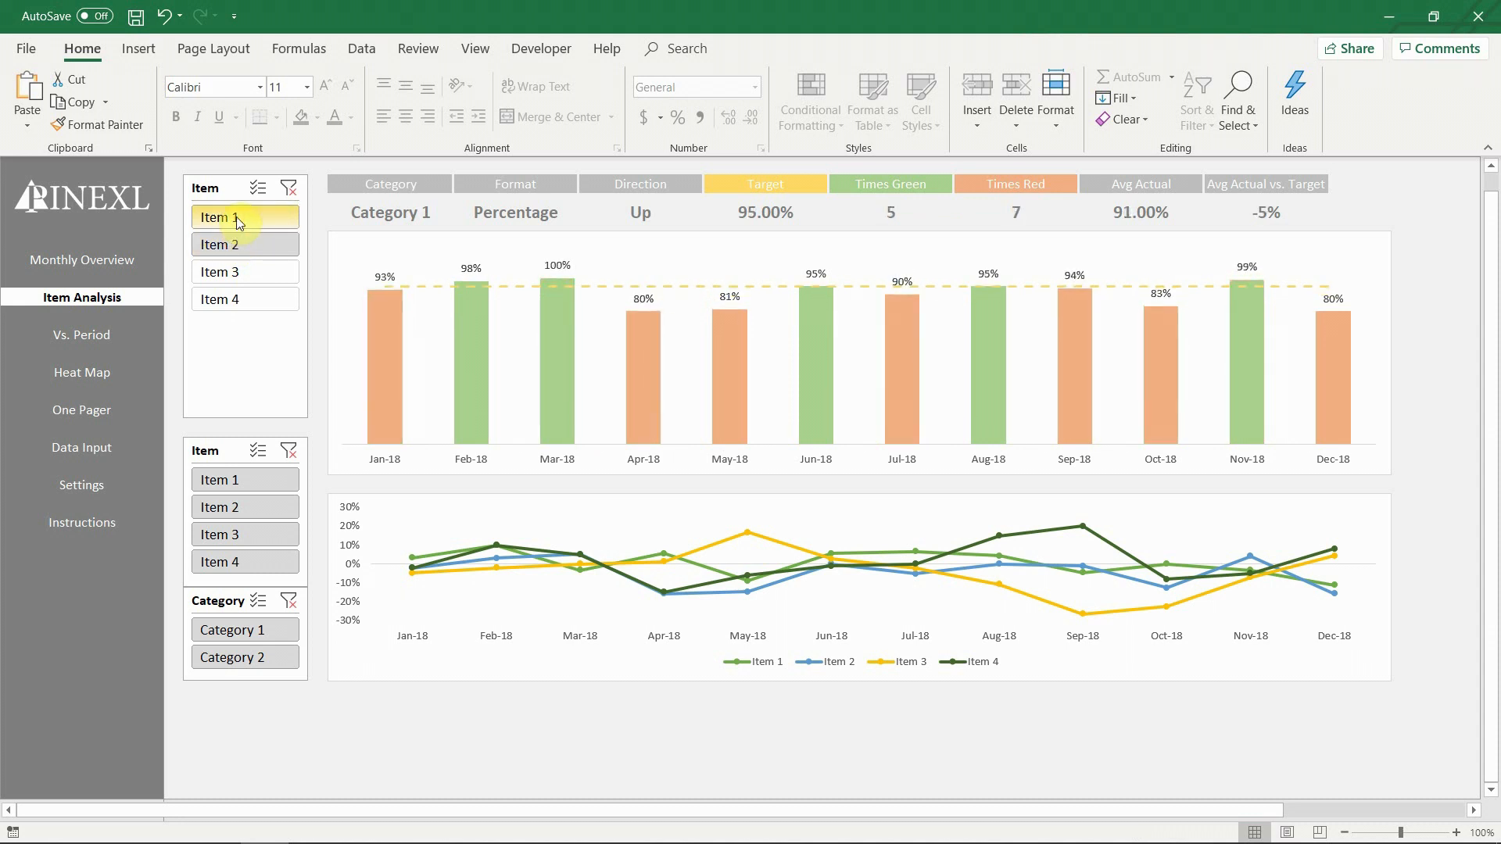
left_click(244, 272)
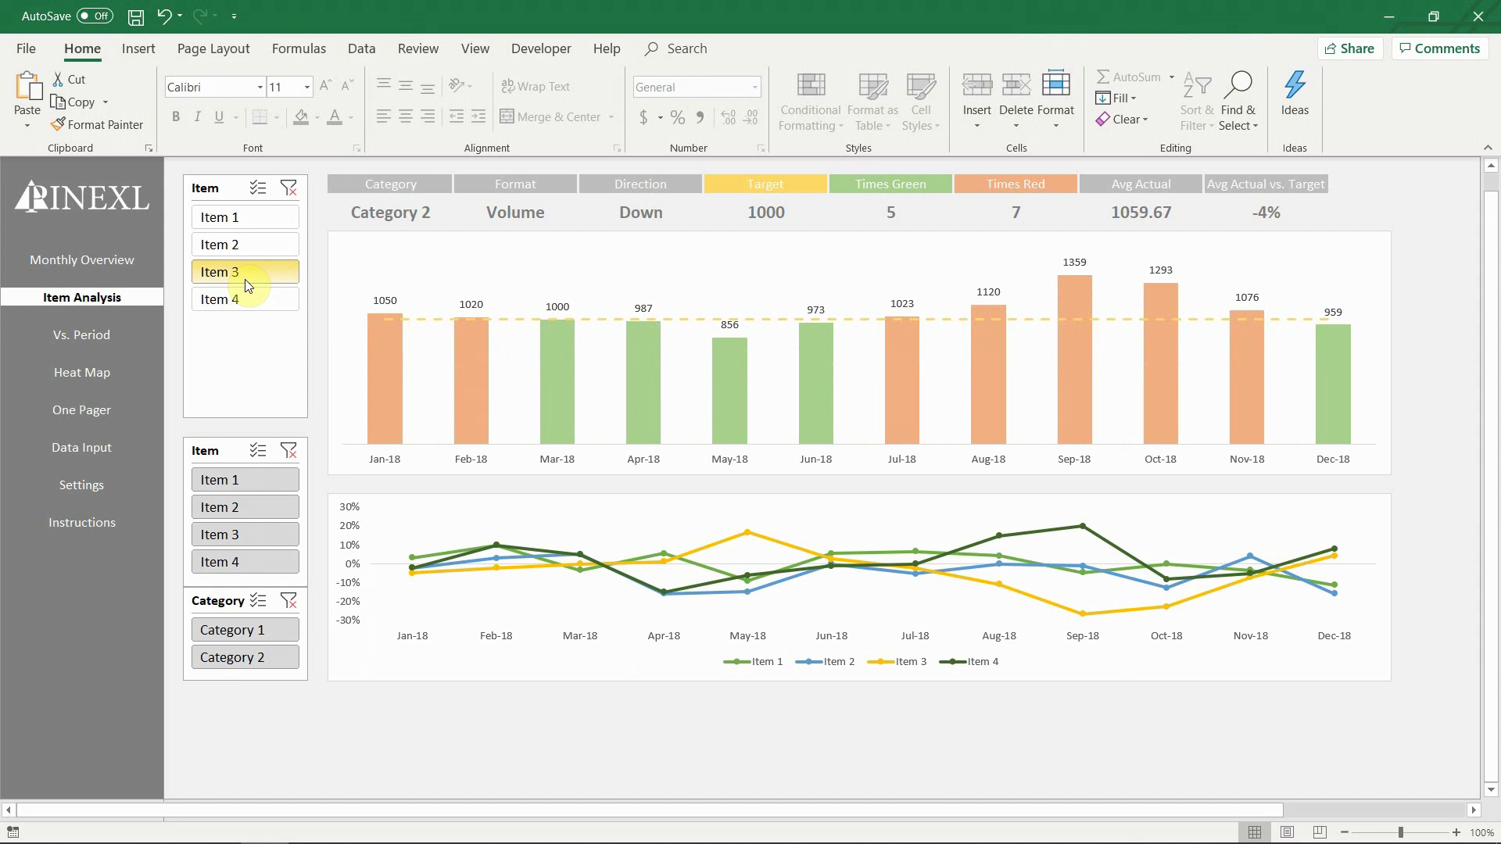
mouse_move(247, 286)
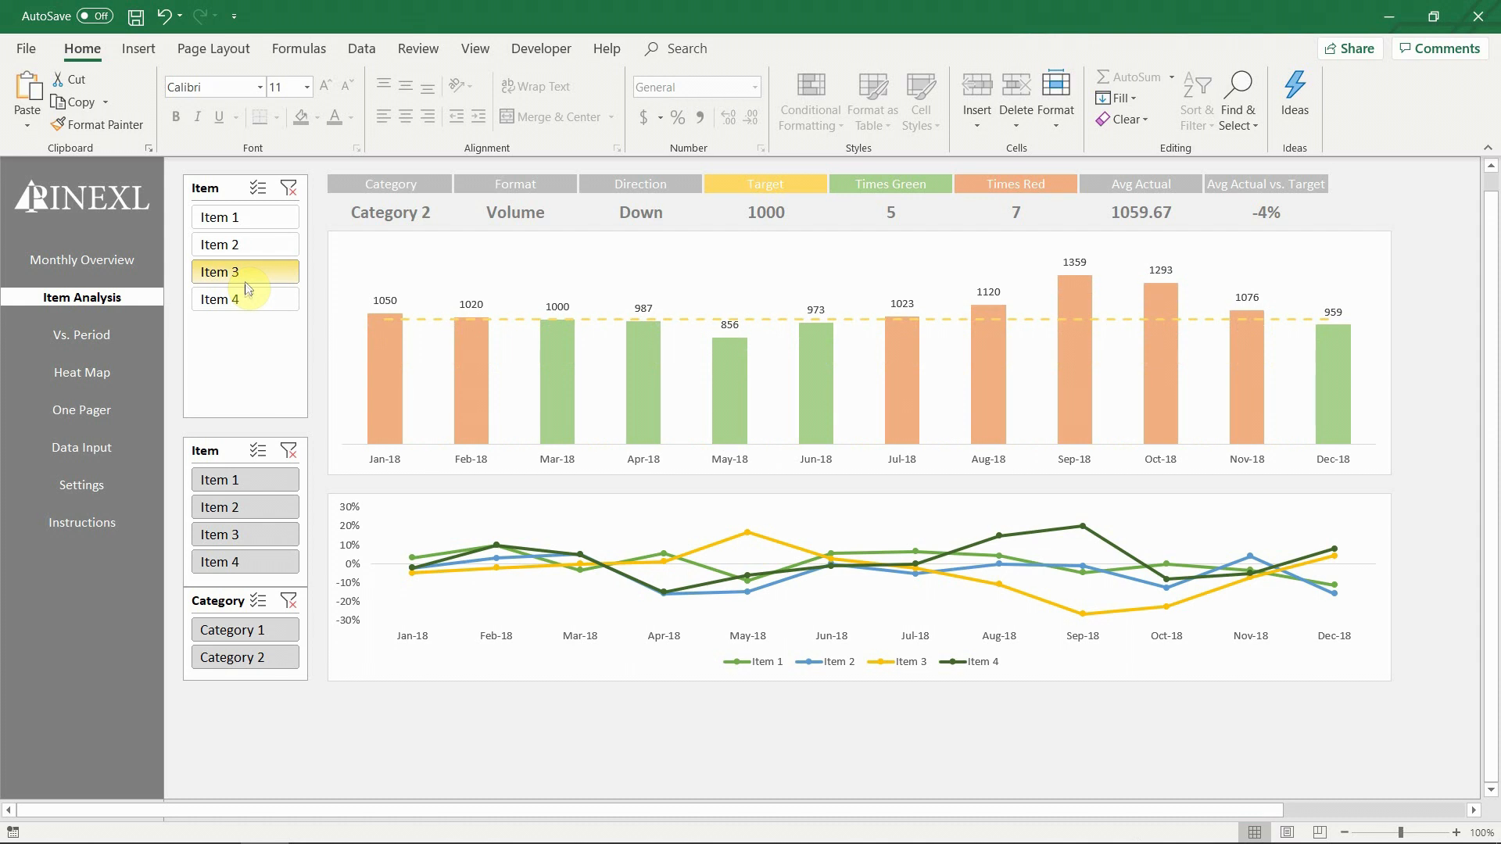
left_click(243, 299)
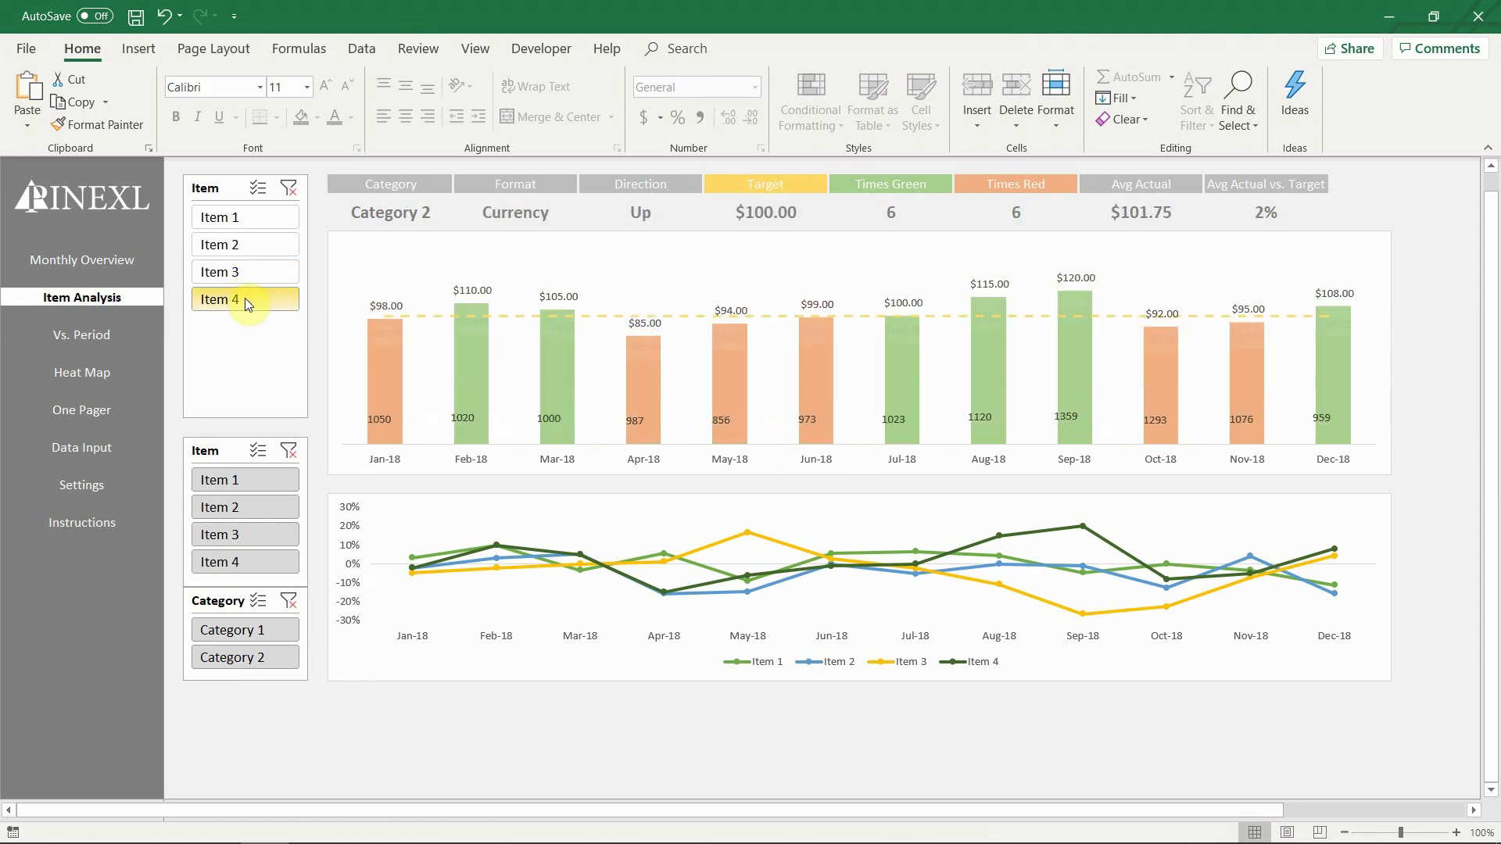
left_click(221, 218)
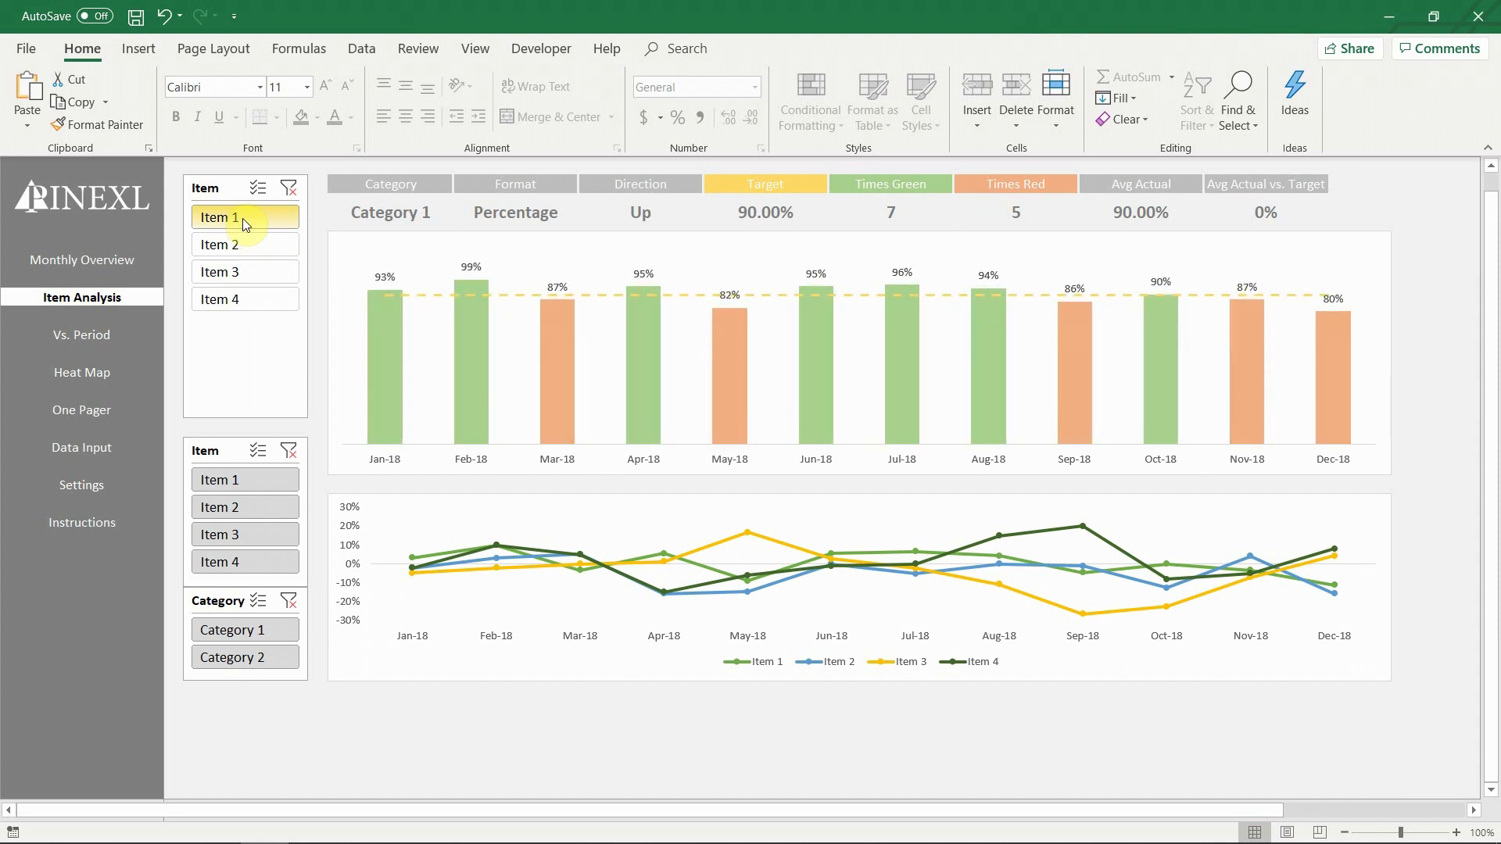
- Limit the trend chart to Items 1, 2 and 4, clear both slicers, and open Vs. Period
left_click(244, 479)
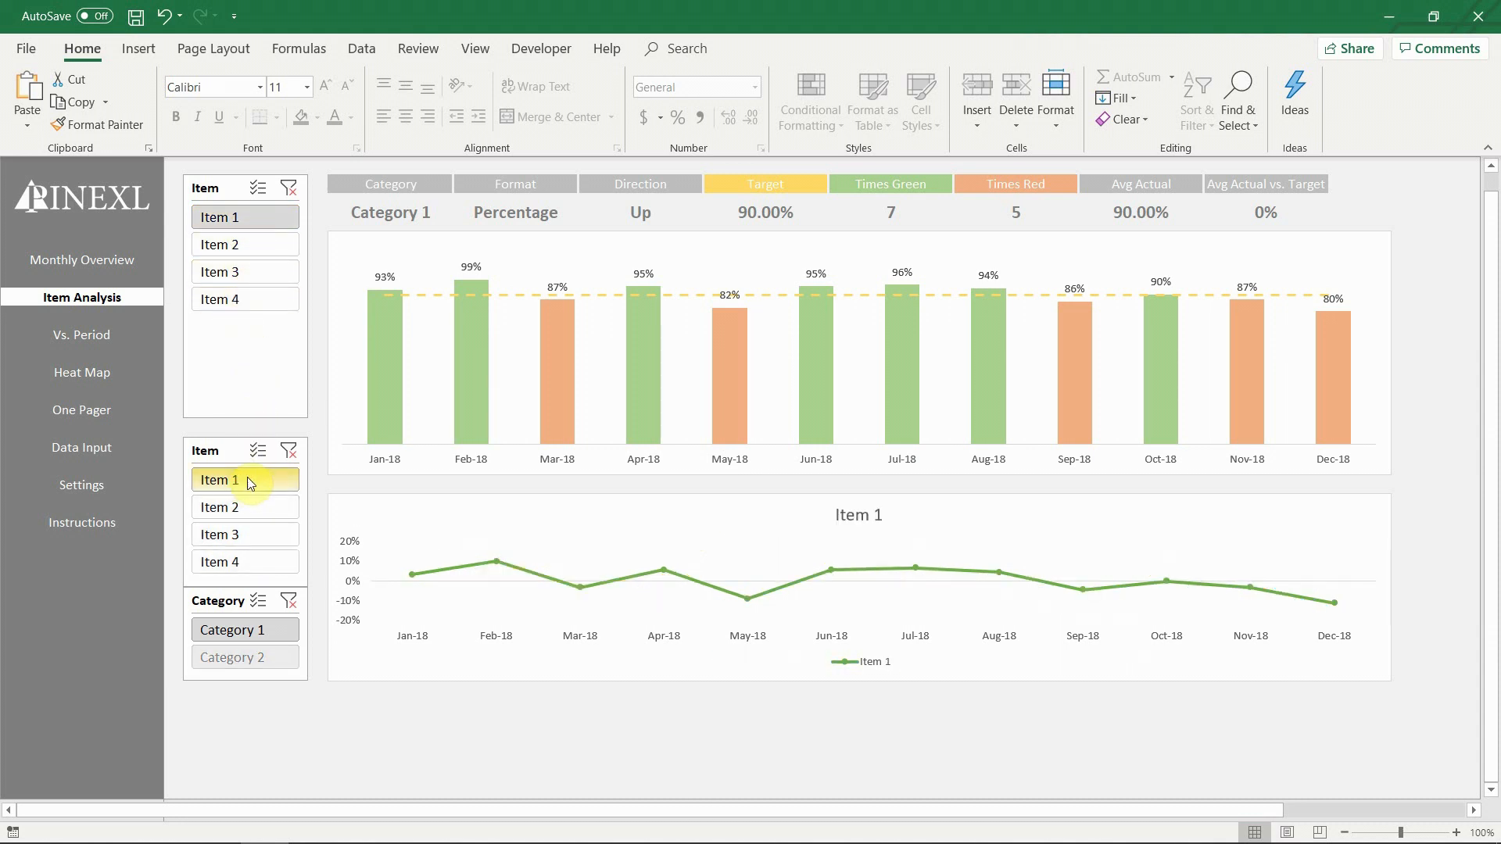
left_click(243, 507)
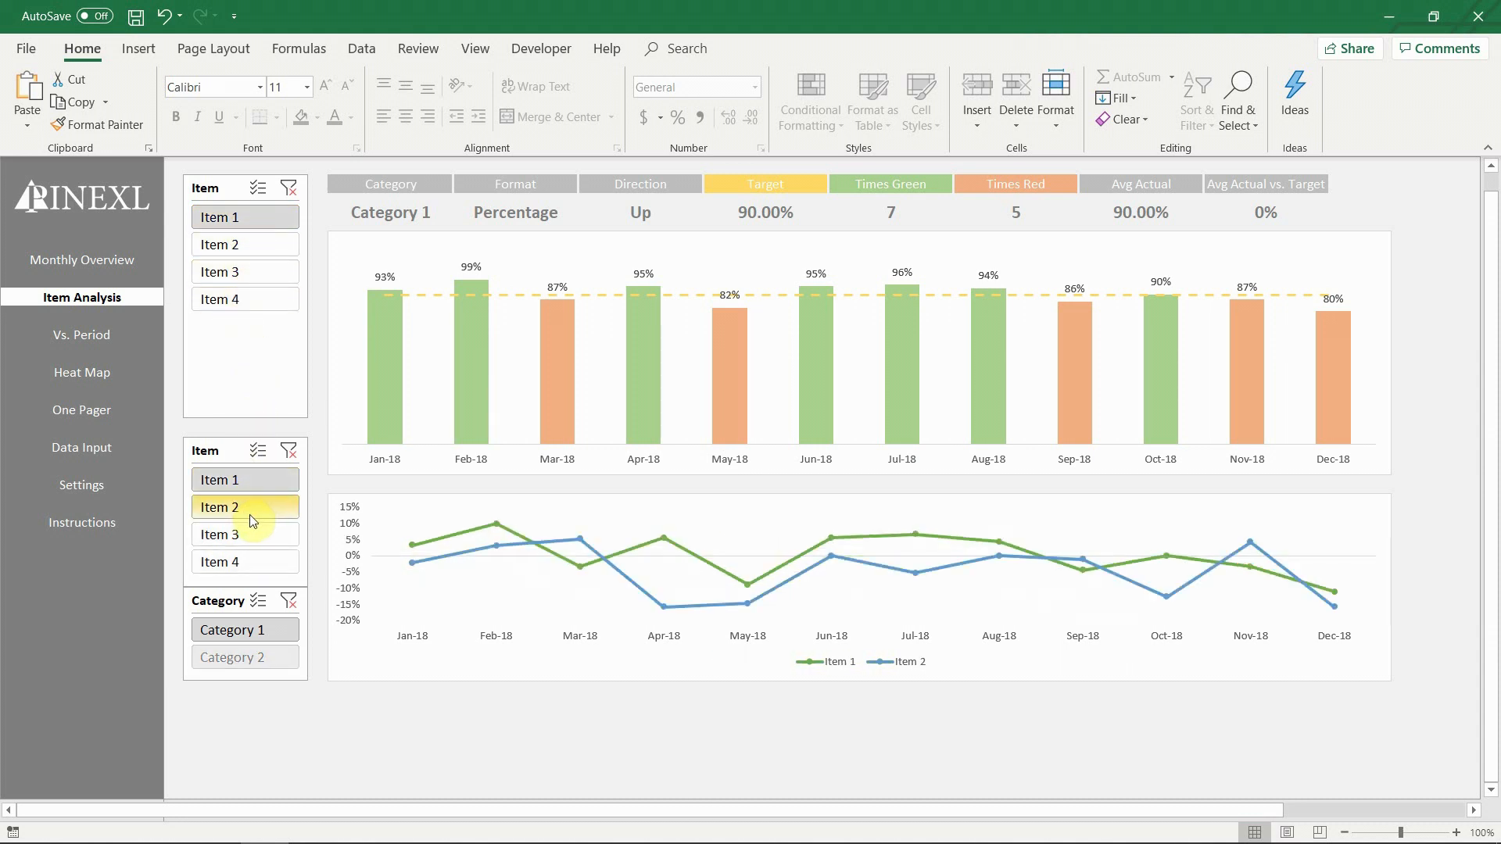
left_click(243, 561)
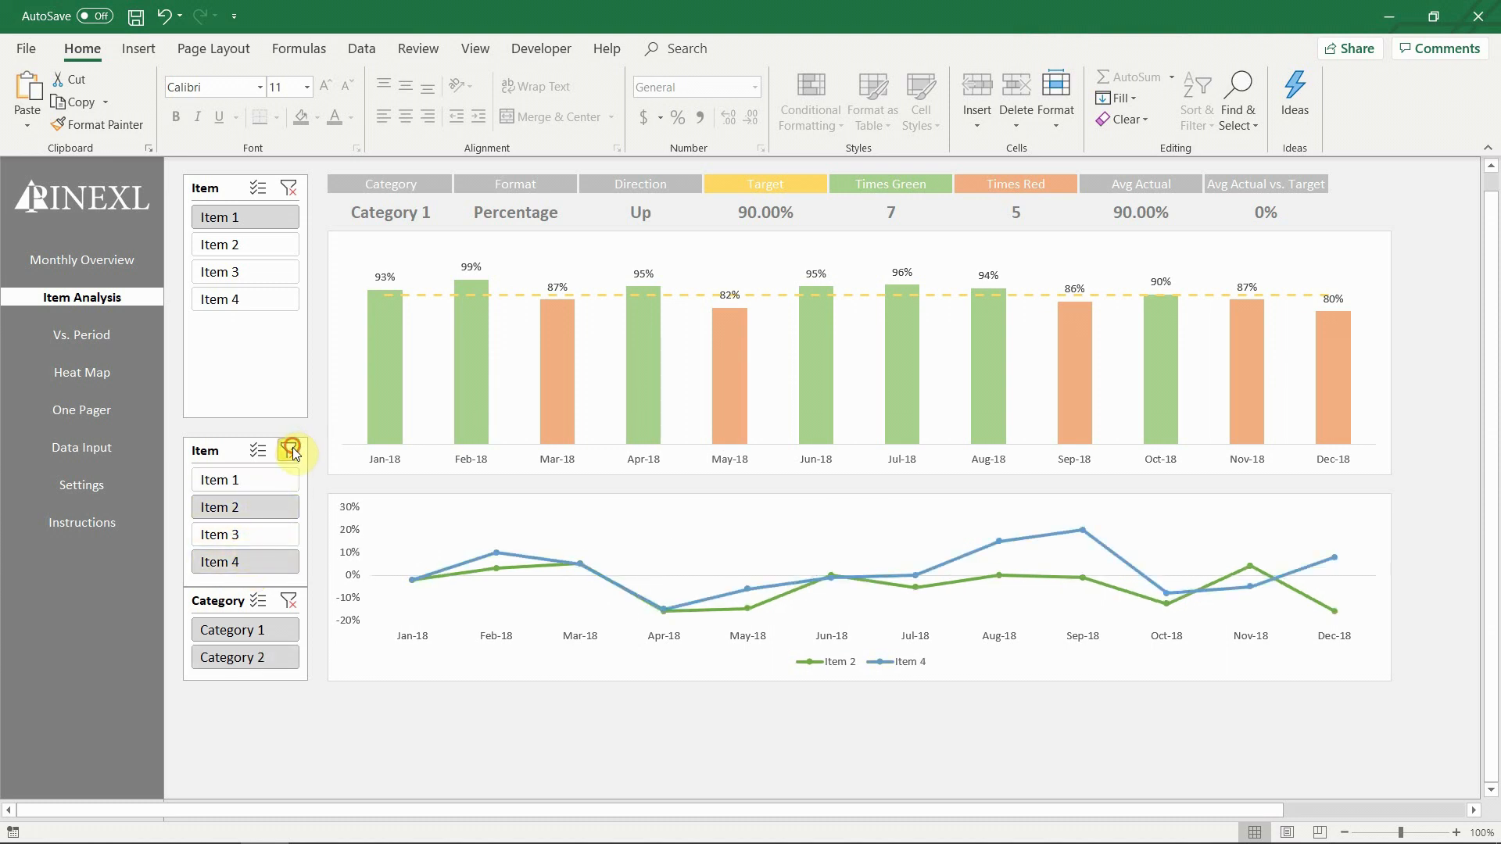
left_click(244, 656)
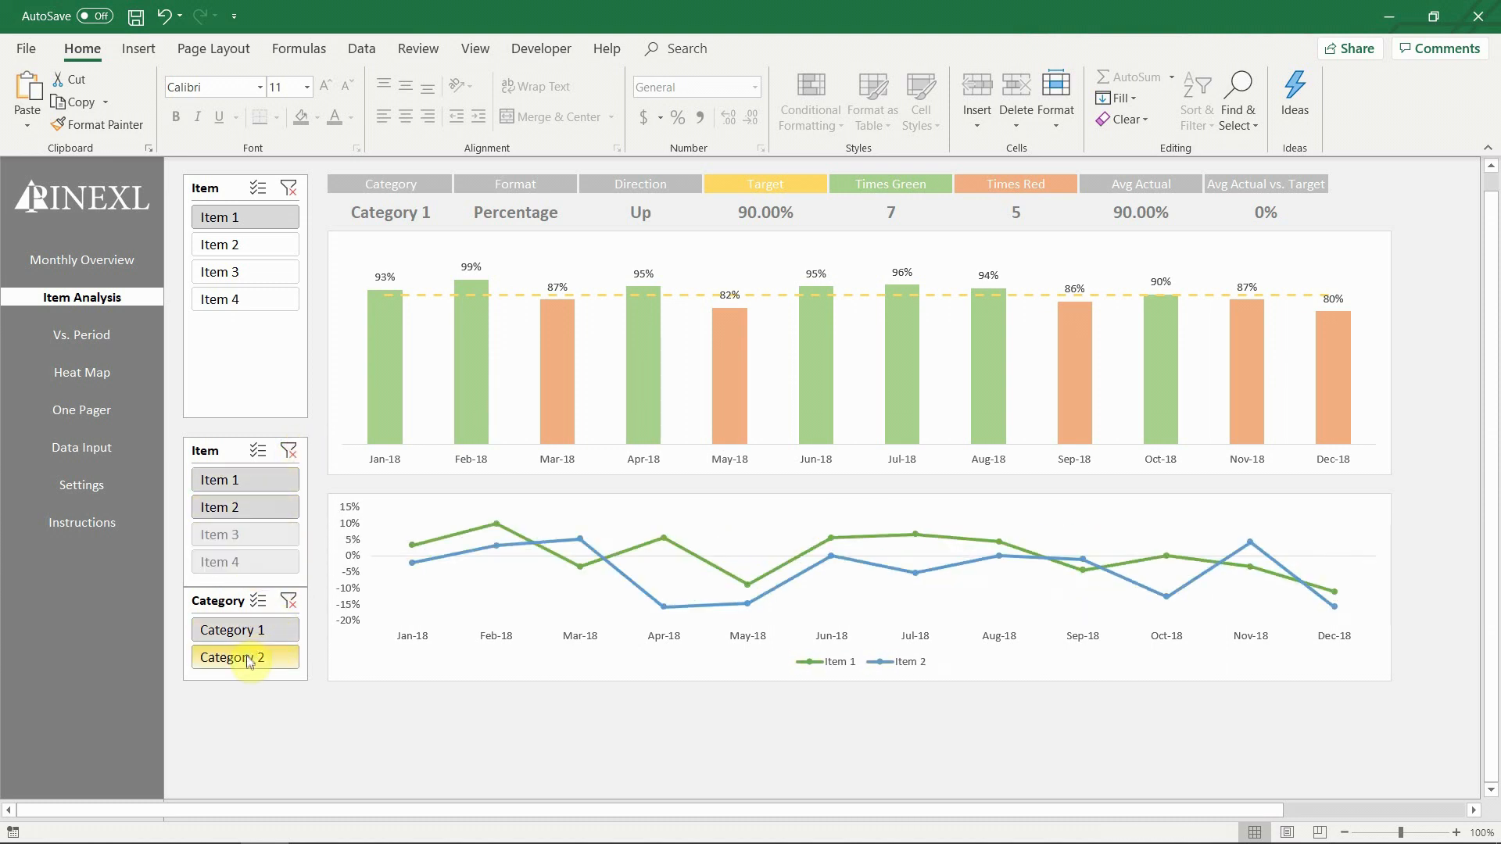
left_click(288, 601)
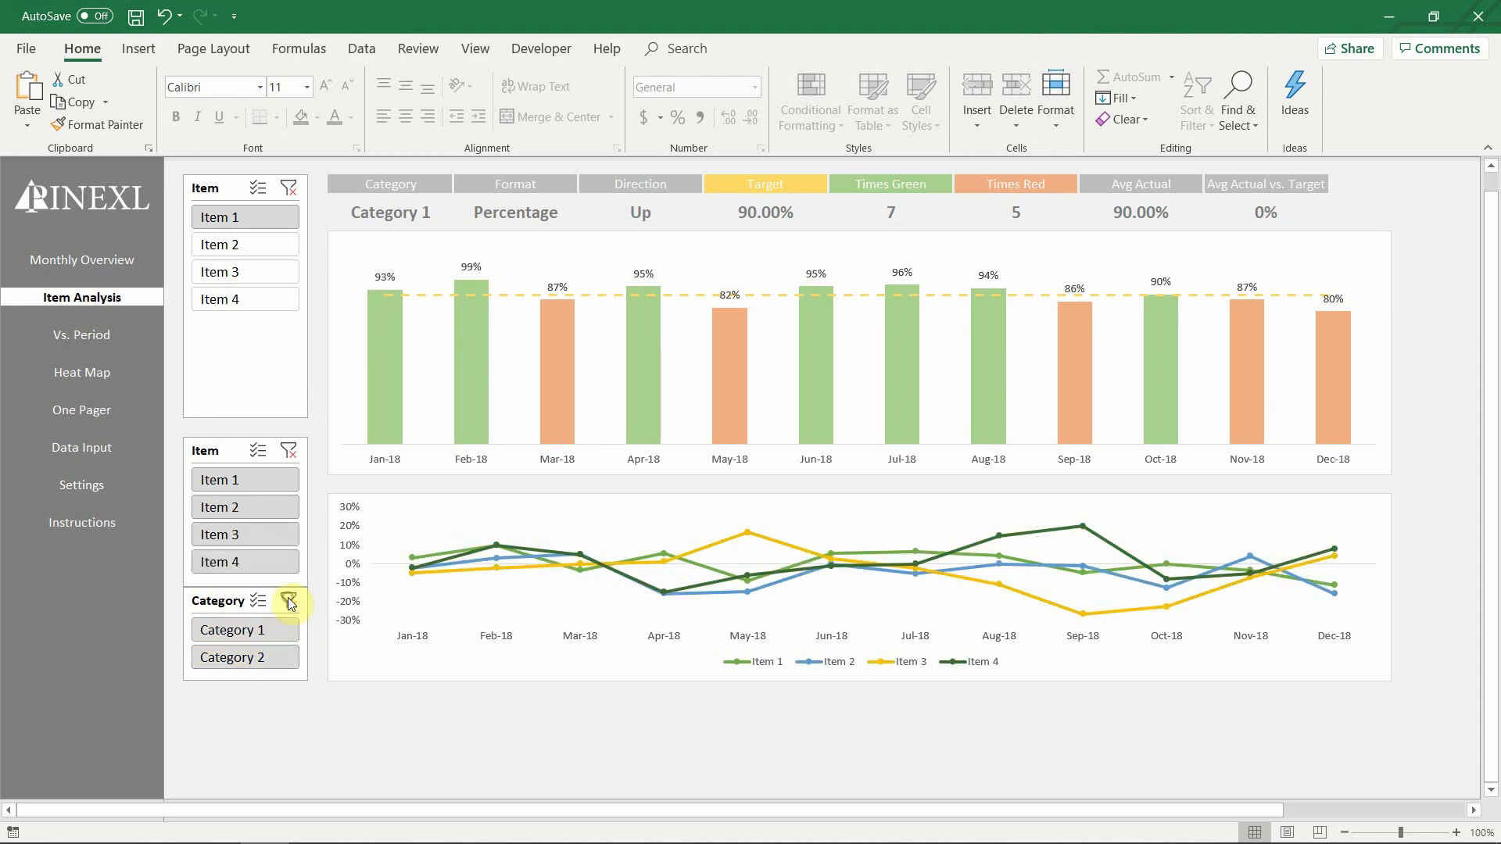
mouse_move(276, 370)
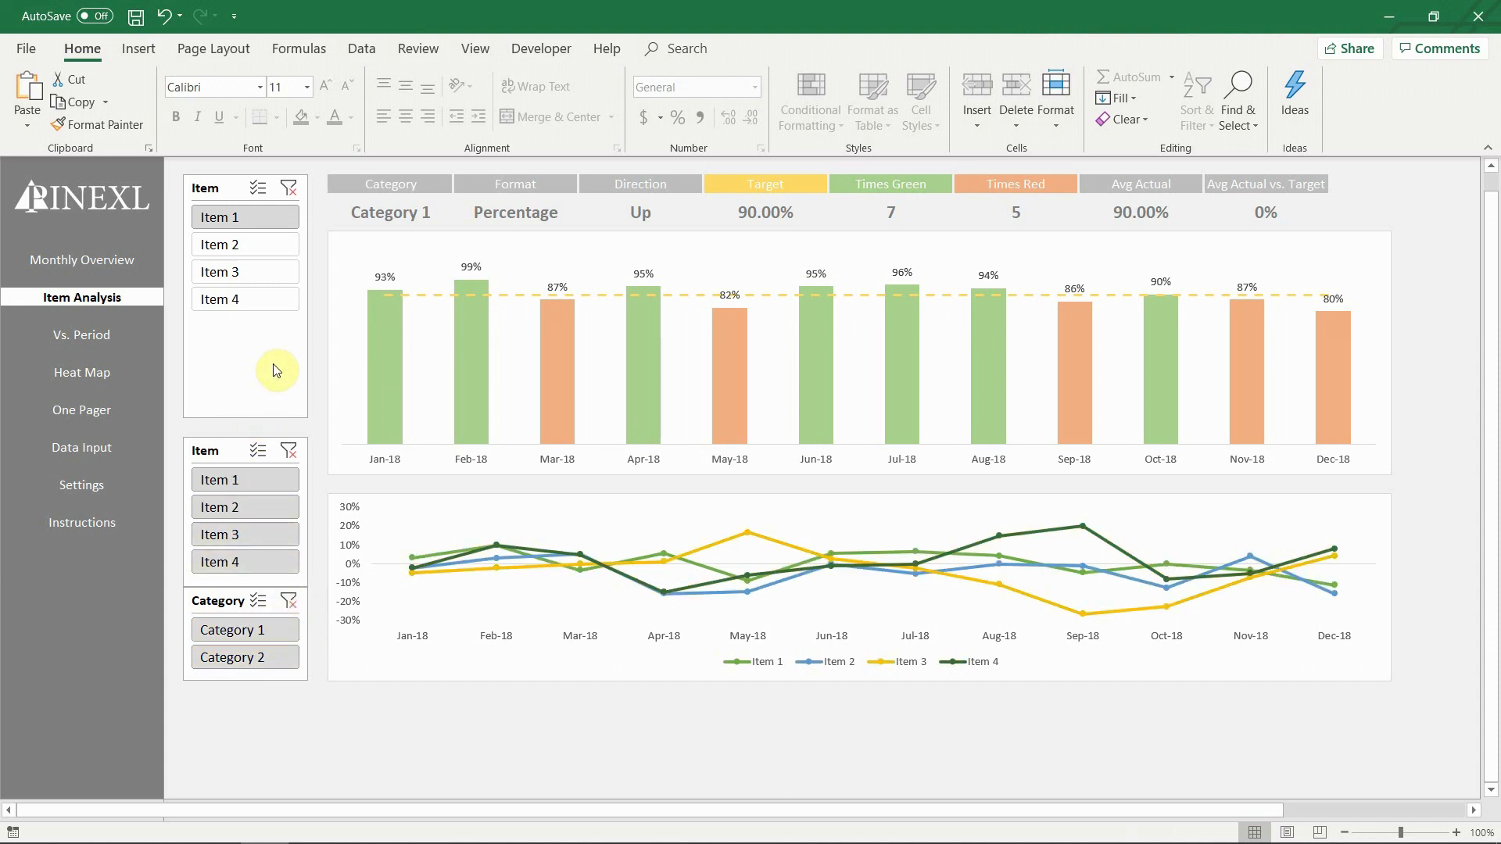
mouse_move(177, 344)
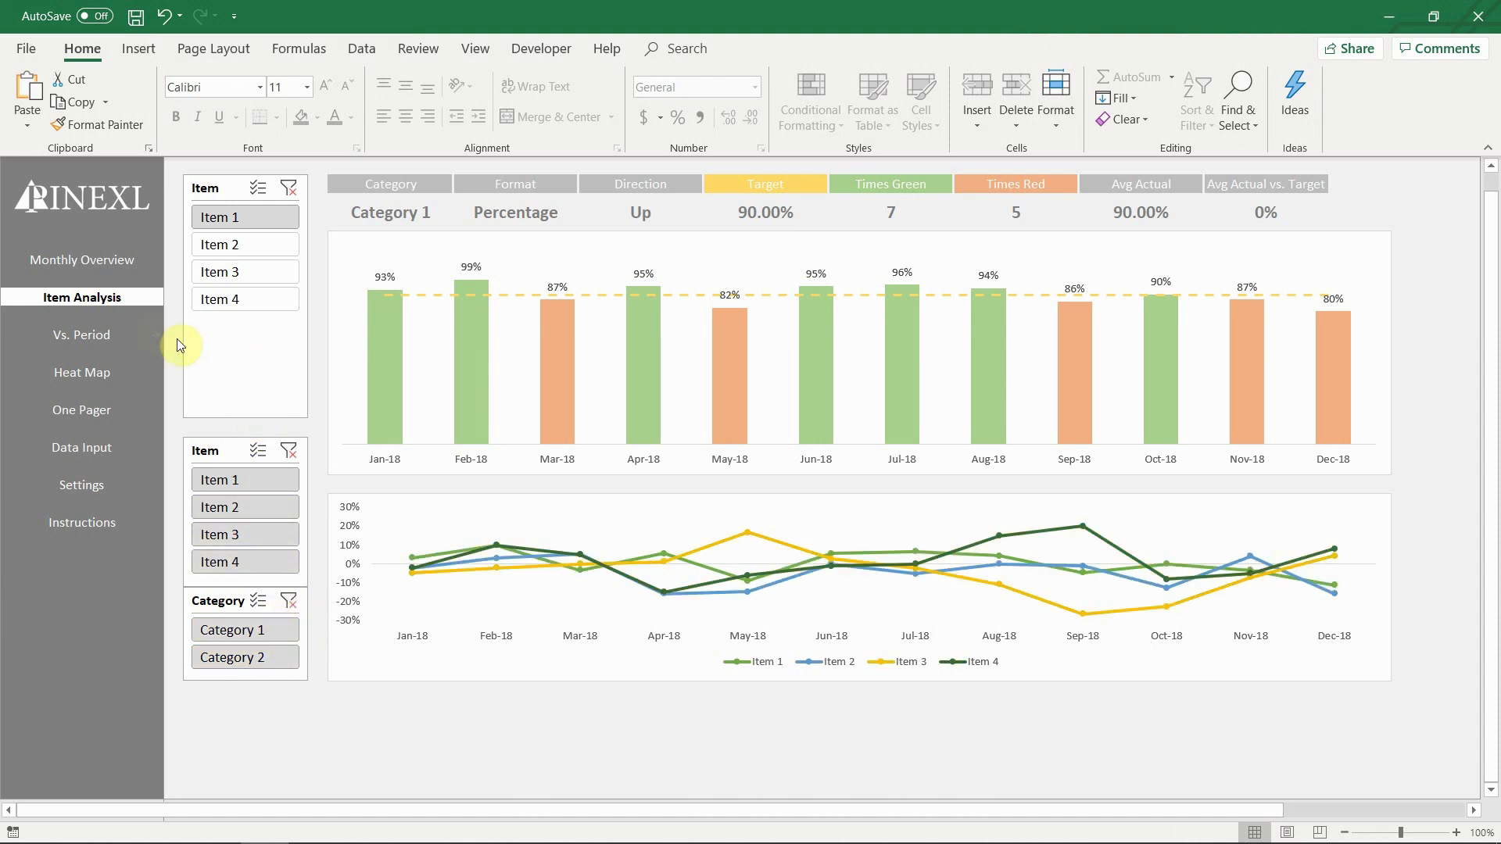
left_click(81, 334)
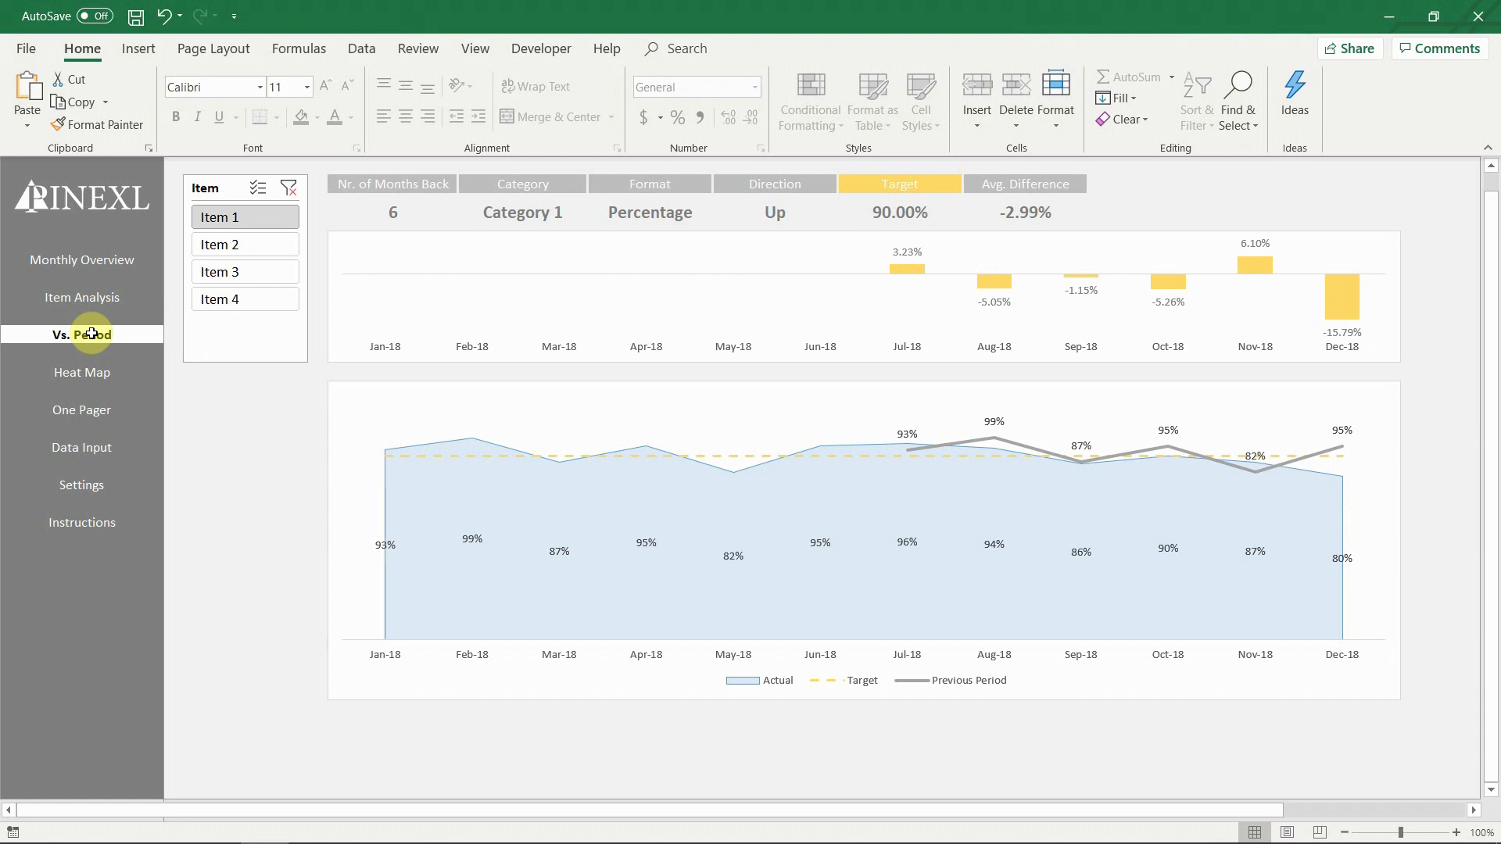
- Switch the Vs. Period comparison among Items 2, 3 and 4, finishing on Item 1
left_click(244, 244)
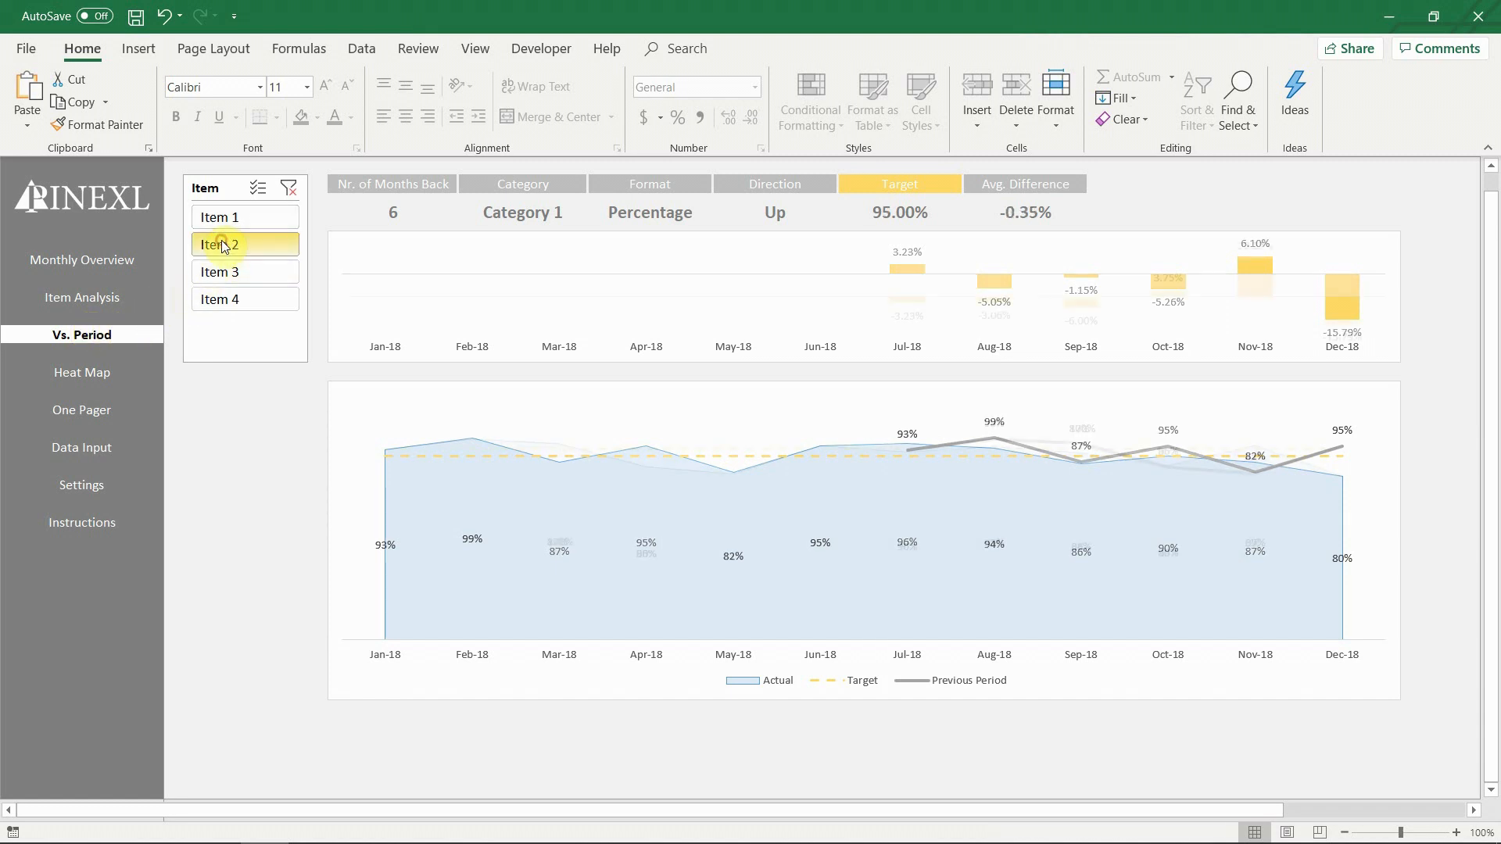
left_click(245, 272)
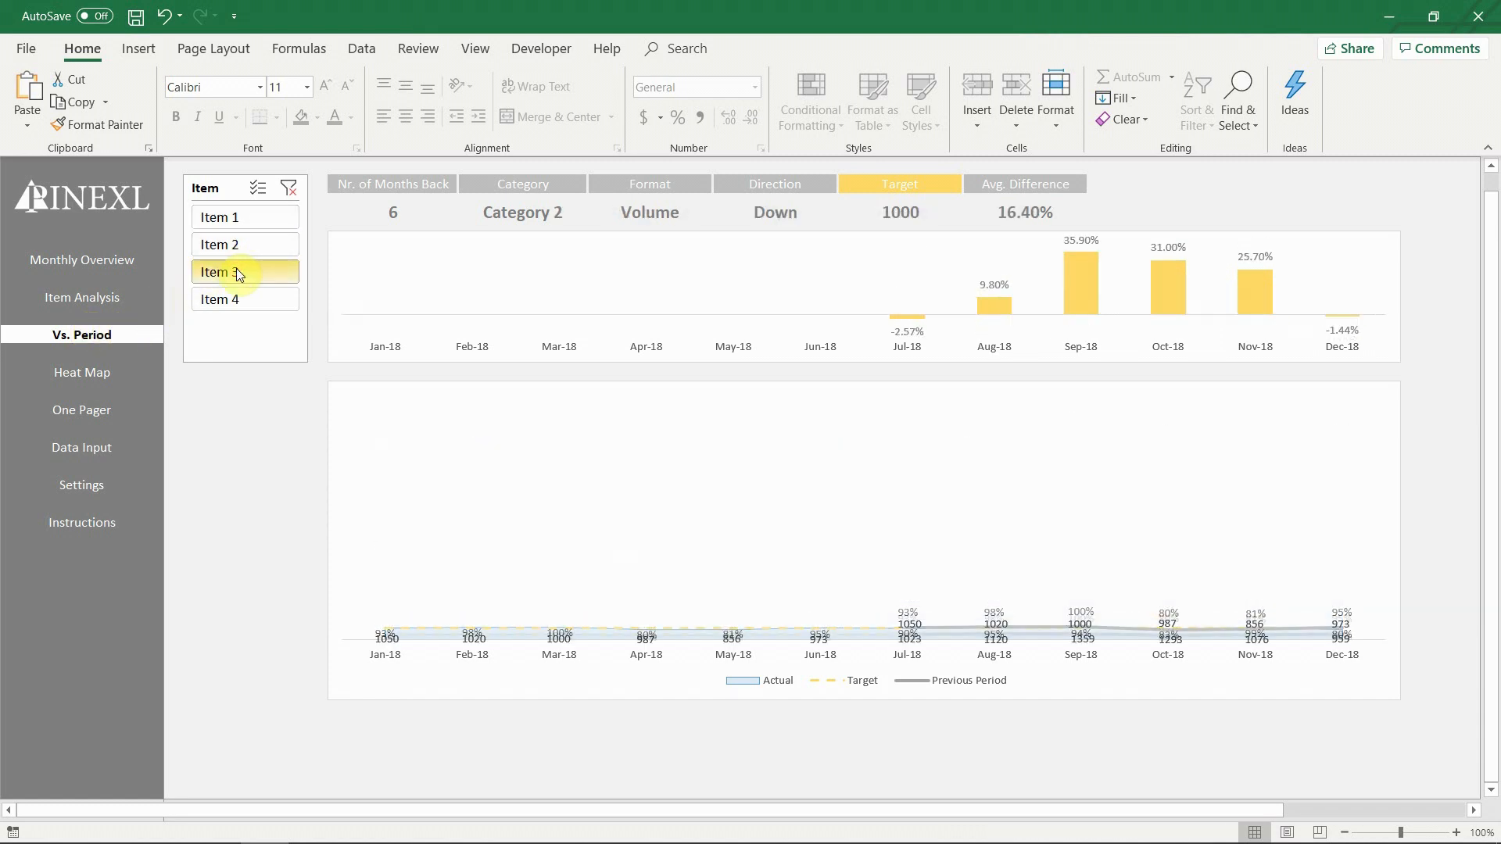
left_click(220, 298)
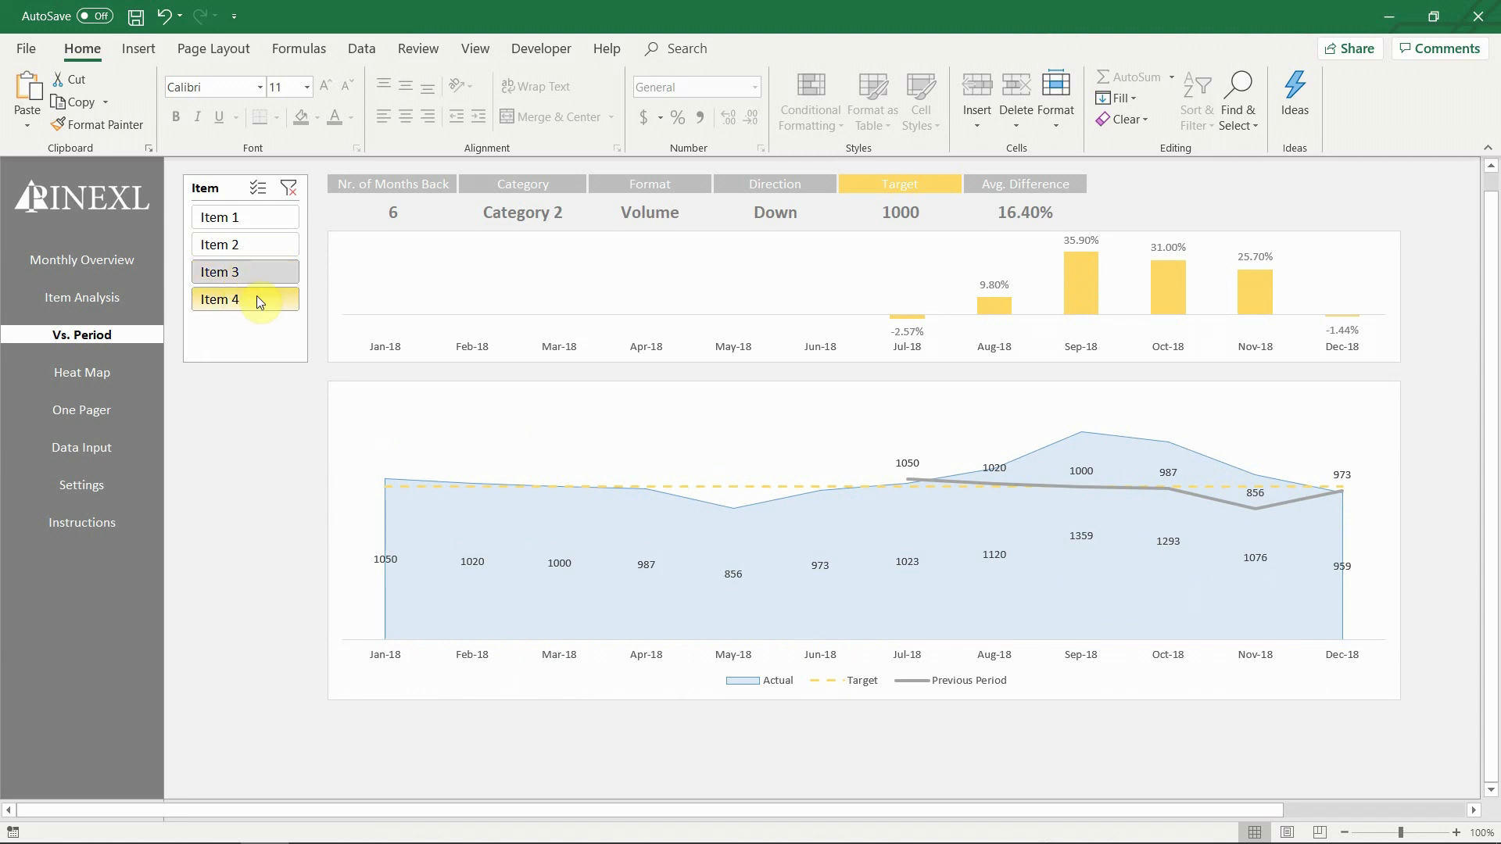
left_click(221, 299)
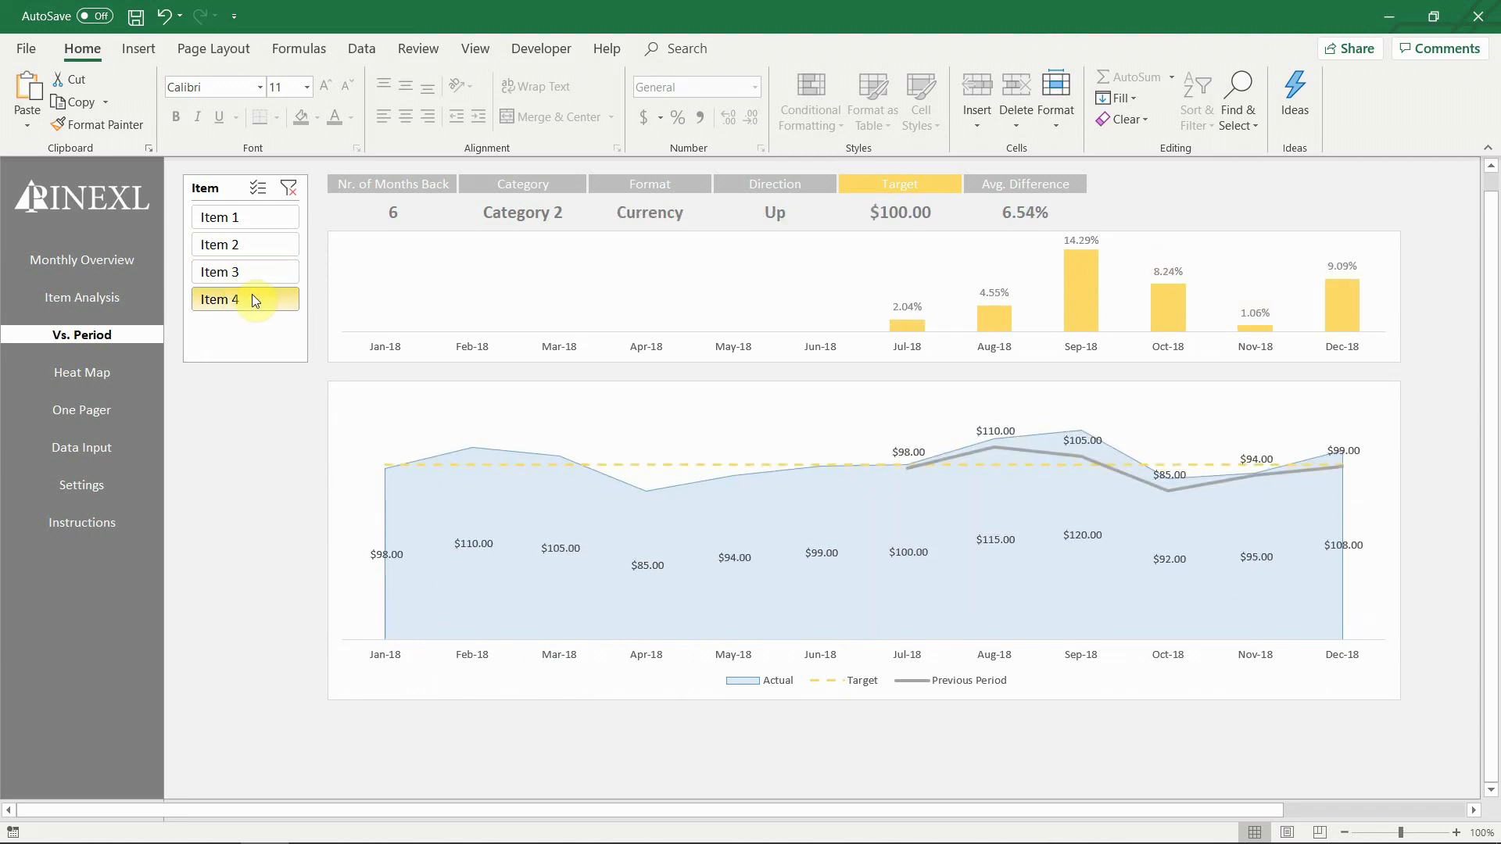
left_click(222, 272)
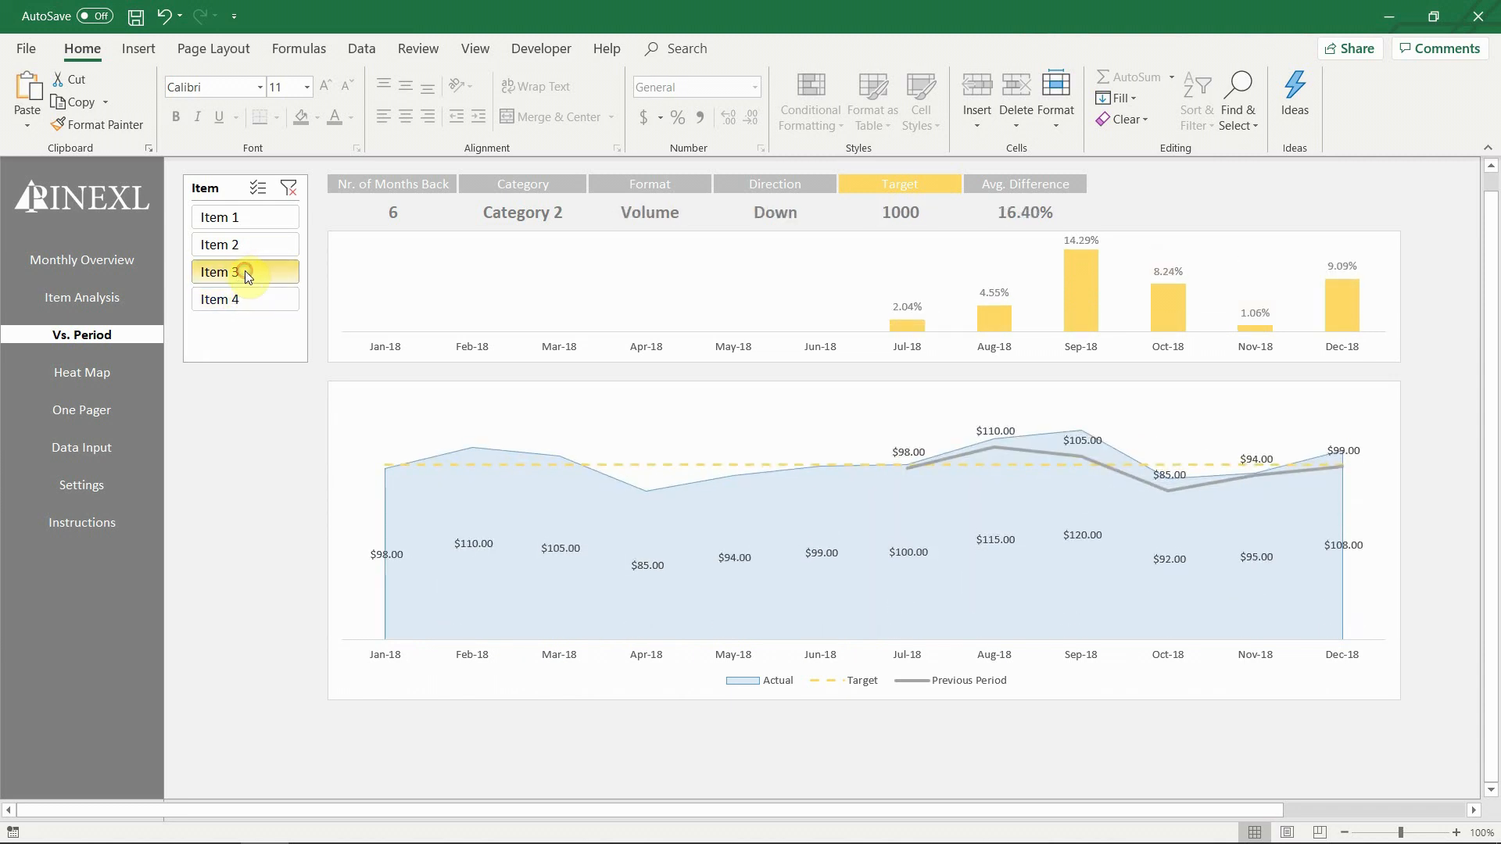
left_click(221, 244)
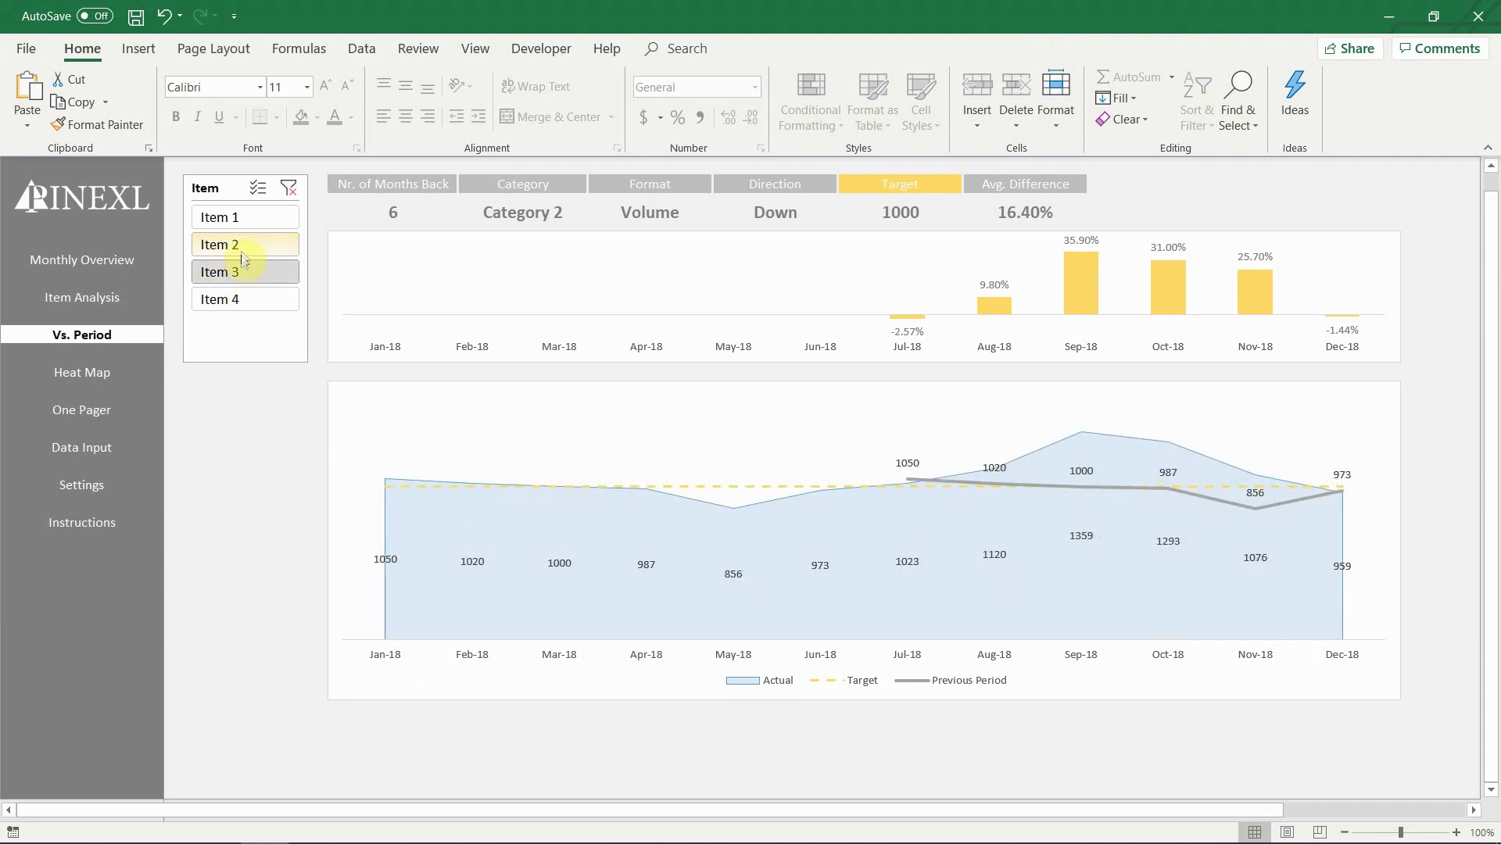
left_click(223, 244)
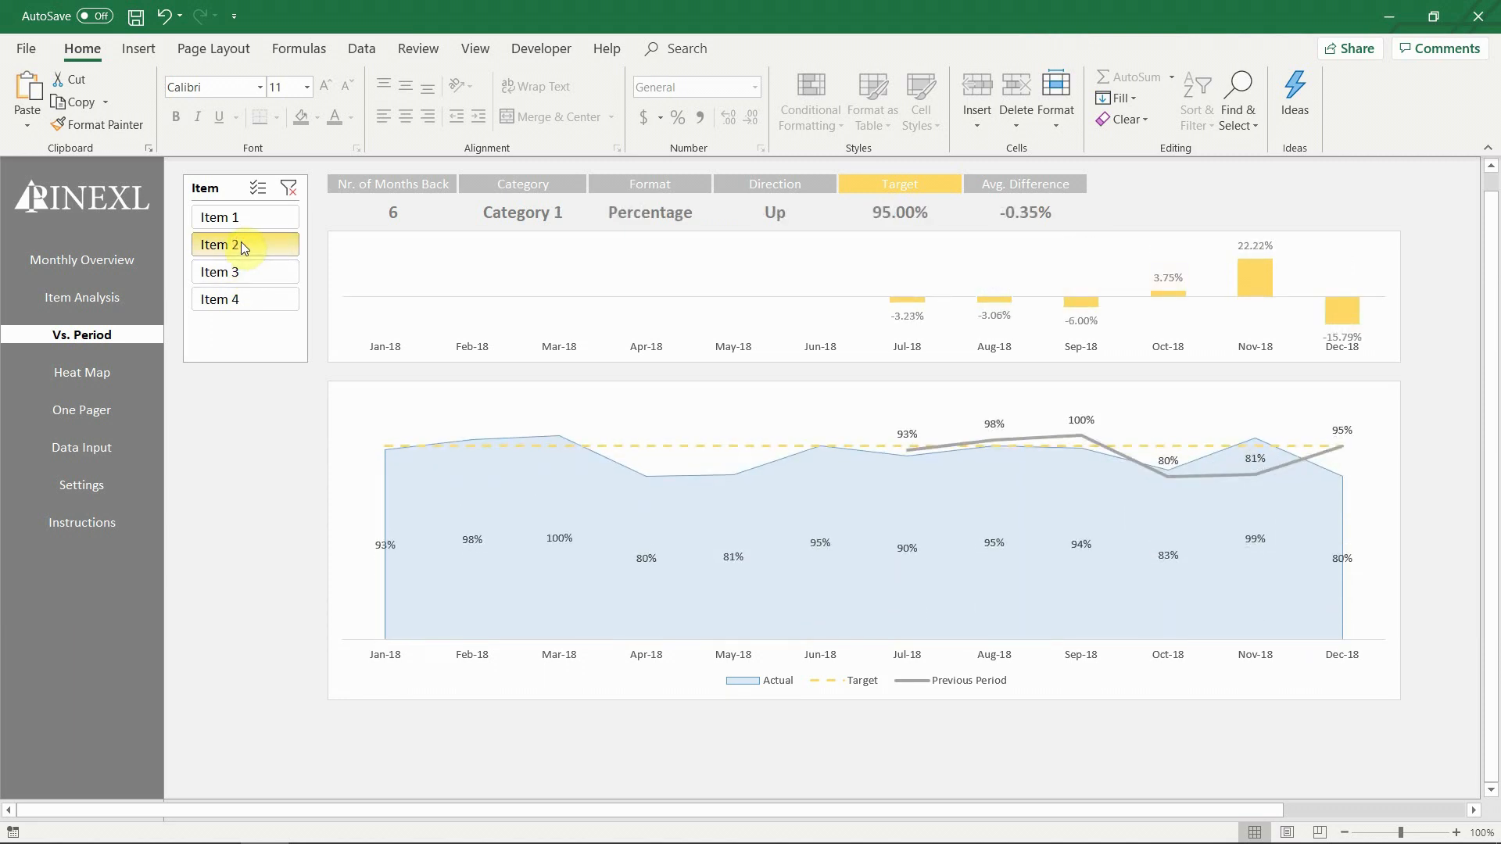
left_click(221, 216)
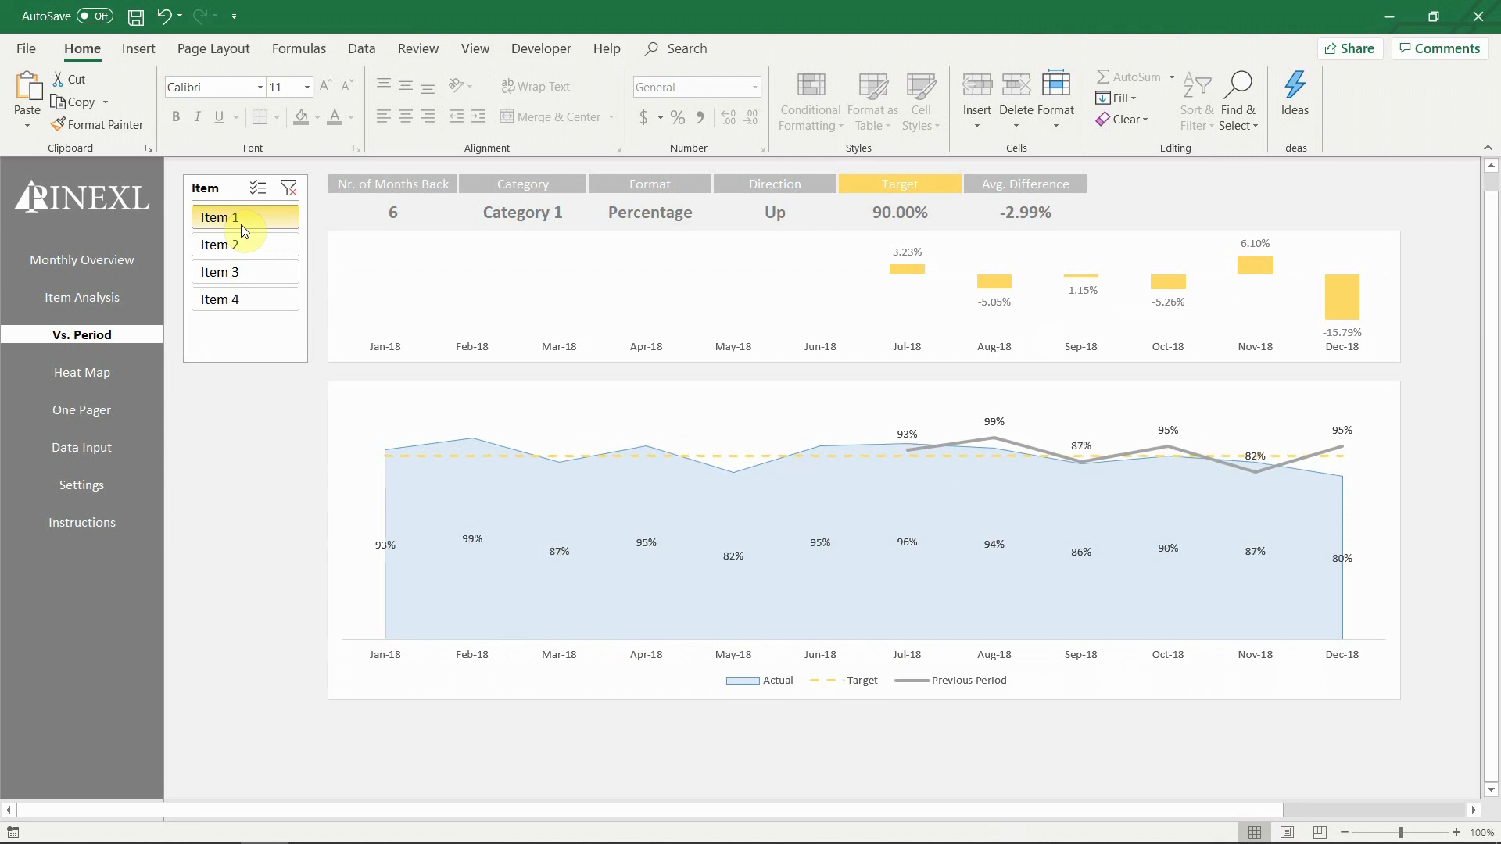
left_click(245, 244)
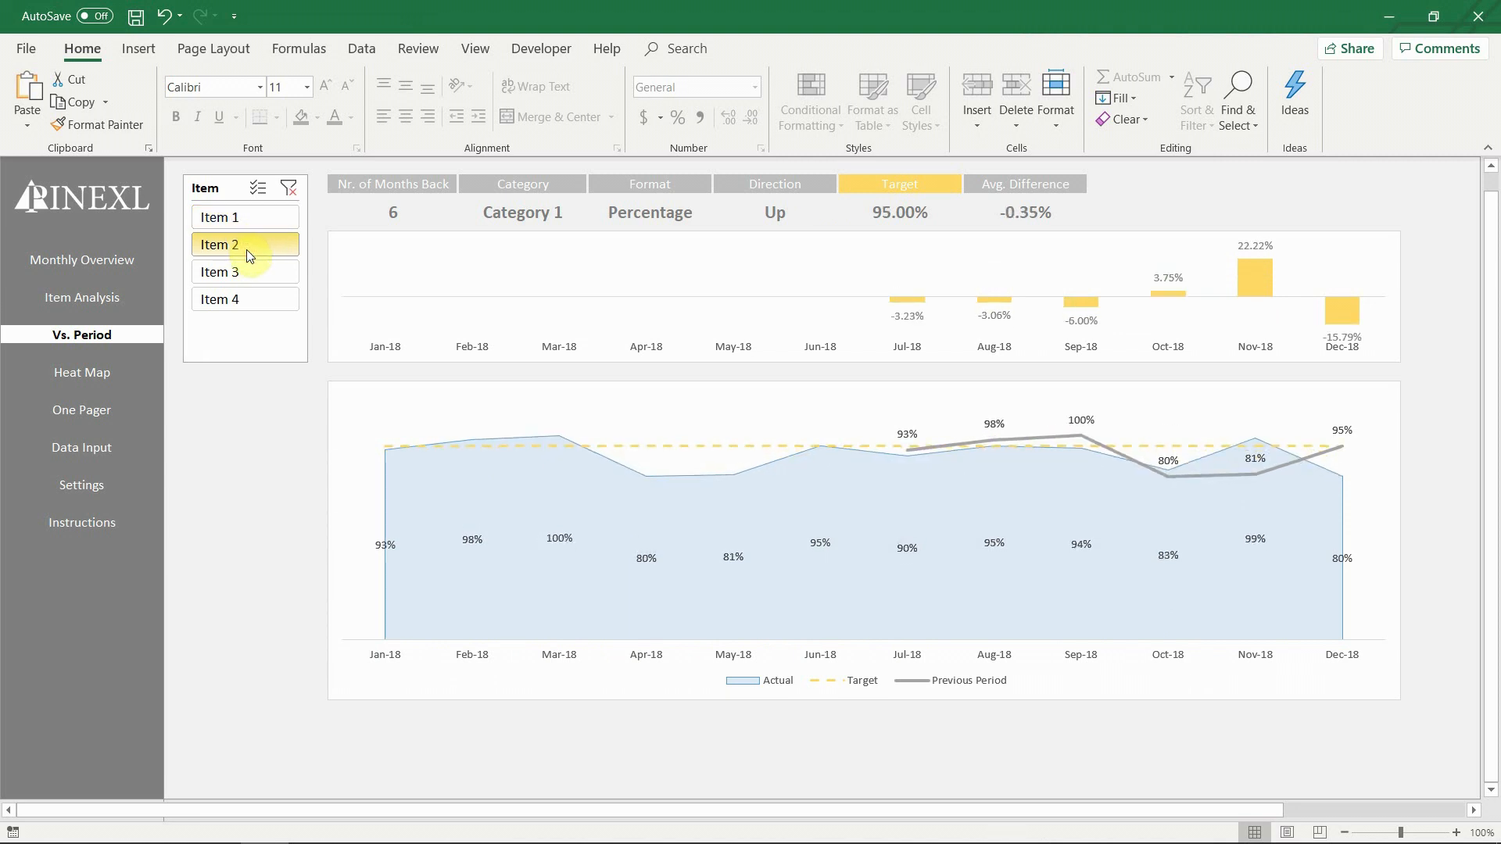
left_click(221, 216)
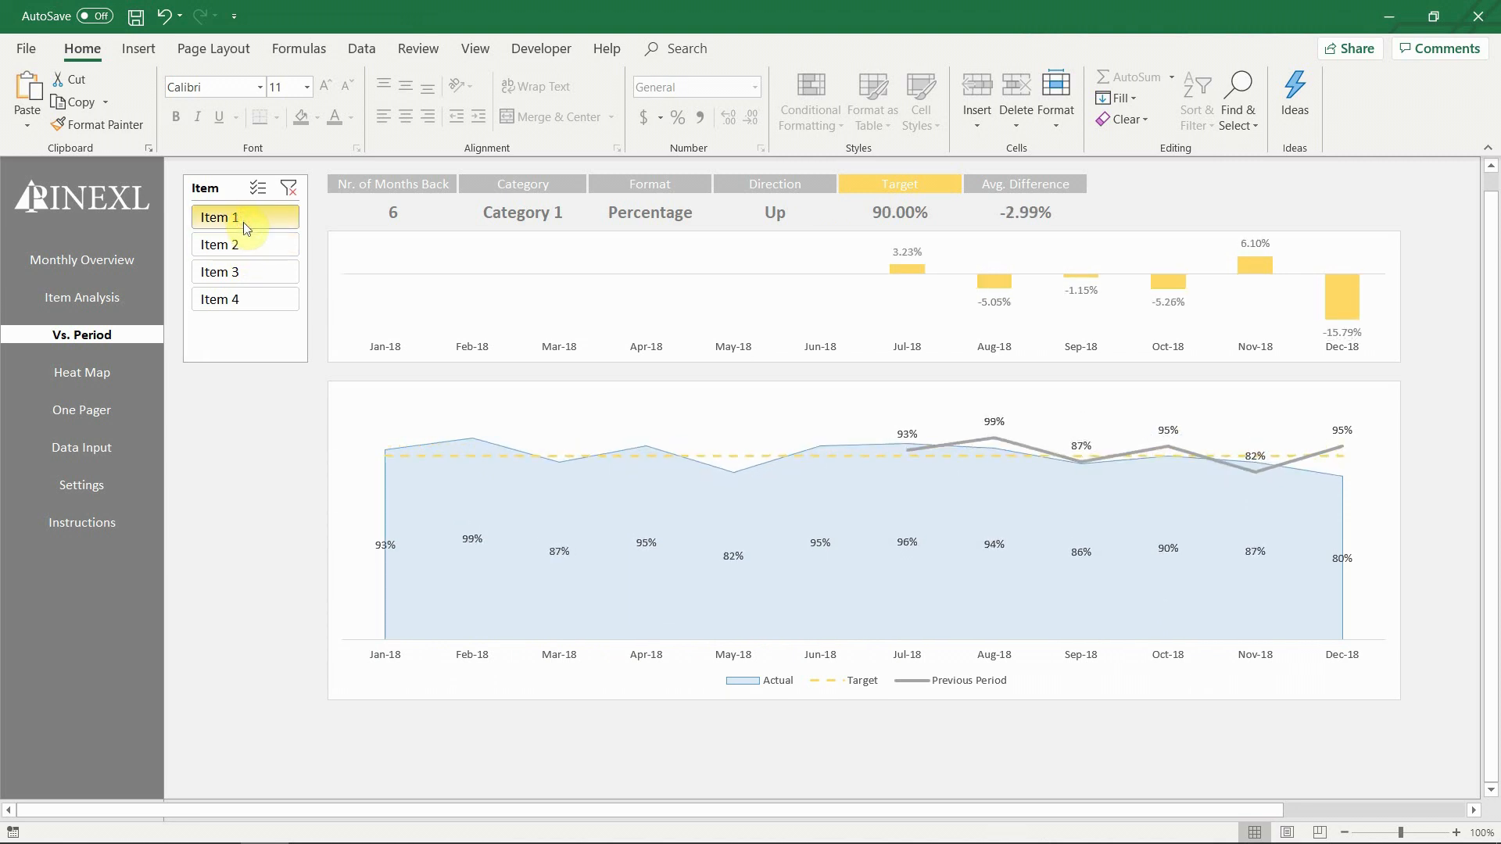
left_click(244, 272)
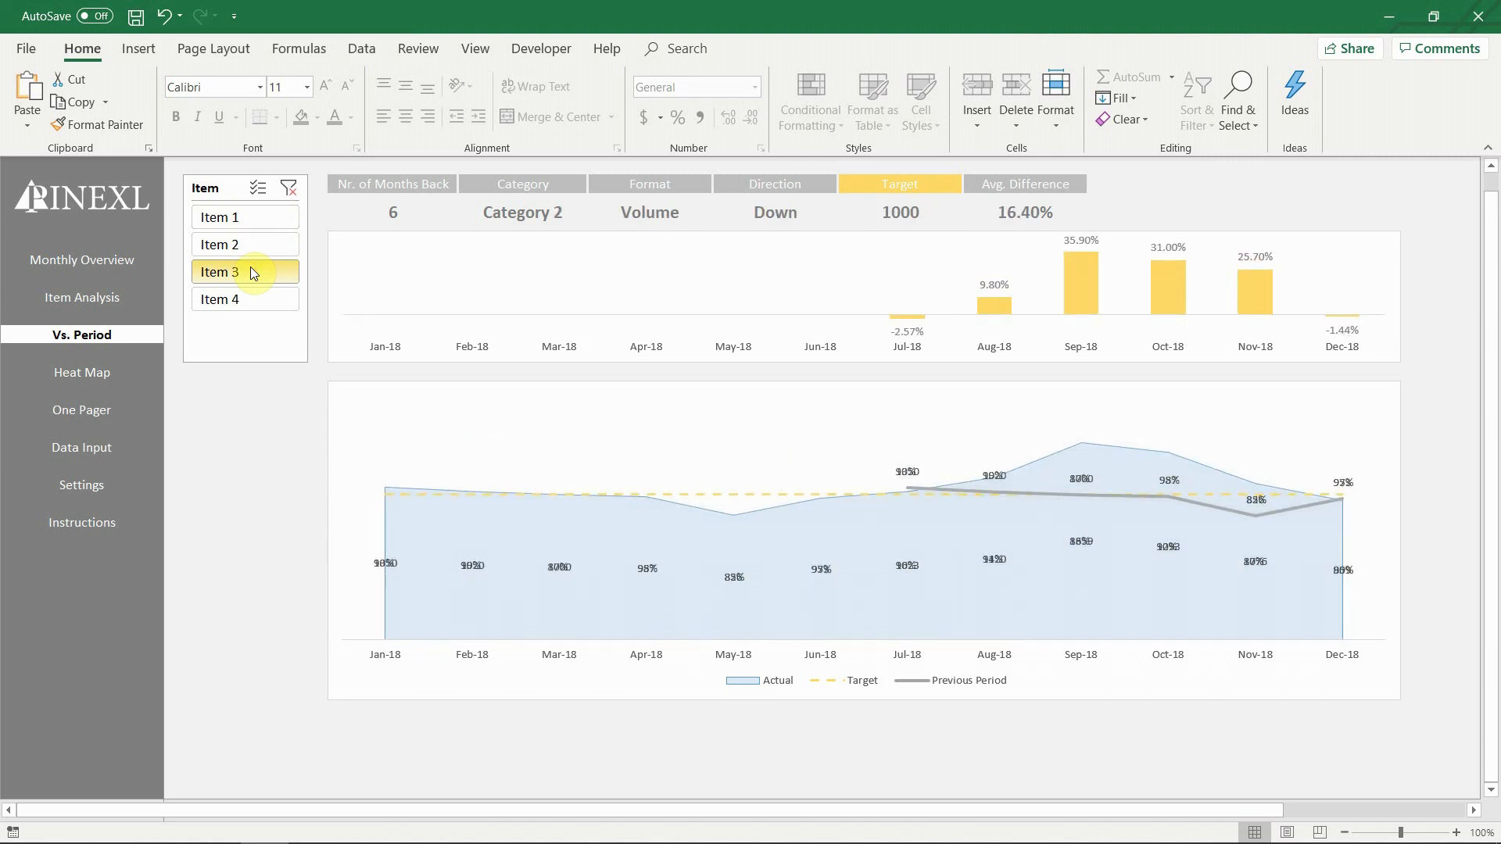
left_click(221, 299)
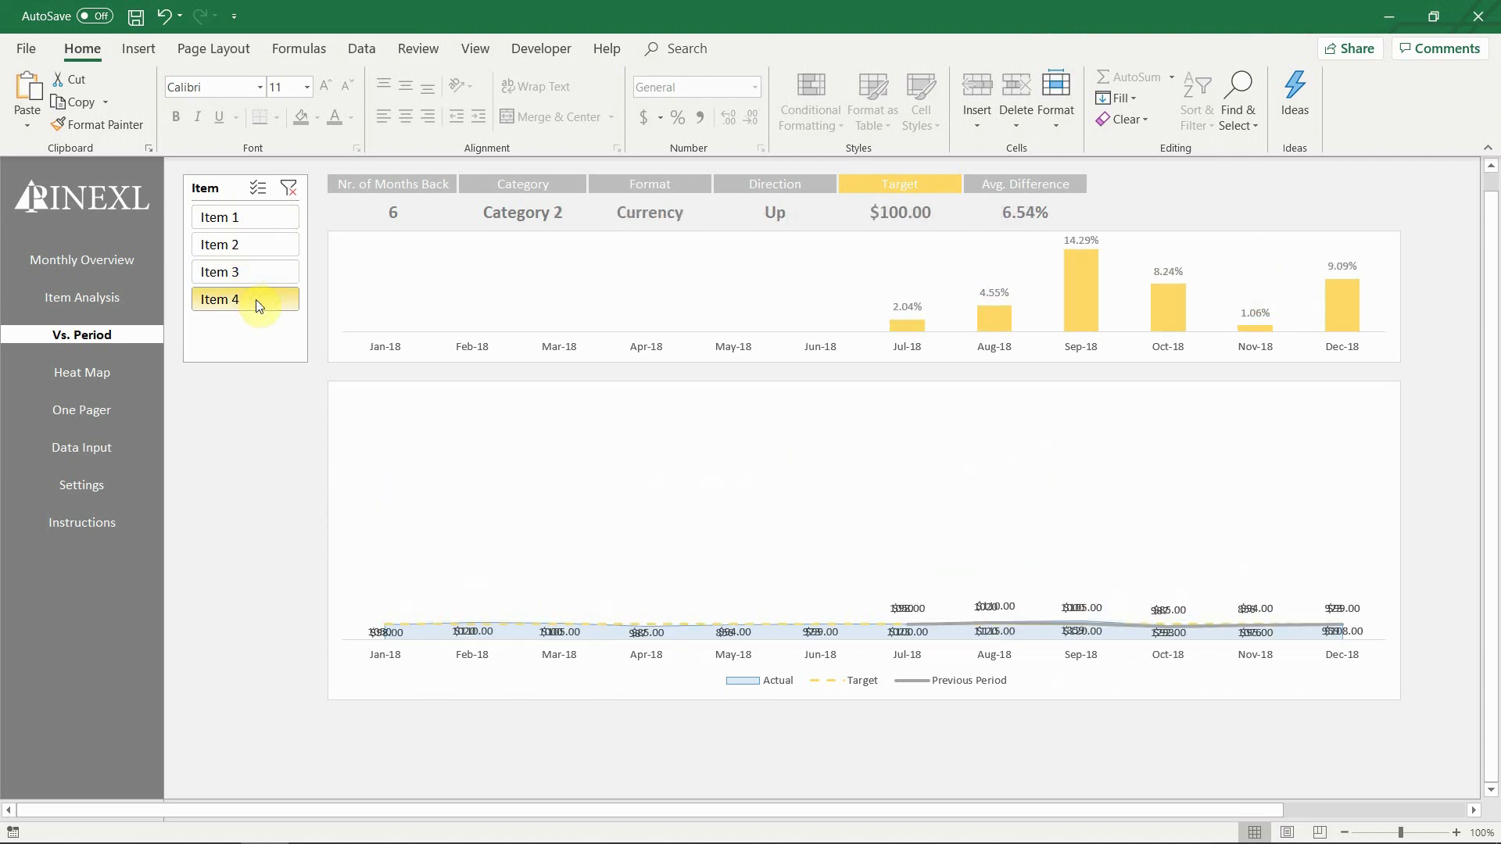
left_click(221, 217)
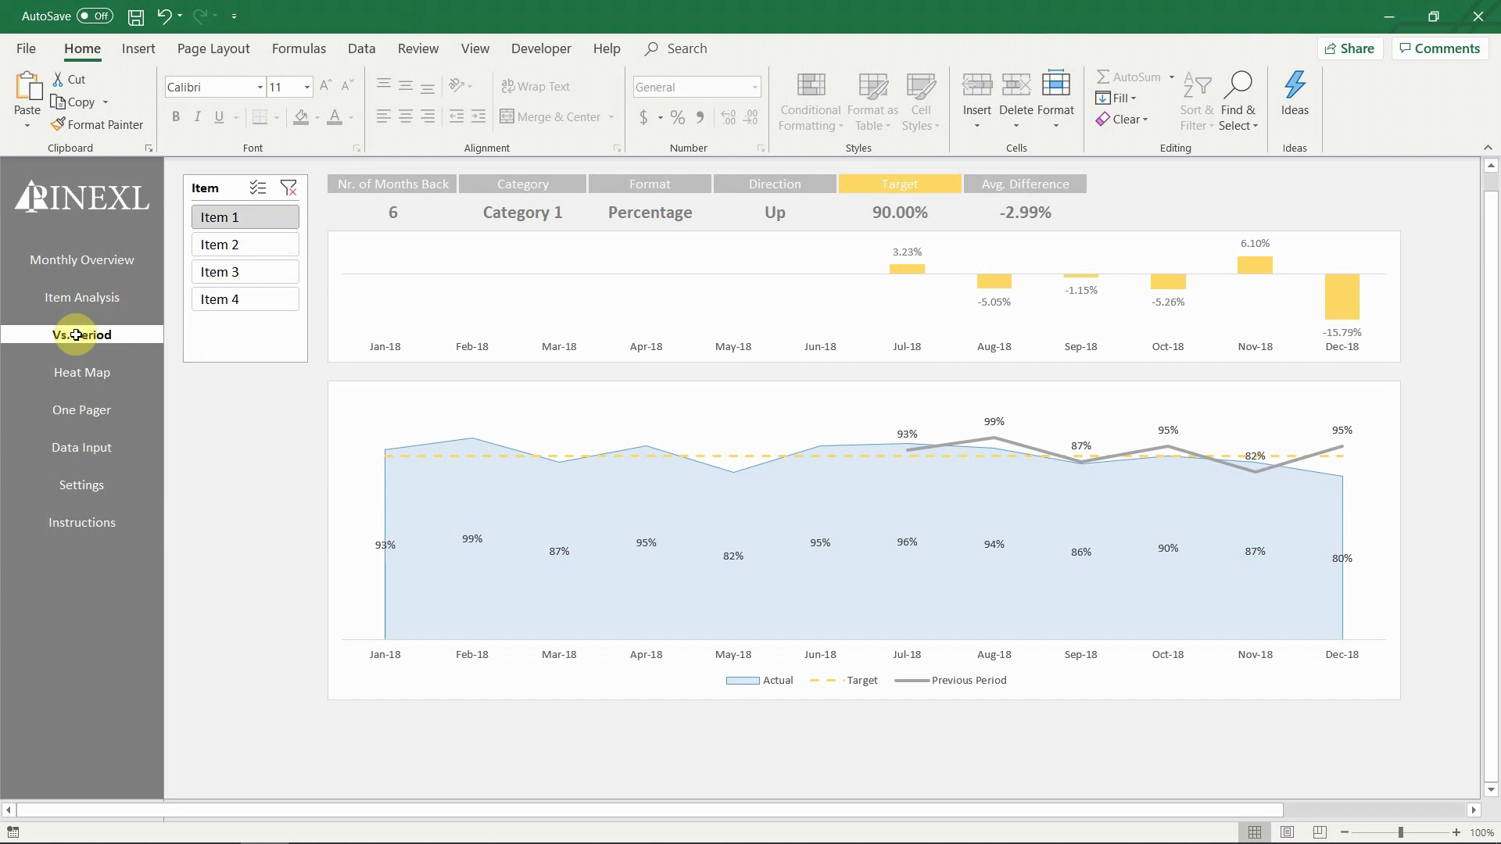
- Open the Heat Map page from the left navigation pane
left_click(81, 371)
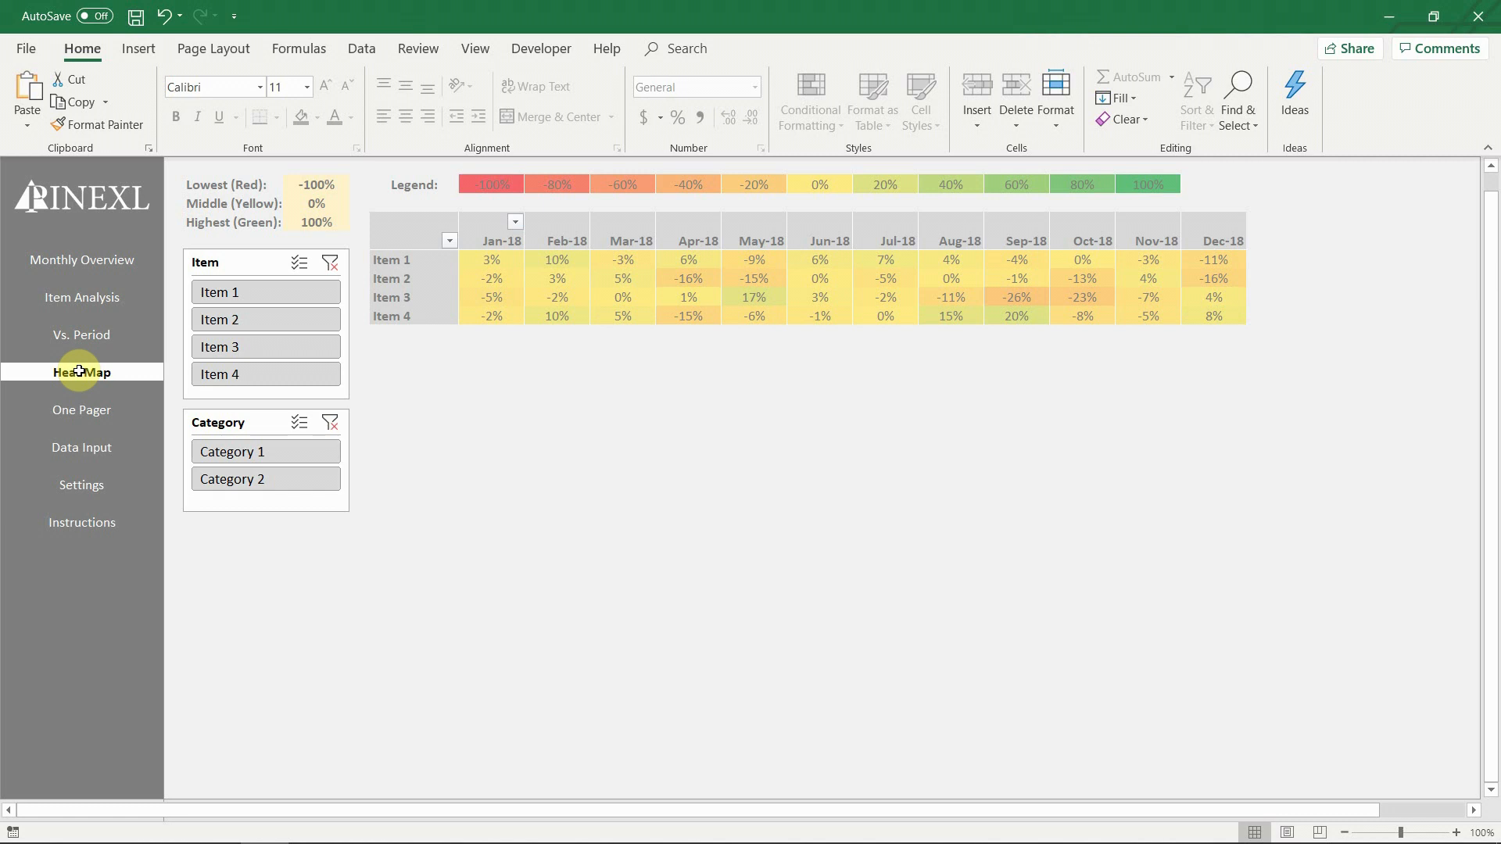
- Try other heat-map threshold values, restore -100% and 100%, and open the One Pager table
left_click(315, 183)
type("-20")
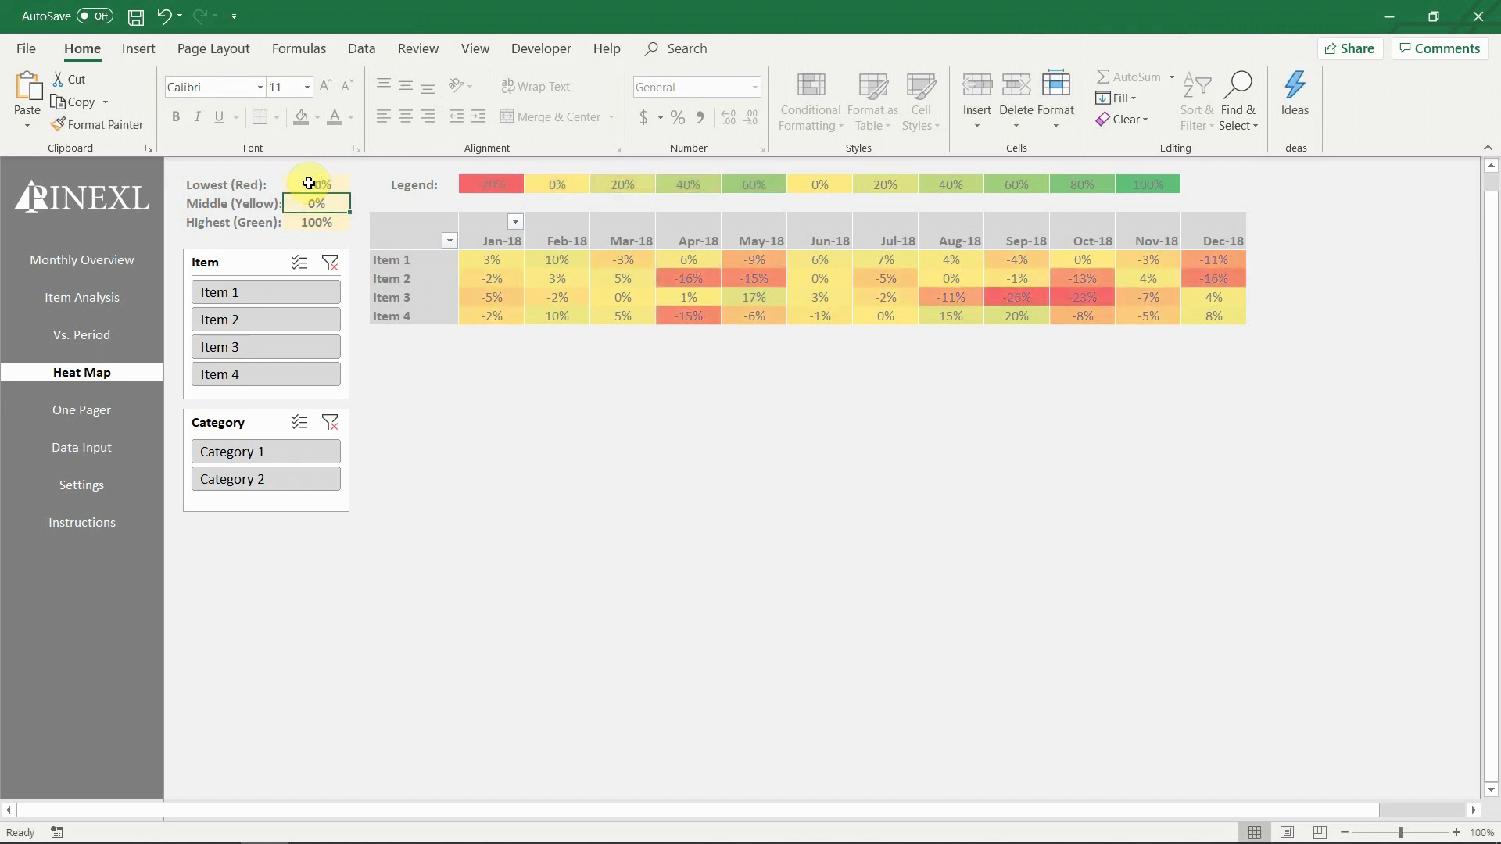
left_click(316, 222)
type("20")
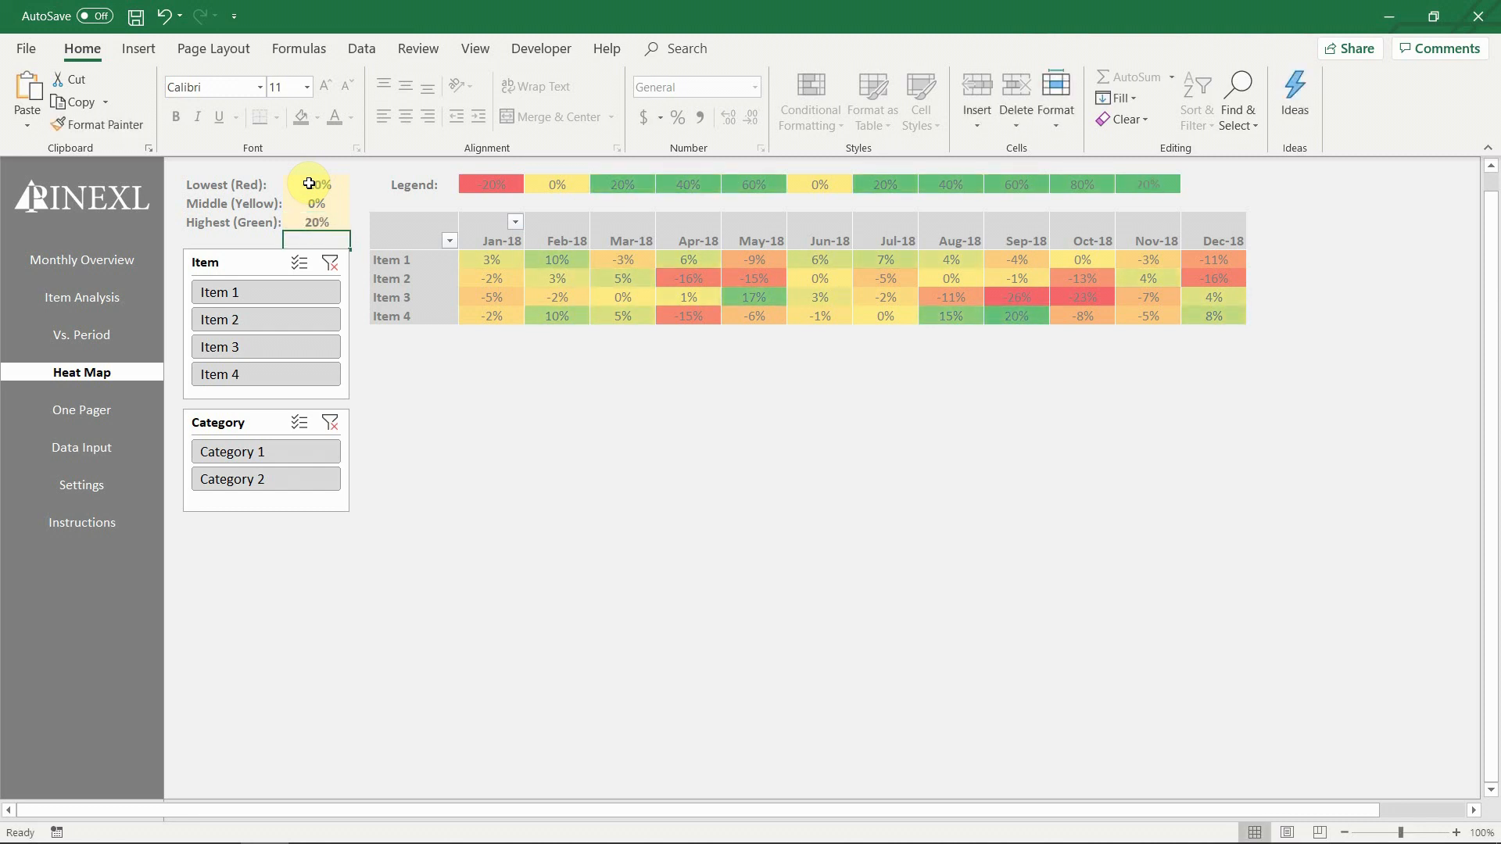
left_click(316, 184)
type("-100")
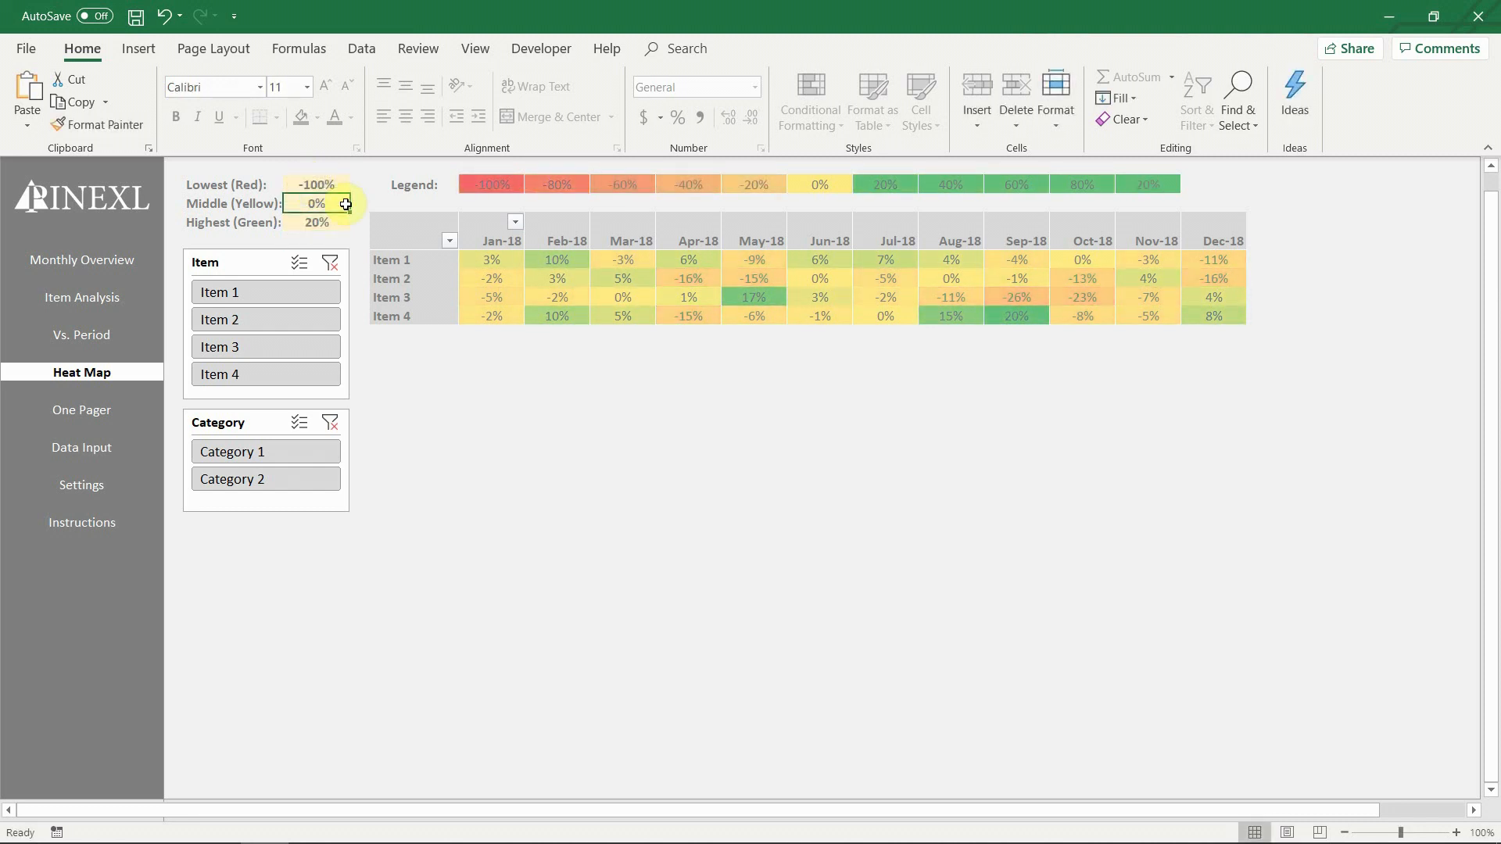
left_click(316, 222)
type("100")
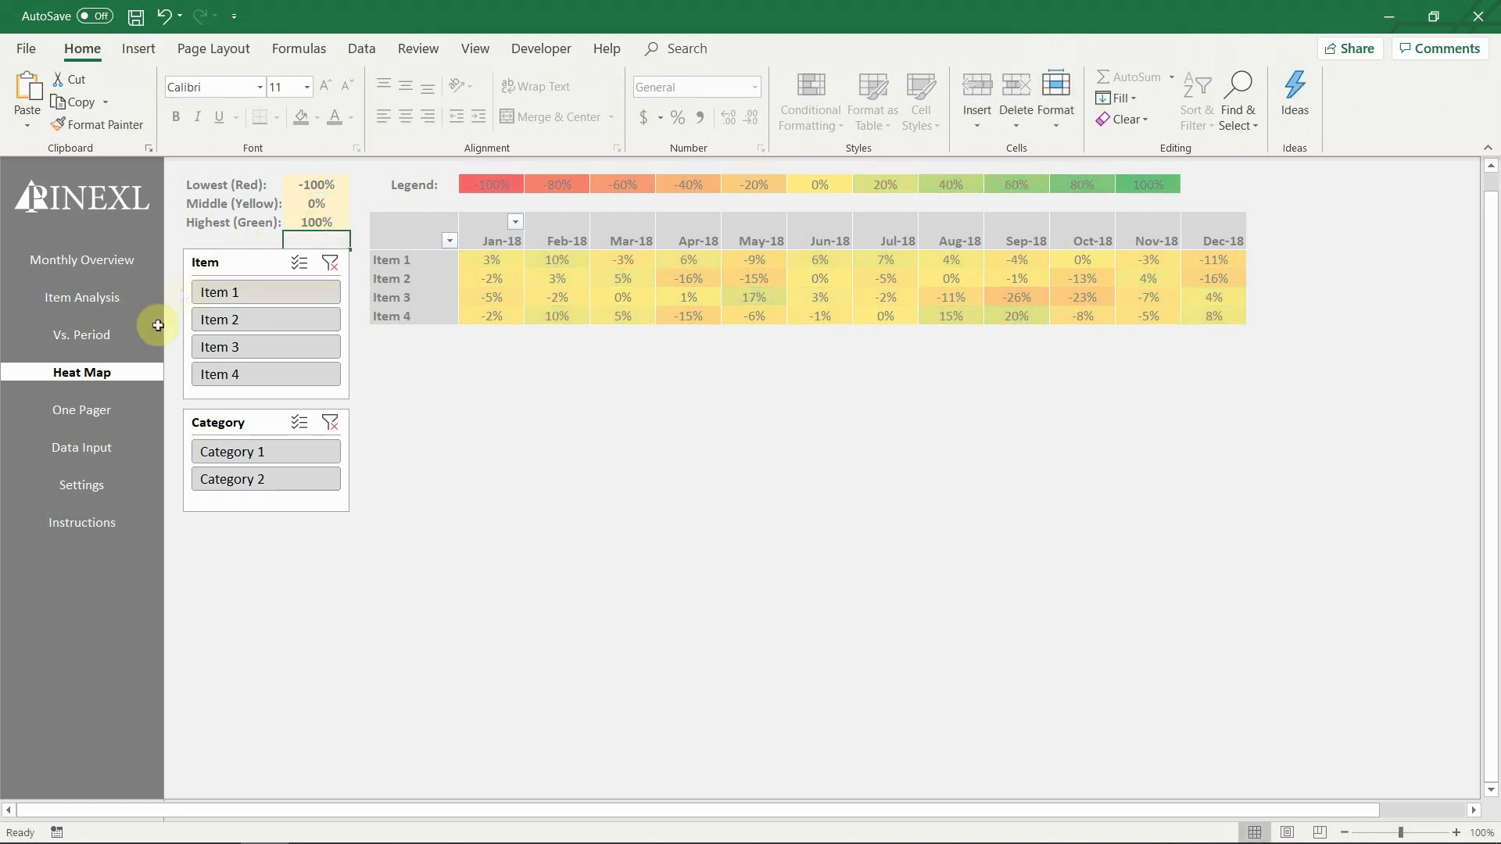
left_click(82, 410)
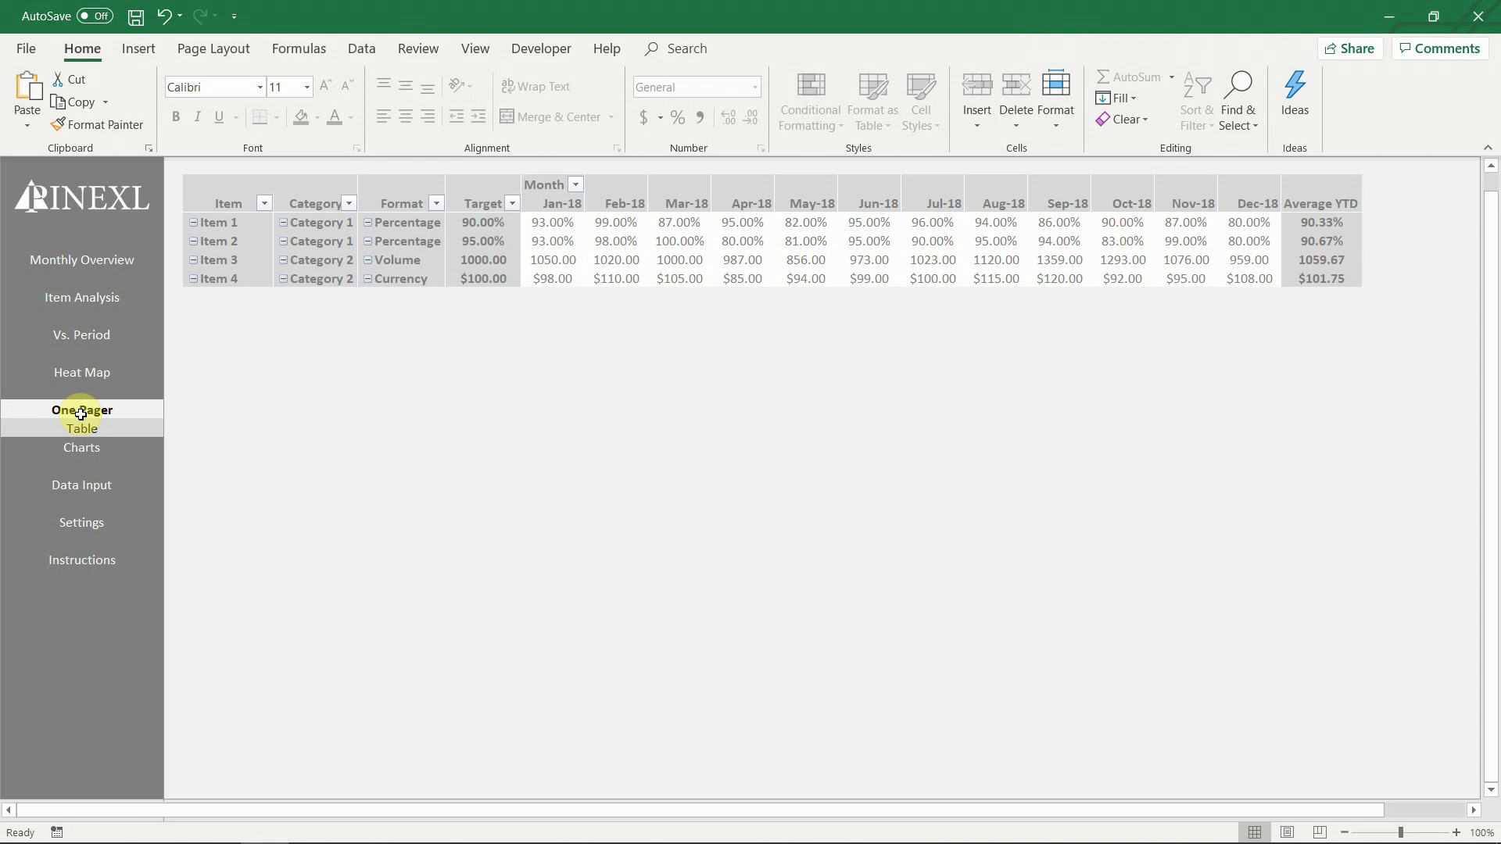
- Switch to the Data Input sheet of monthly actuals per item
left_click(82, 447)
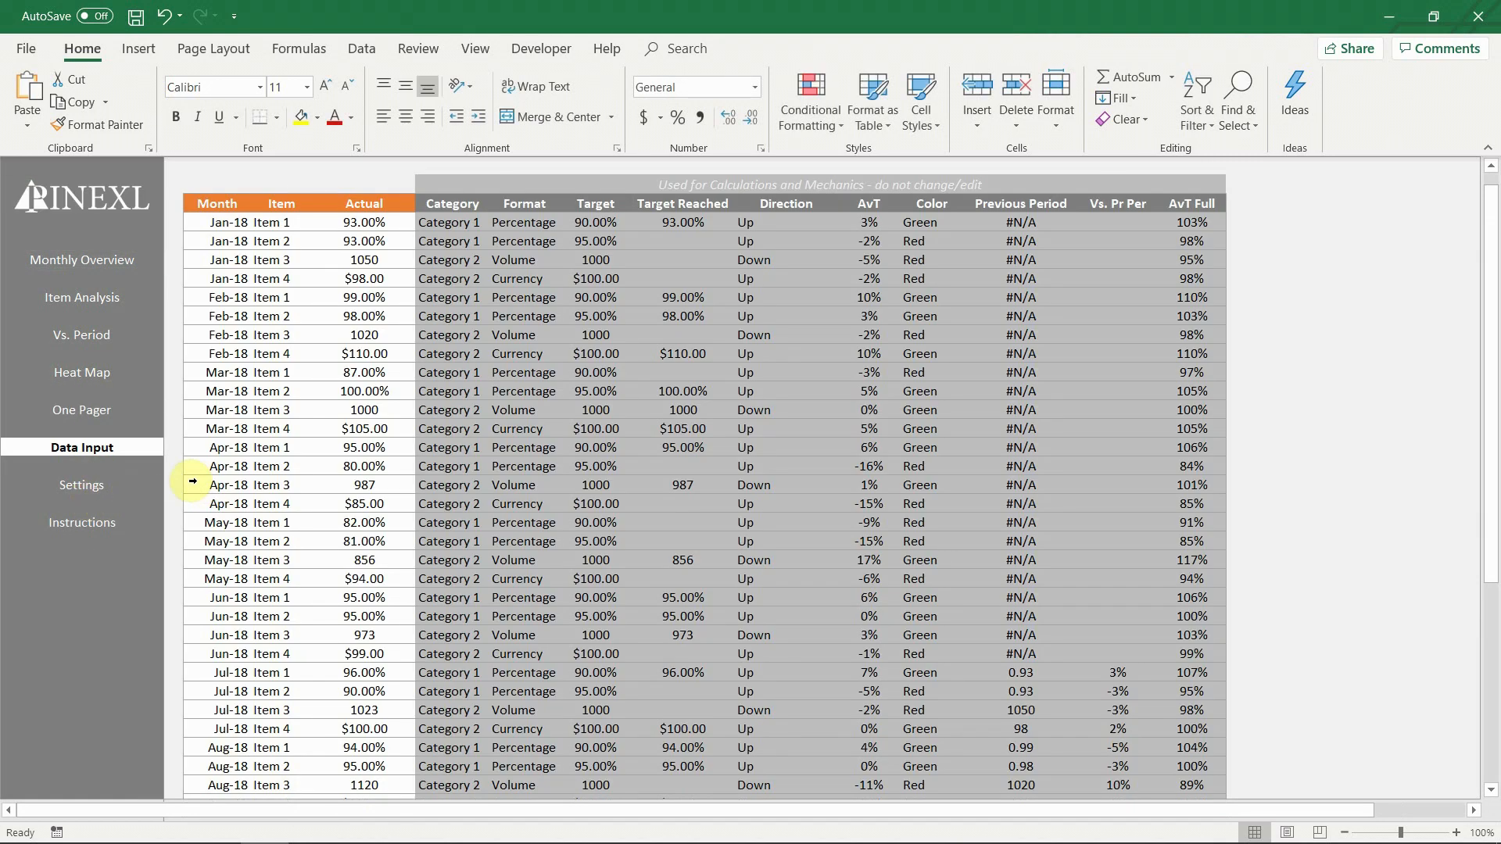
- Scroll through the Data Input sheet, then go to the Settings sheet
scroll("down", 3)
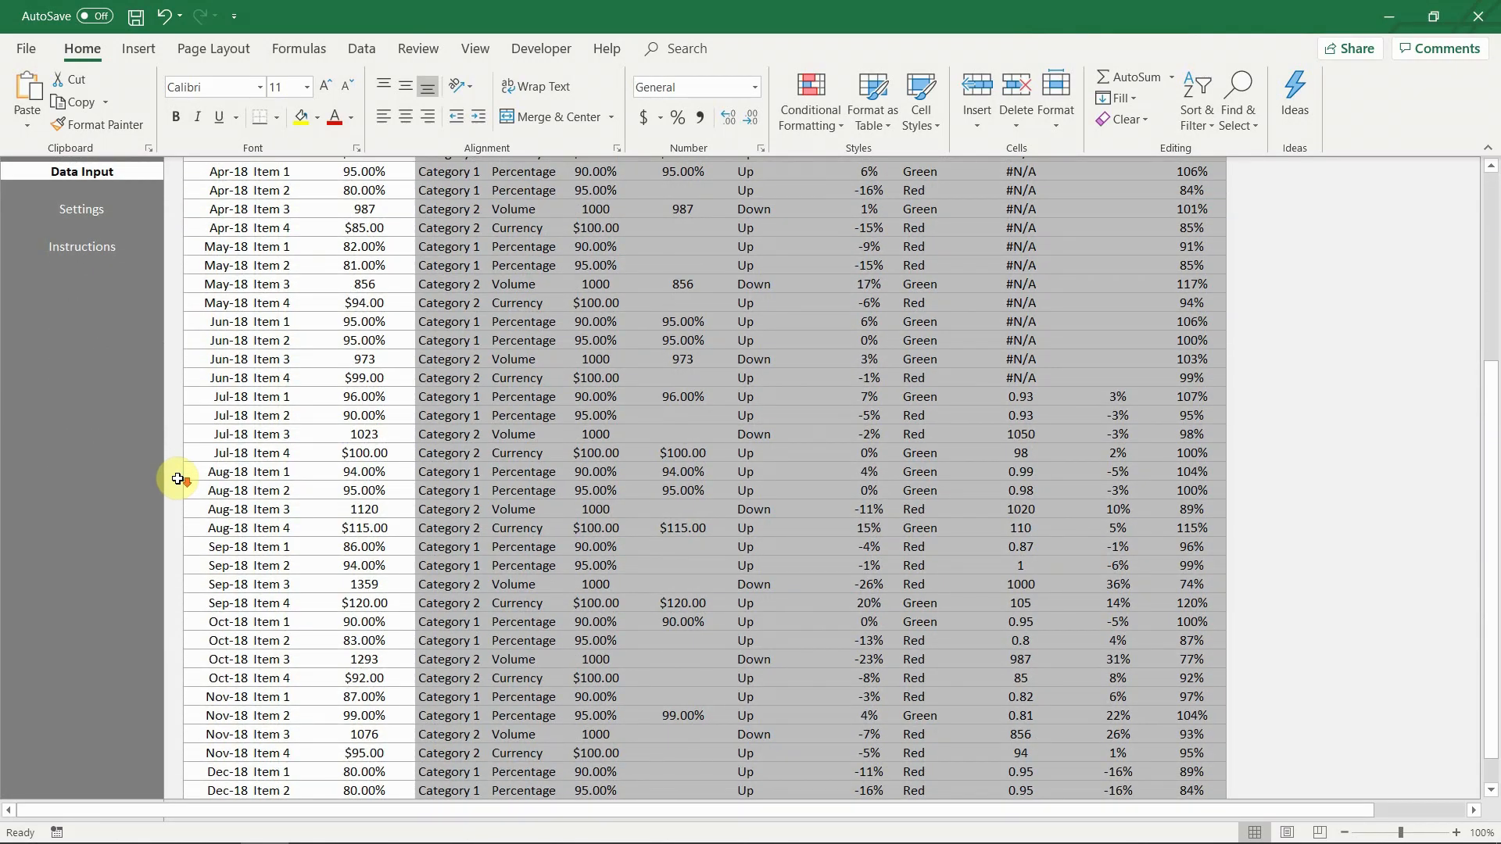
scroll("up", 3)
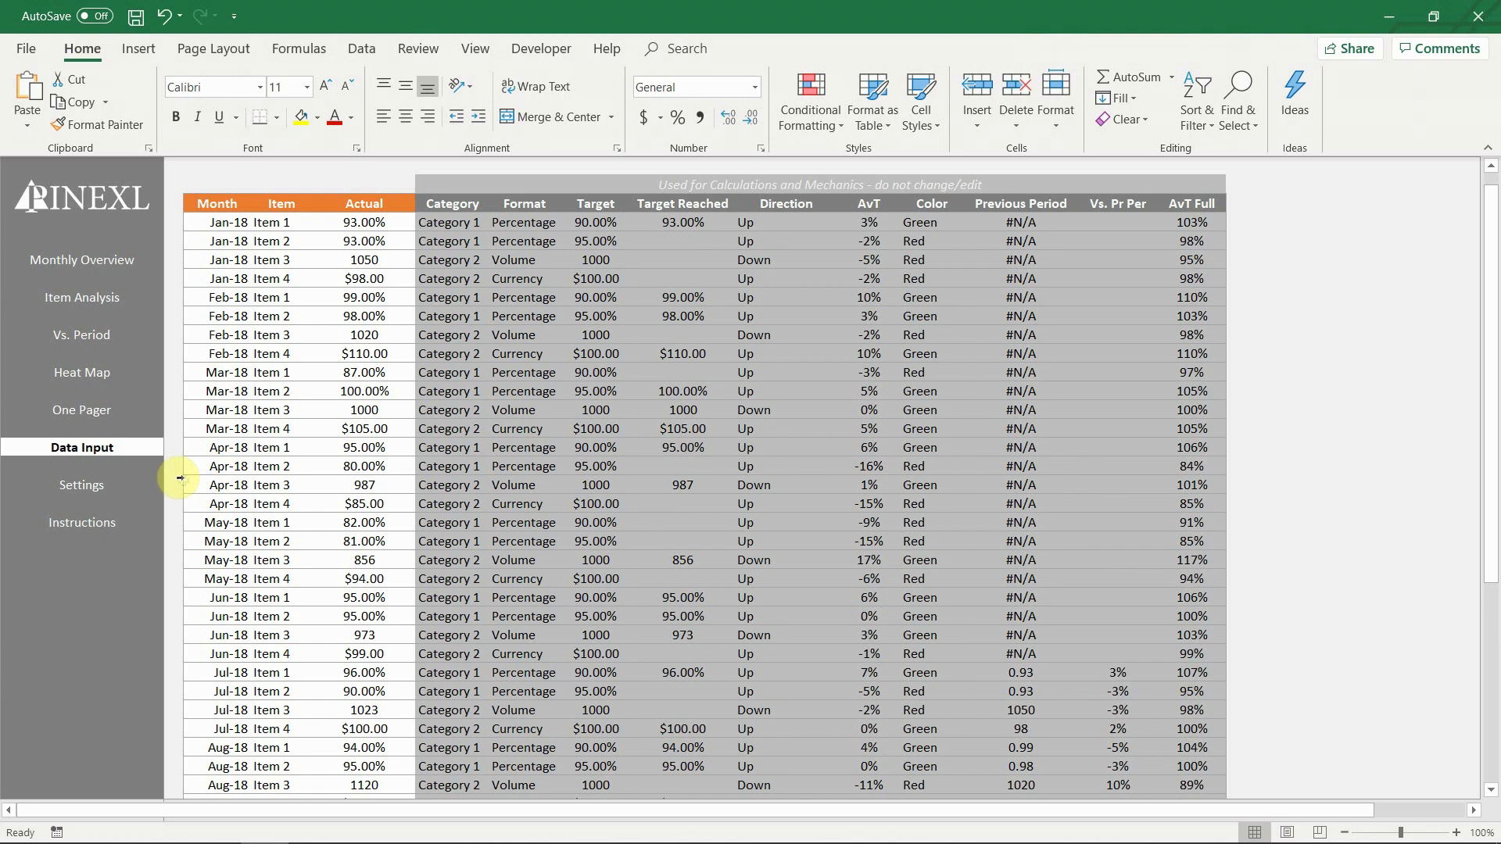
left_click(81, 486)
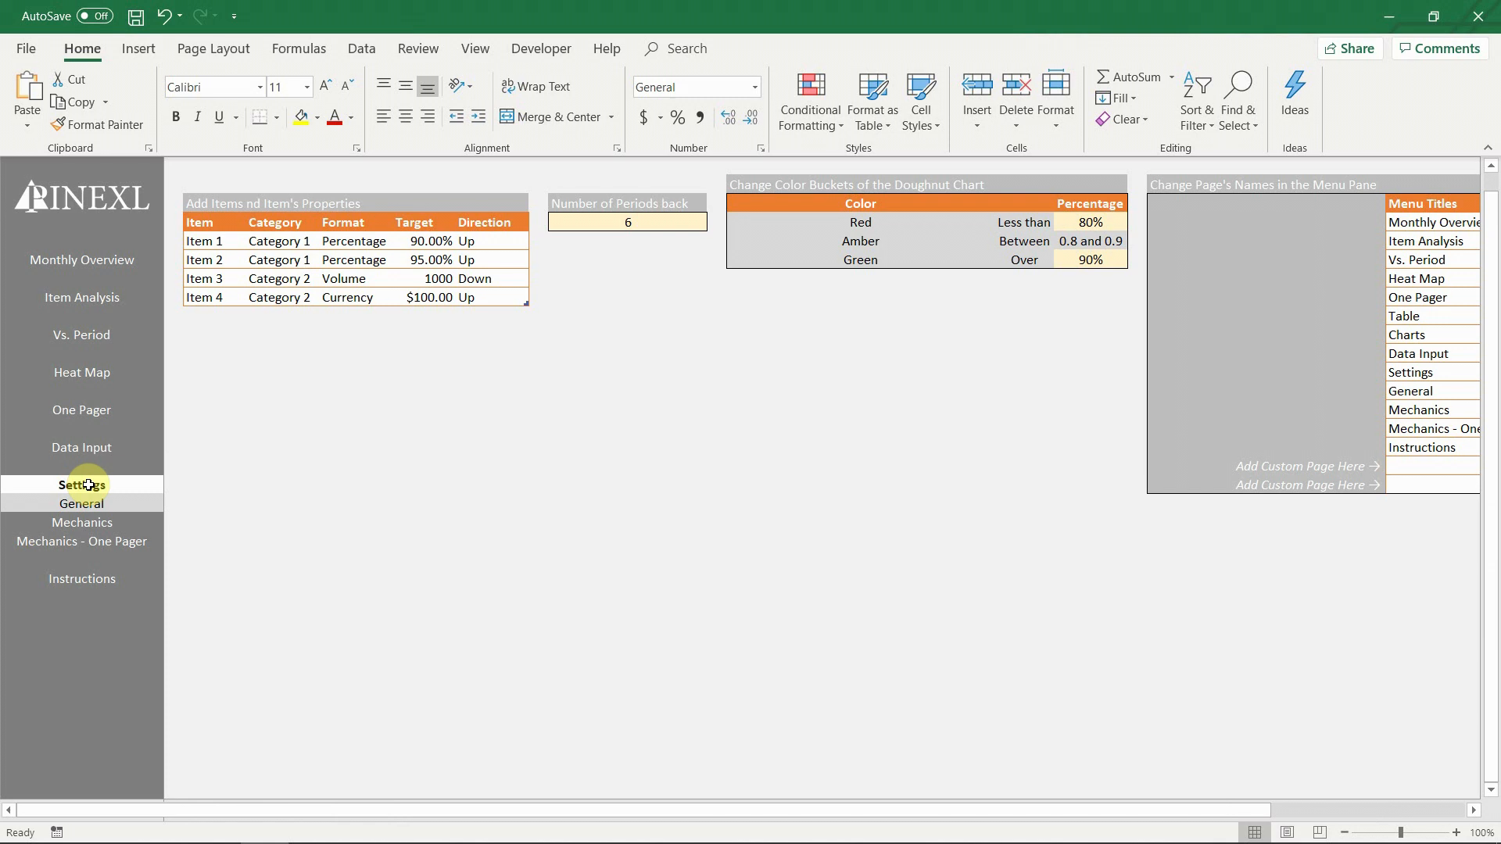
mouse_move(244, 532)
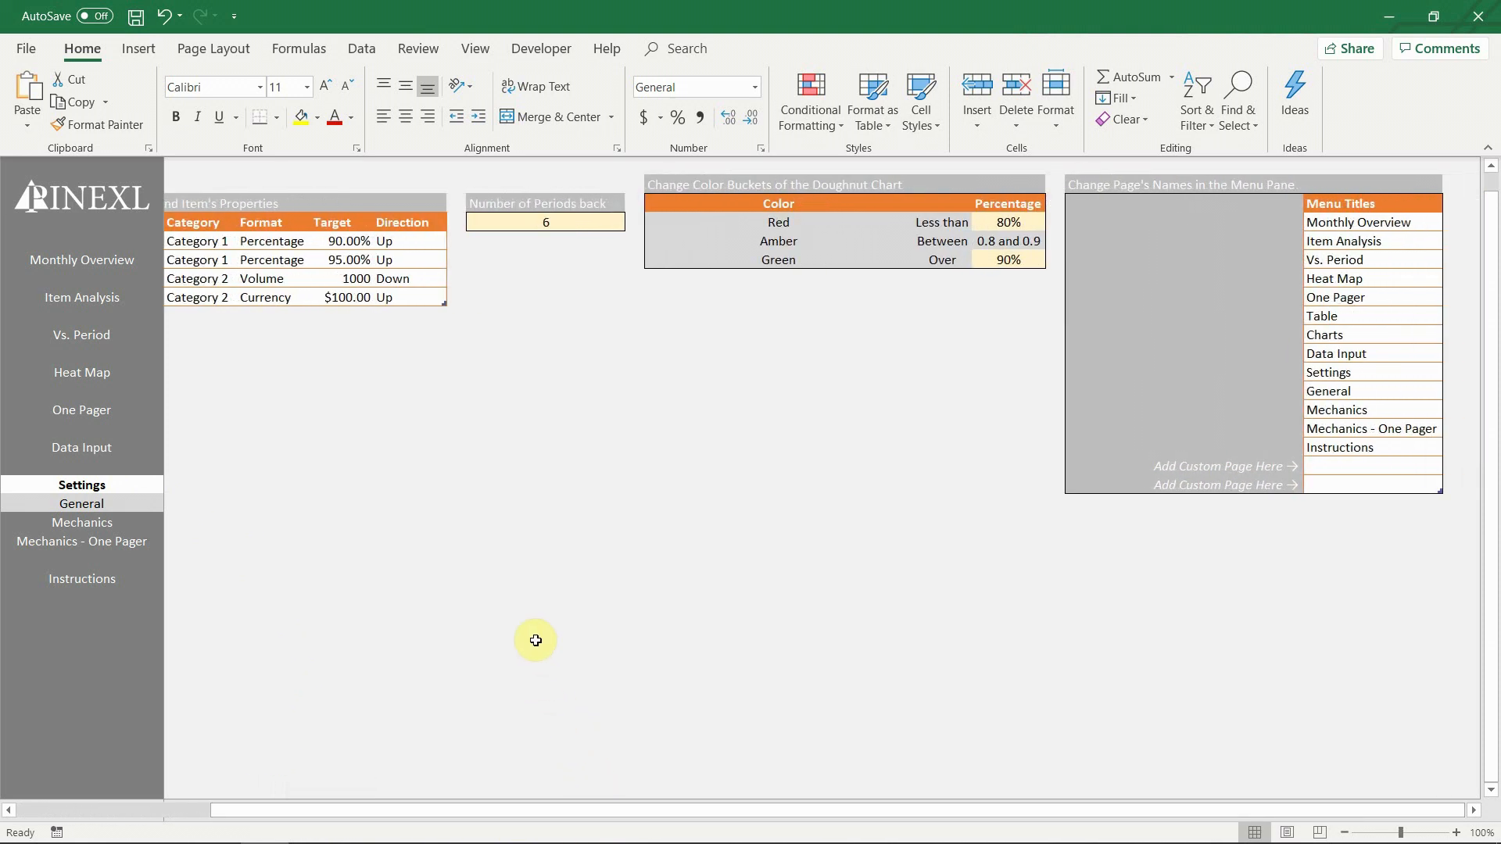
mouse_move(734, 549)
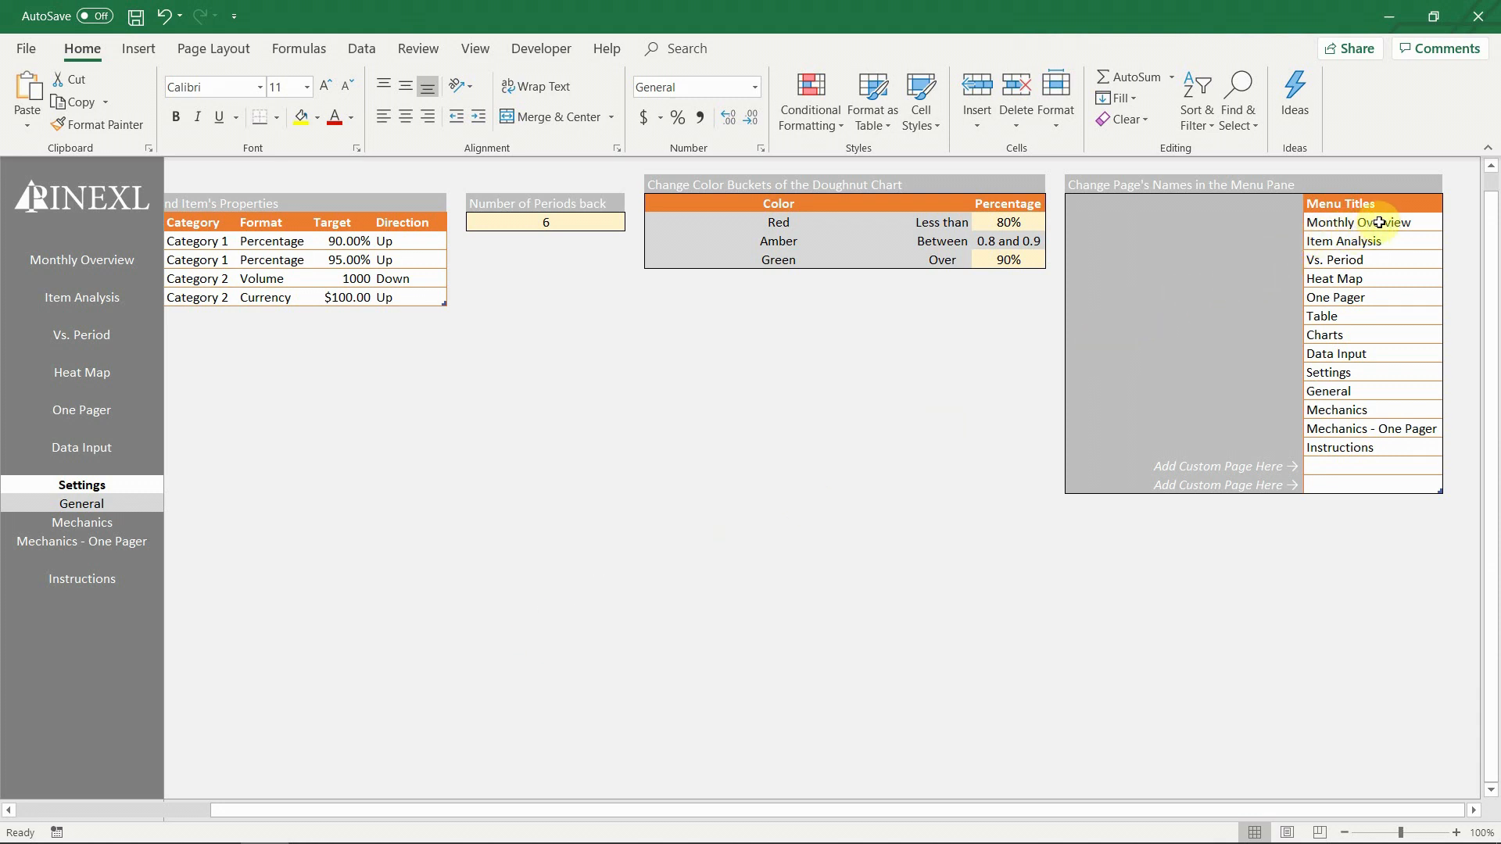
- Enter 'Custom' and 'Custom 2' in the Menu Titles' Add Custom Page Here cells
left_click(1371, 240)
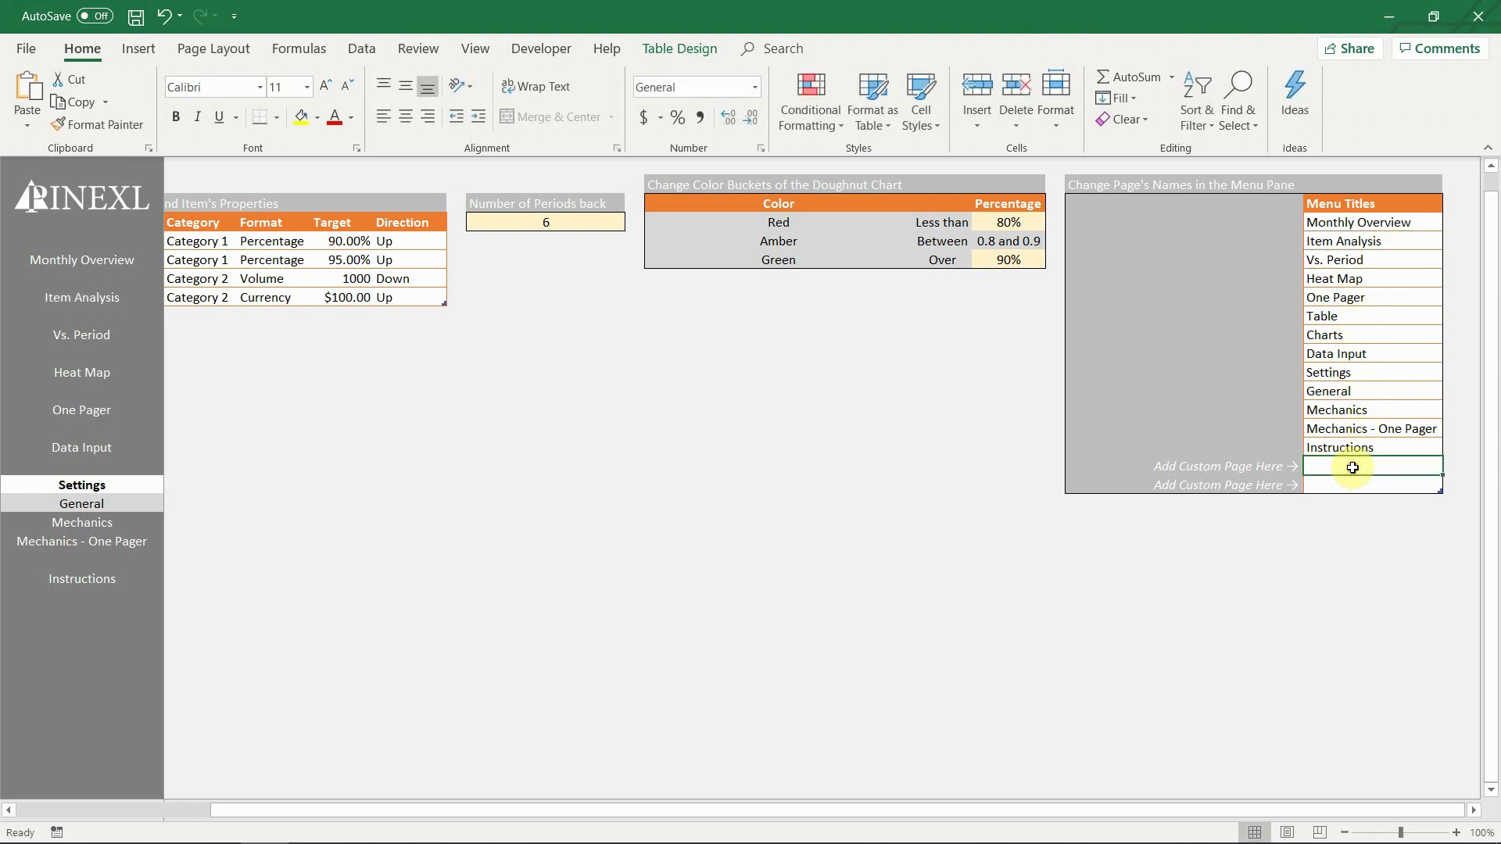
type("Custom")
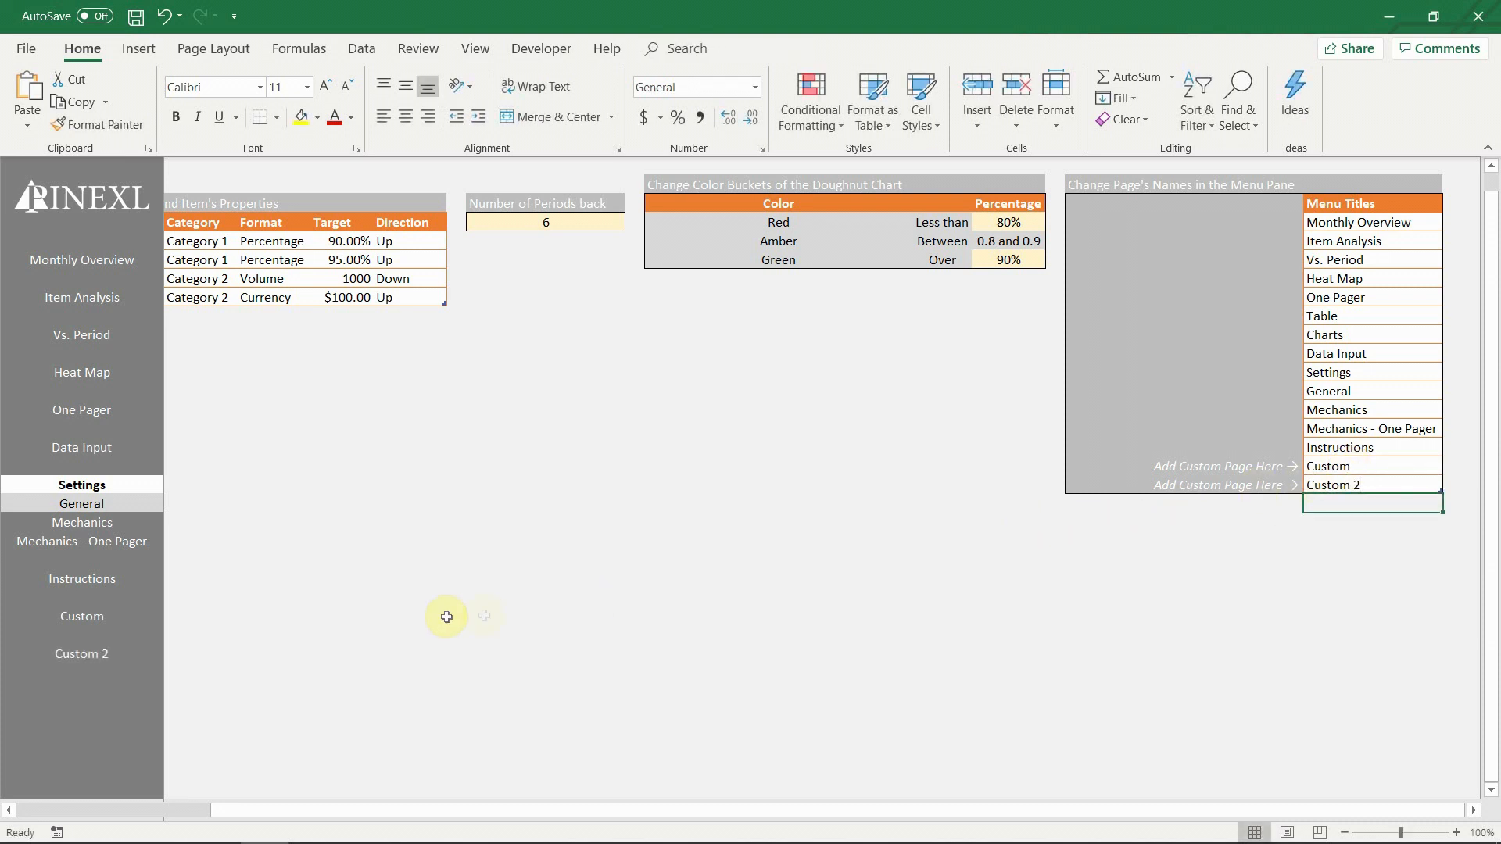
mouse_move(299, 608)
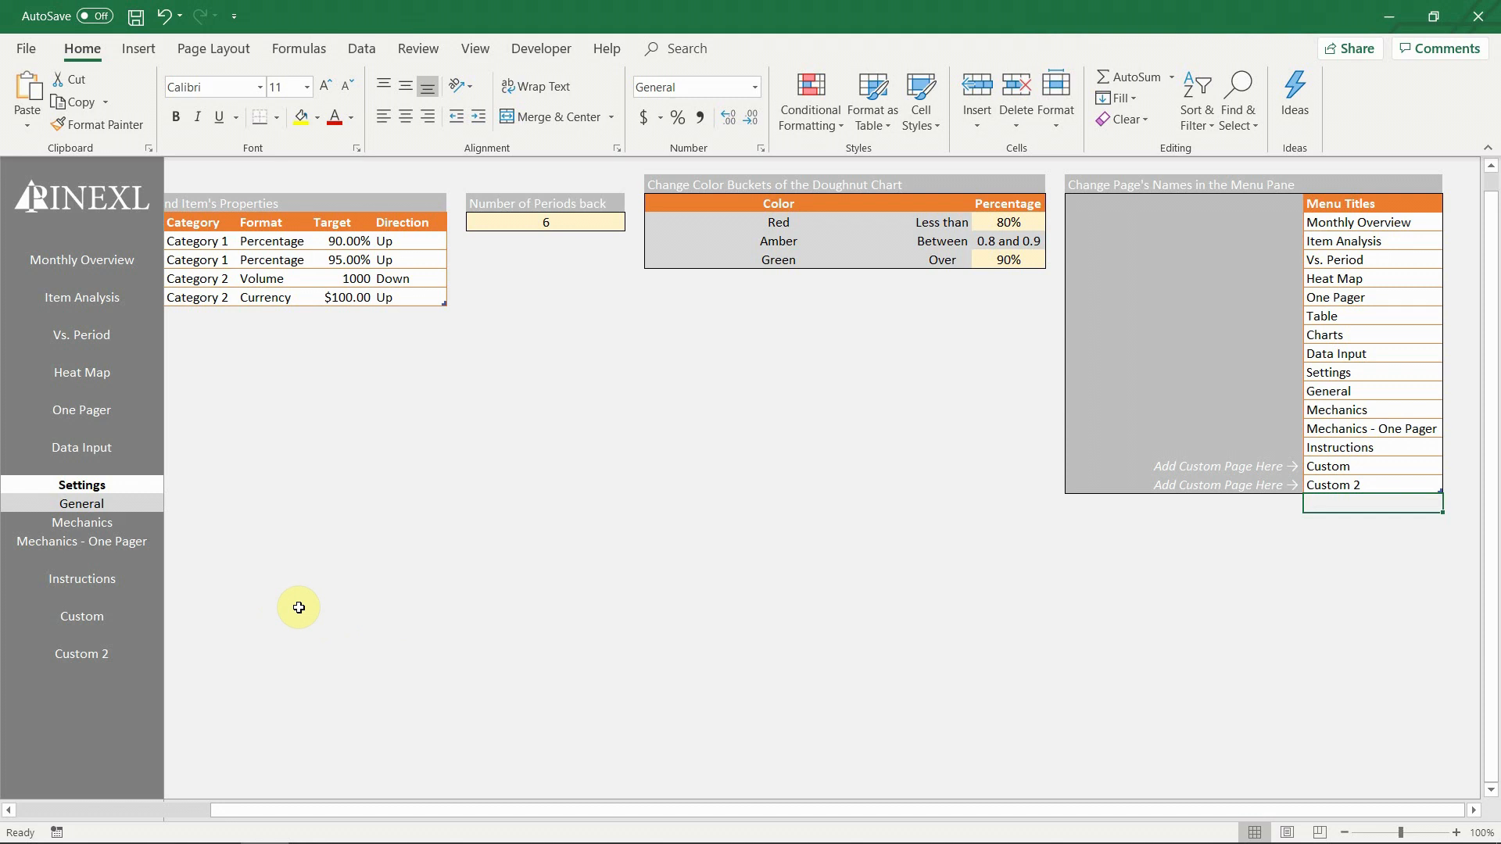
- Visit the new Custom and Custom 2 pages, then expand Settings to reach Mechanics
left_click(82, 616)
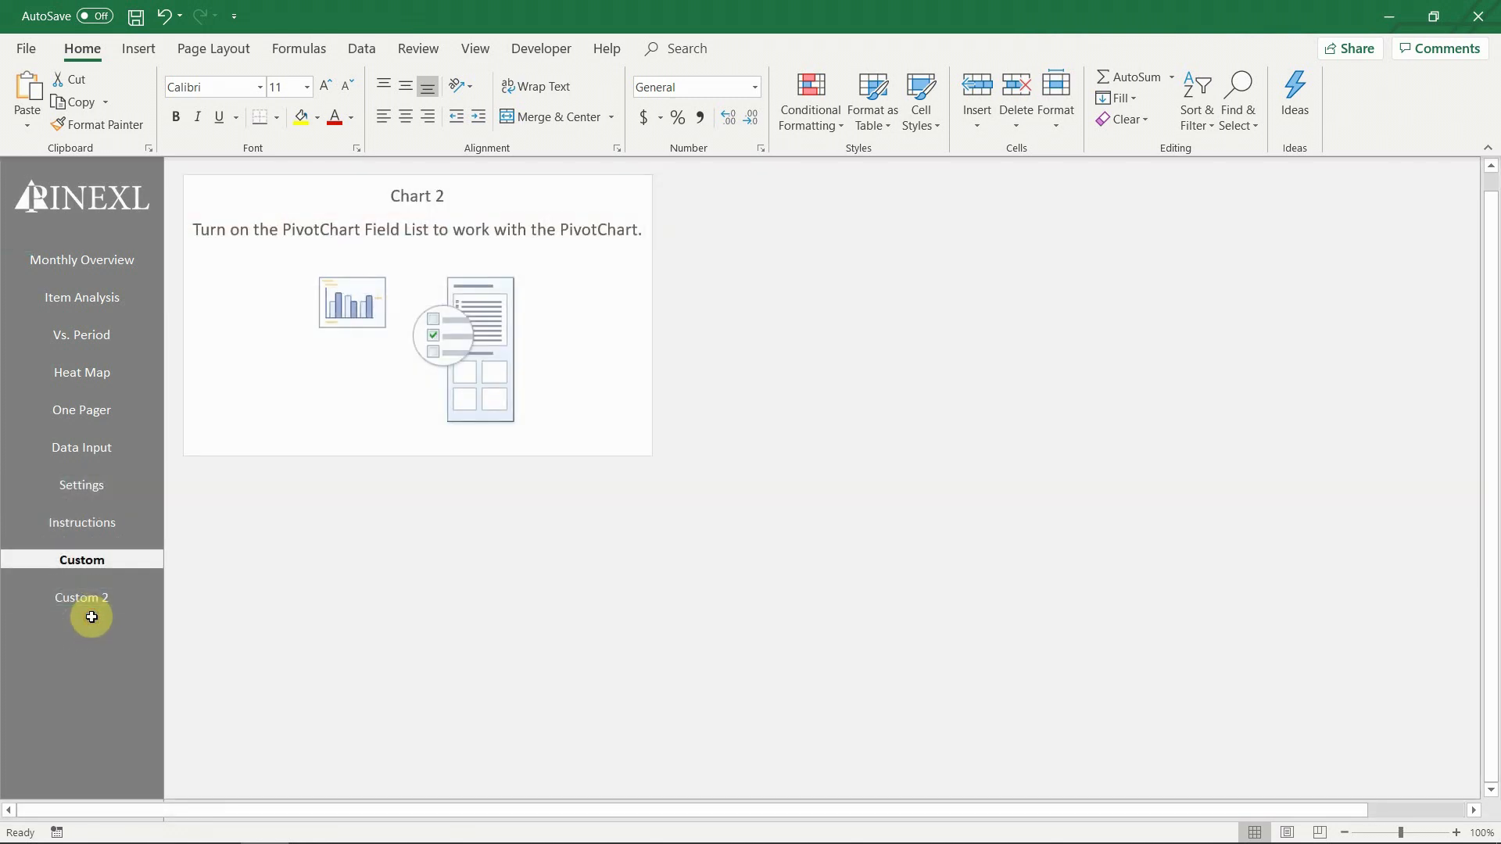
left_click(81, 596)
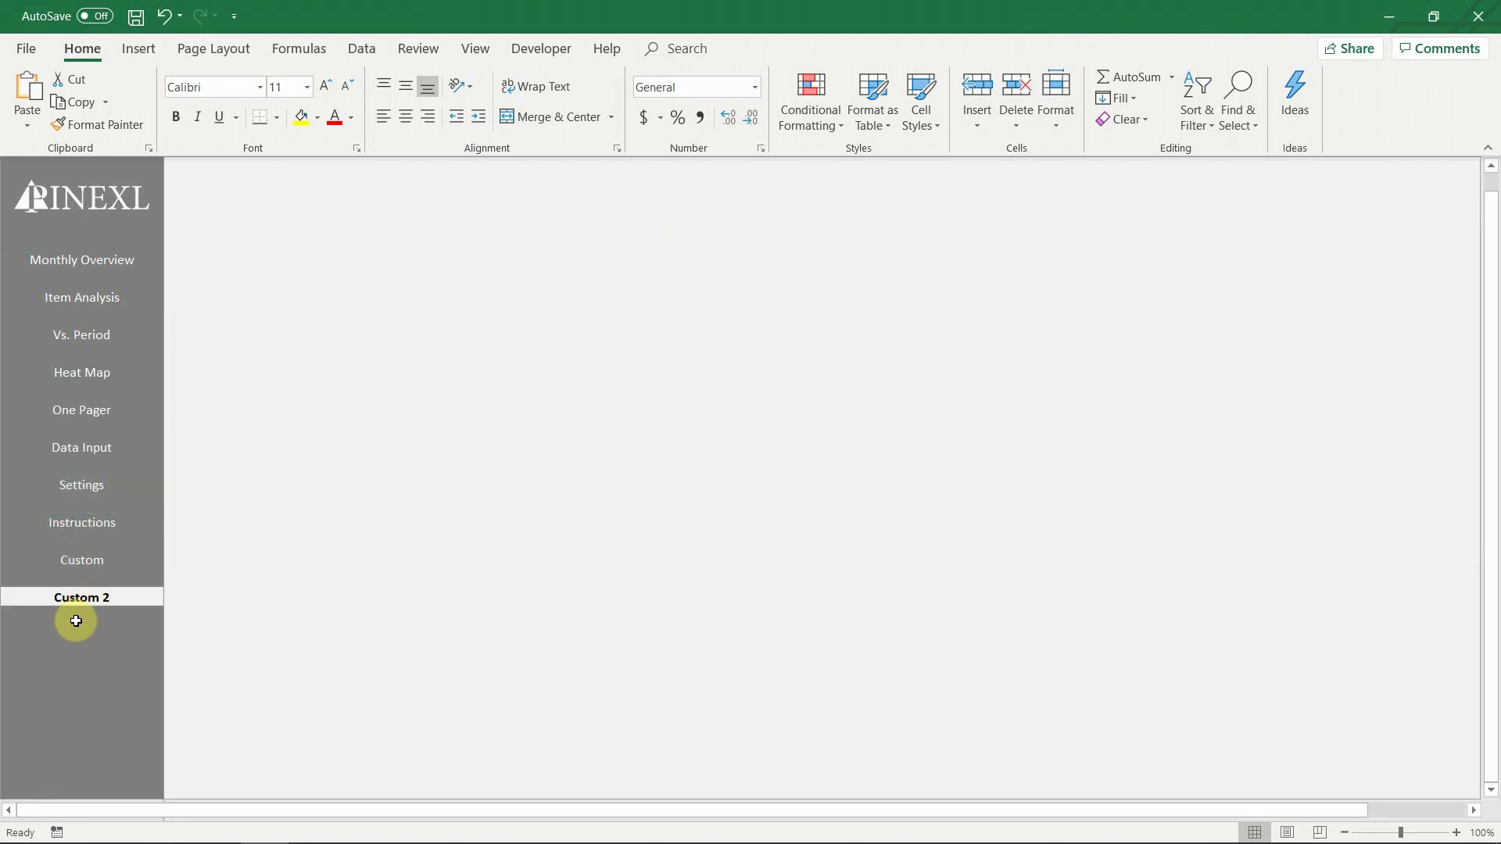
mouse_move(19, 571)
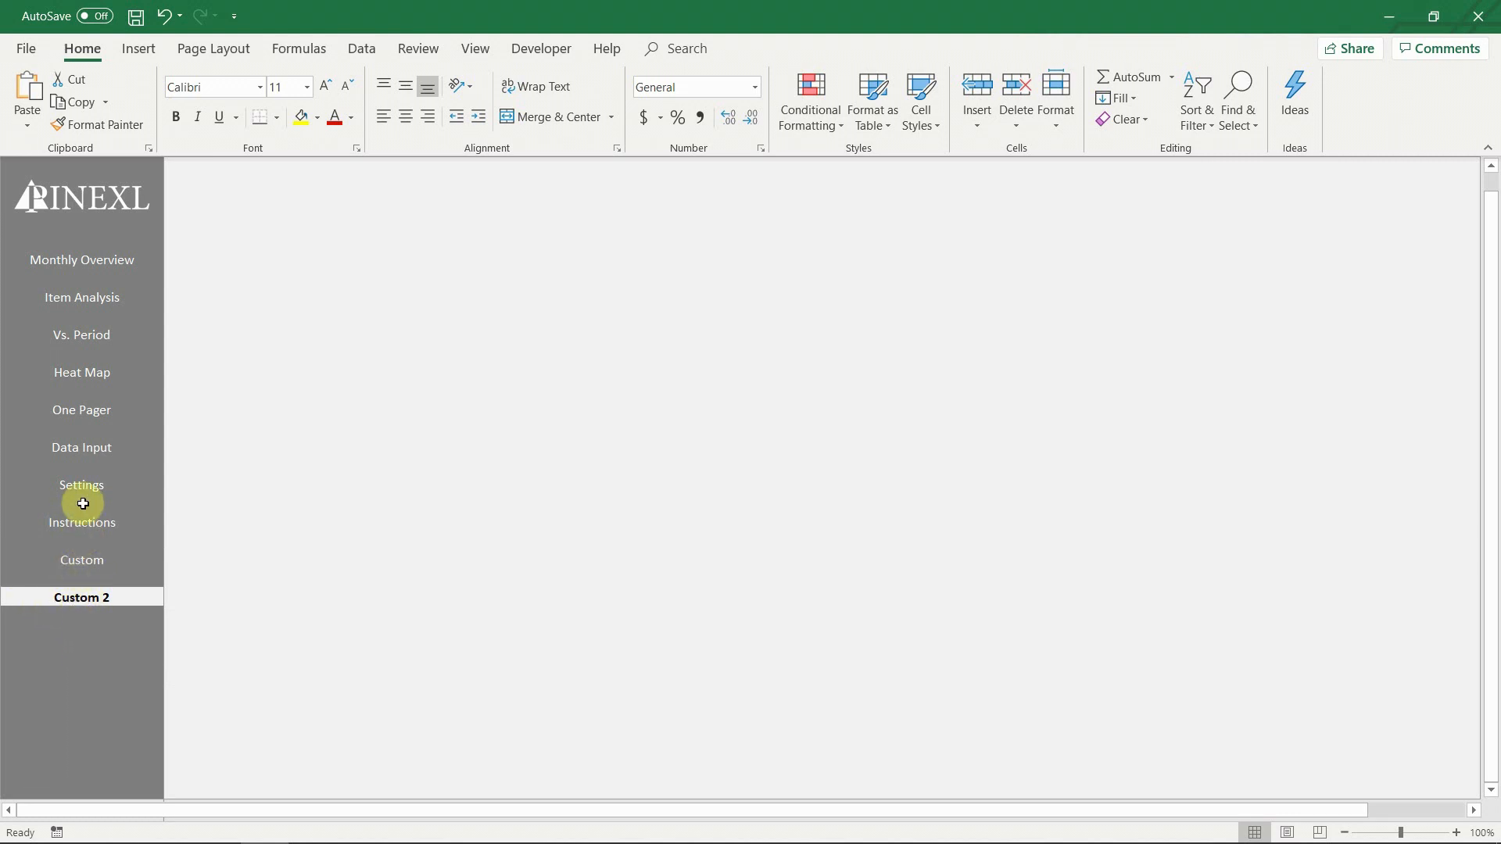
left_click(82, 484)
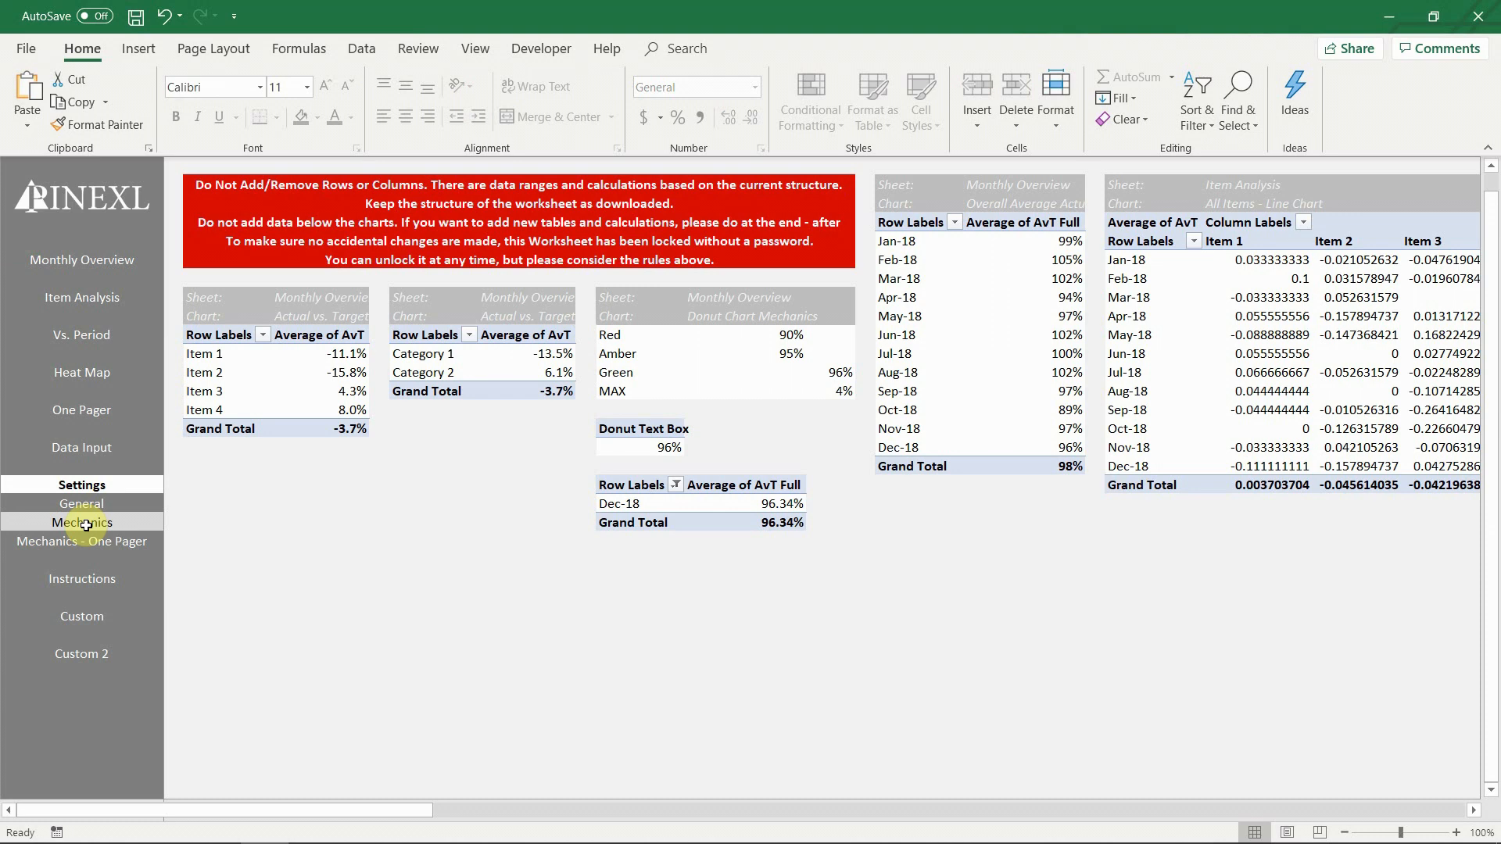
- View the Mechanics - One Pager pivot tables, then go back to the Monthly Overview
left_click(80, 541)
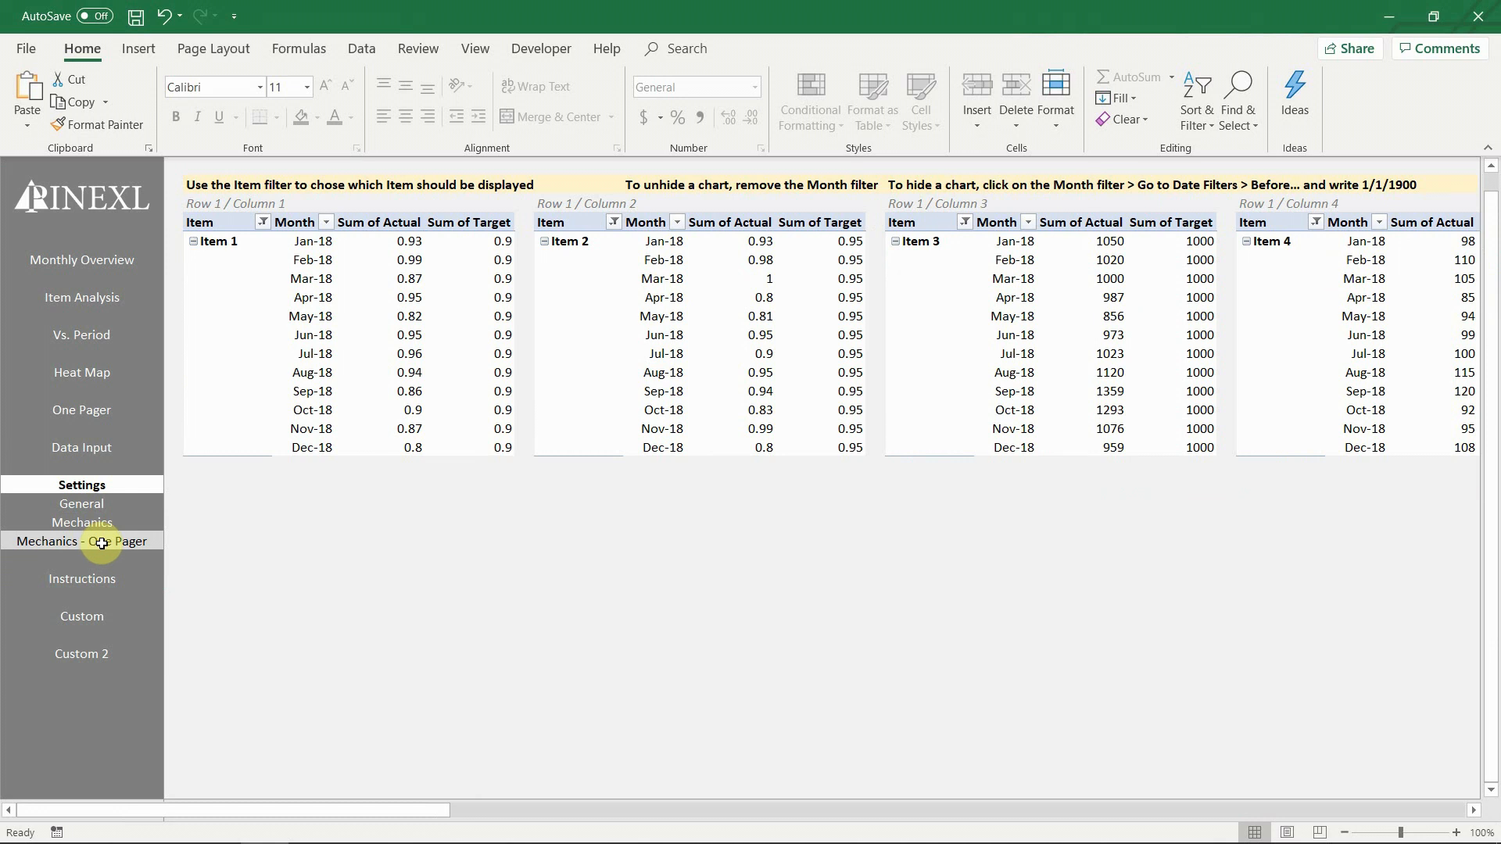
left_click(81, 260)
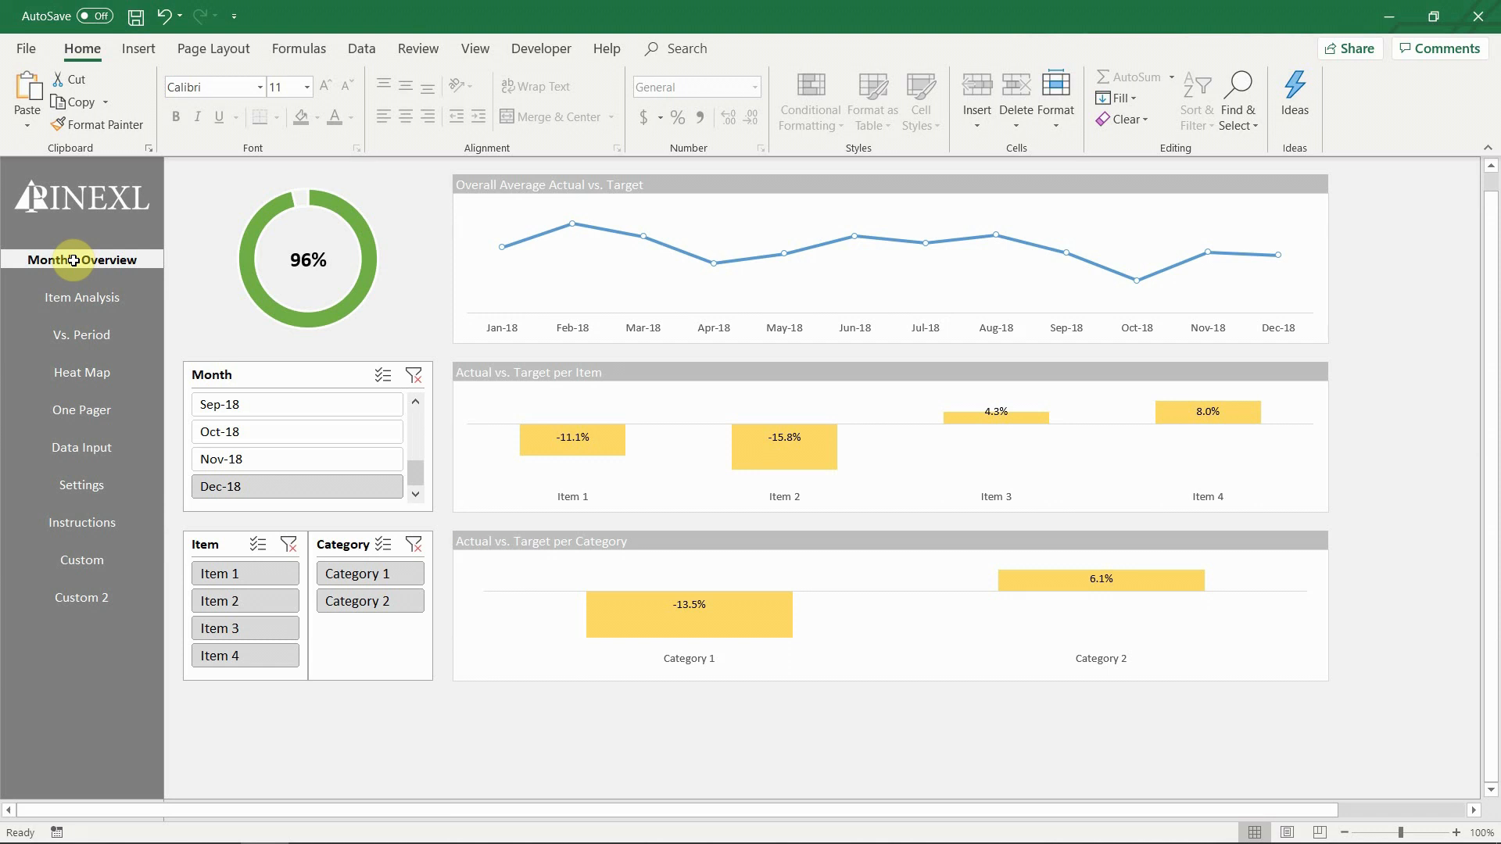
mouse_move(87, 364)
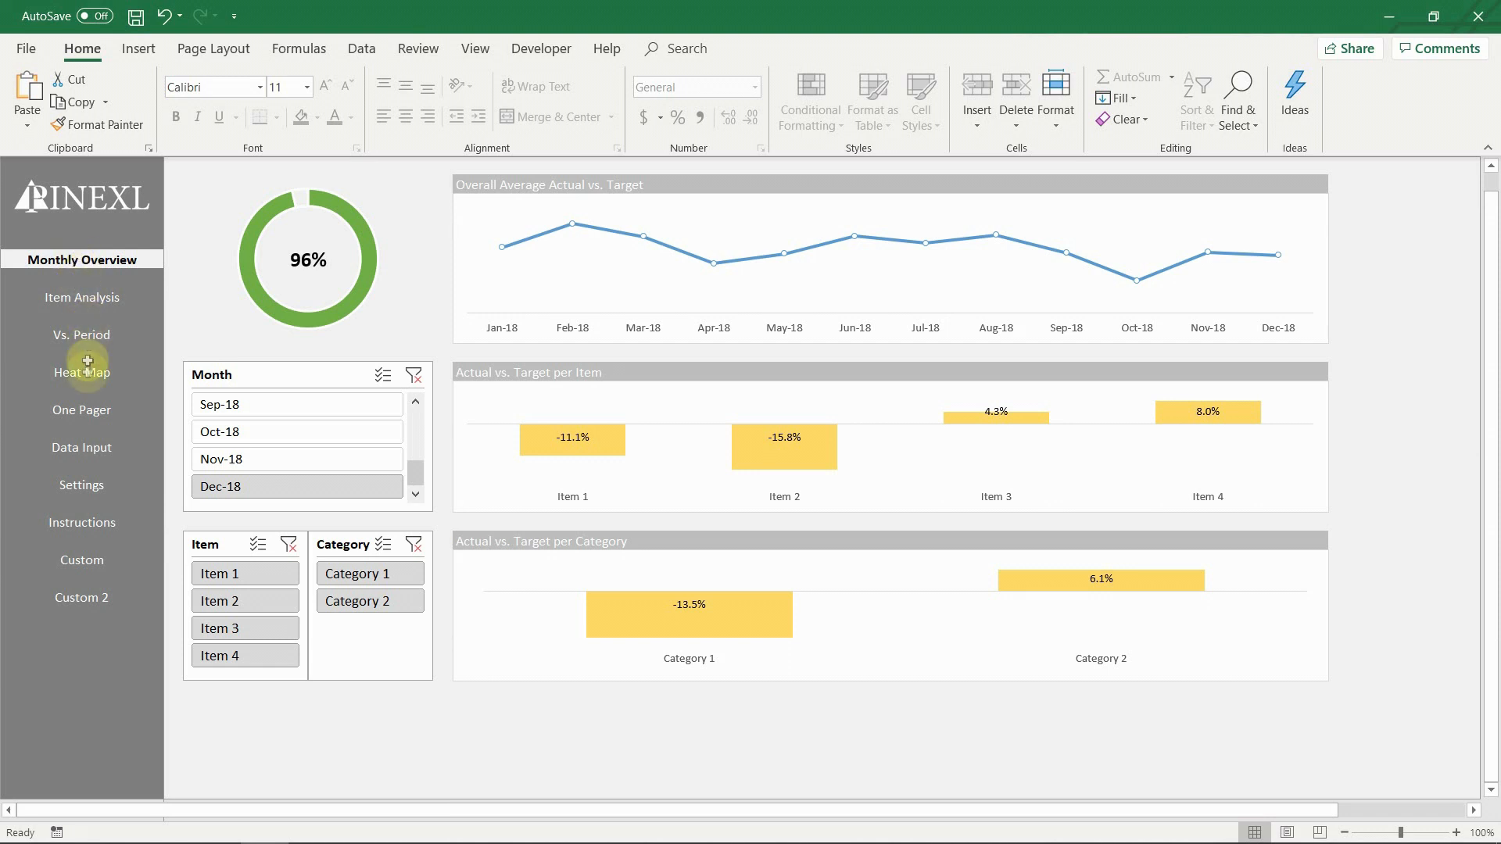
- On Data Input, enter Jan-19 in the empty Month cell below the last Dec-18 row
left_click(82, 447)
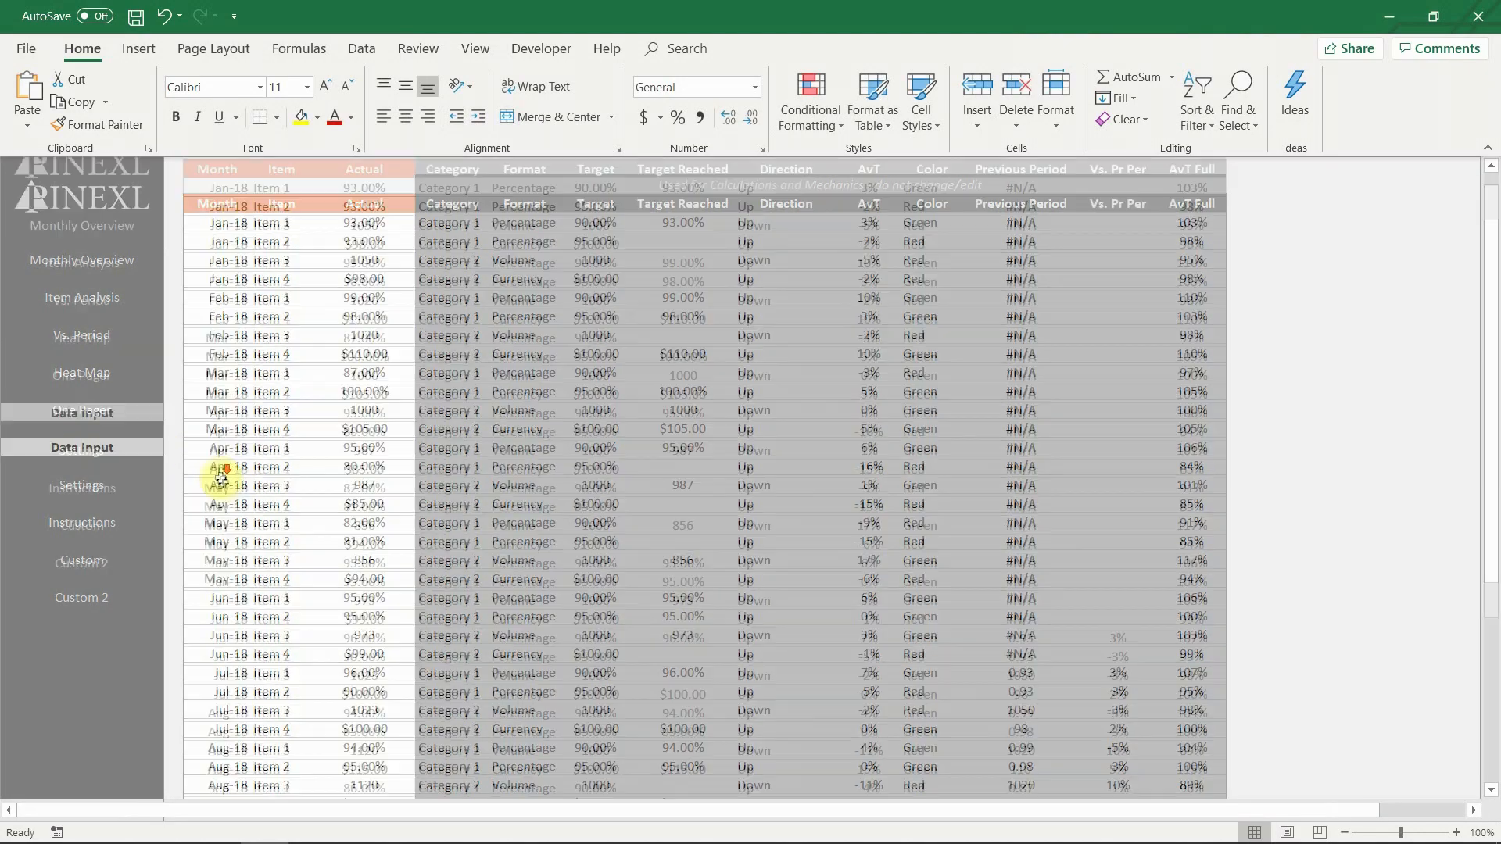
scroll("down", 3)
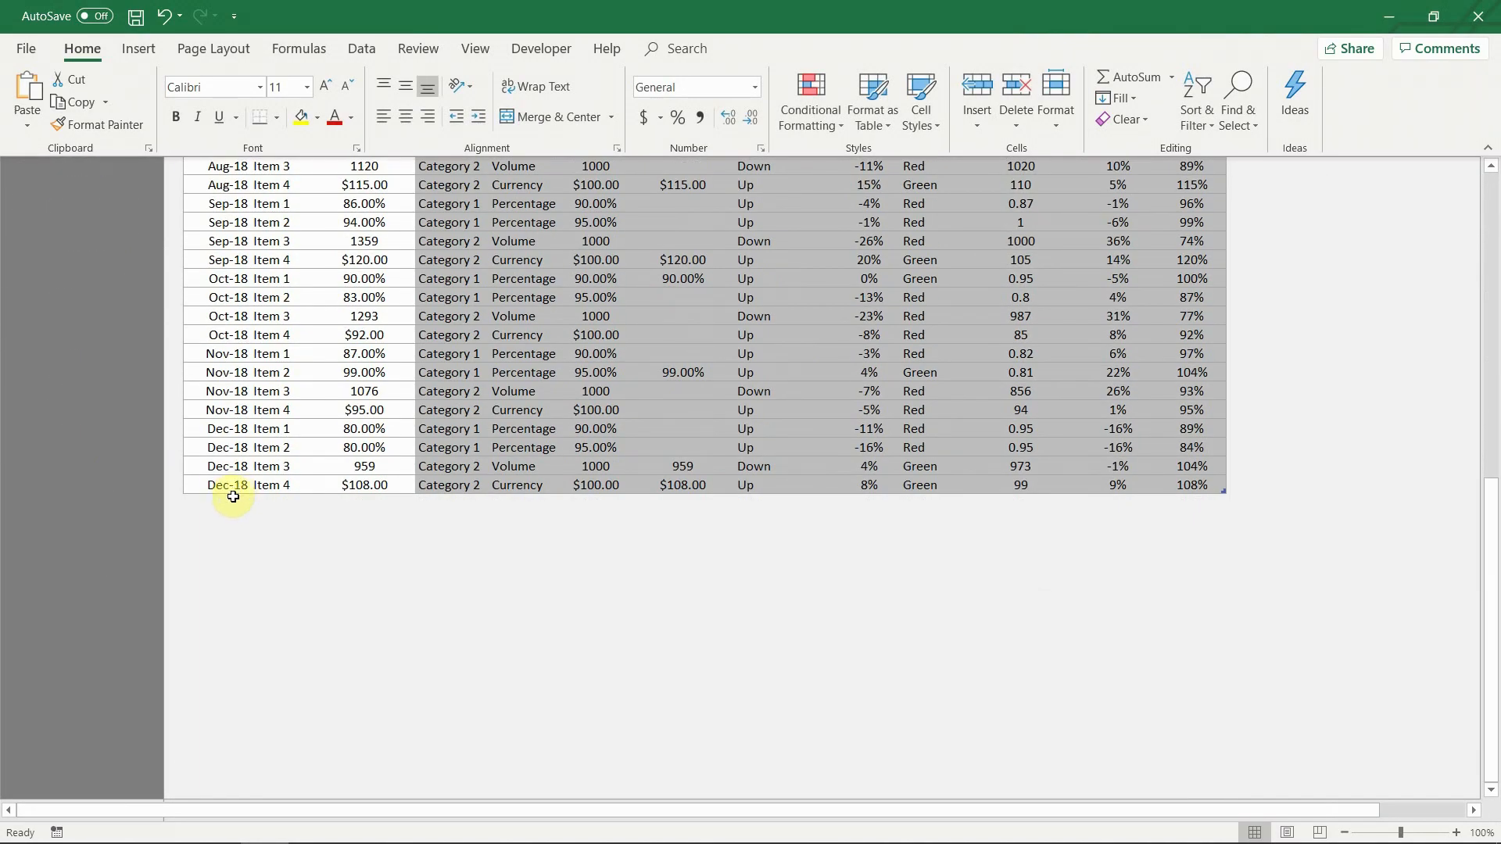
left_click(228, 502)
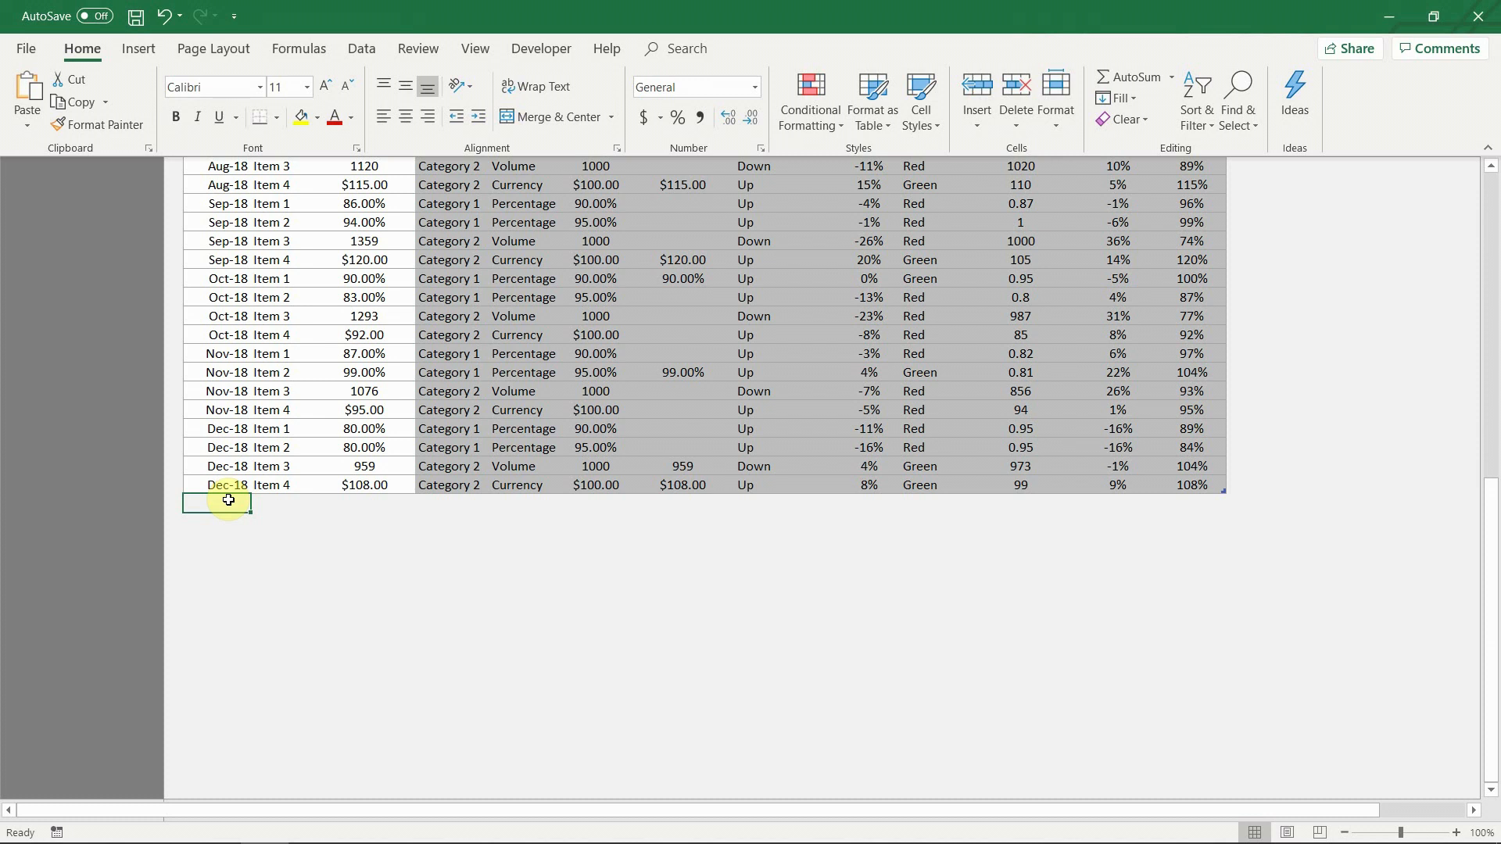
type("Jan-19")
left_click(285, 503)
type("Item 1")
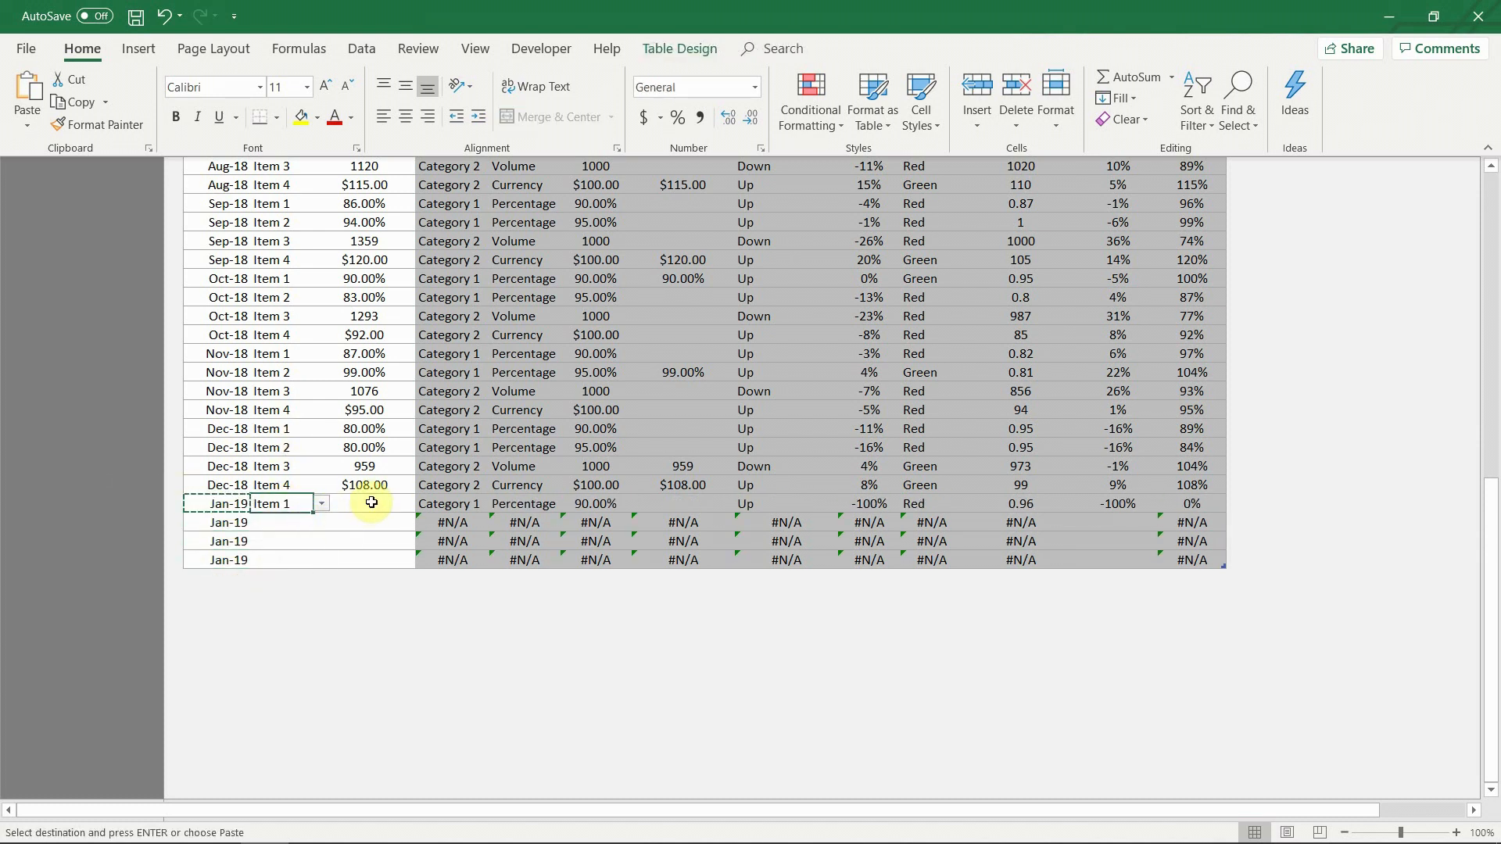
- Set the Jan-19 rows to Items 1–4 and confirm replacing Heat Map and Mechanics OP data
left_click(368, 503)
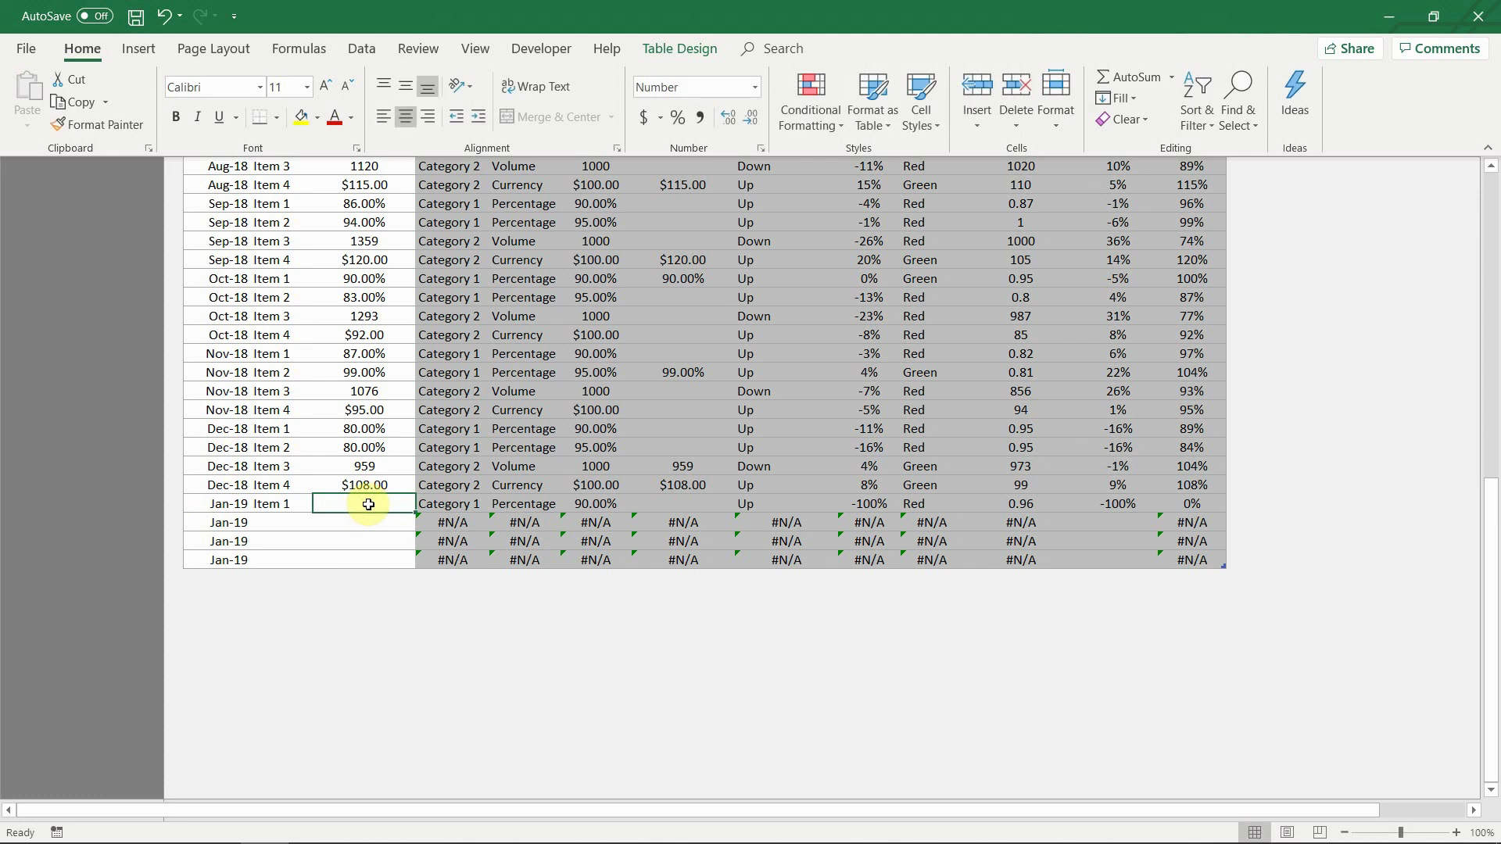
left_click(321, 521)
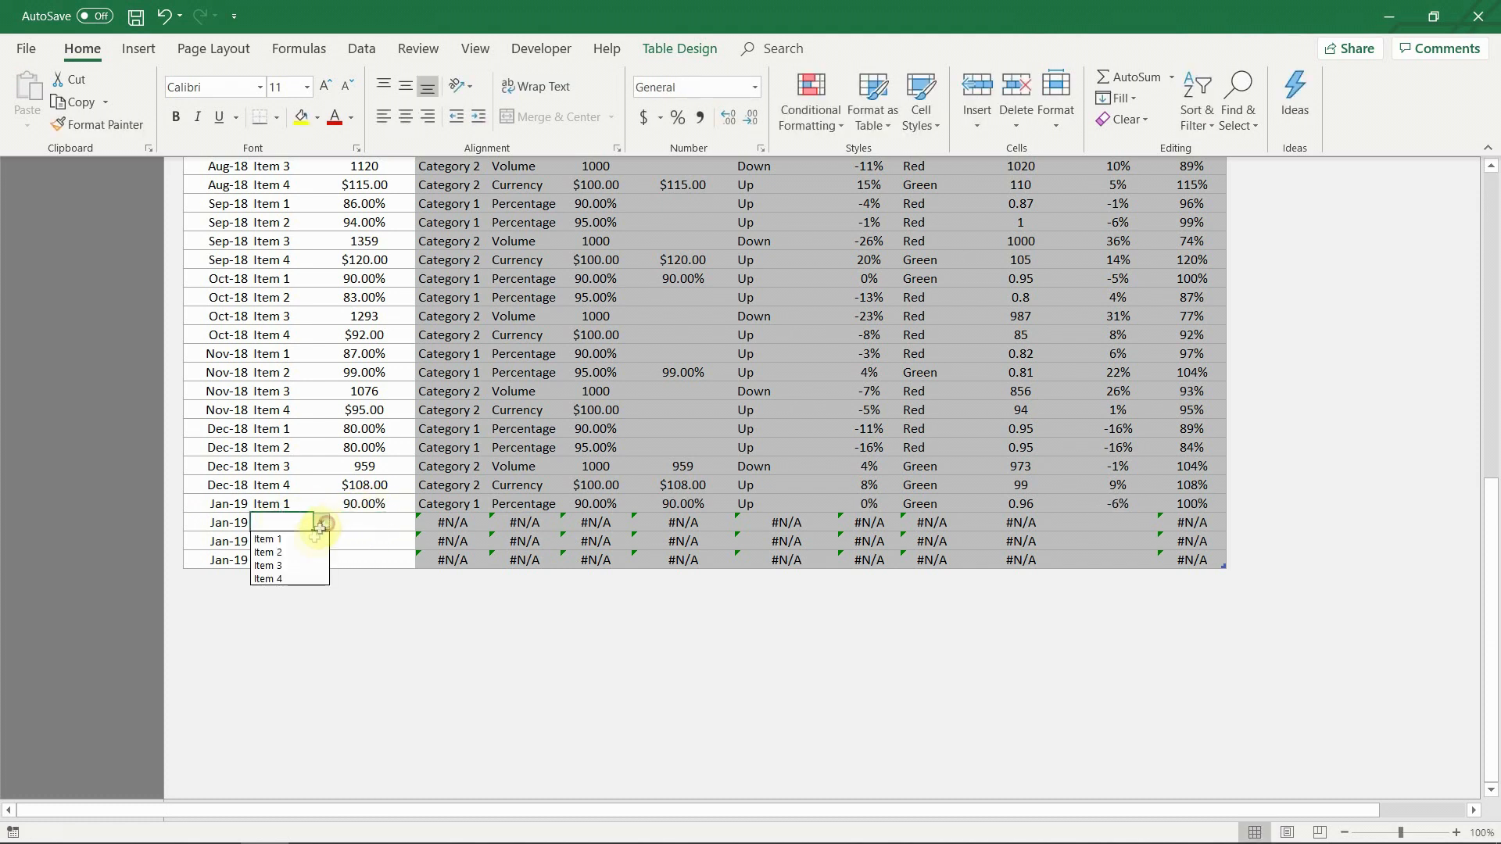
left_click(268, 553)
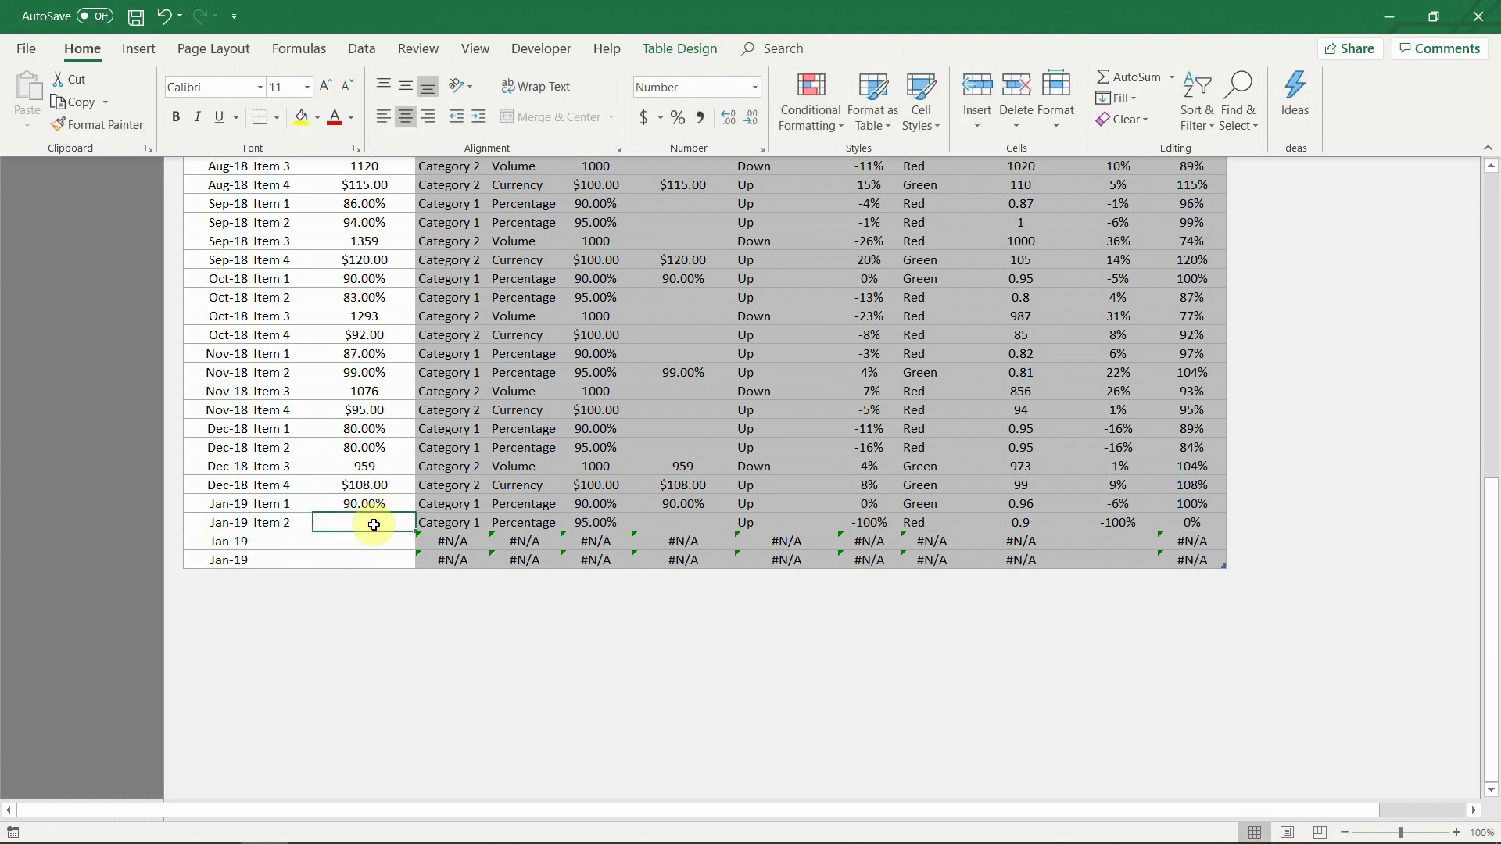
left_click(321, 540)
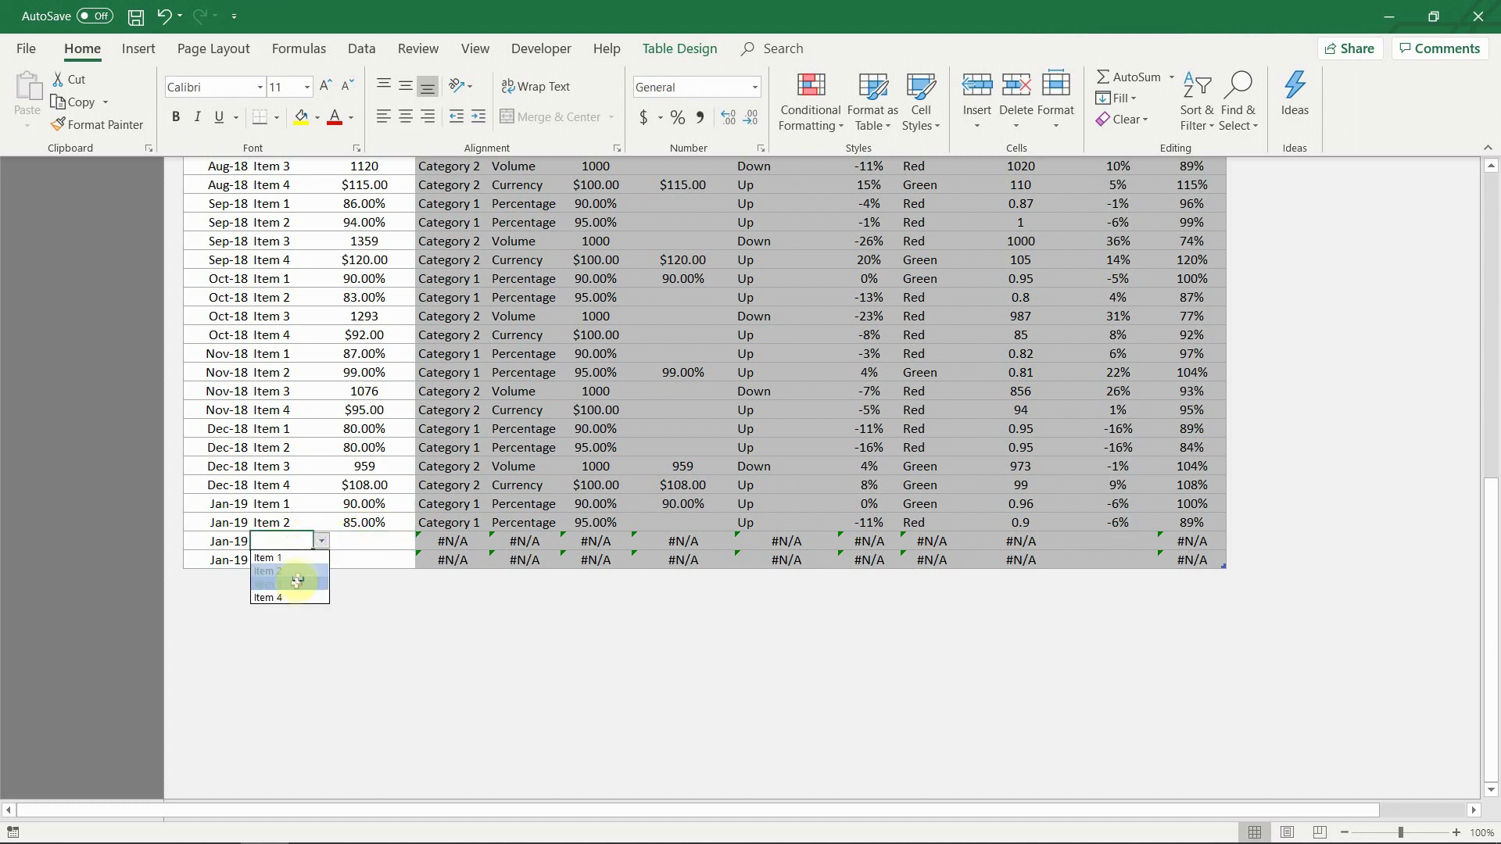
left_click(270, 577)
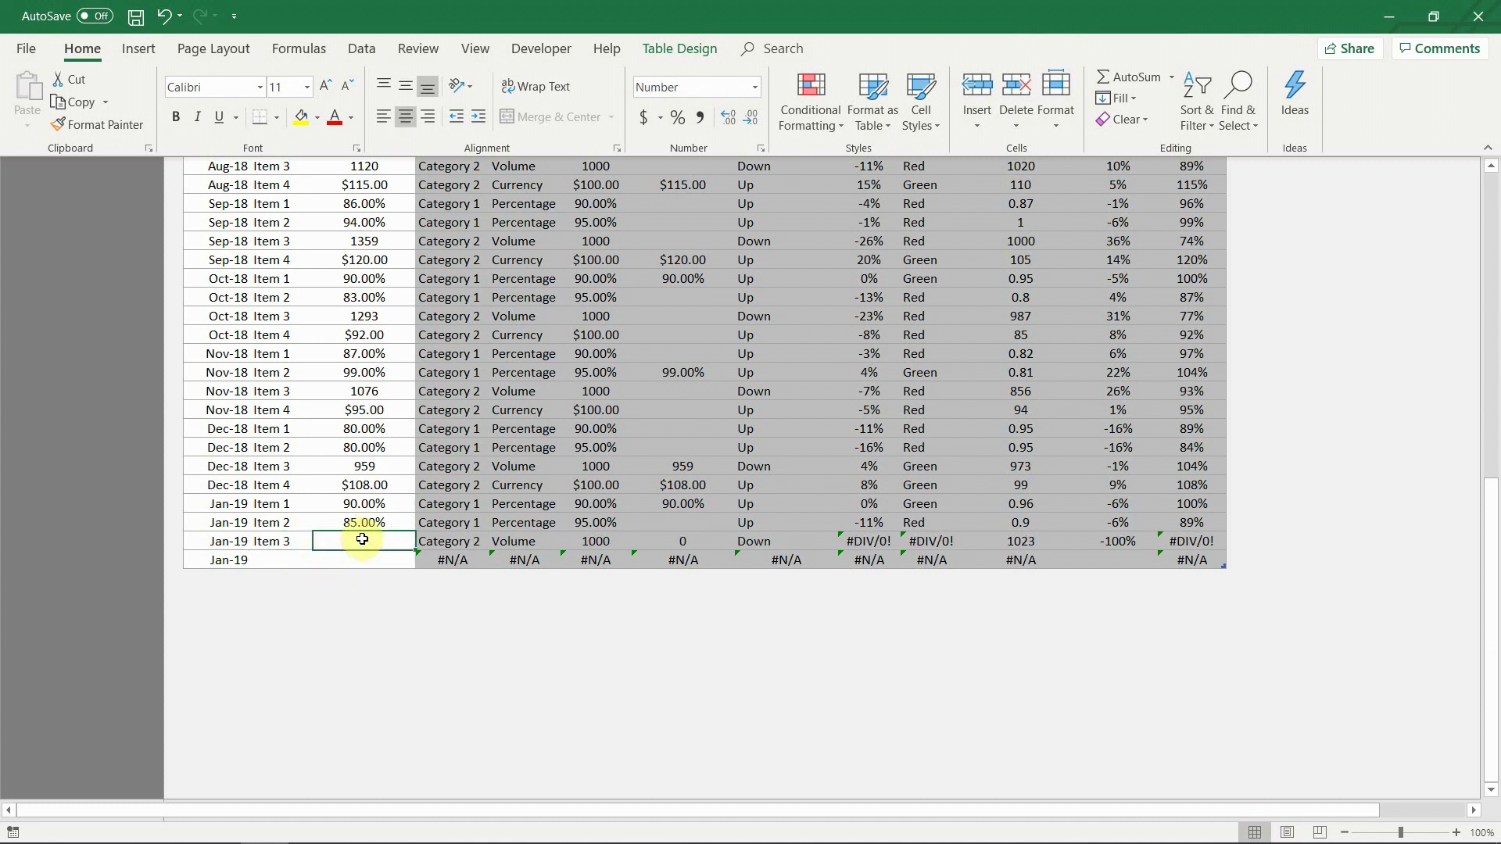
left_click(321, 559)
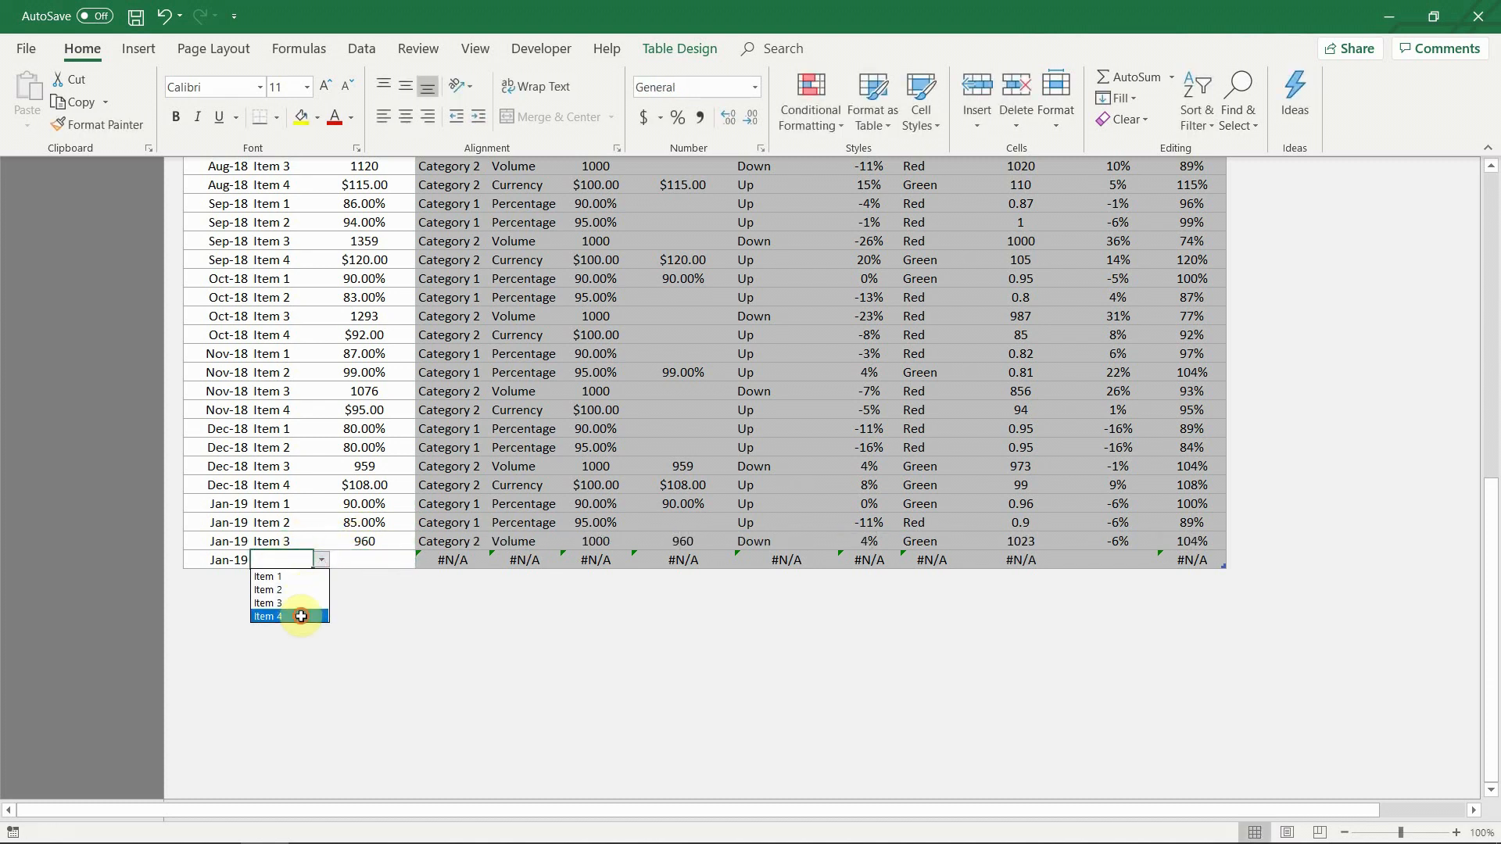
left_click(269, 617)
type("$85.00")
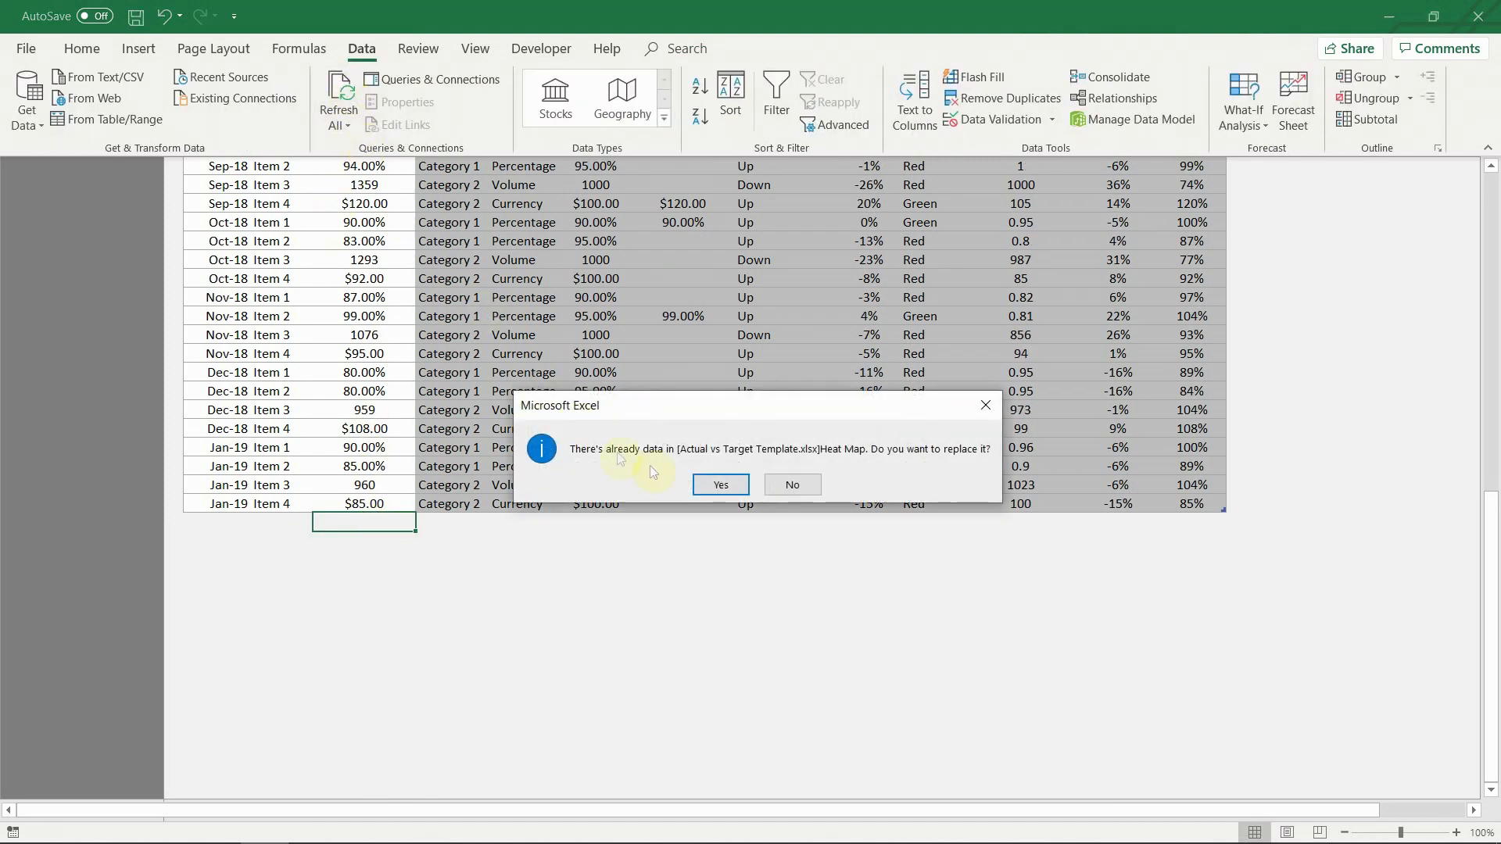
left_click(720, 483)
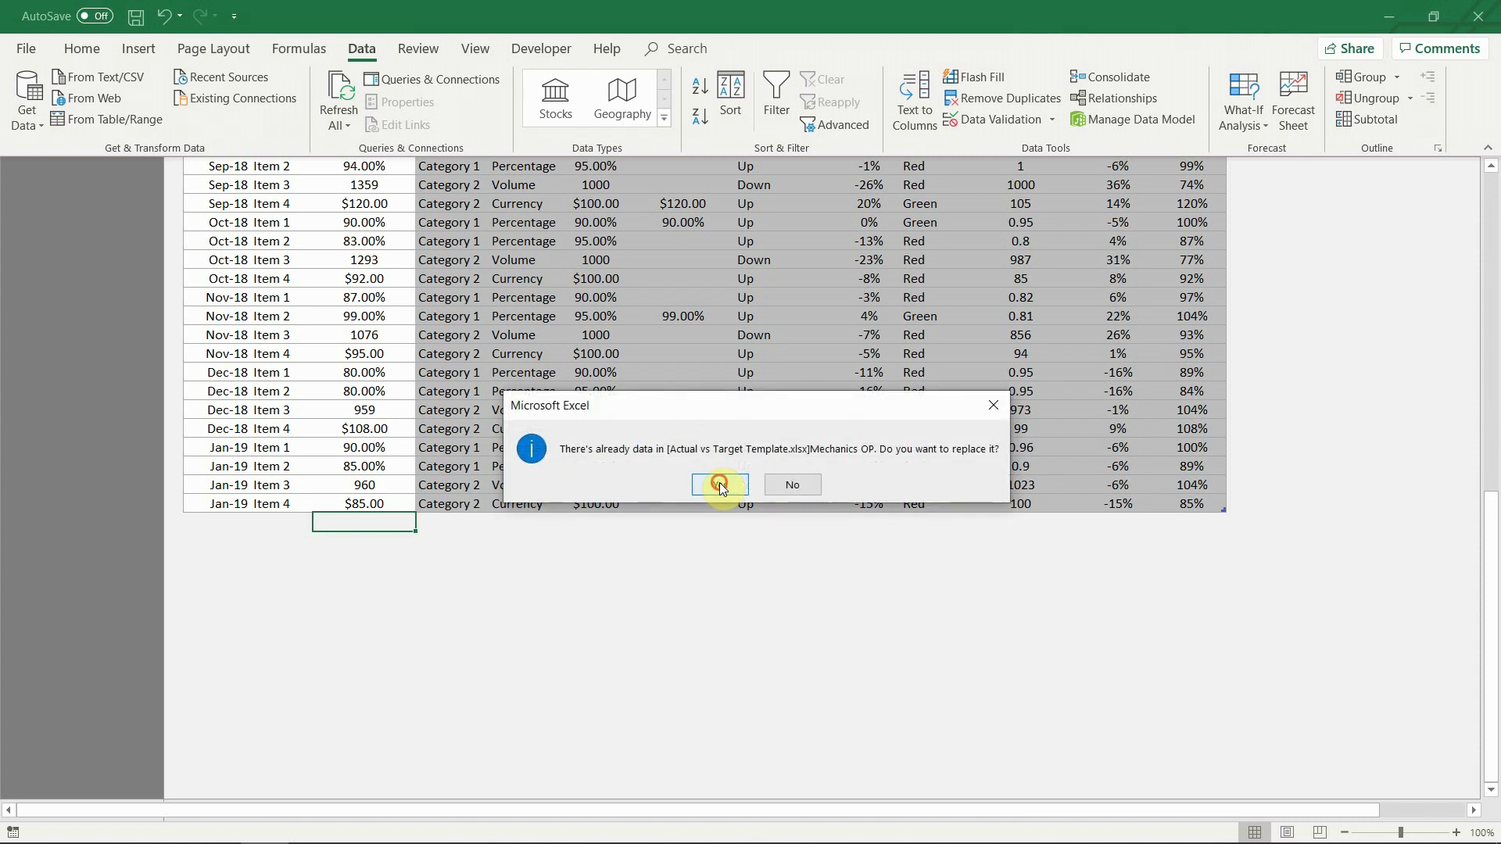
left_click(718, 485)
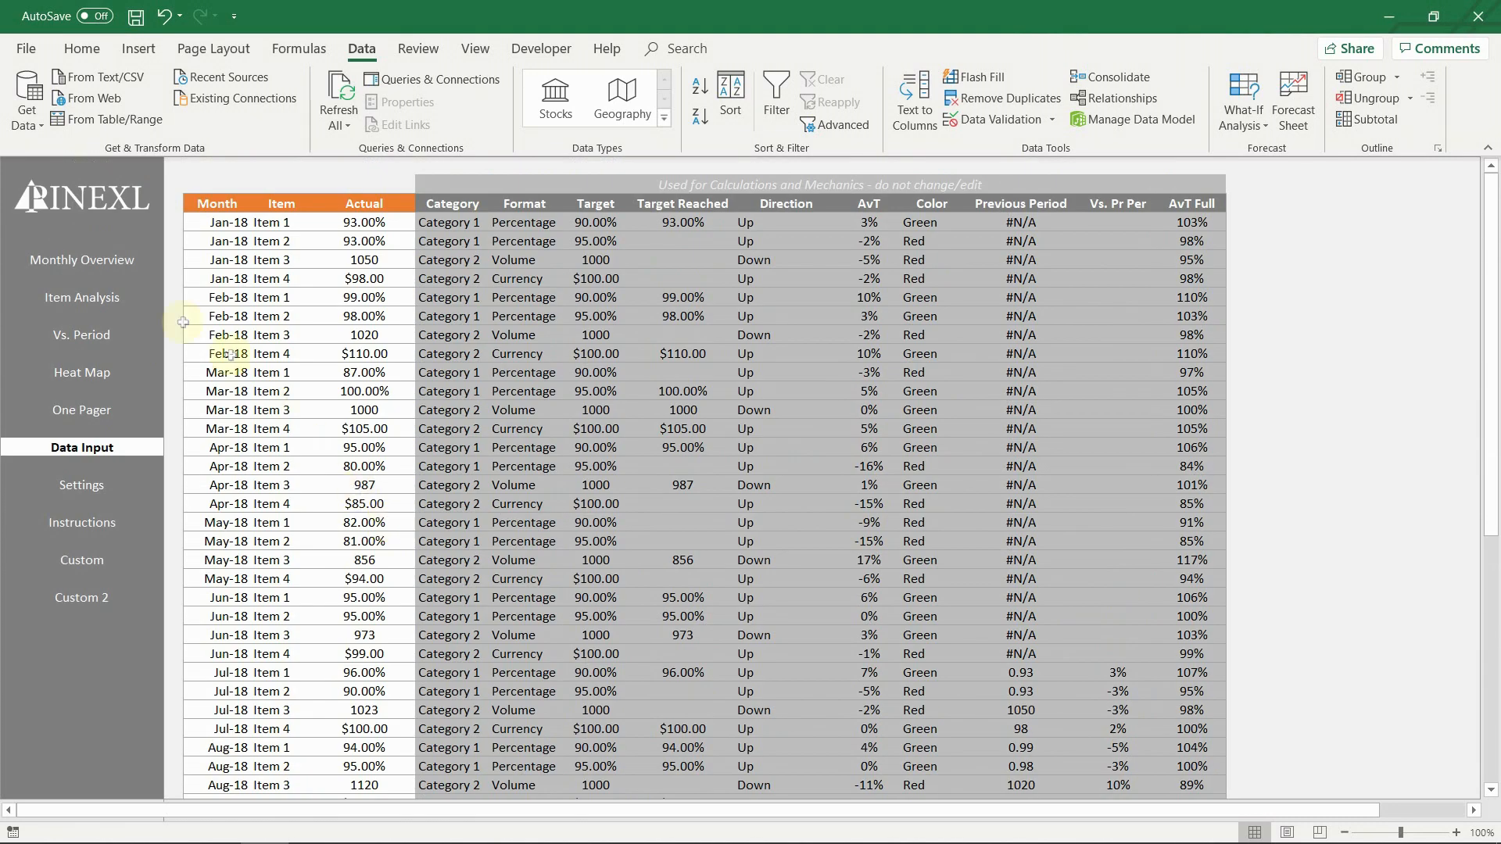
- Filter Monthly Overview to Jan-19 and check another item's results on Item Analysis
left_click(82, 259)
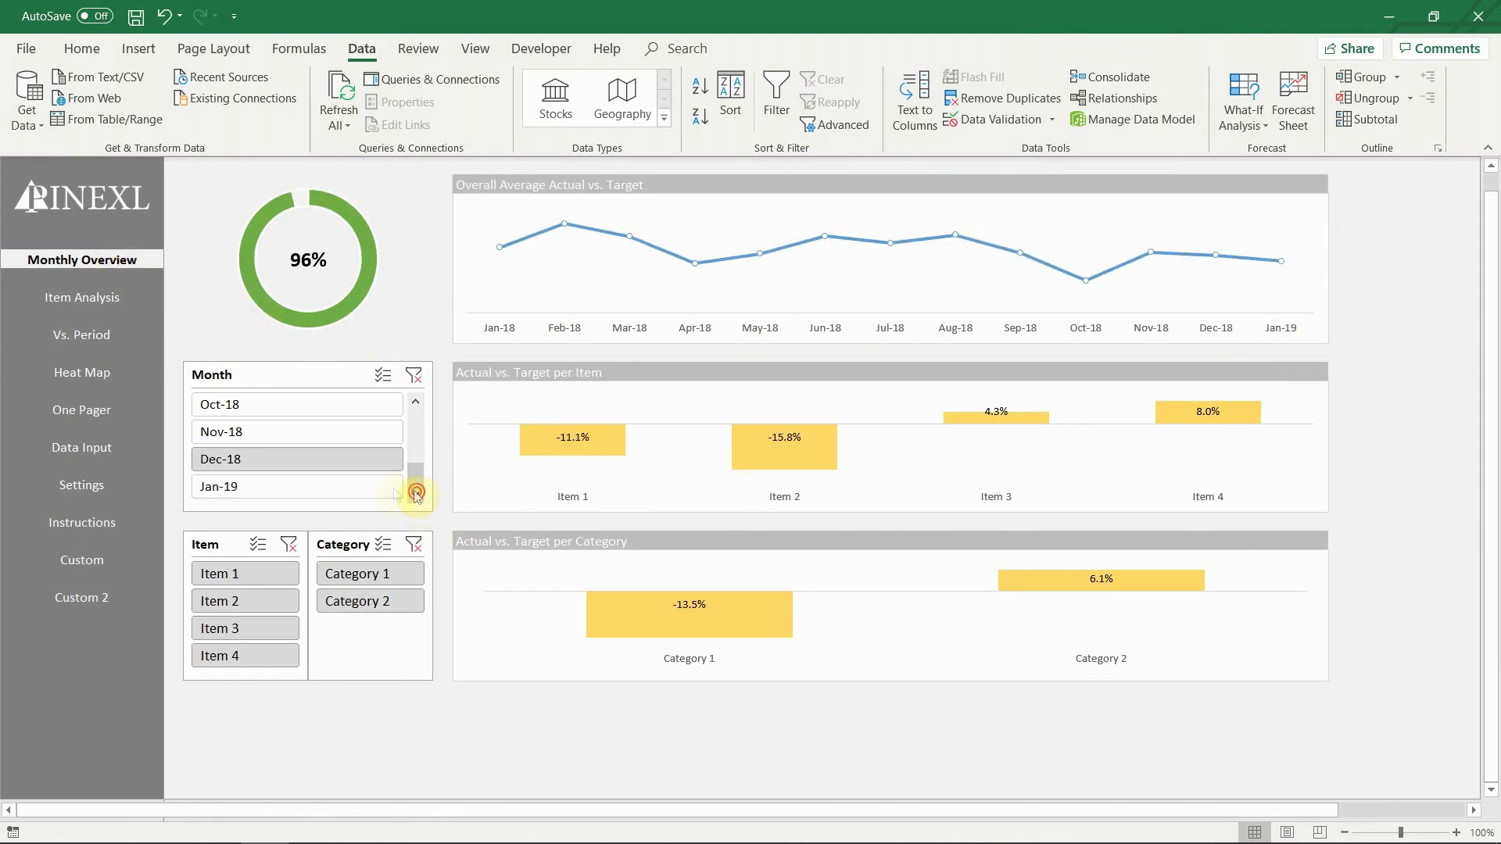
left_click(295, 404)
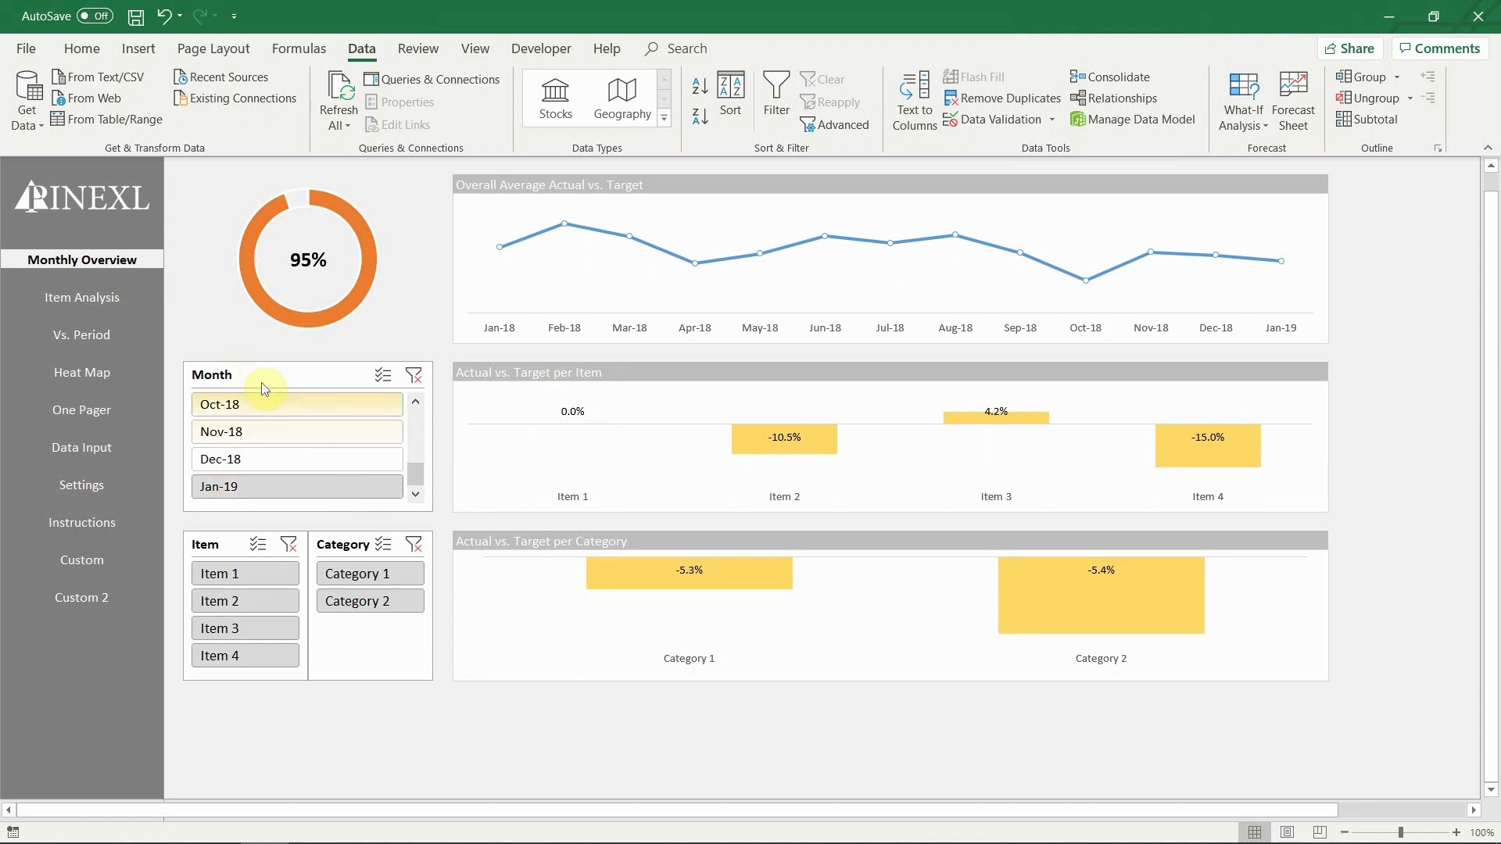
left_click(81, 297)
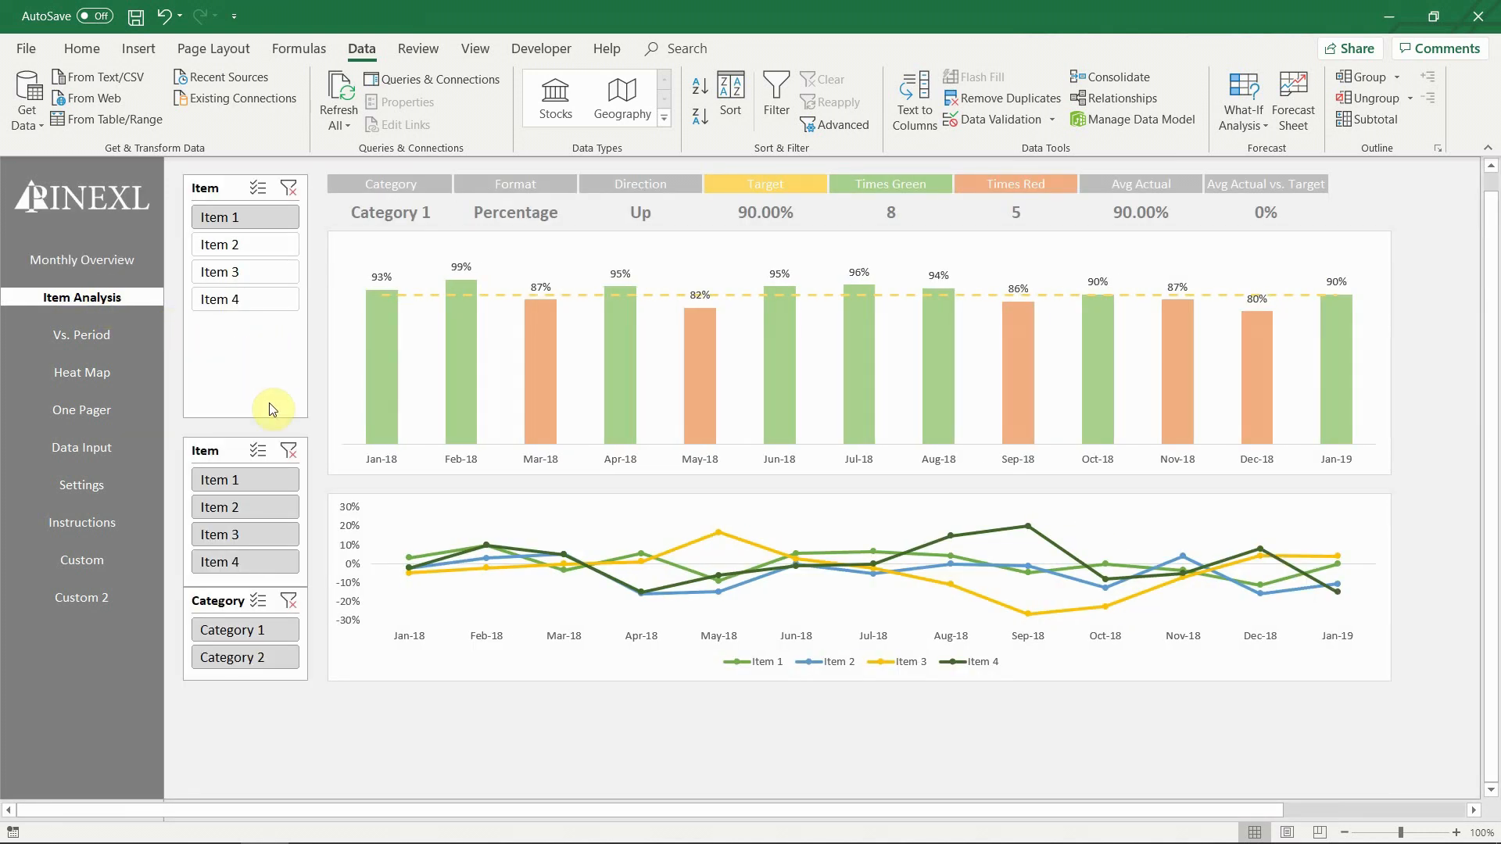
left_click(245, 271)
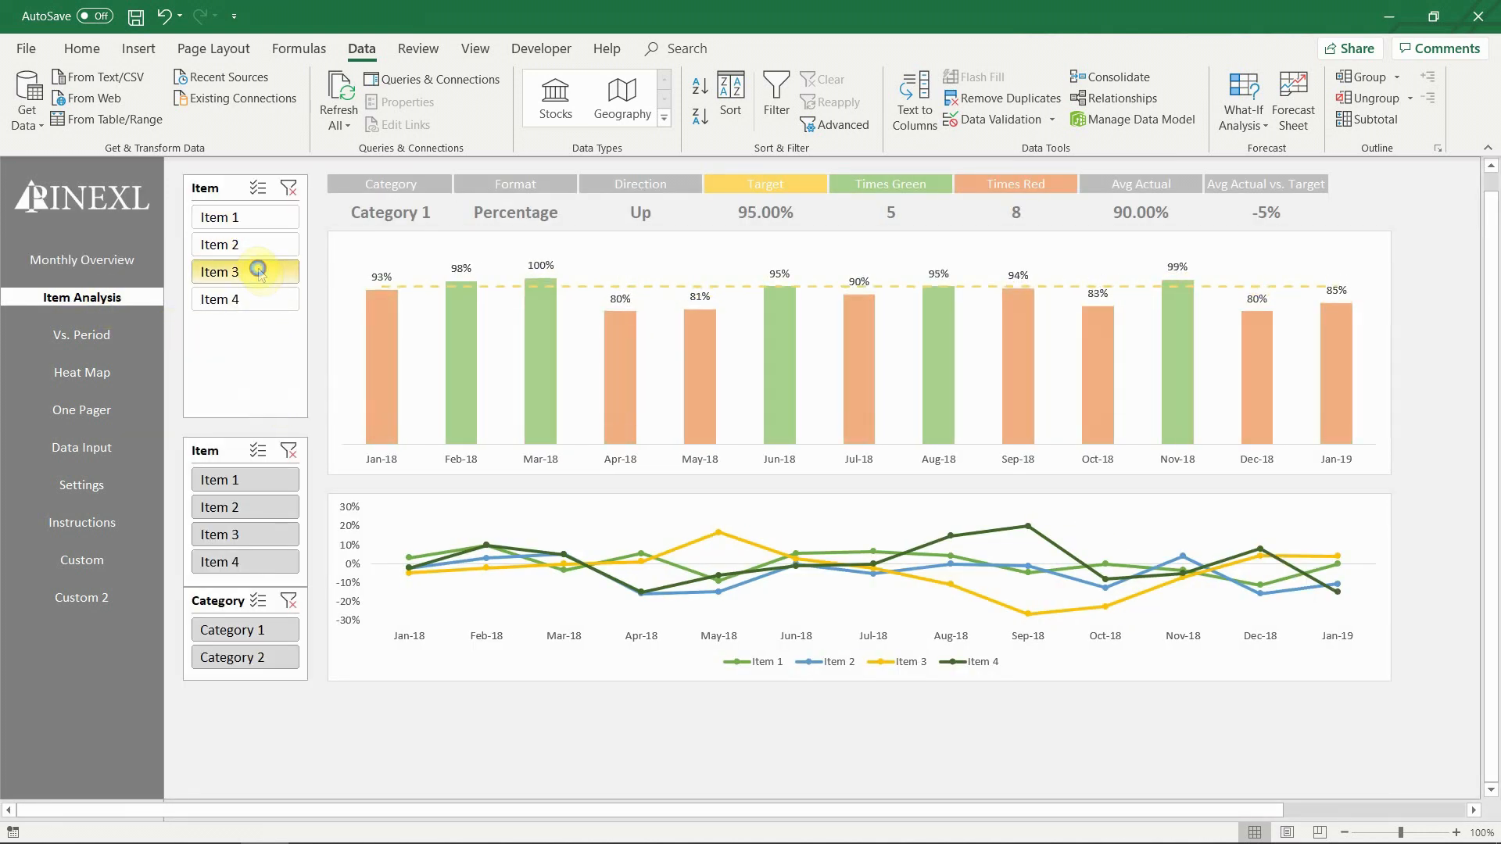
- Check Vs. Period, Heat Map and One Pager table and charts, ending on Monthly Overview
left_click(81, 334)
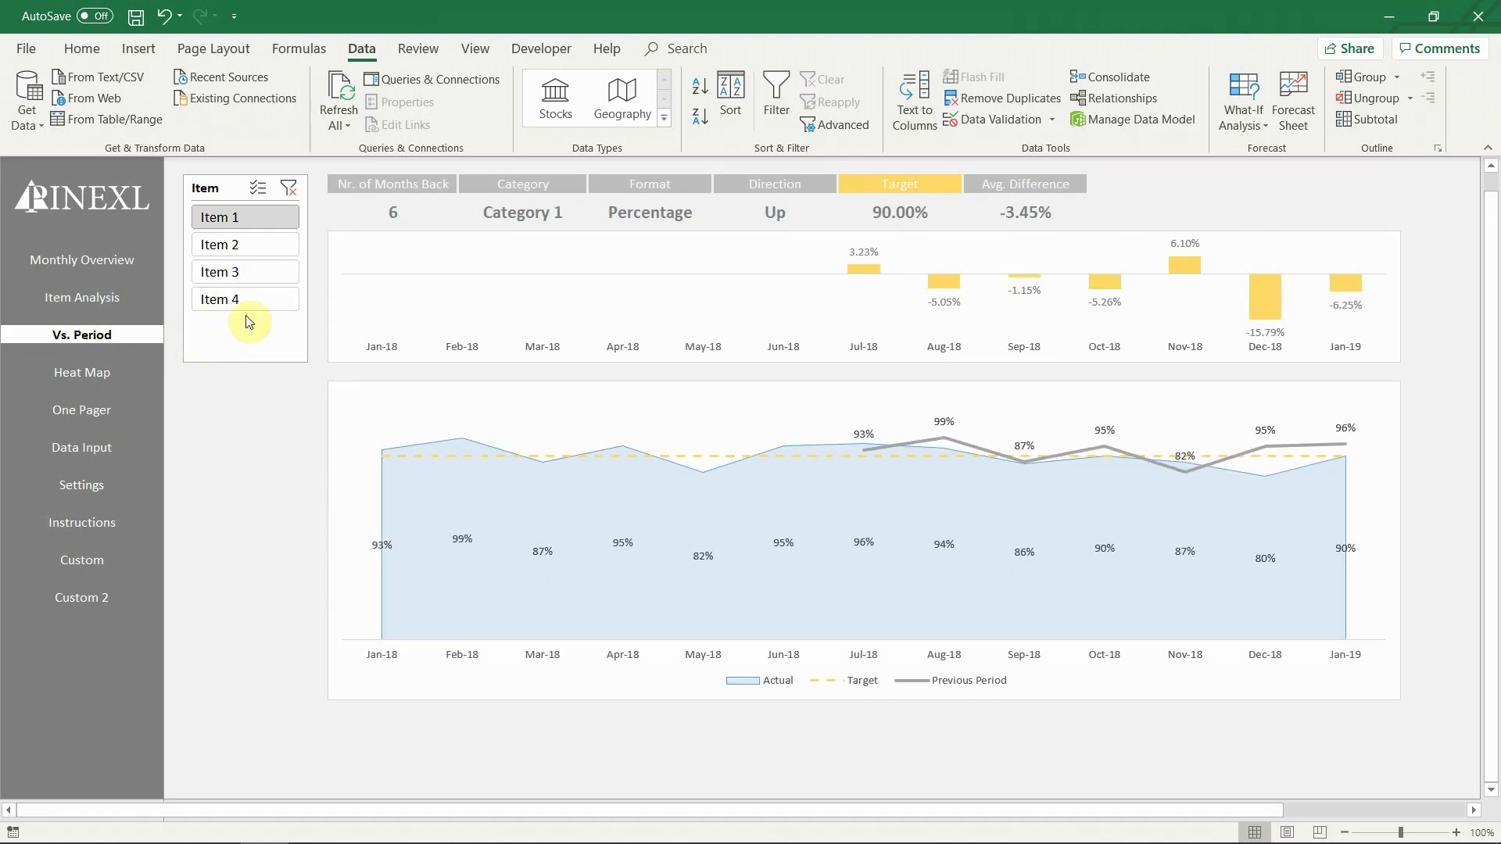
mouse_move(177, 345)
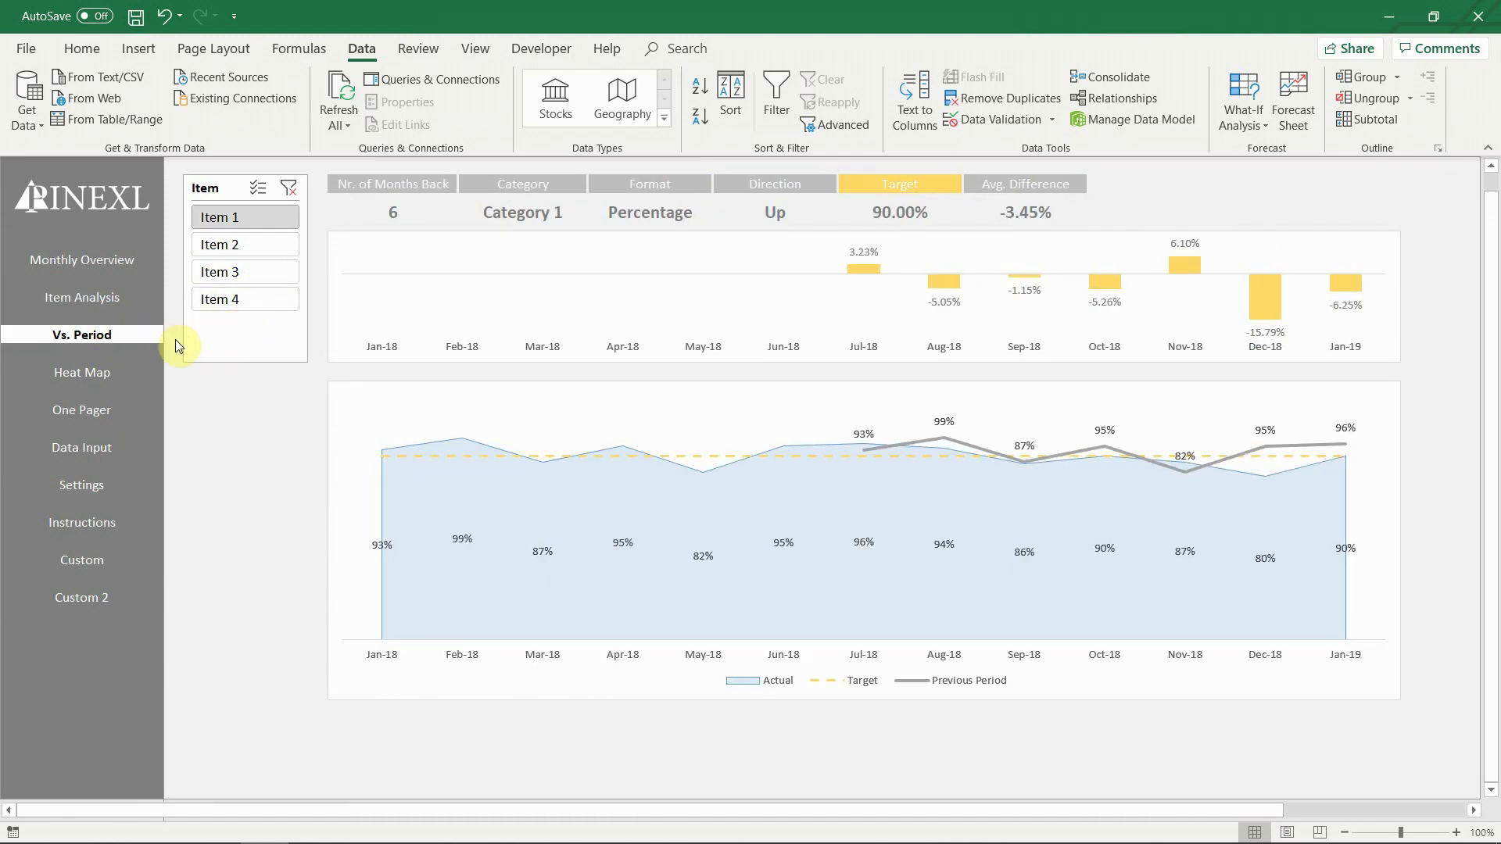
left_click(81, 374)
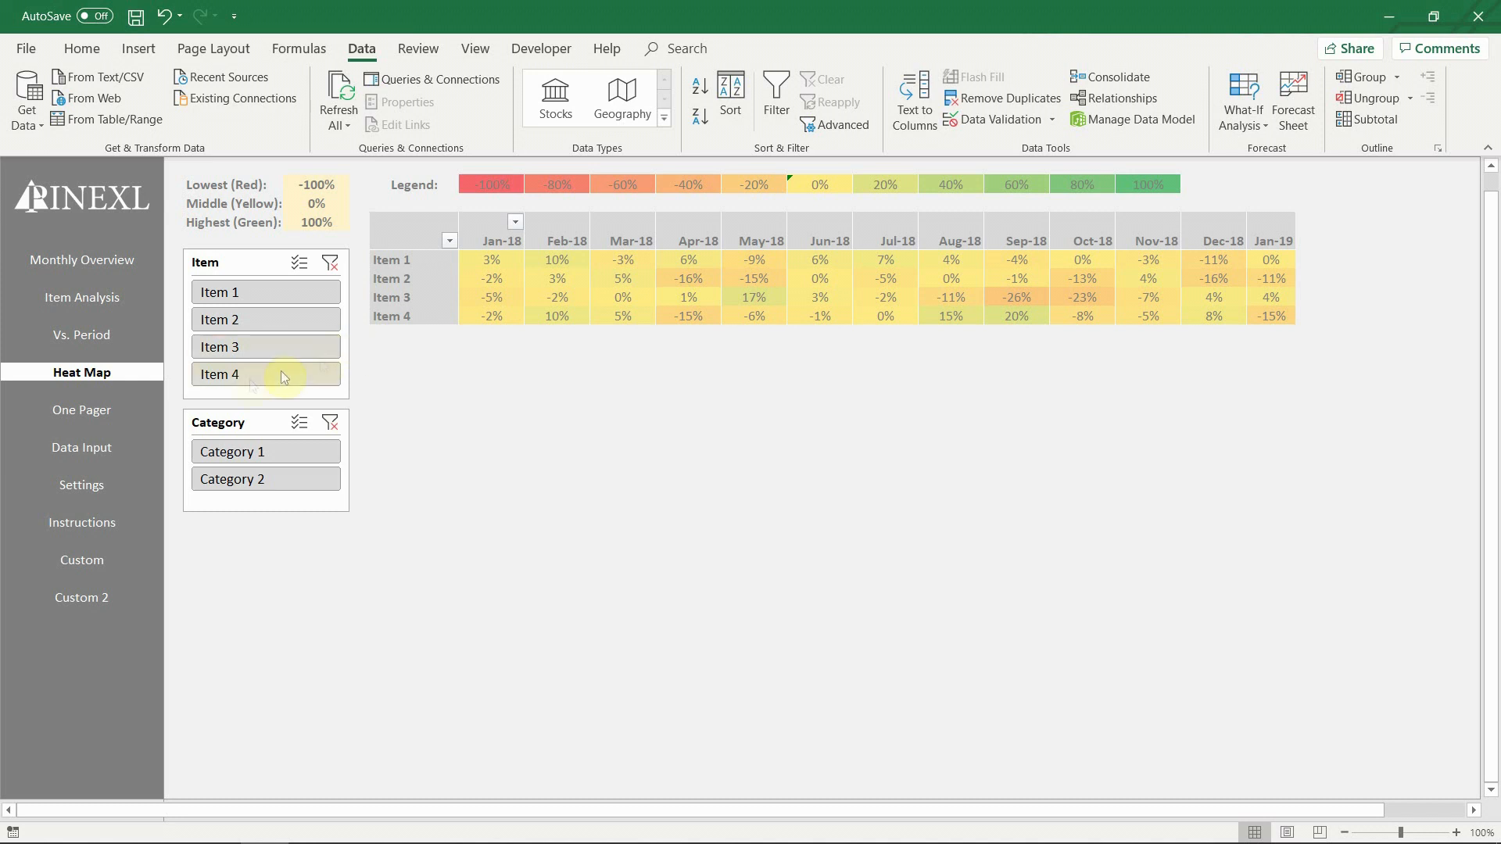
left_click(82, 409)
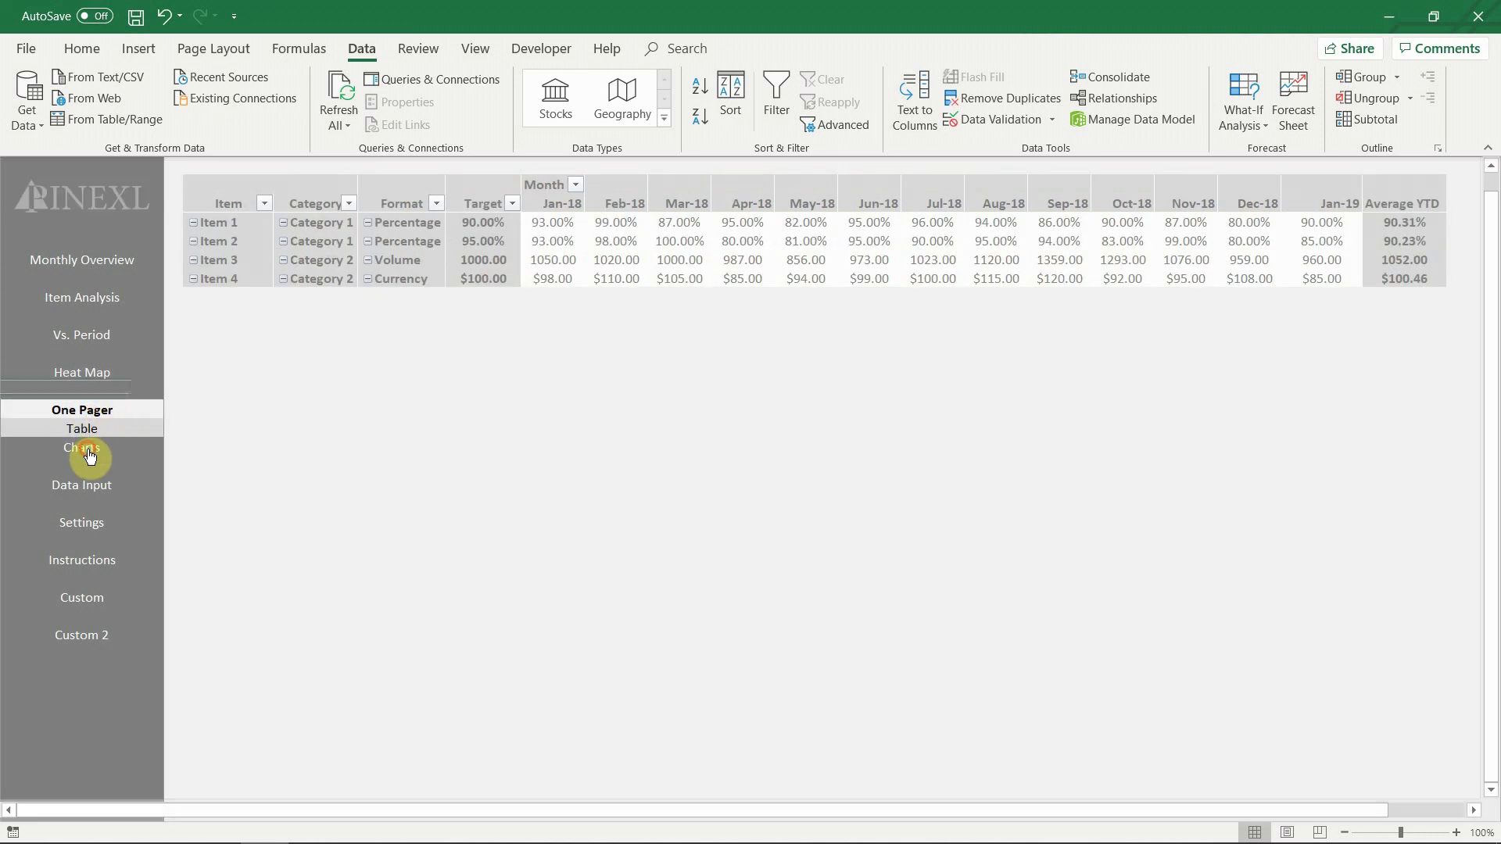
left_click(82, 447)
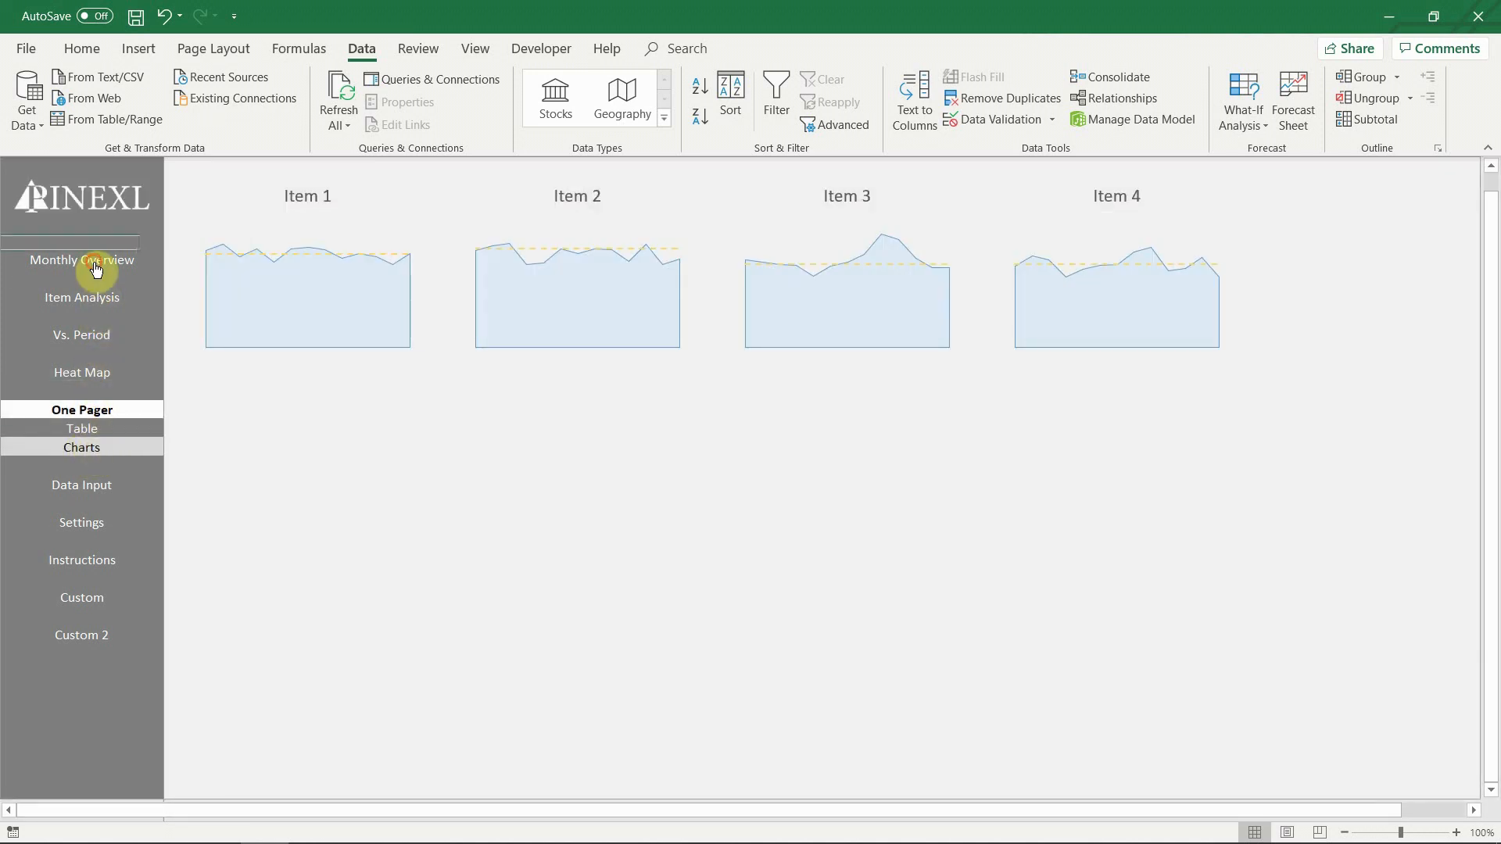
left_click(82, 260)
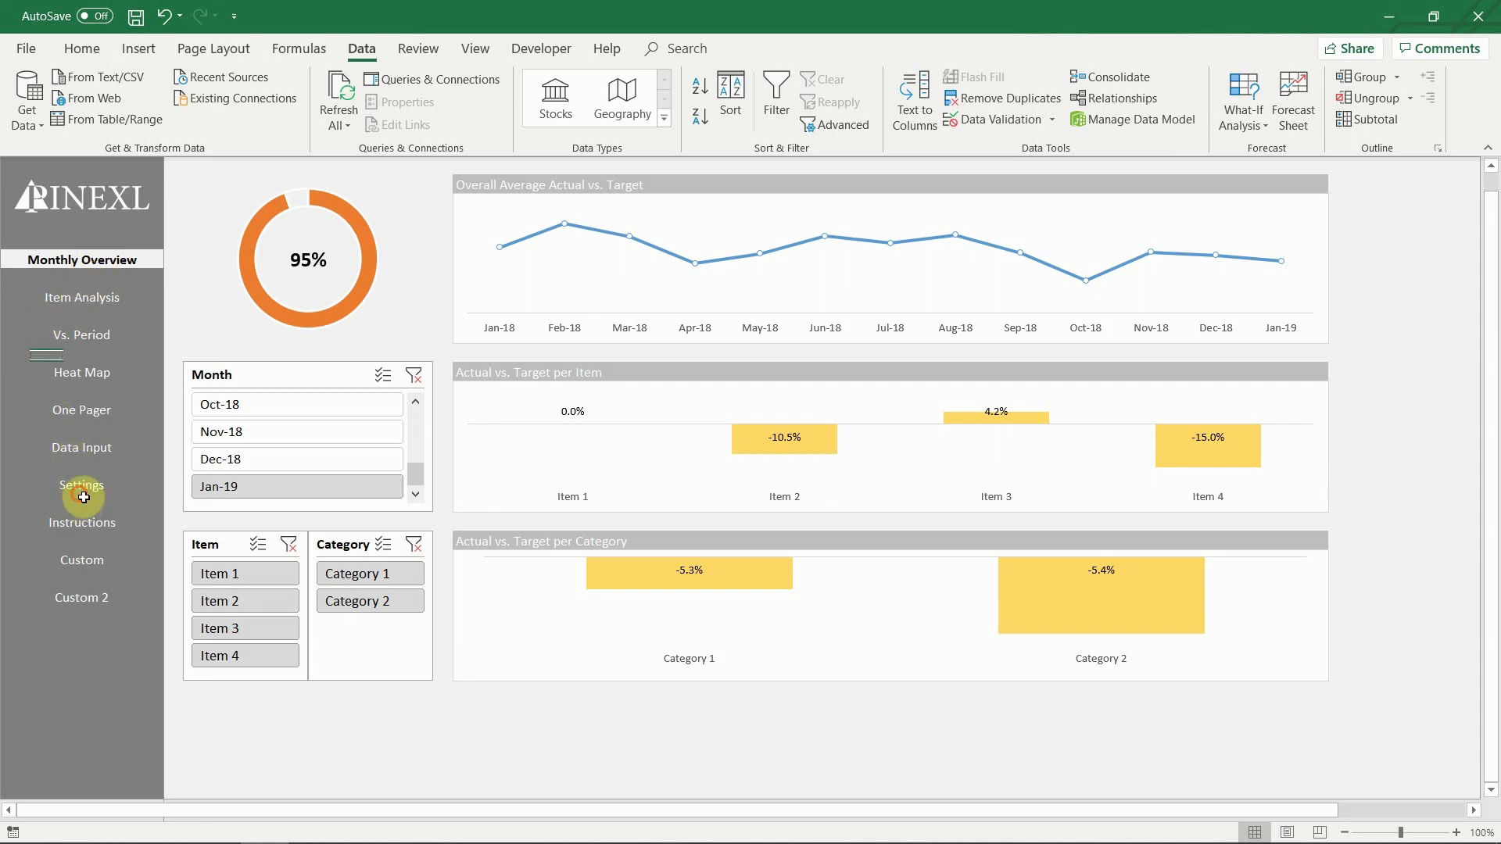
- In Settings, enter Item 5 below Item 4 as Category 2, Volume, target 50, Up
left_click(81, 486)
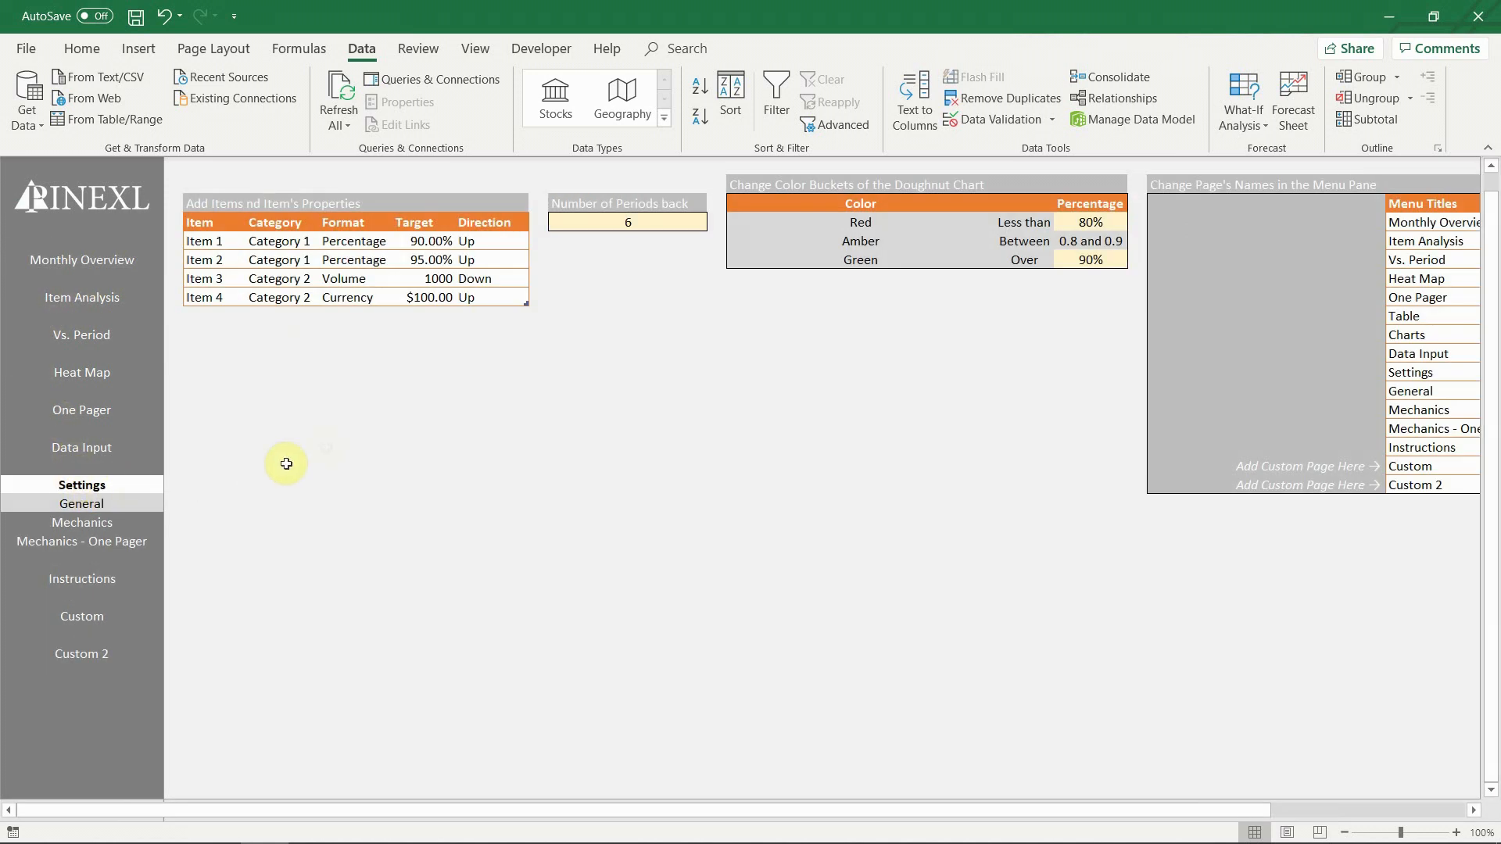
left_click(213, 316)
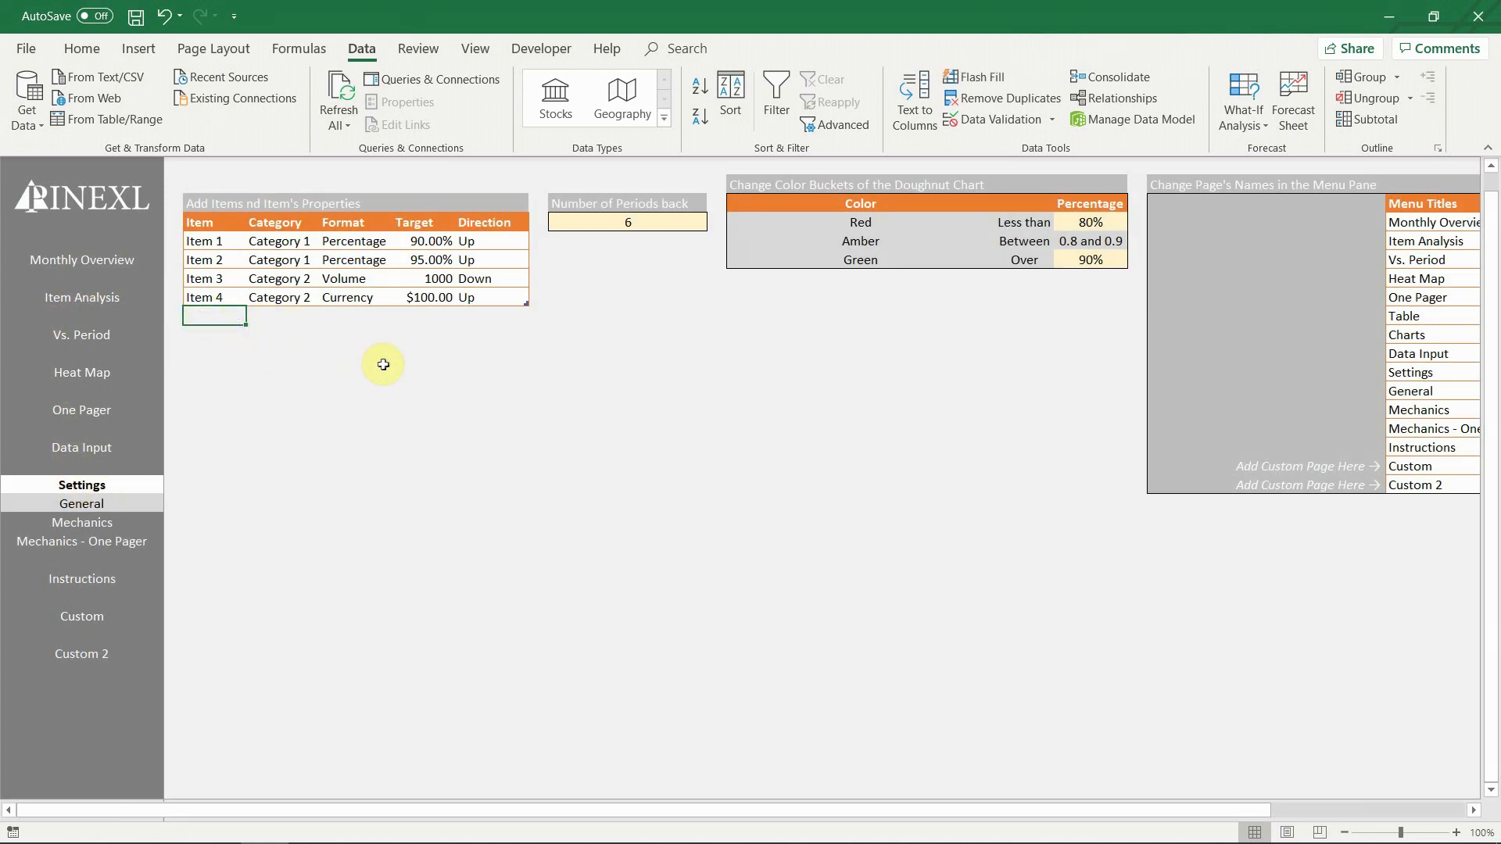
type("Item 5")
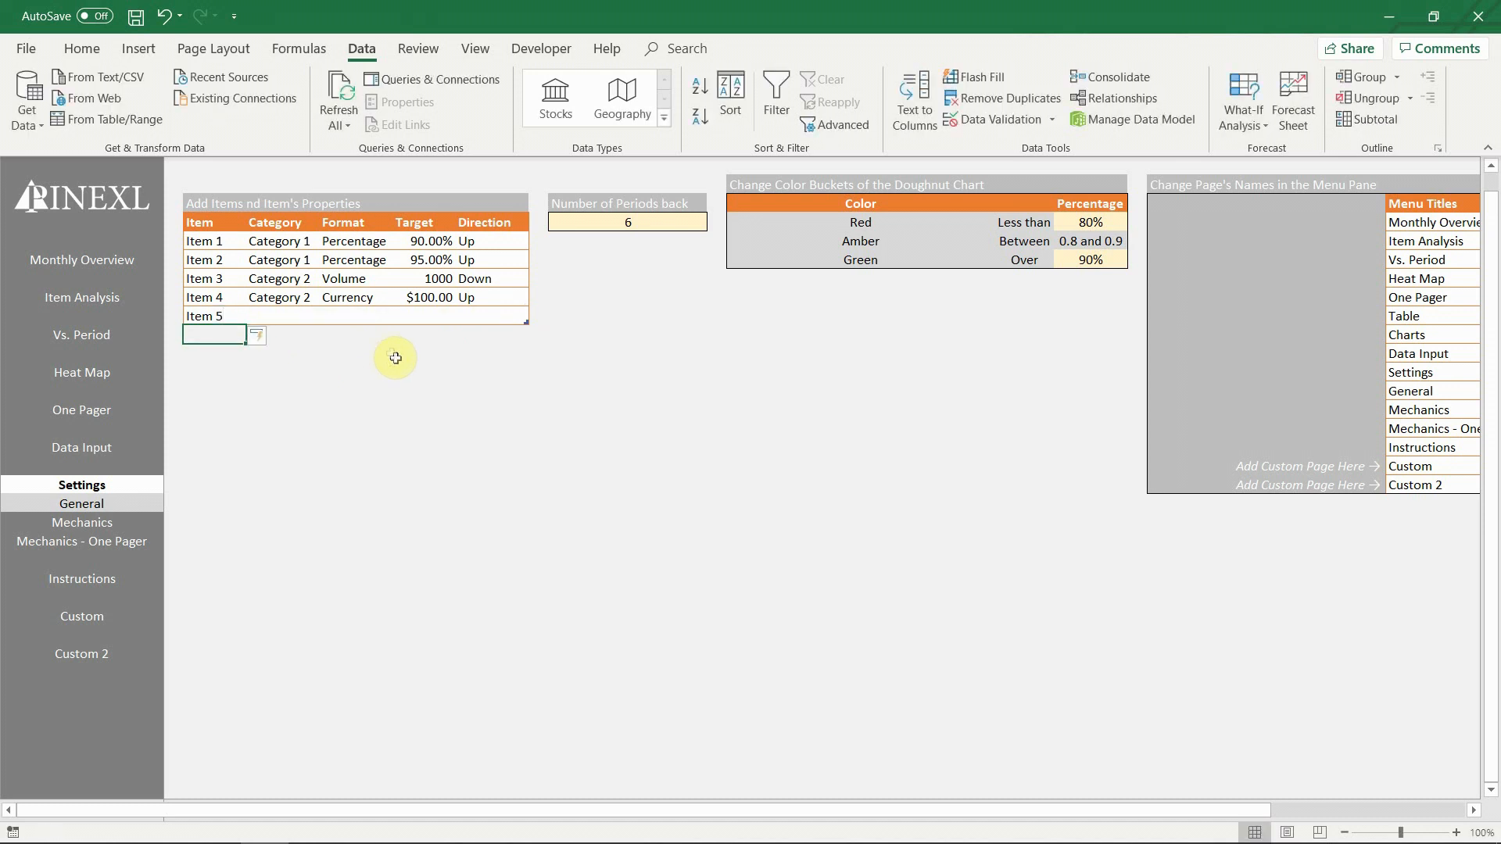
type("Categ")
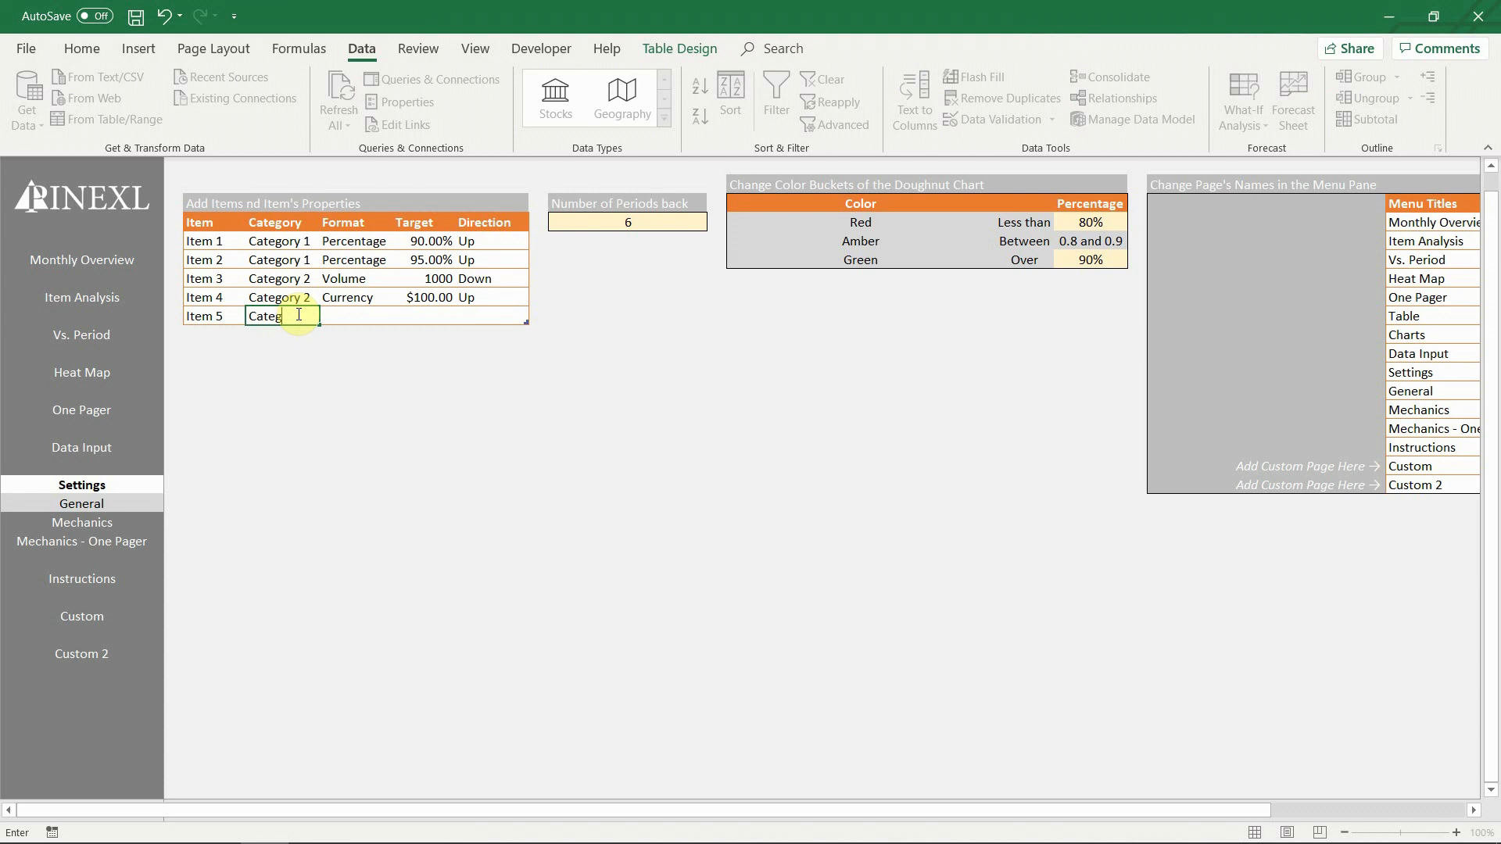
key("Return")
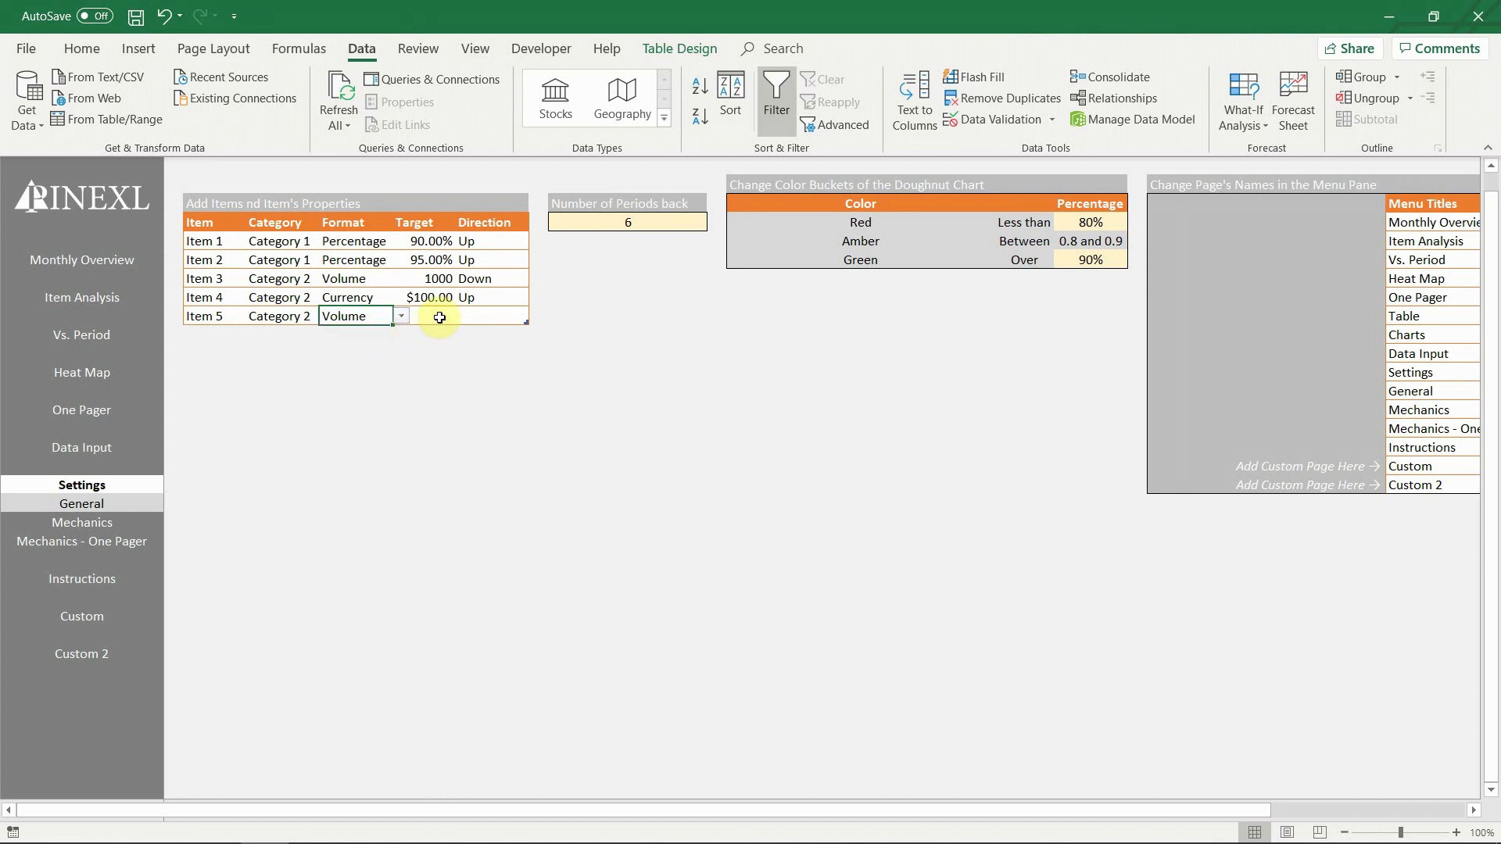
type("50")
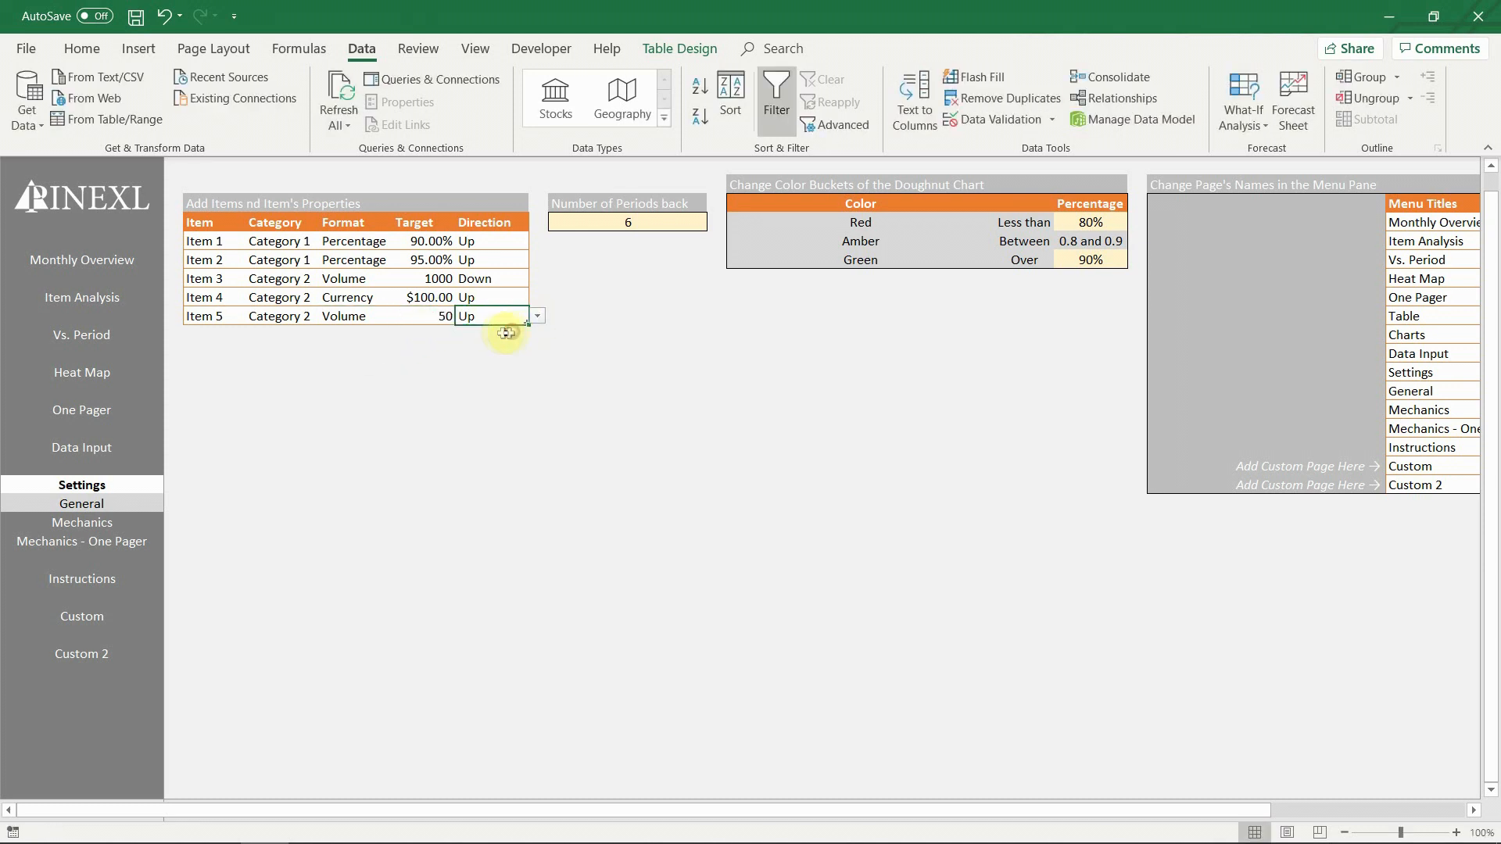
left_click(214, 334)
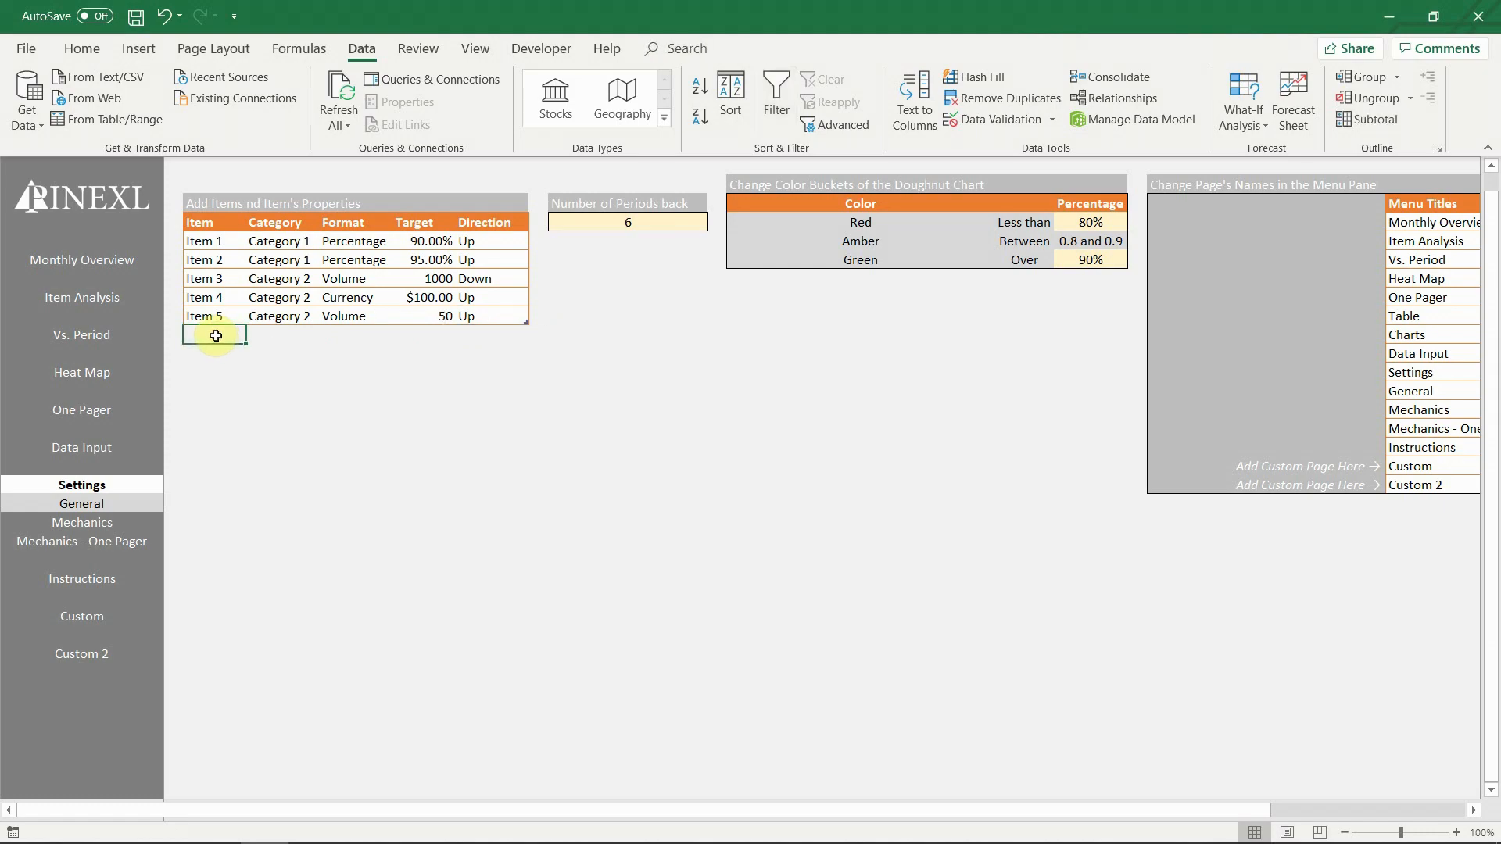
left_click(81, 447)
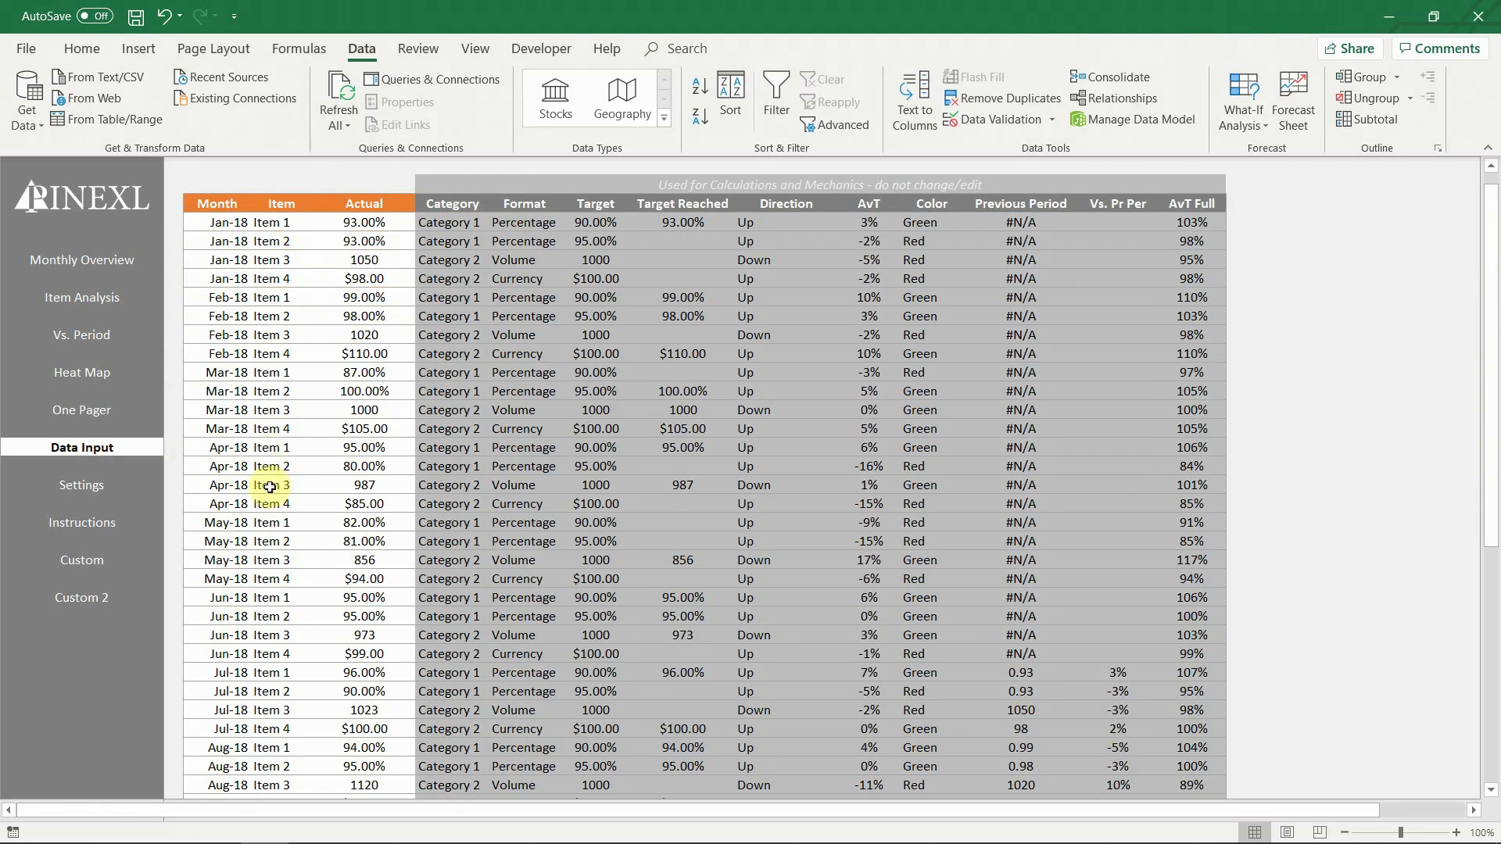
- Paste the Jan-18 to Jan-19 months below the table, assign Item 5, and refresh all data
right_click(218, 486)
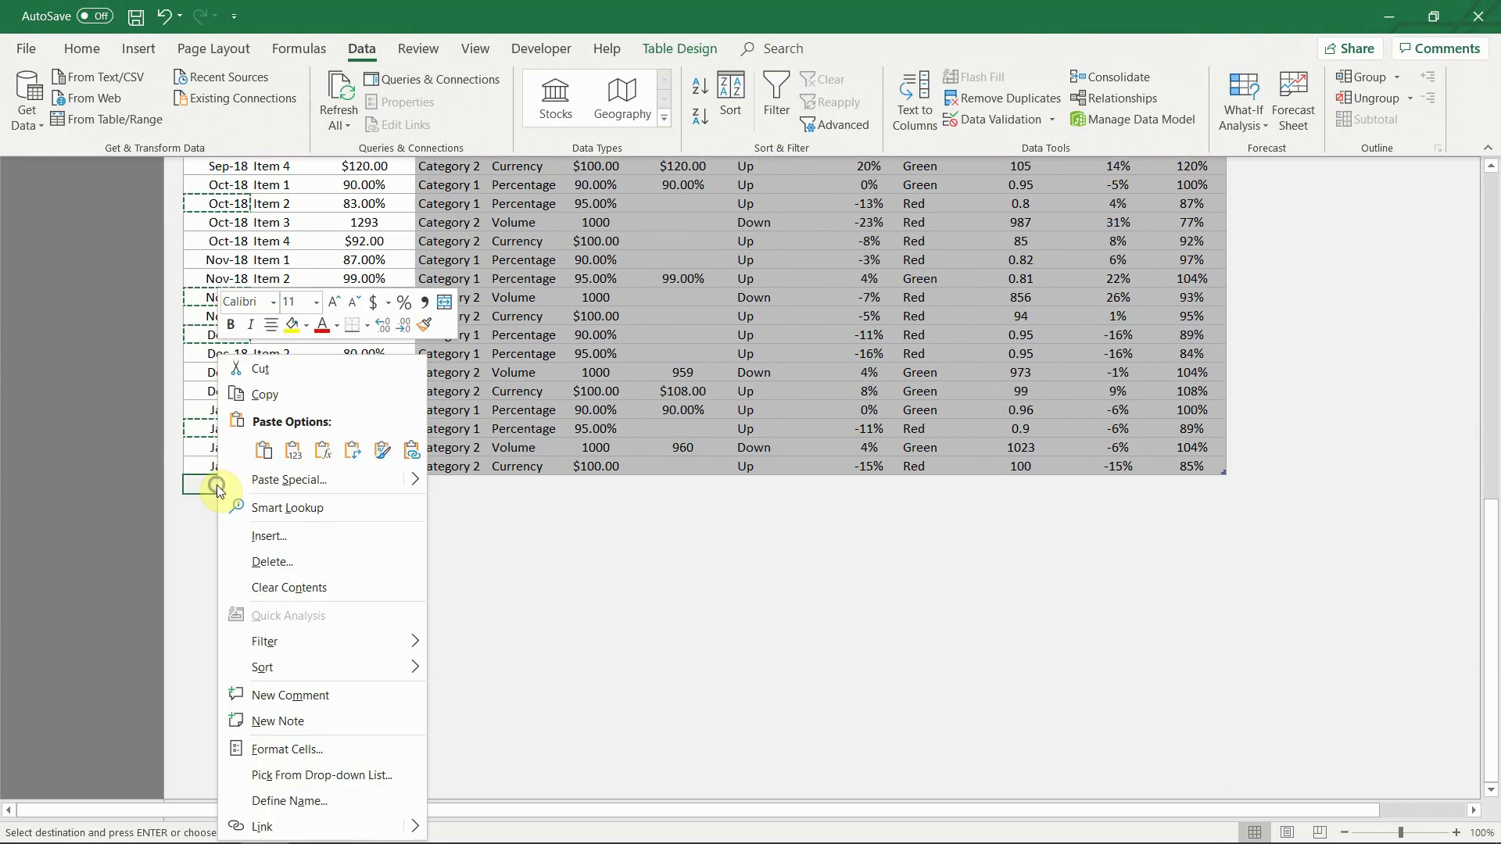
left_click(264, 450)
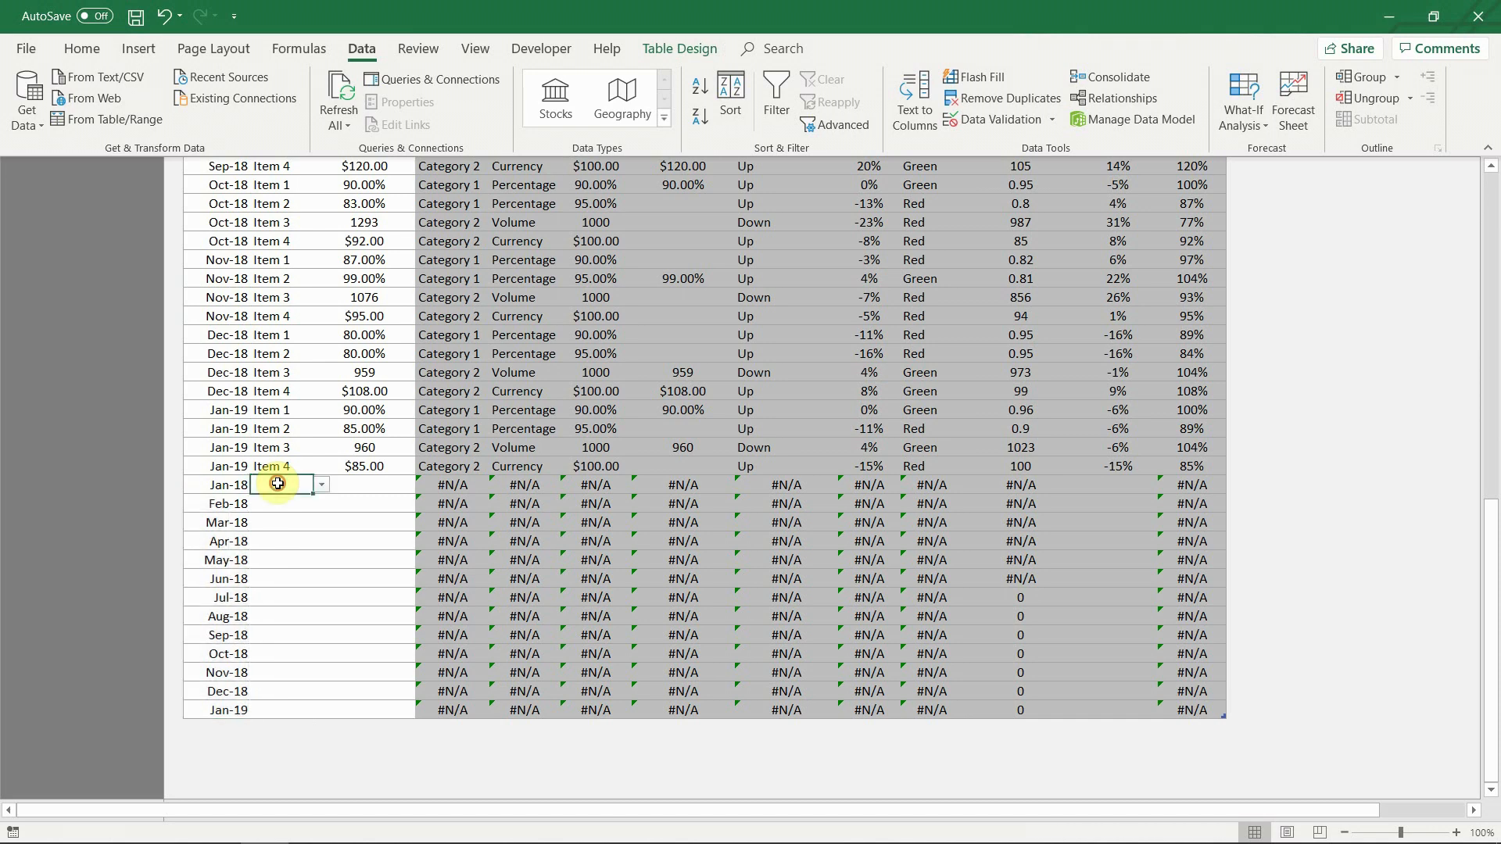
left_click(321, 483)
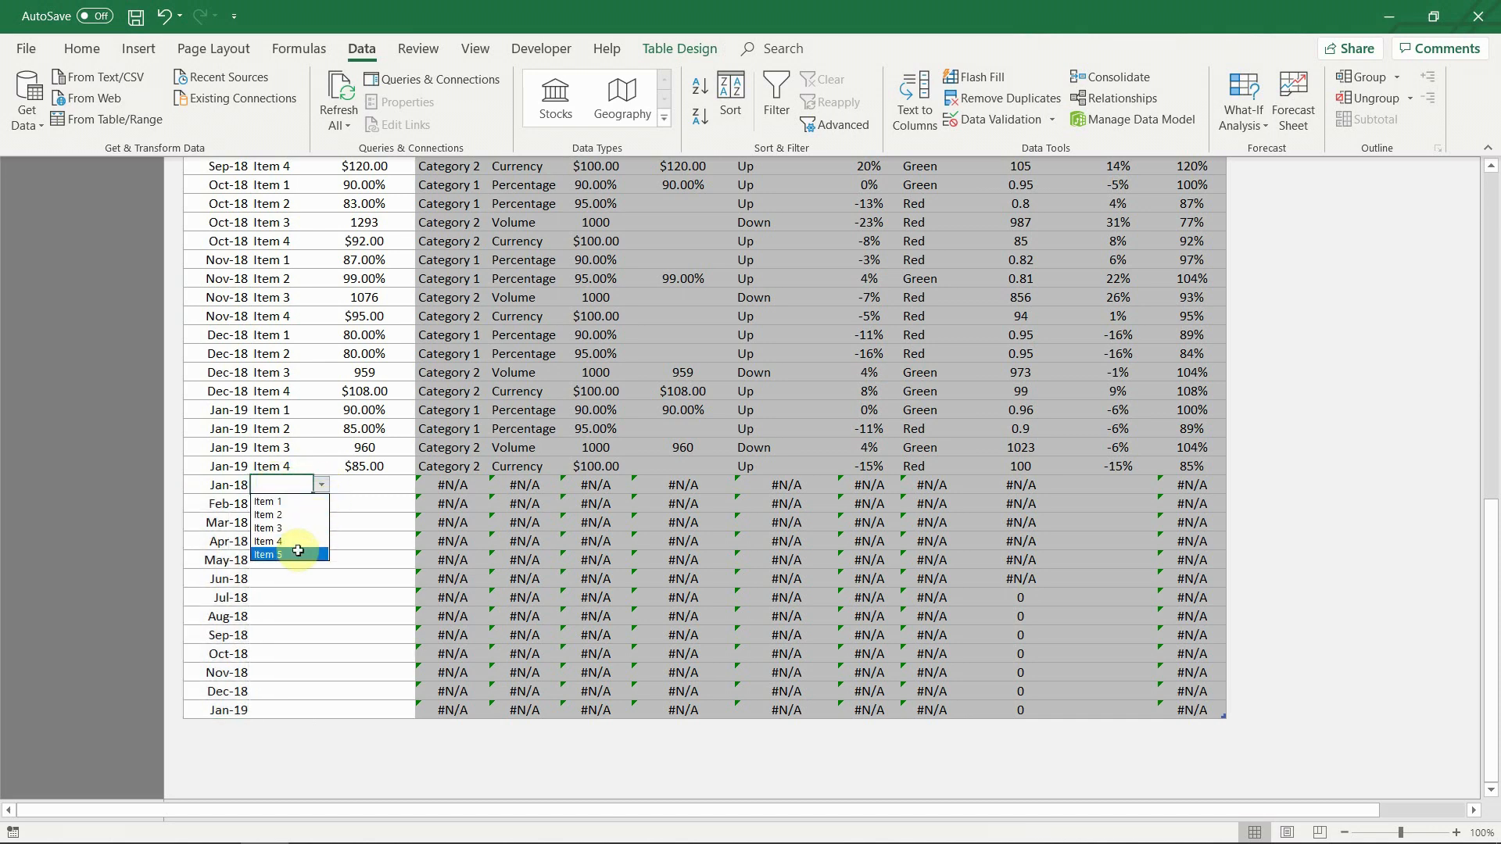
left_click(263, 555)
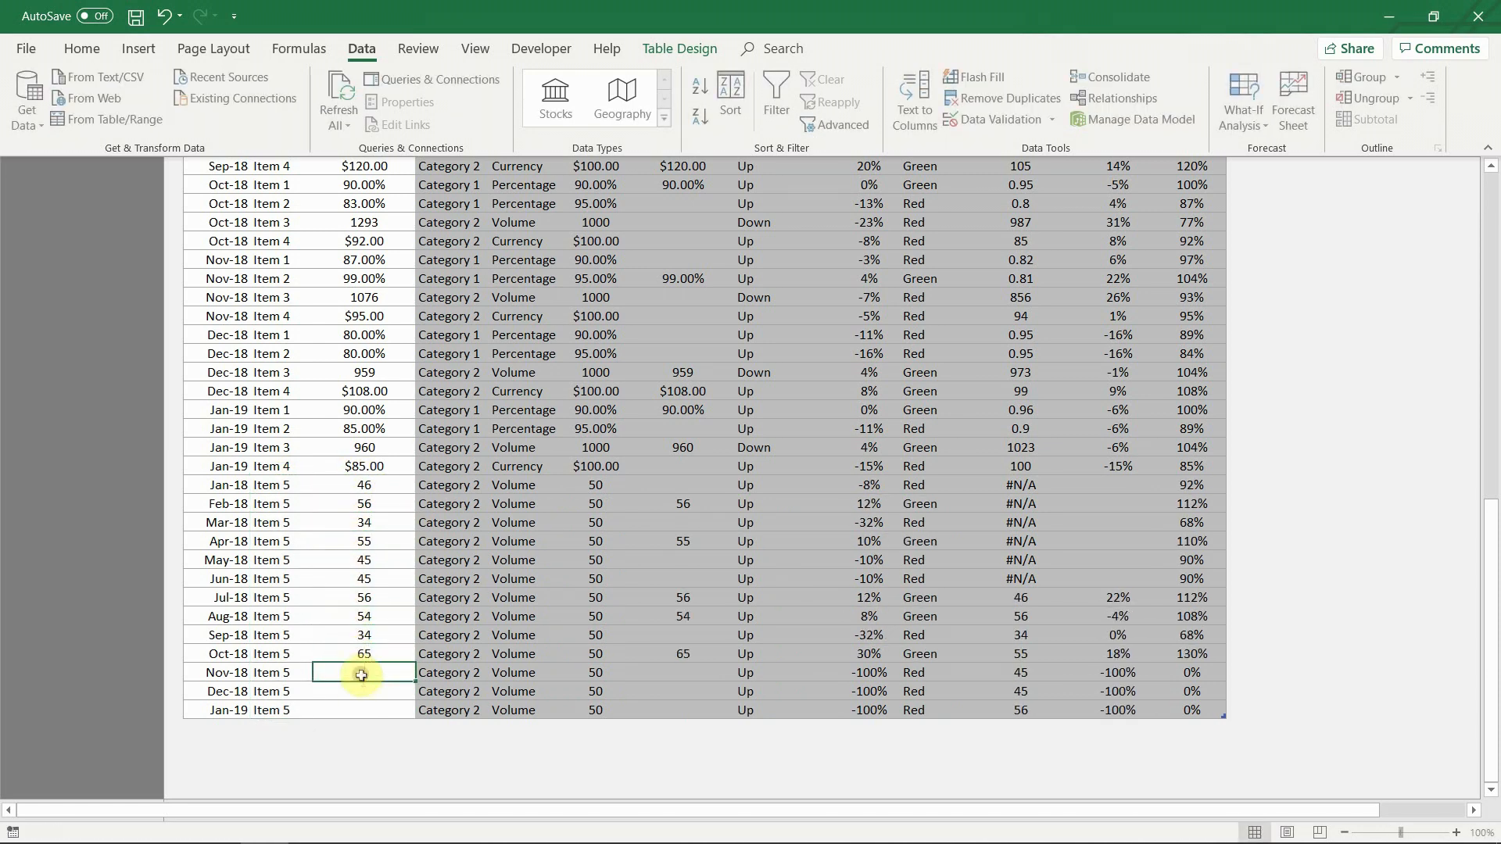
left_click(338, 99)
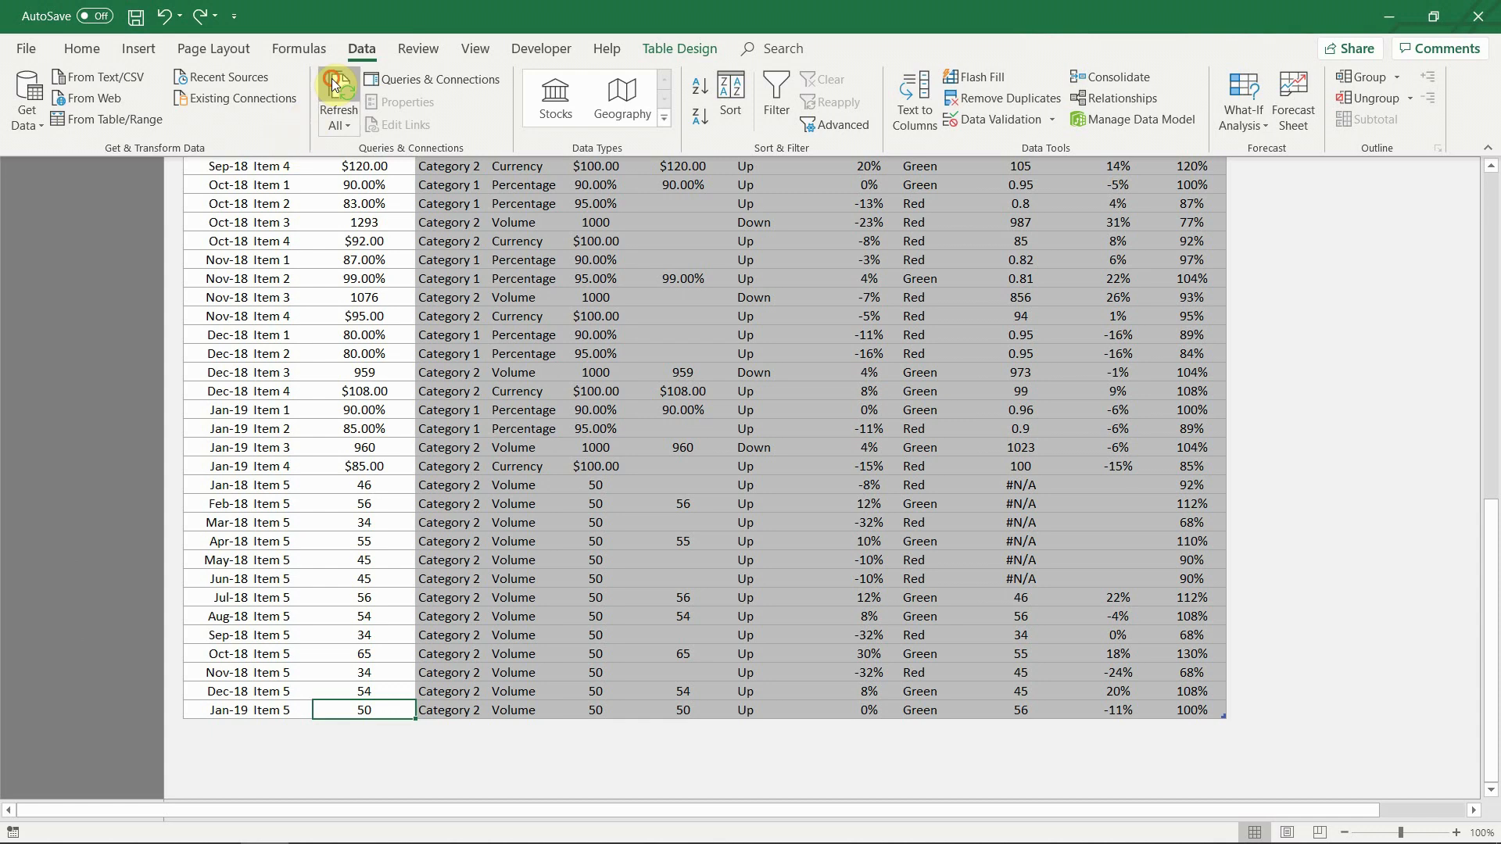
left_click(337, 95)
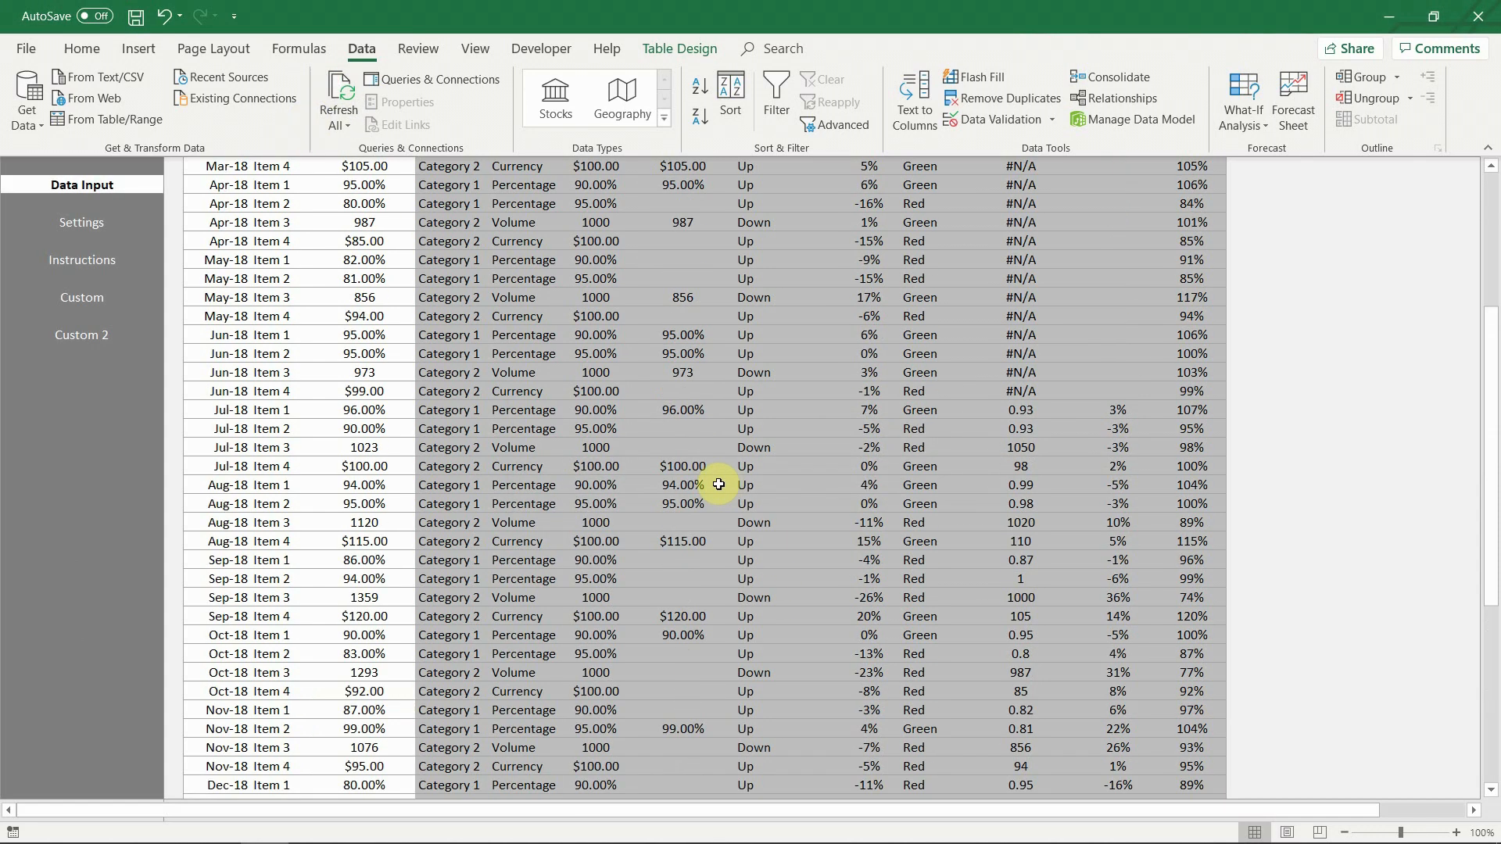
- Check Item 5 on Monthly Overview, Item Analysis, Vs. Period, Heat Map and One Pager charts
left_click(81, 260)
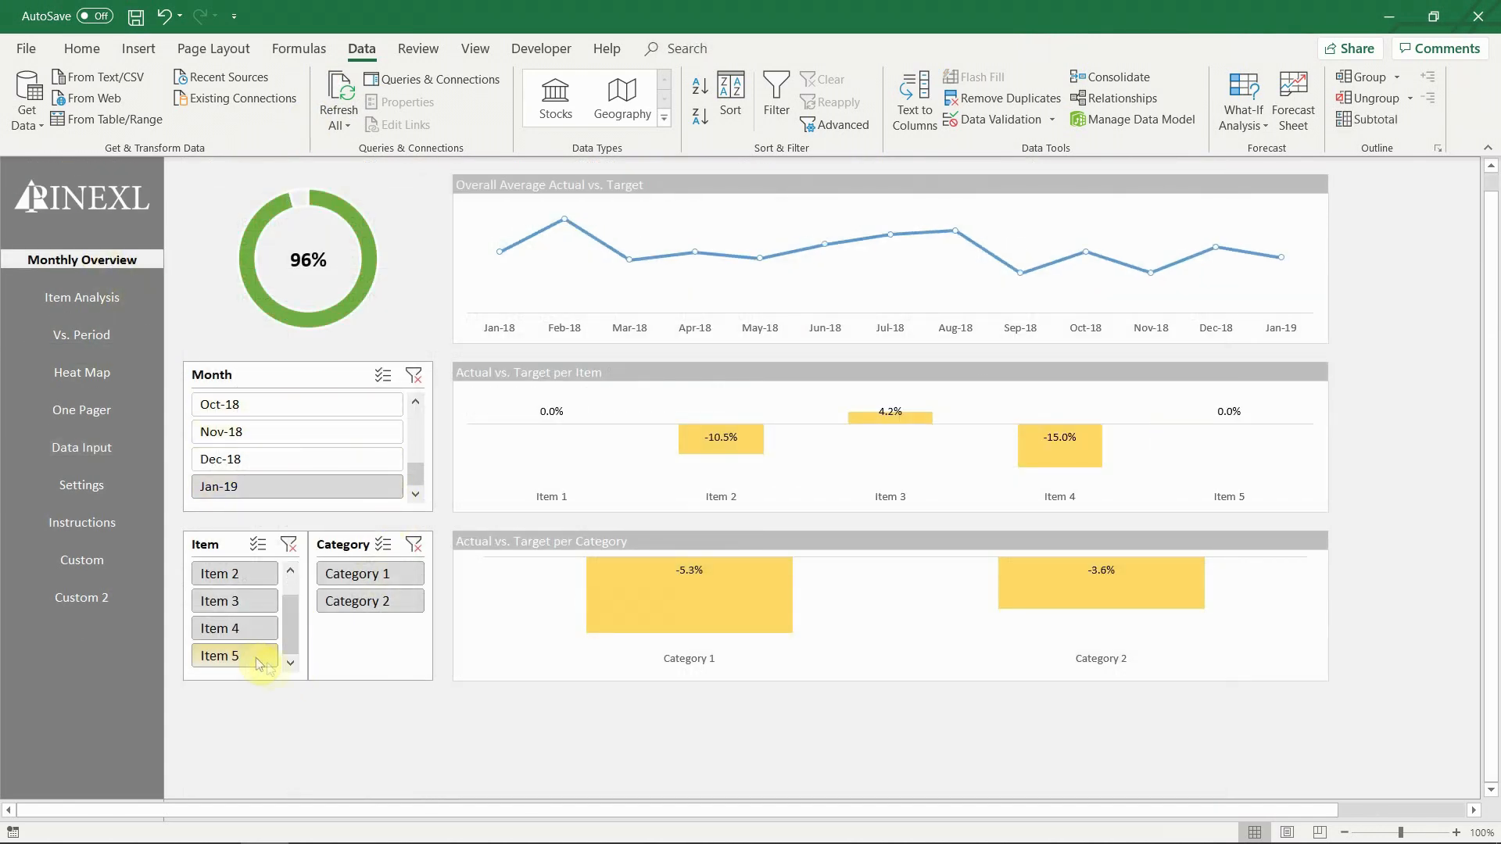
left_click(368, 600)
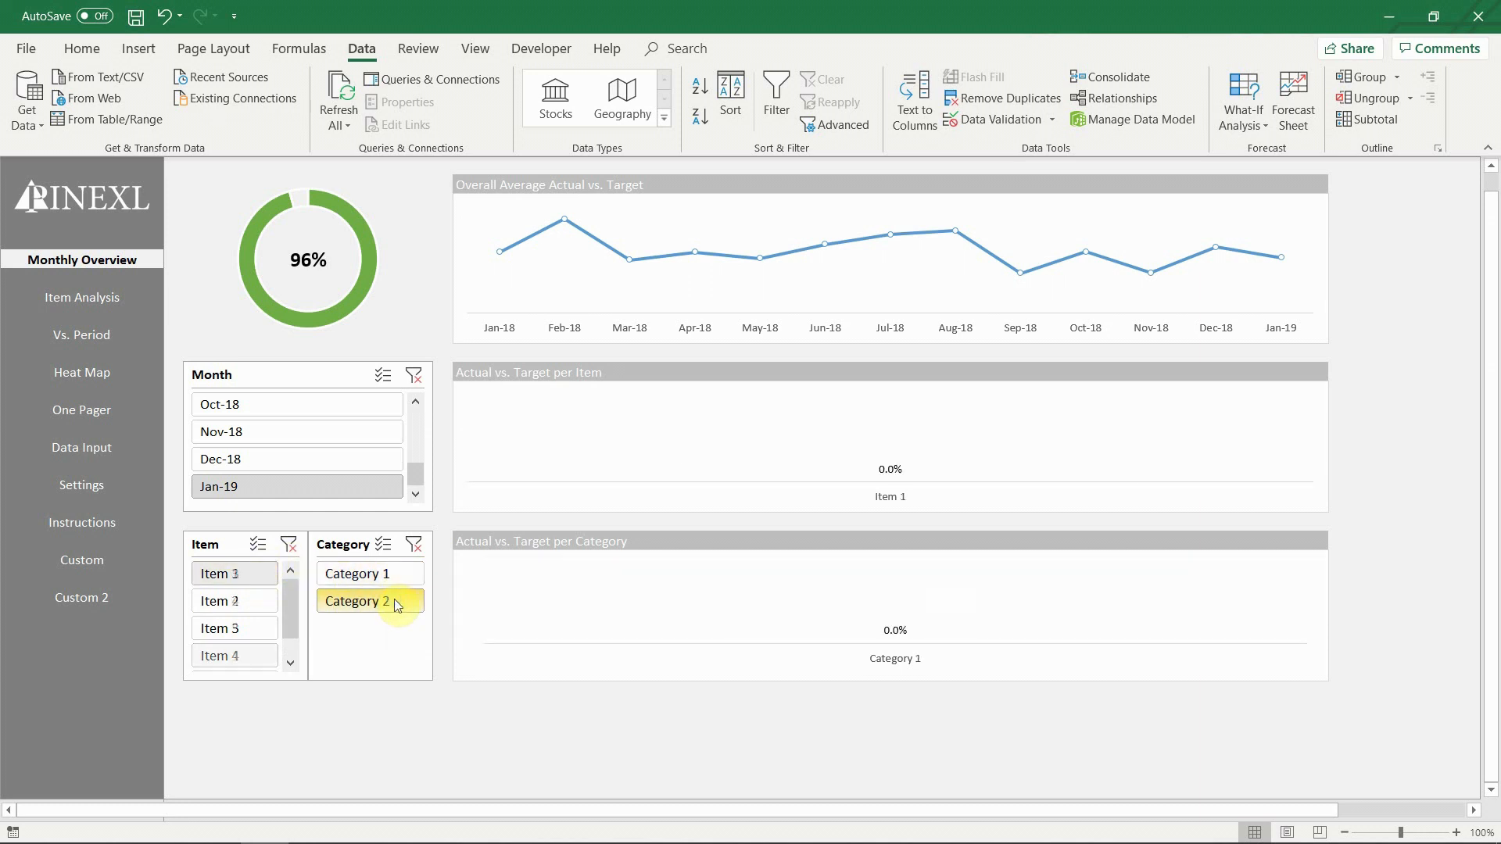
left_click(358, 572)
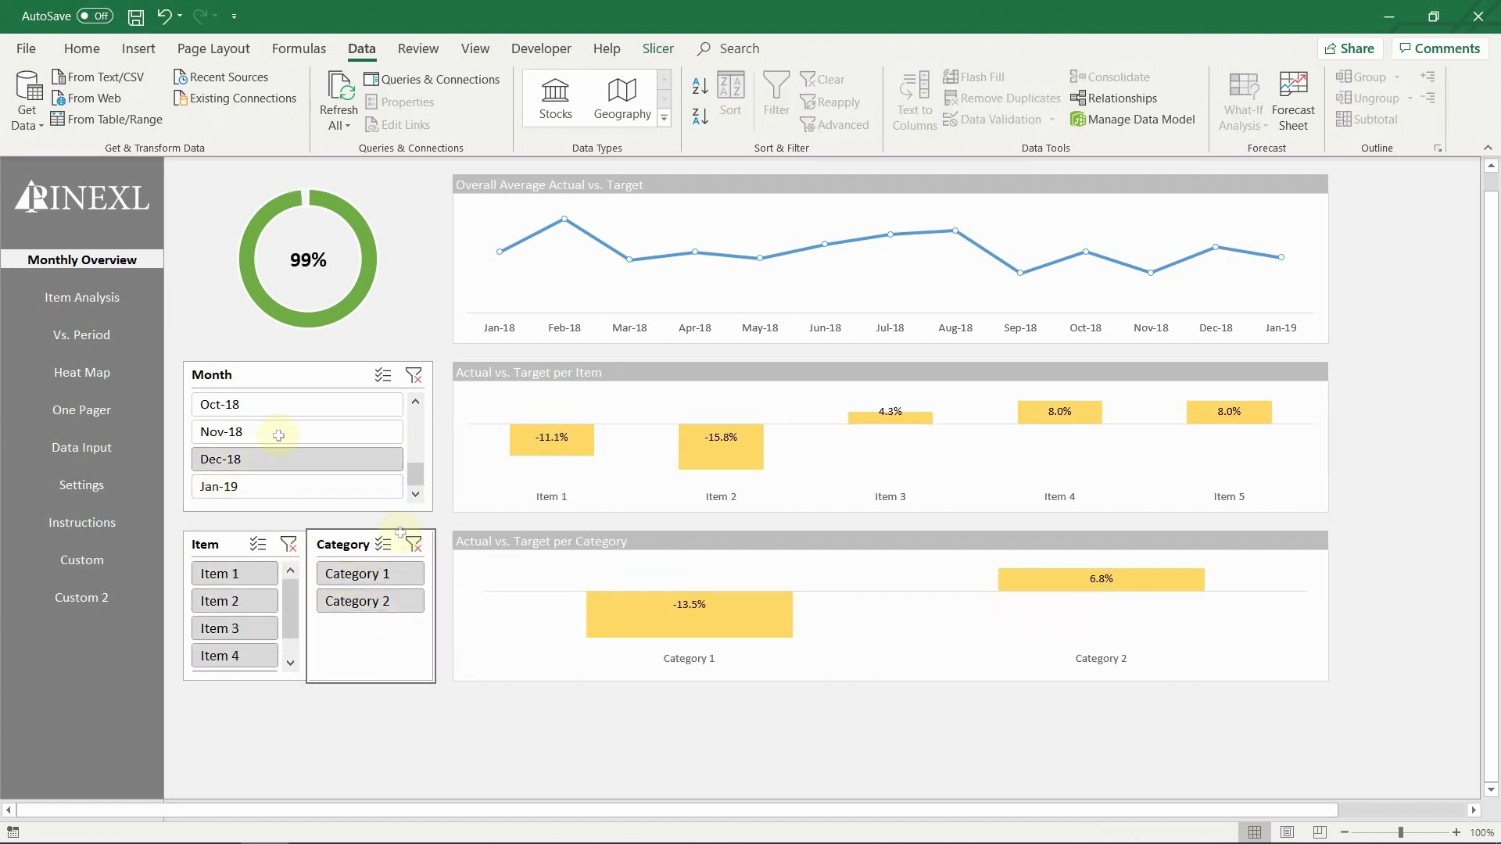
left_click(82, 298)
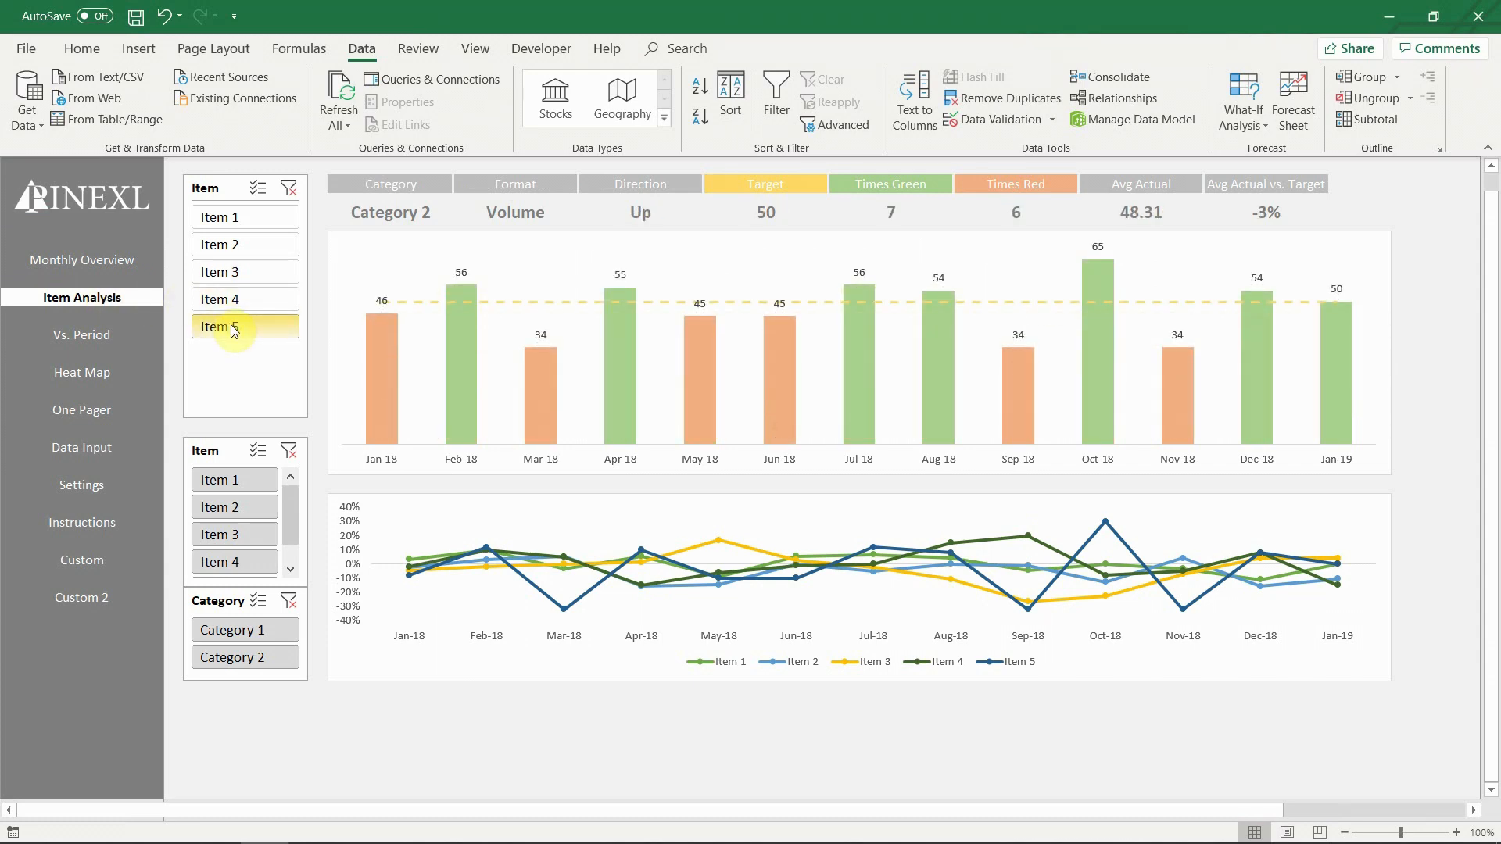
left_click(81, 335)
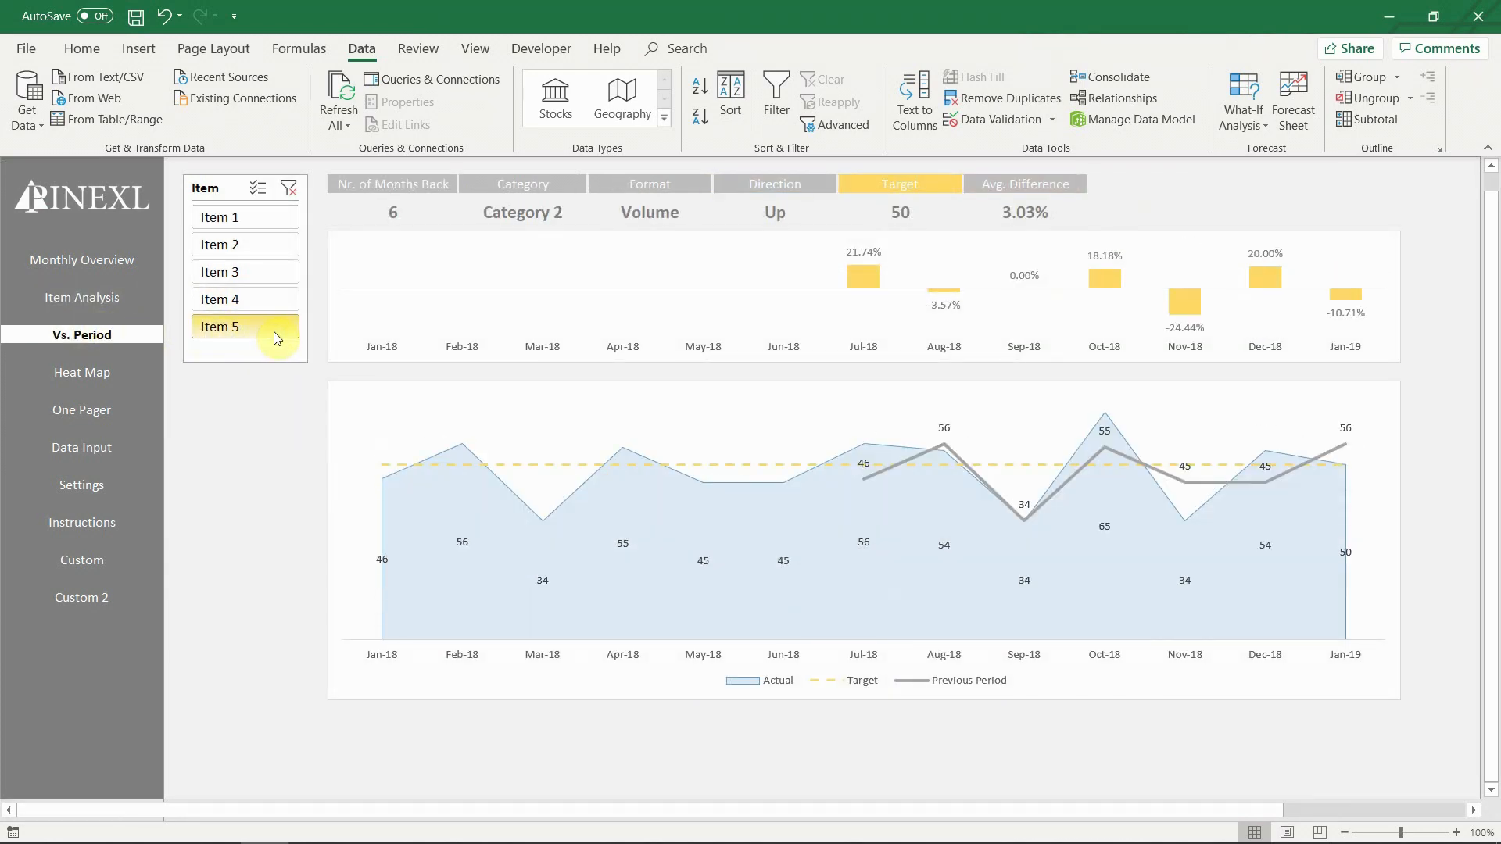
left_click(82, 372)
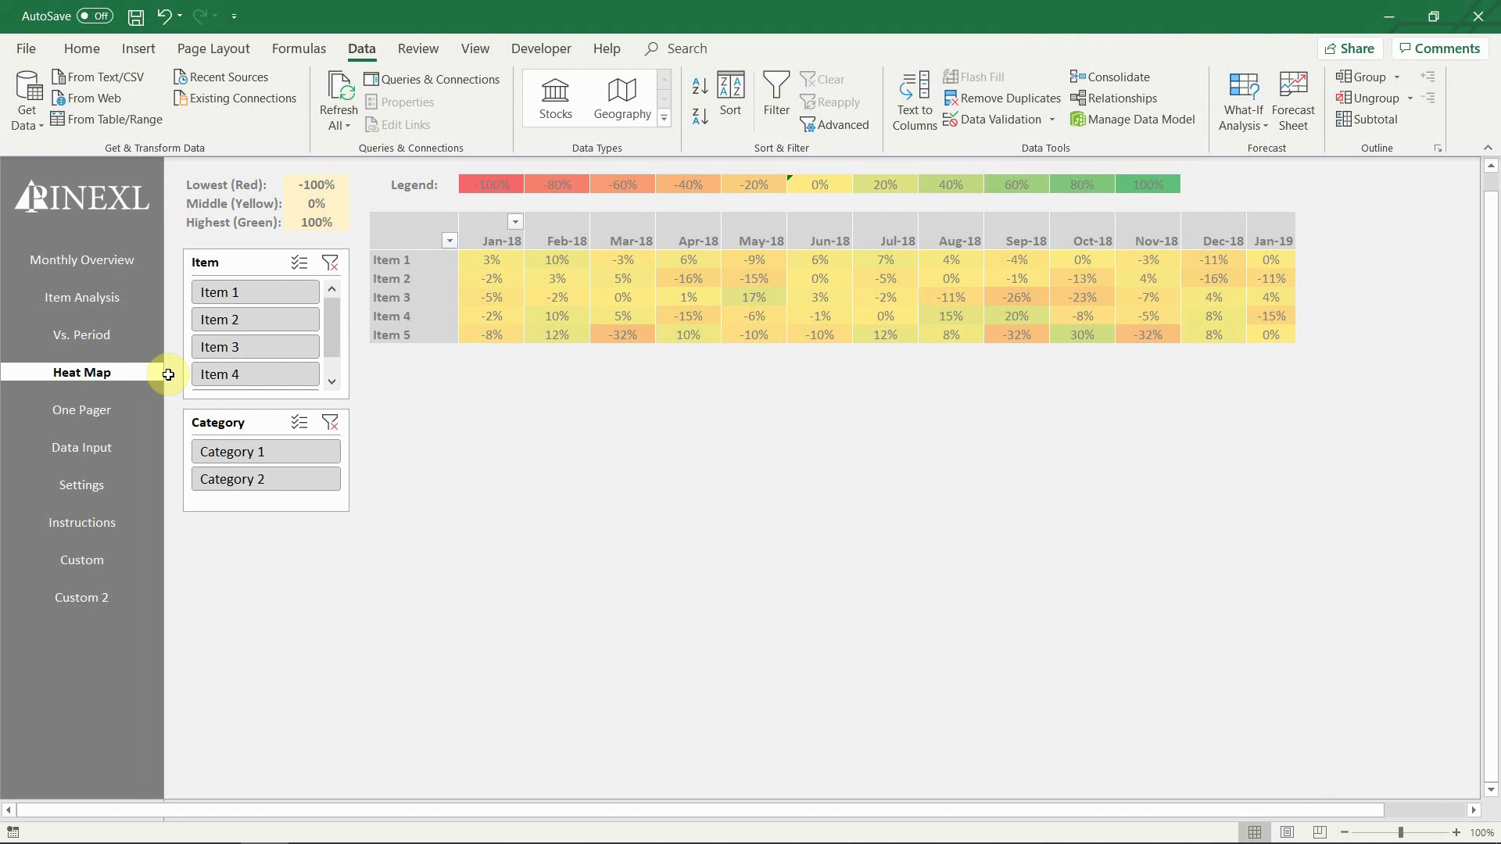
left_click(81, 410)
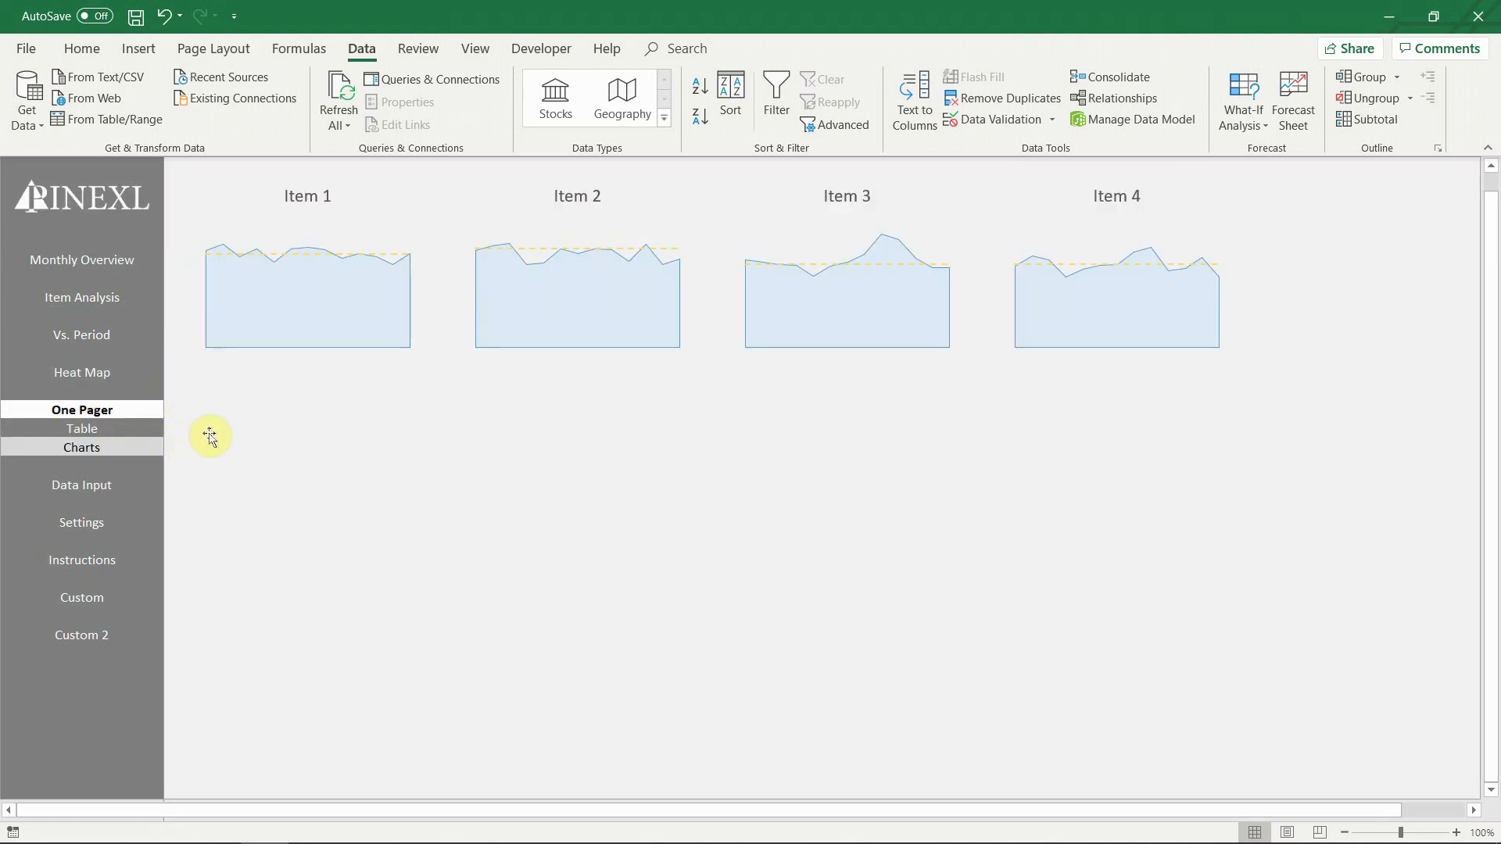
mouse_move(230, 448)
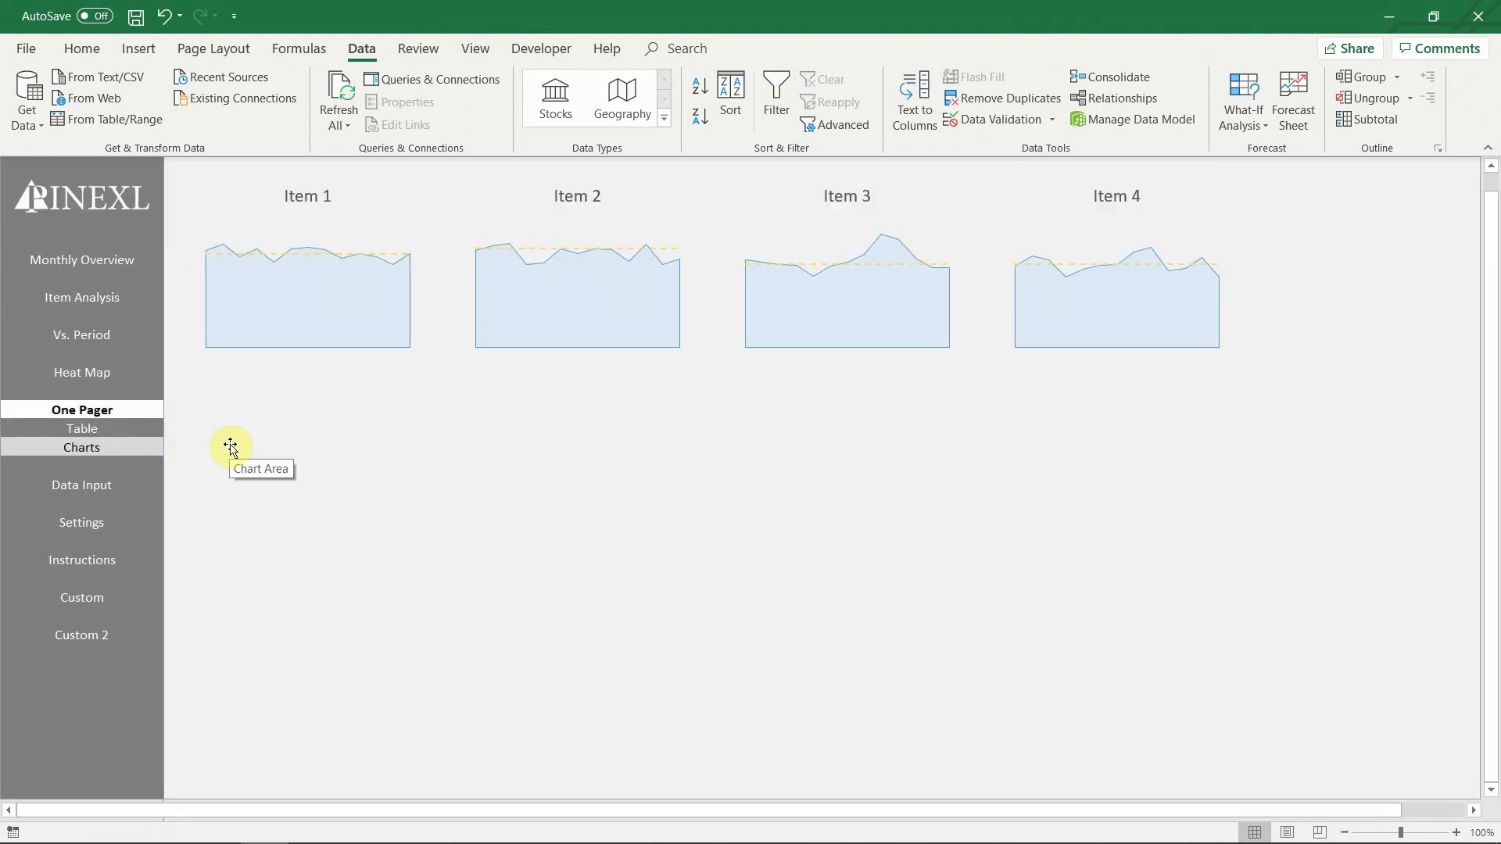
mouse_move(111, 518)
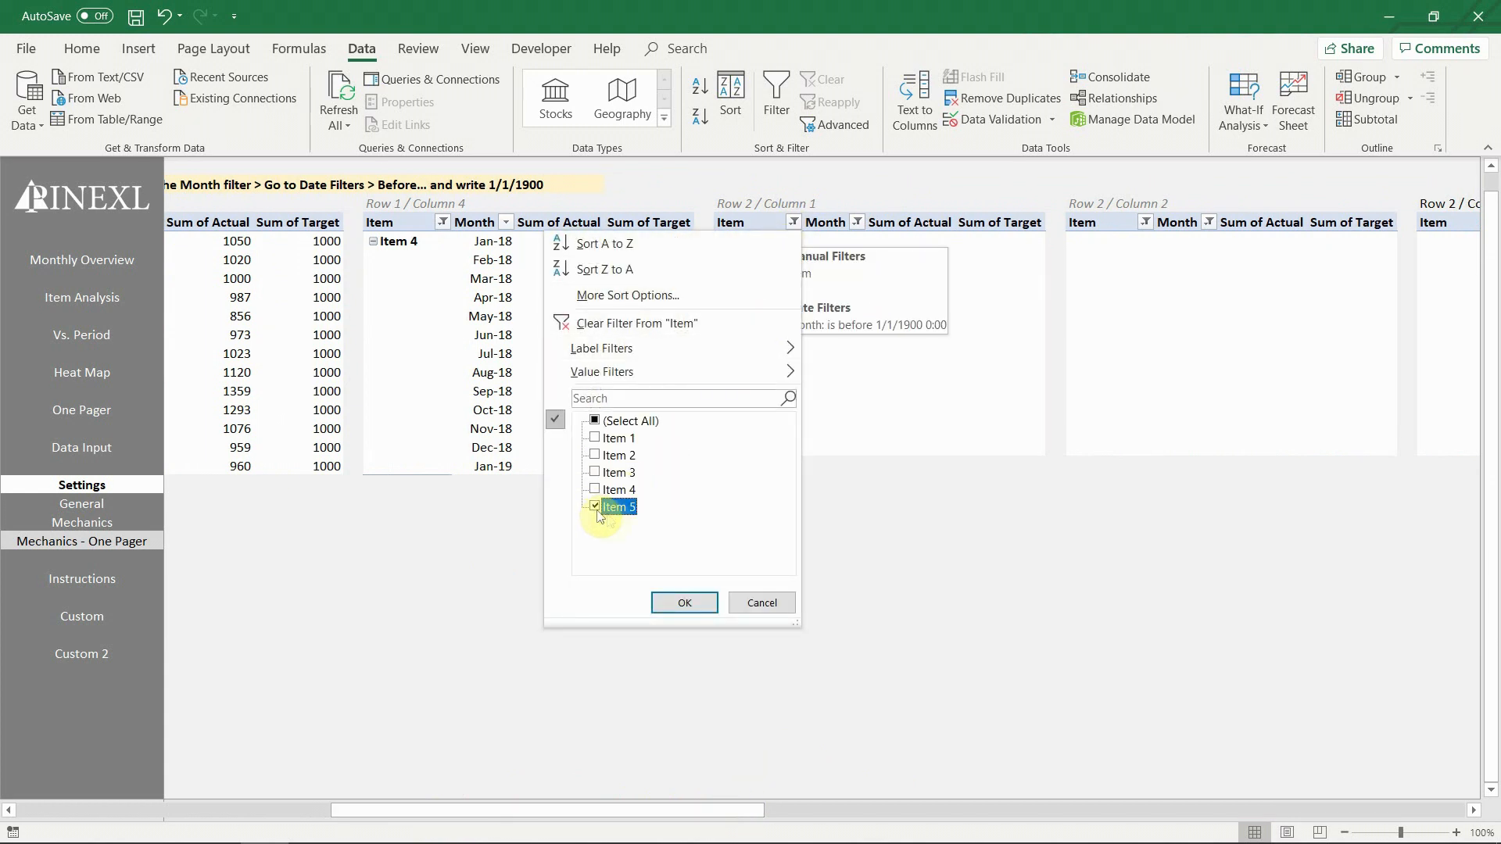
- Filter the Row 2 / Column 1 pivot to Item 5 with all months, then view the One Pager table
left_click(856, 222)
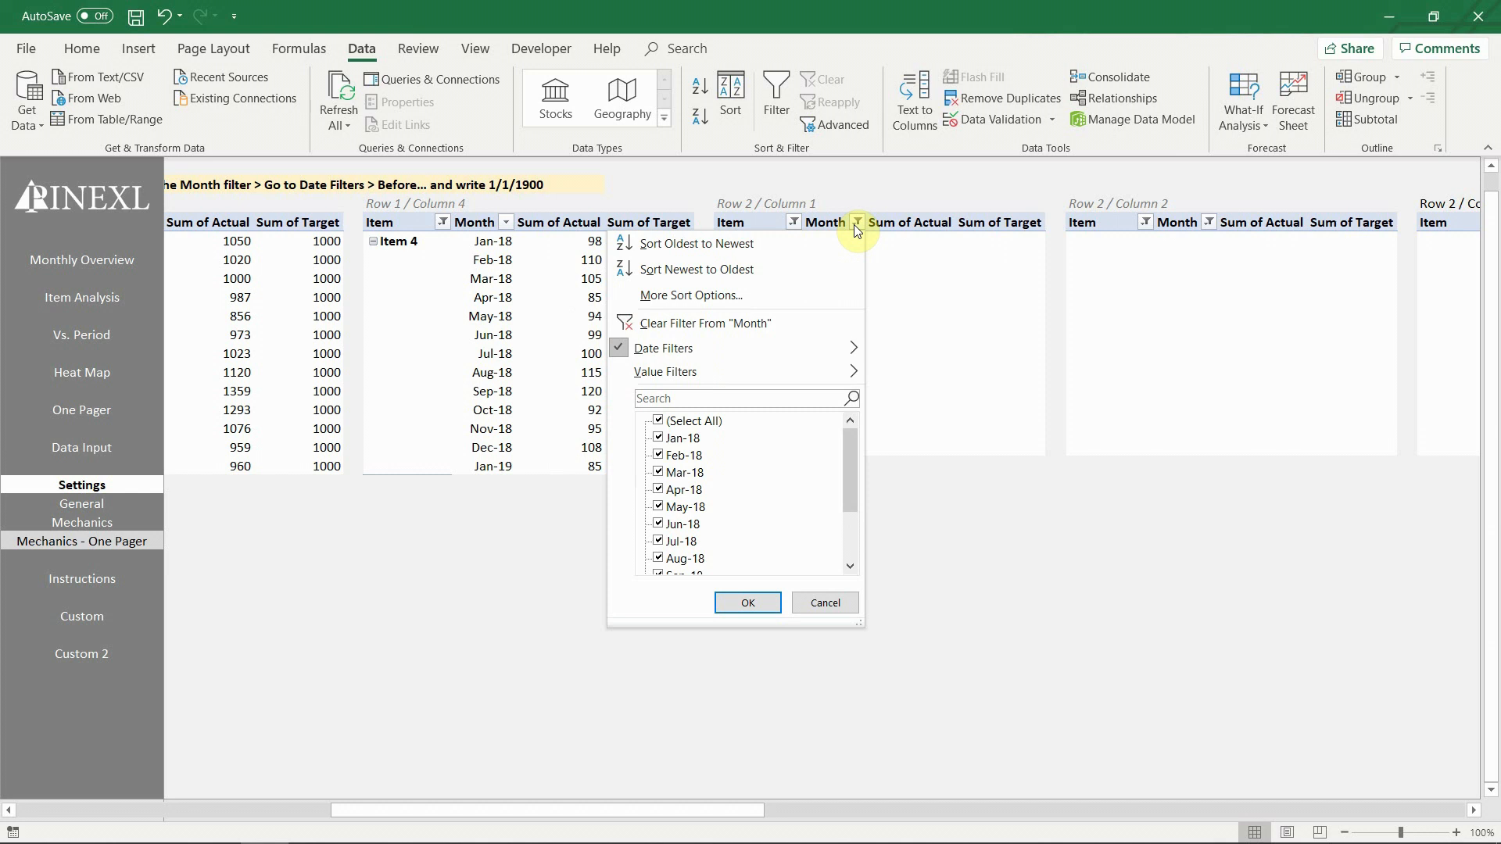
left_click(747, 602)
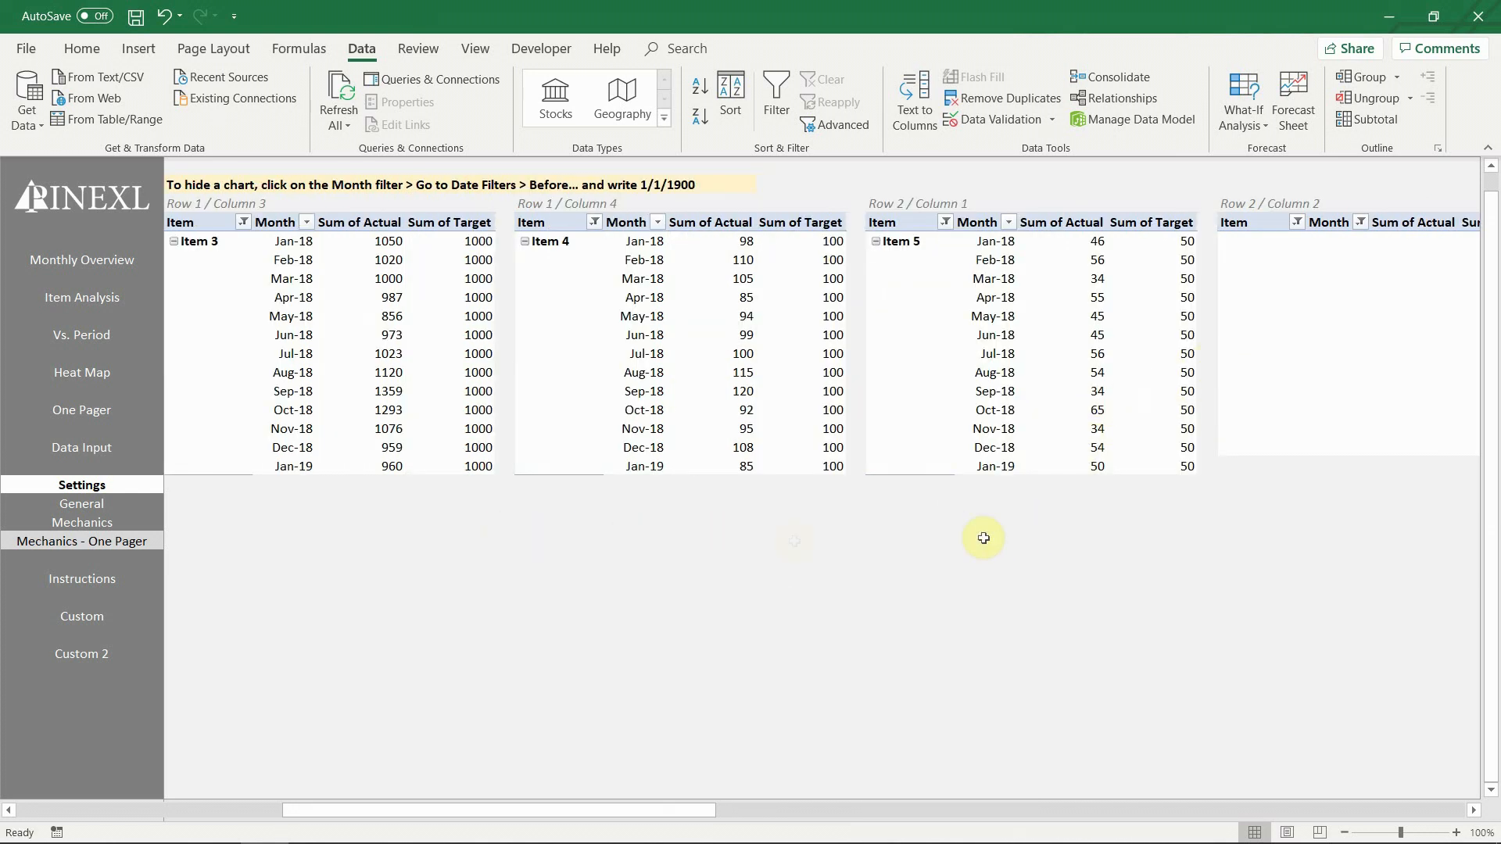
left_click(81, 428)
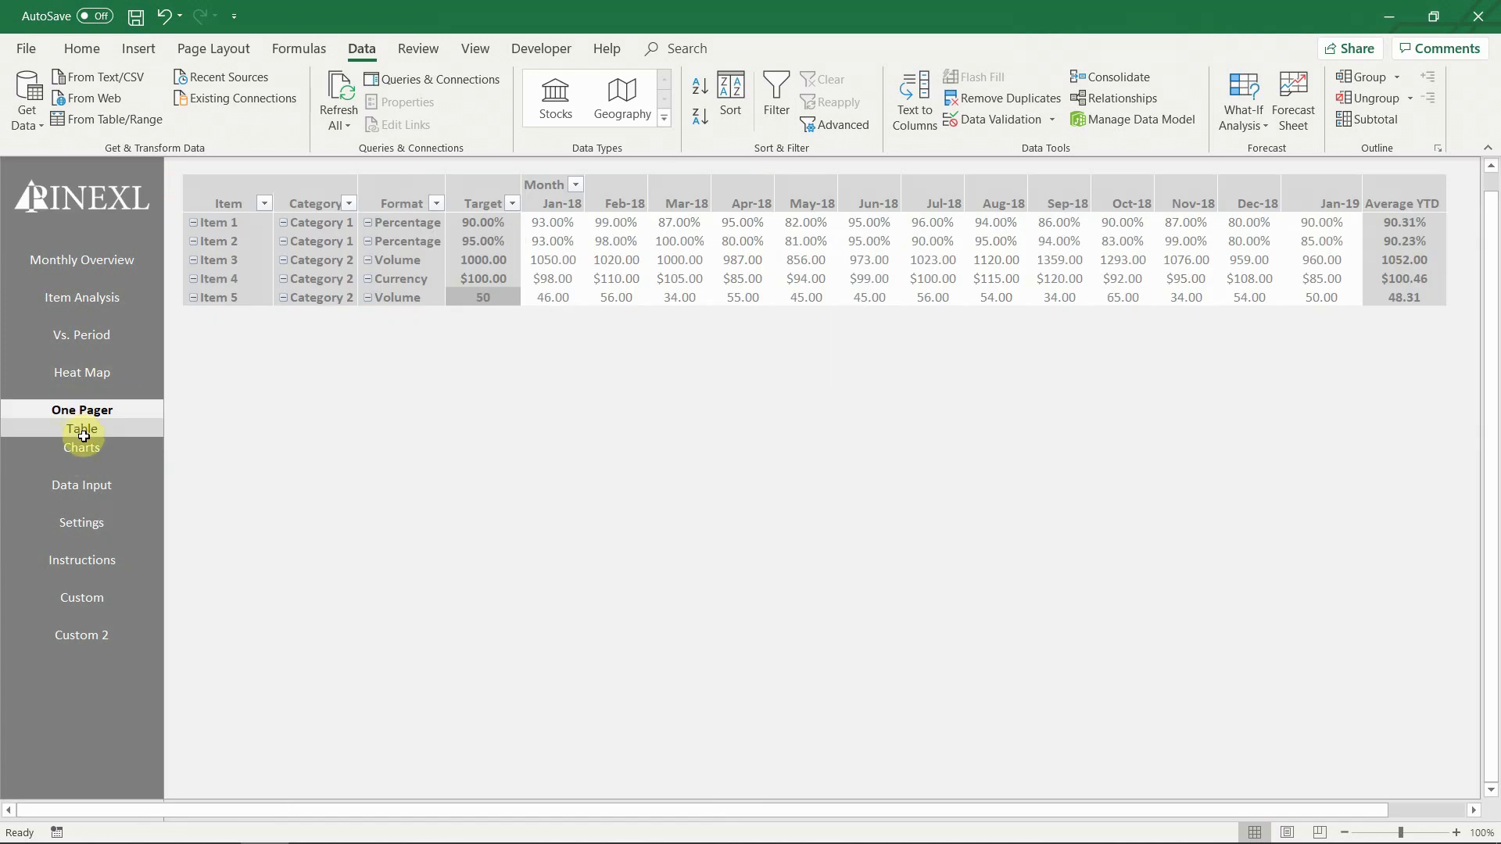
- Check the new Item 5 chart on One Pager charts, then step back through pages to Monthly Overview
left_click(81, 447)
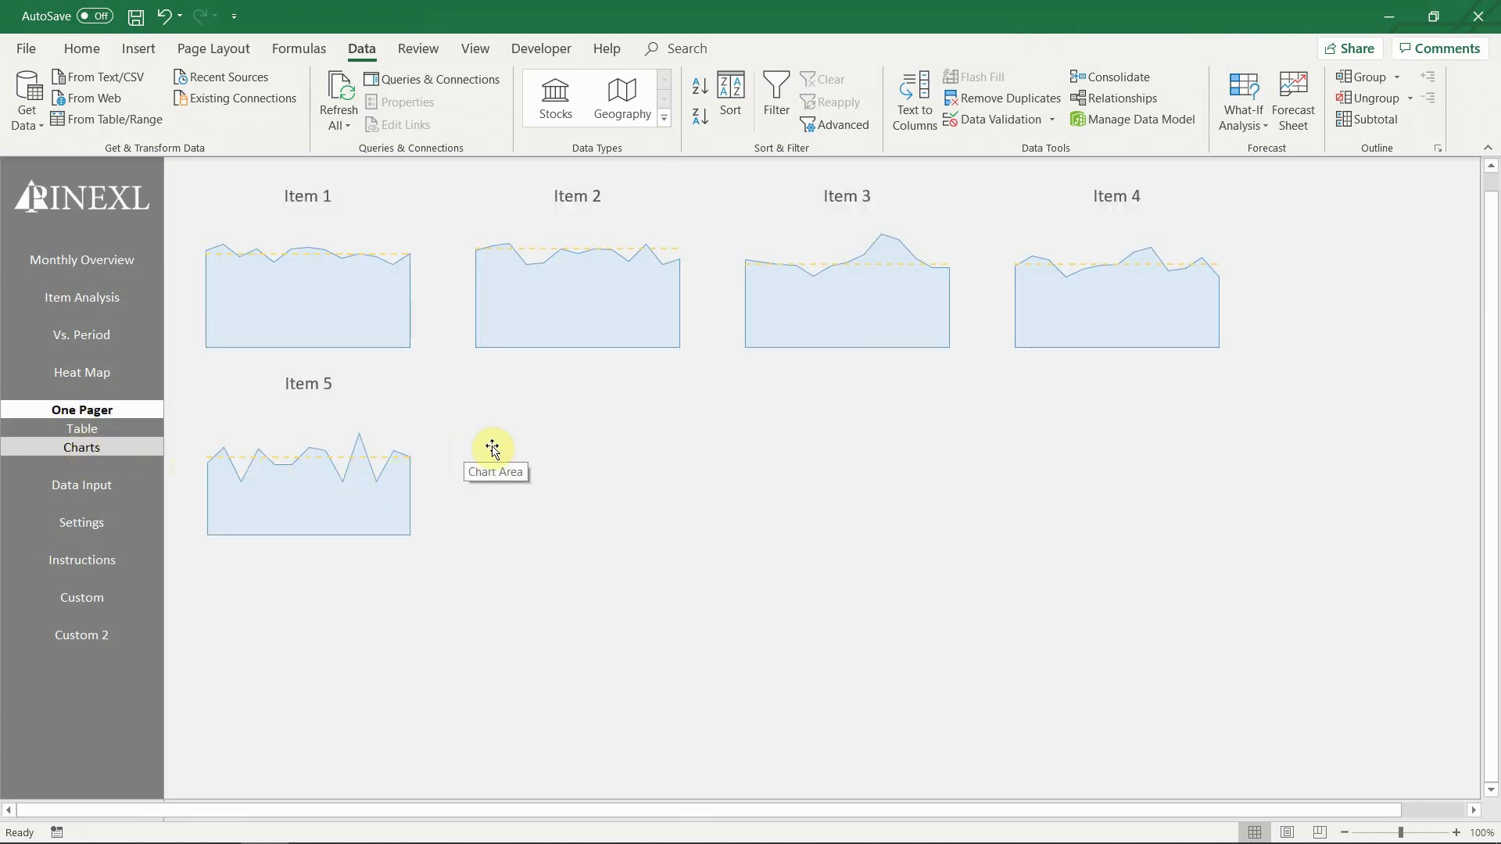
mouse_move(442, 183)
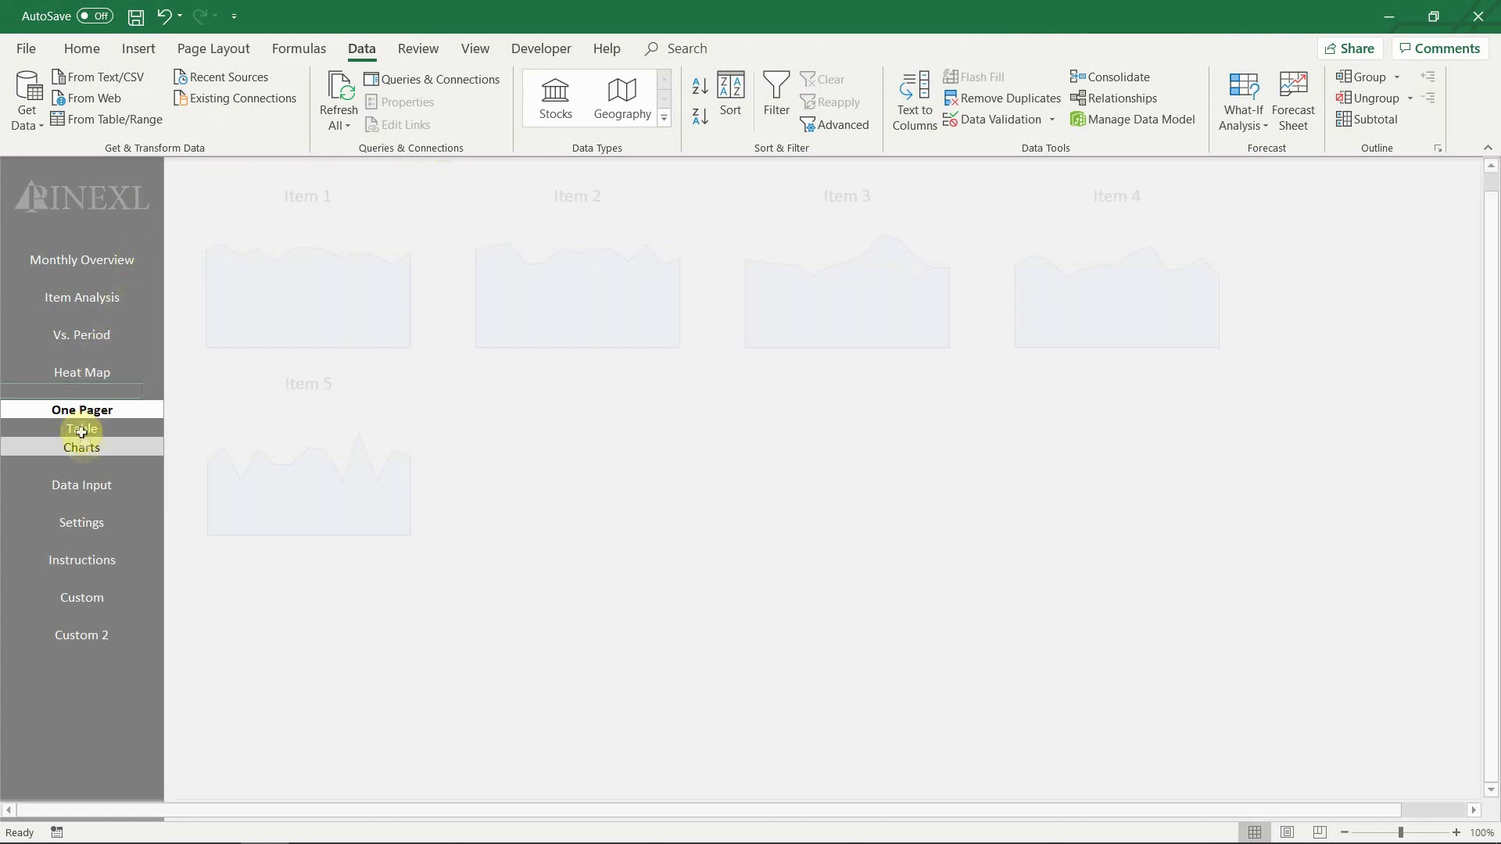
left_click(82, 373)
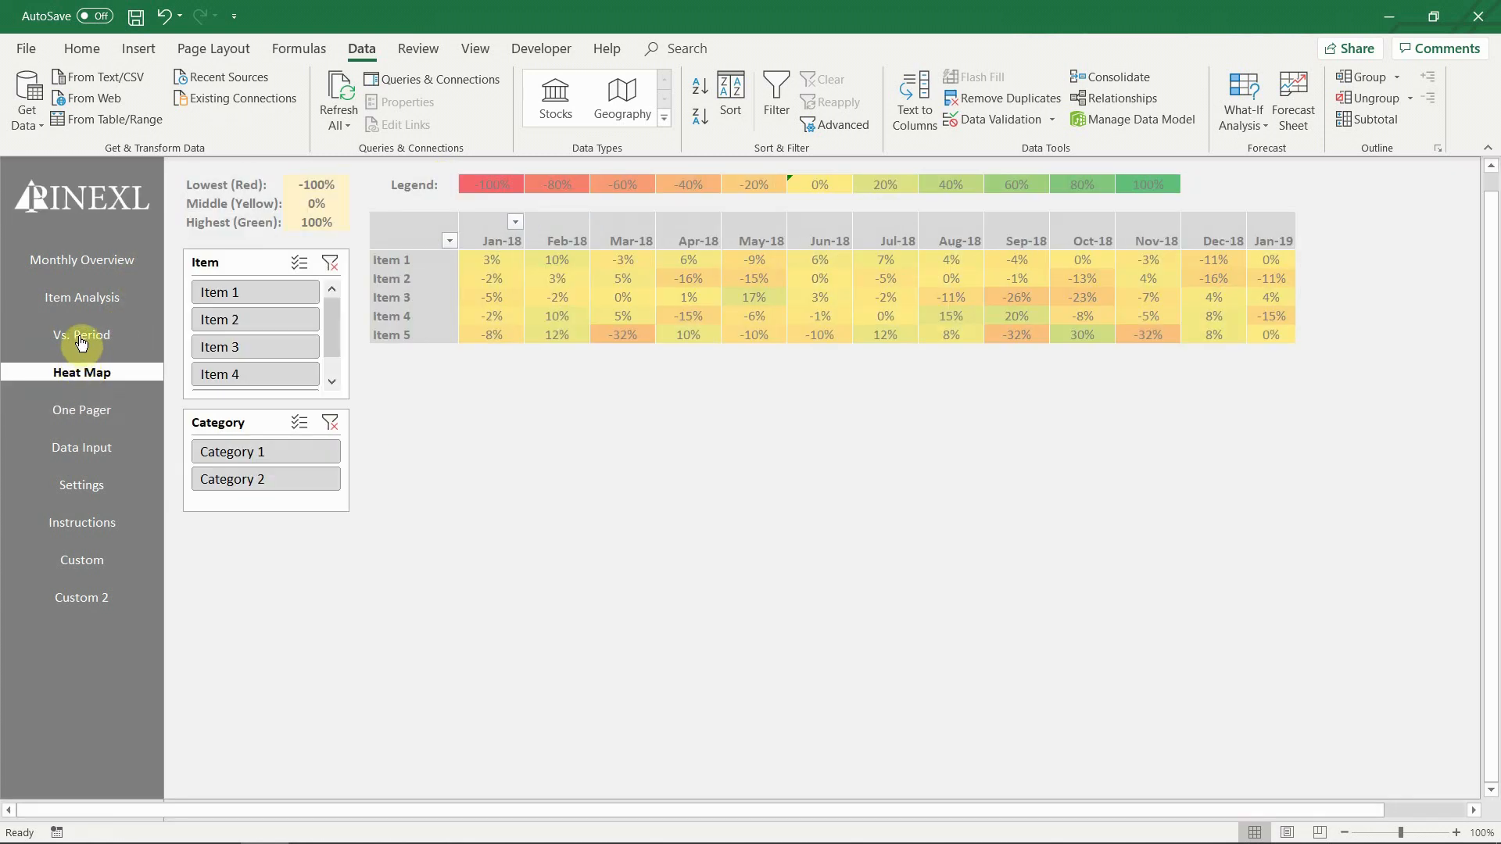
left_click(80, 334)
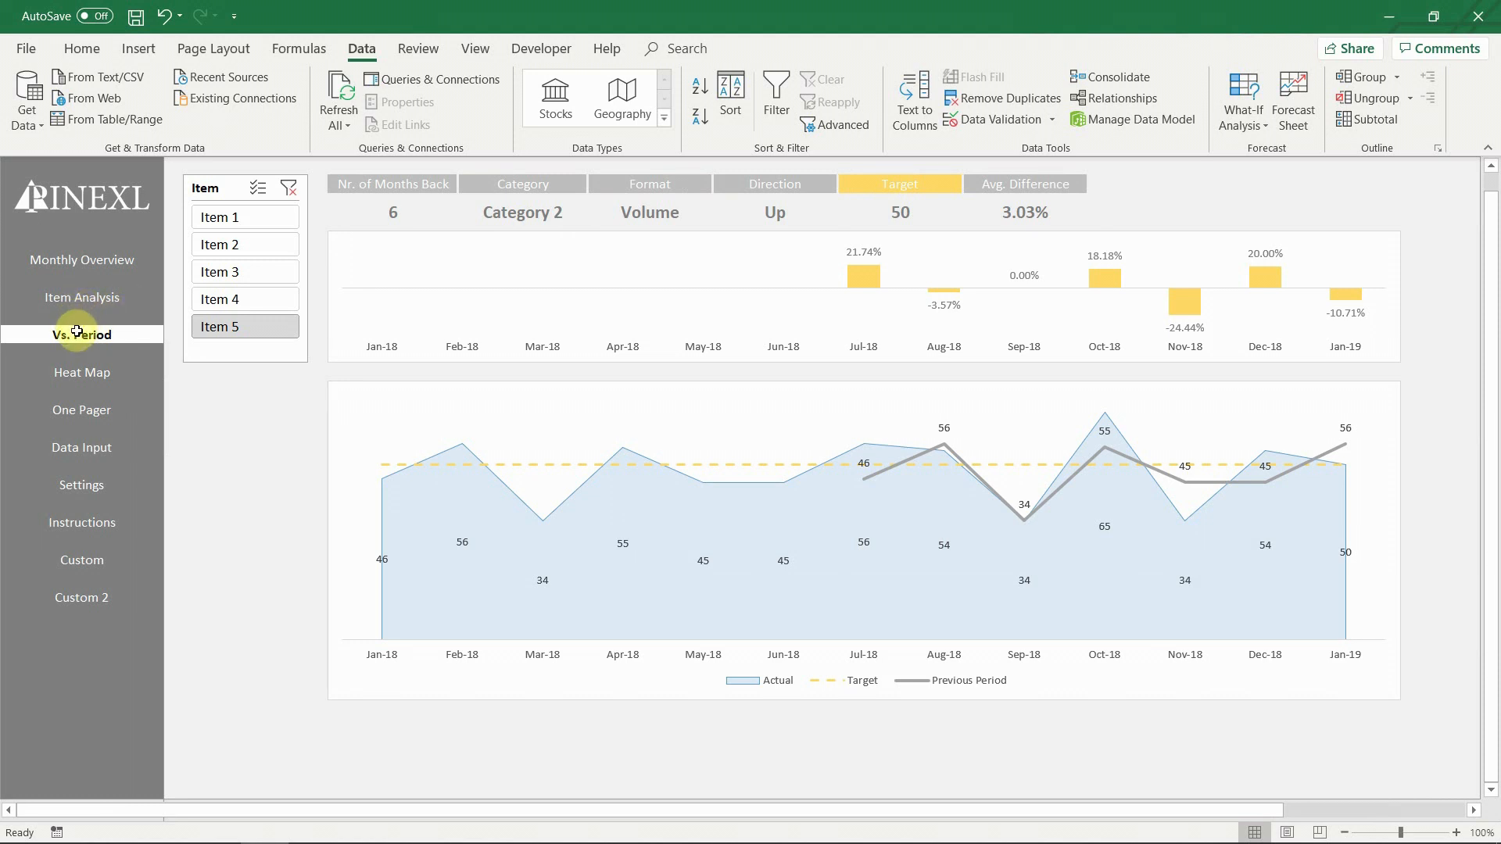
left_click(81, 297)
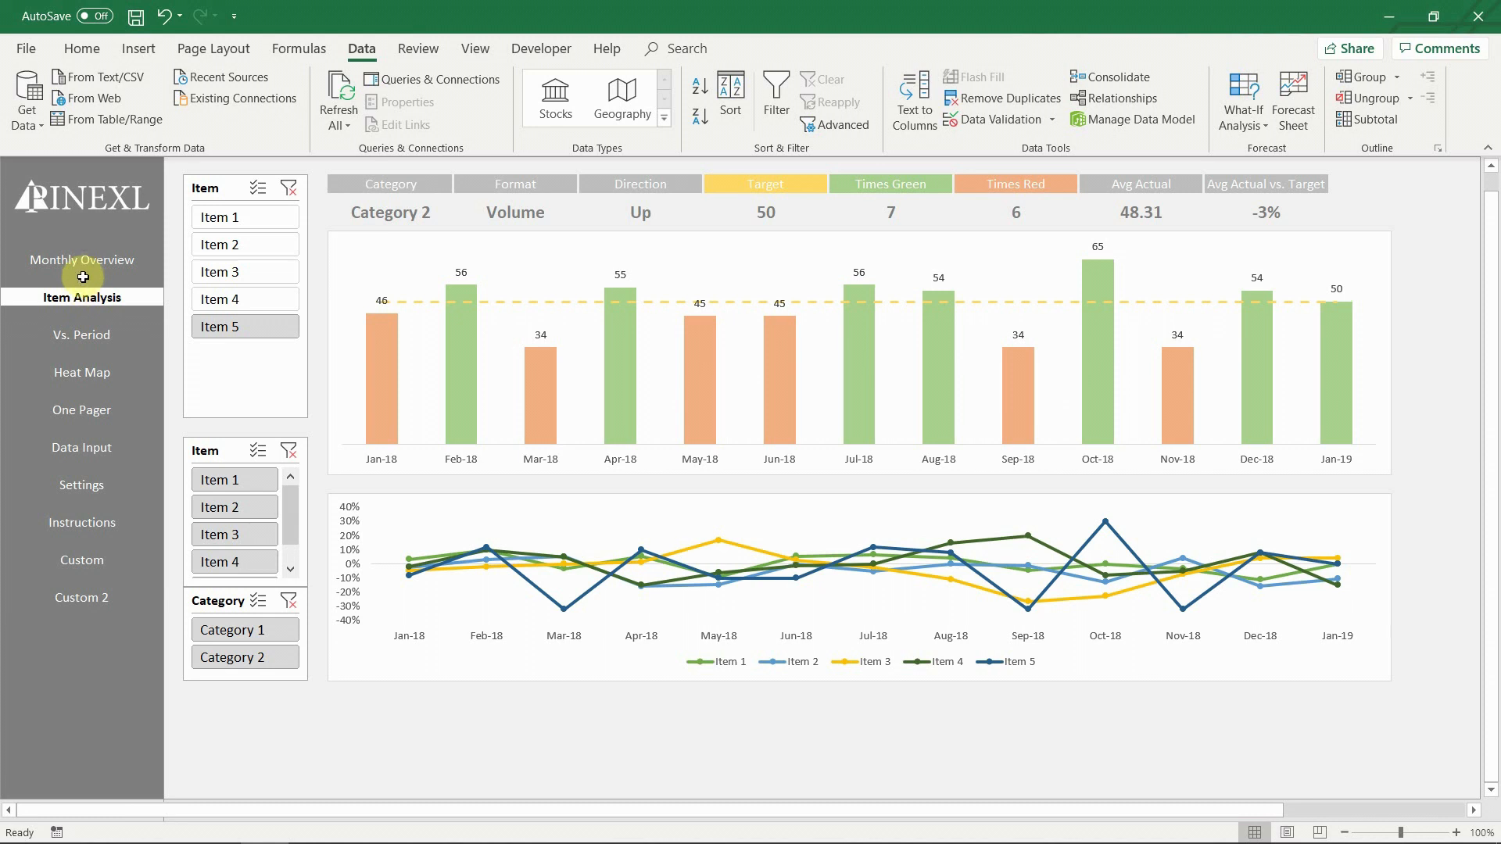
left_click(69, 259)
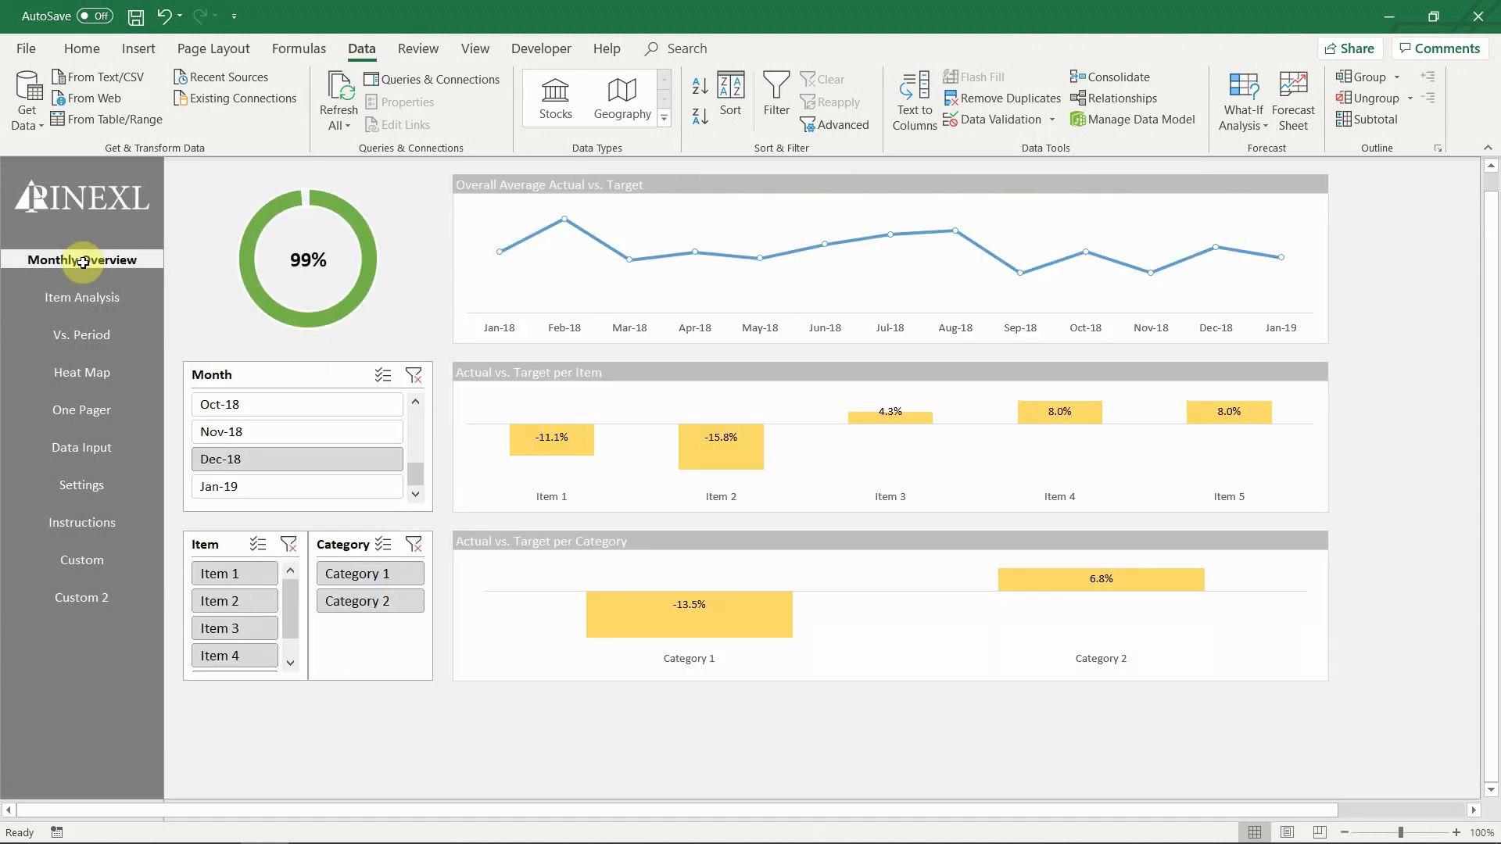